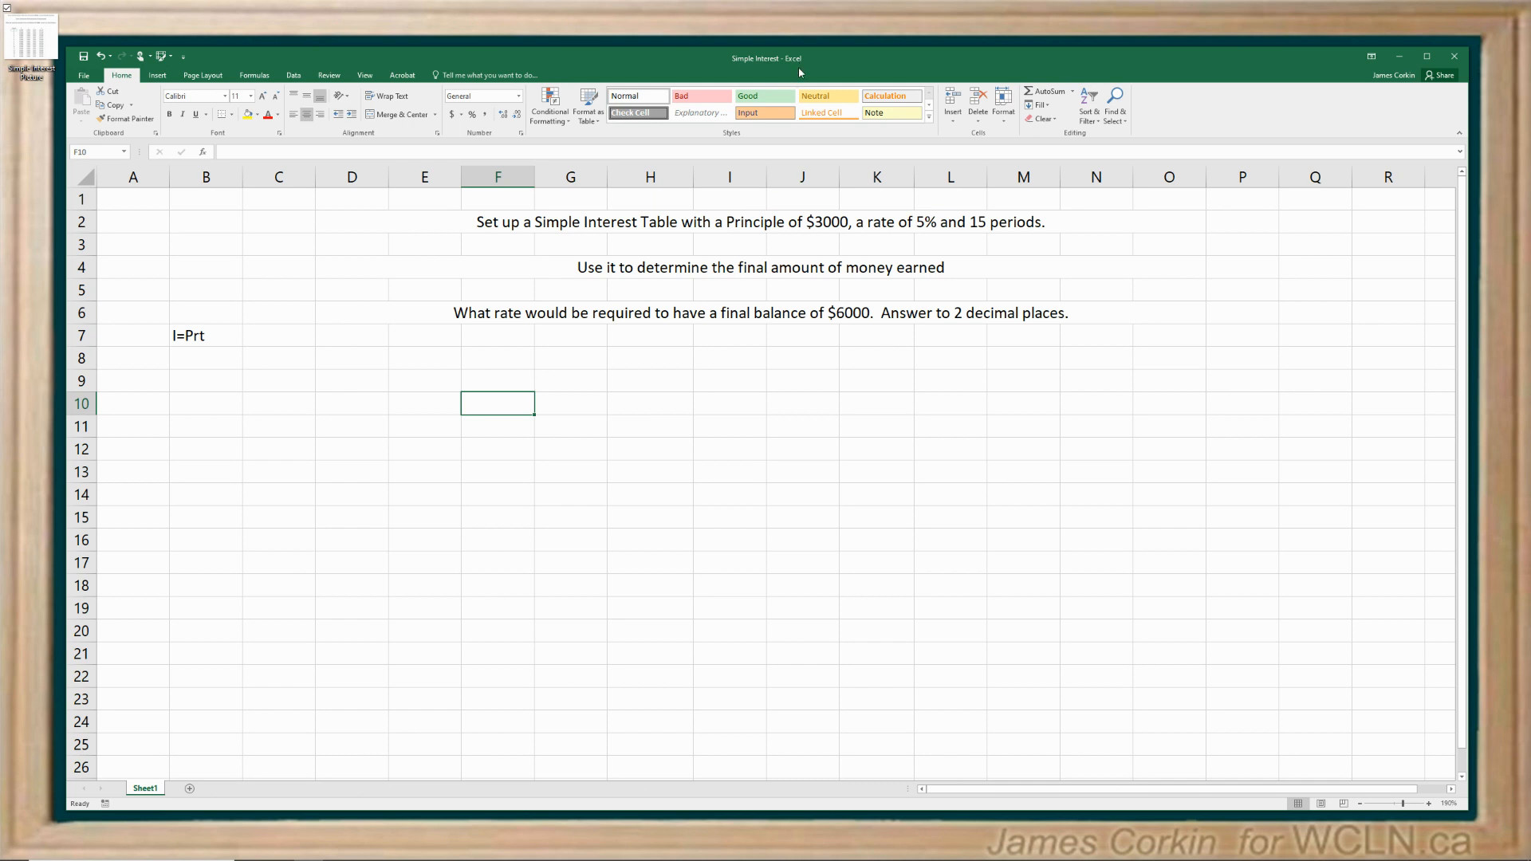
pyautogui.moveTo(723, 409)
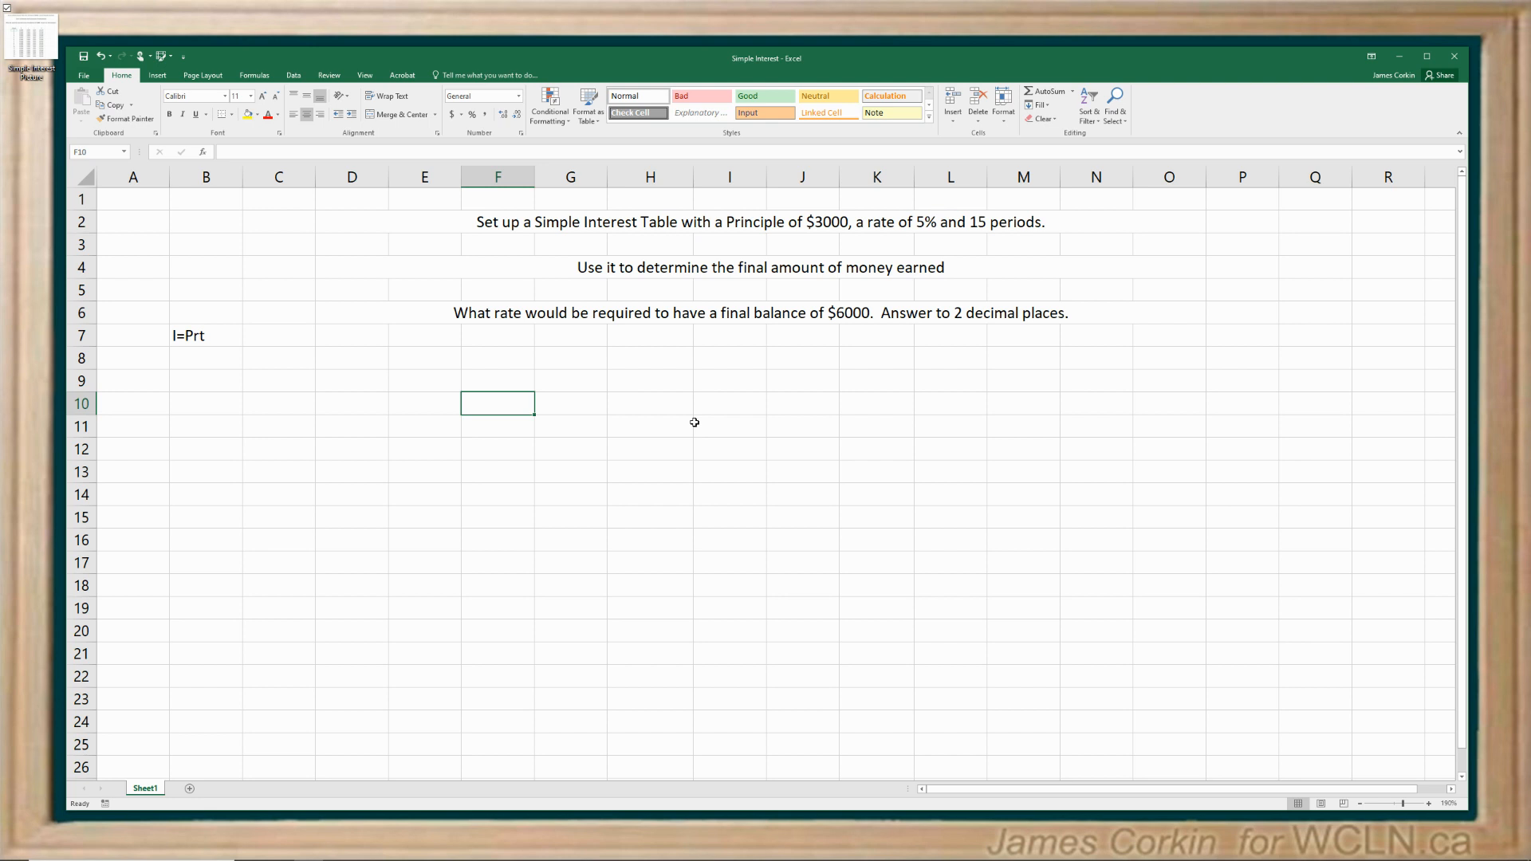
pyautogui.moveTo(730, 420)
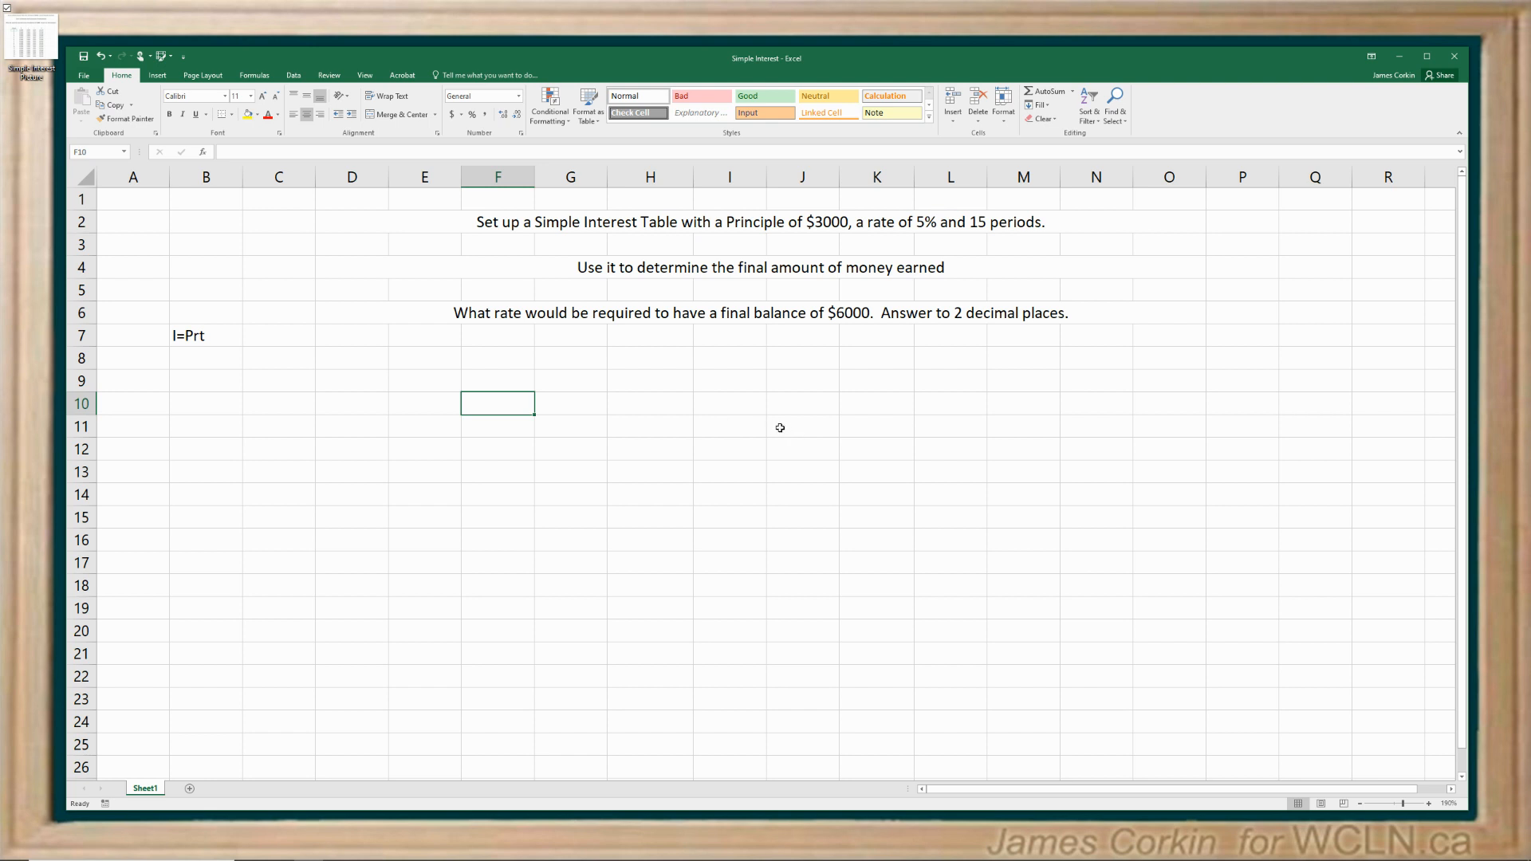
pyautogui.moveTo(661, 238)
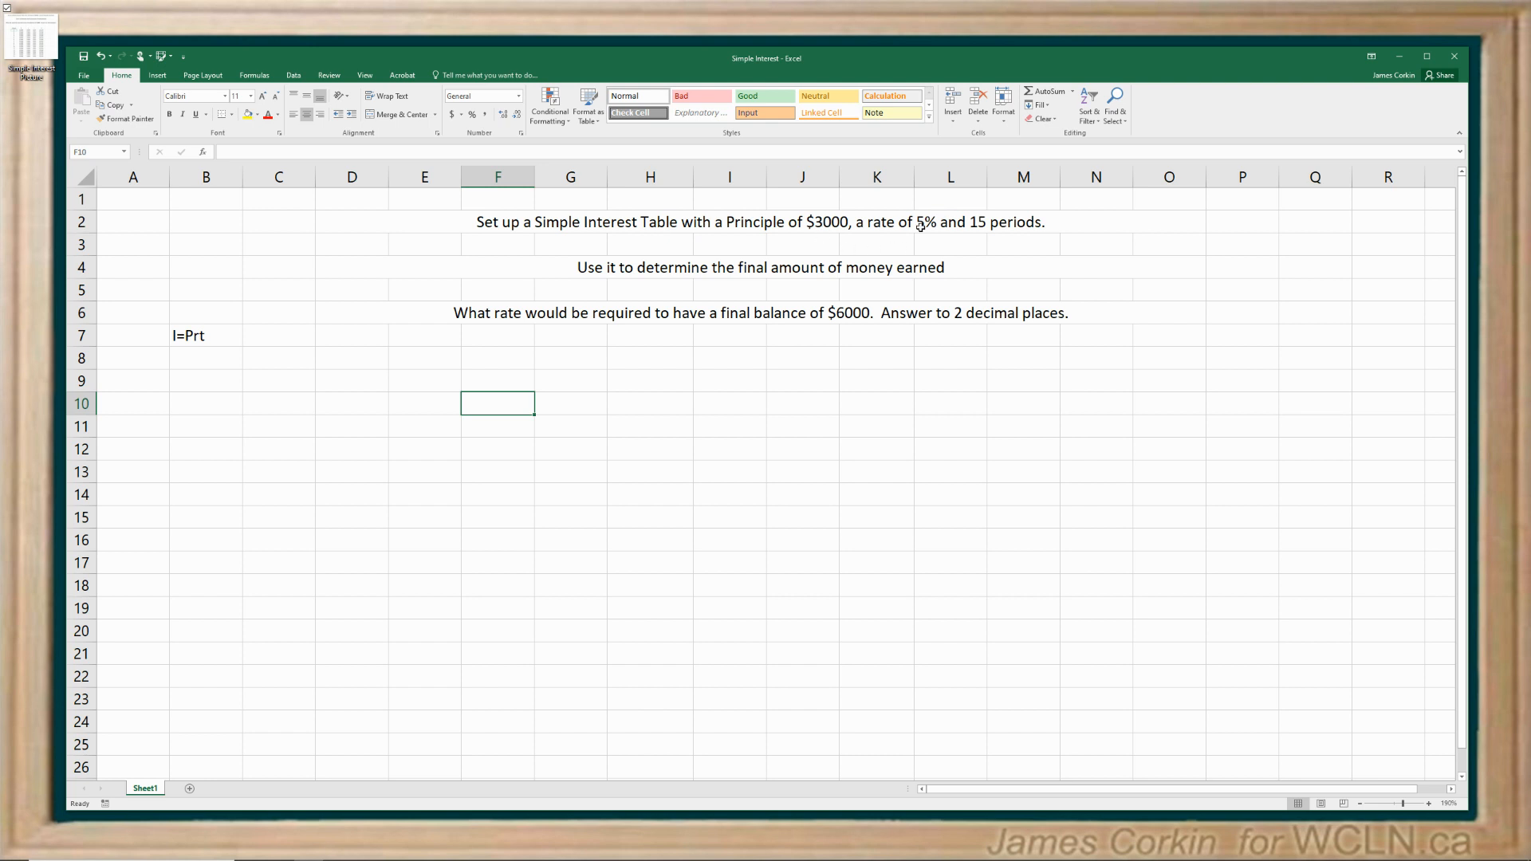
pyautogui.moveTo(1001, 221)
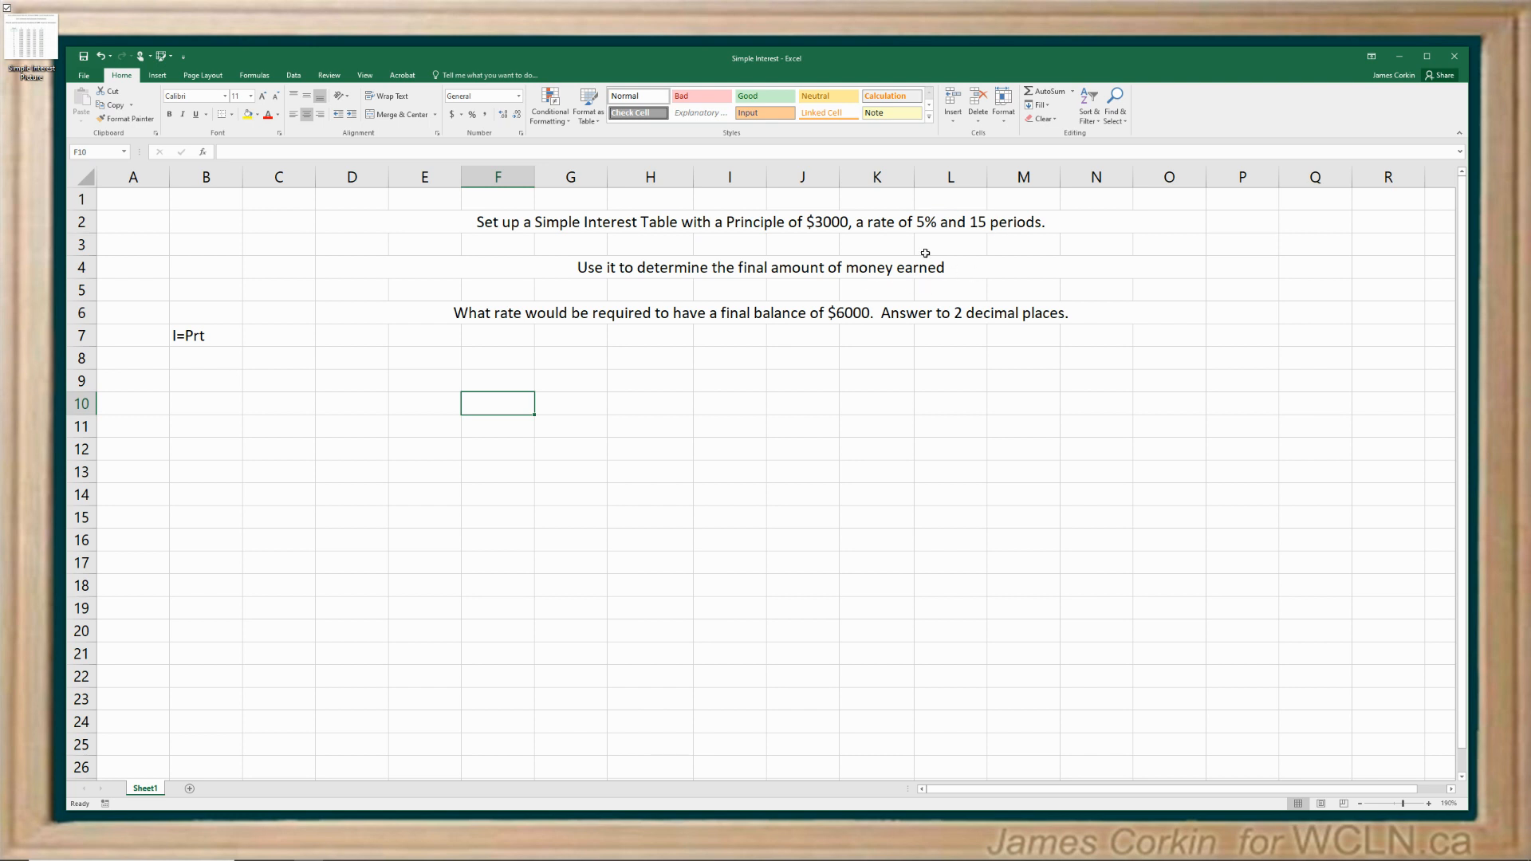
pyautogui.moveTo(992, 237)
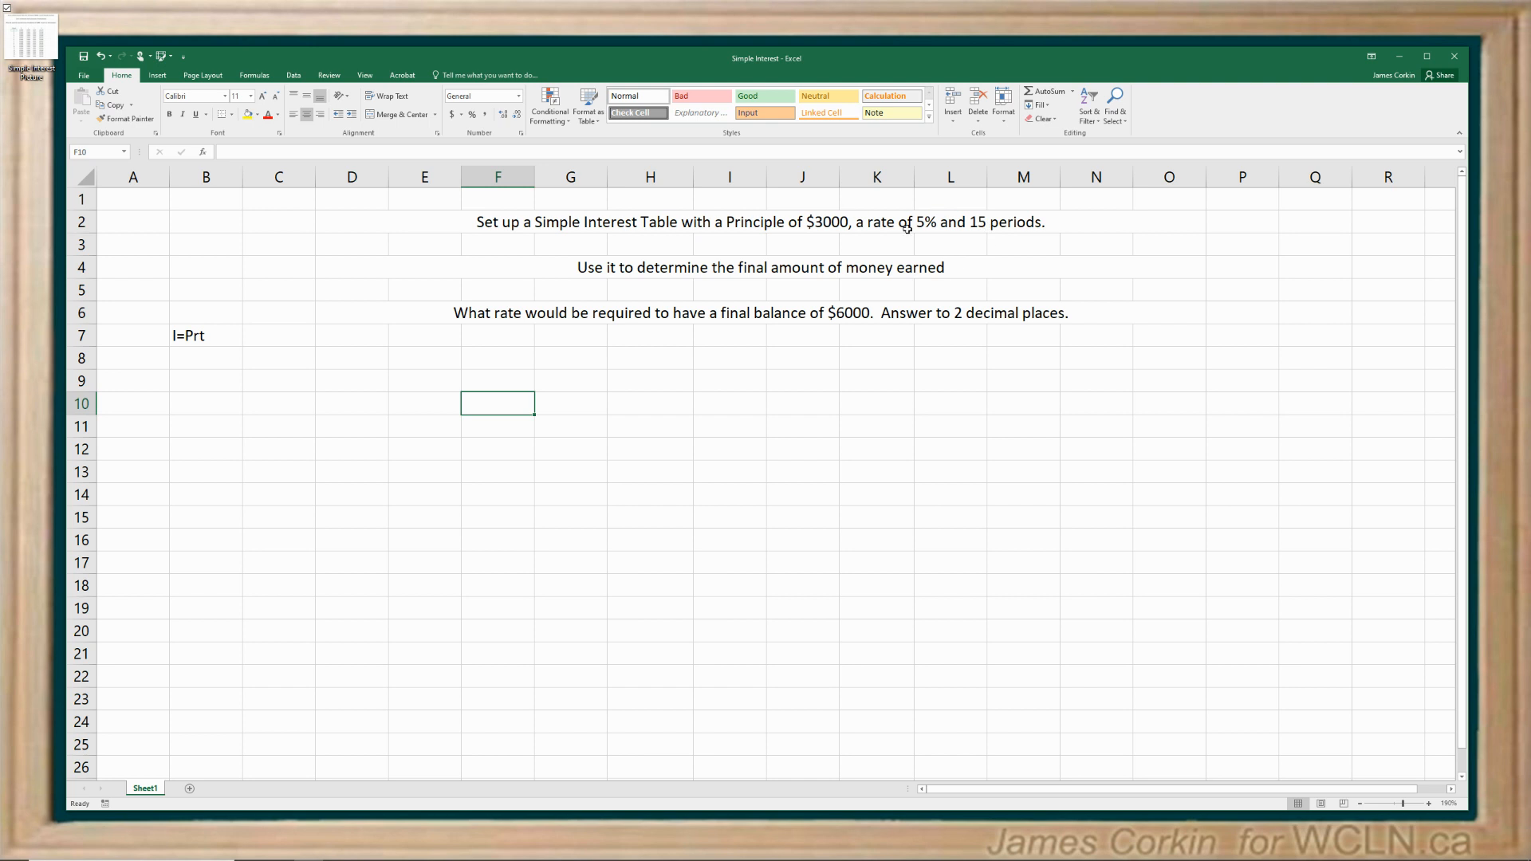
pyautogui.moveTo(746, 413)
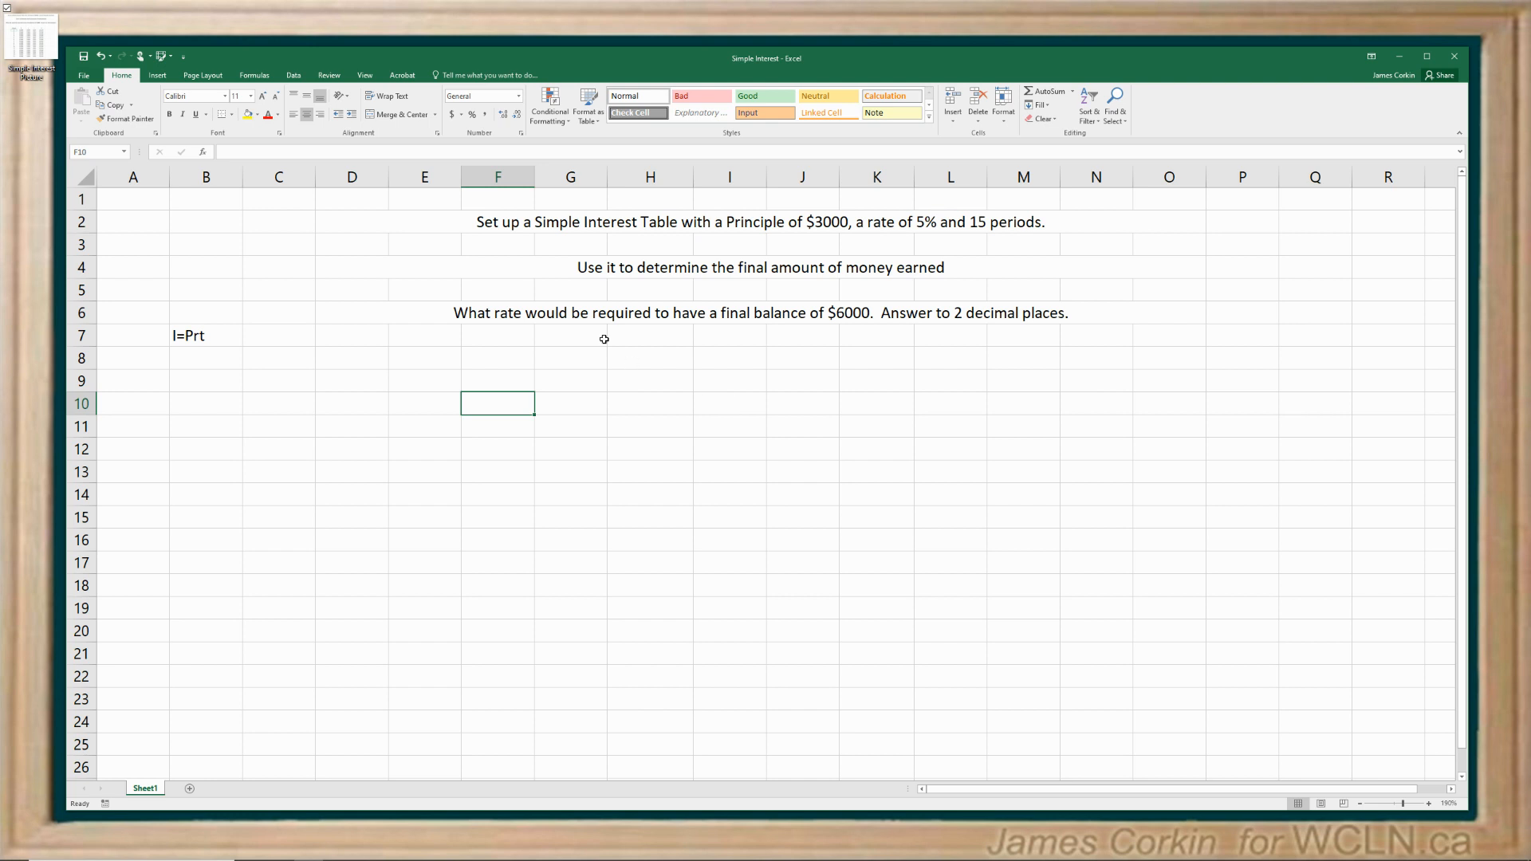
pyautogui.moveTo(525, 330)
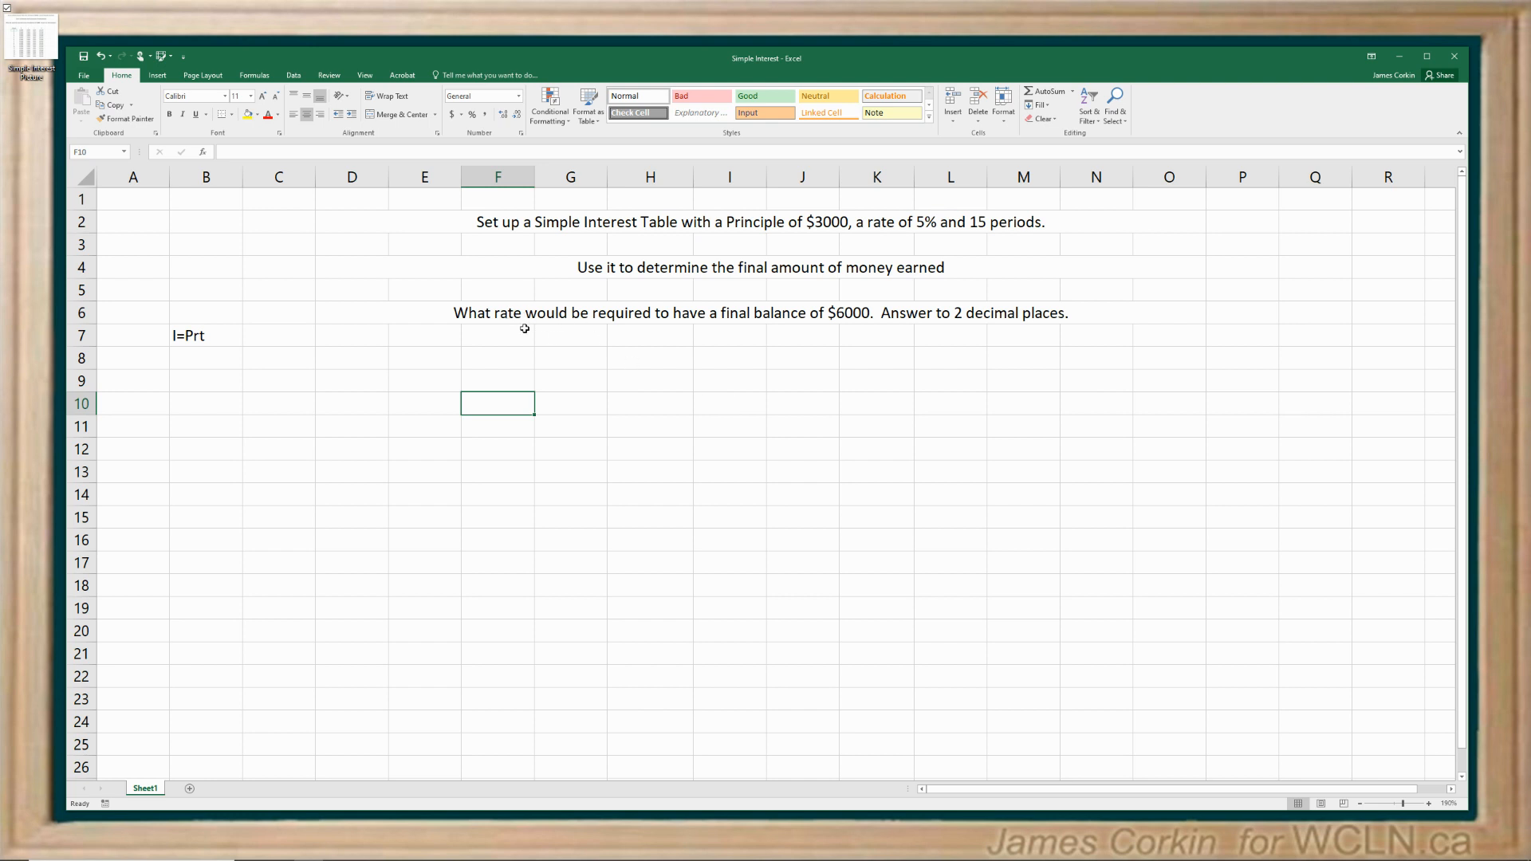
pyautogui.moveTo(856, 332)
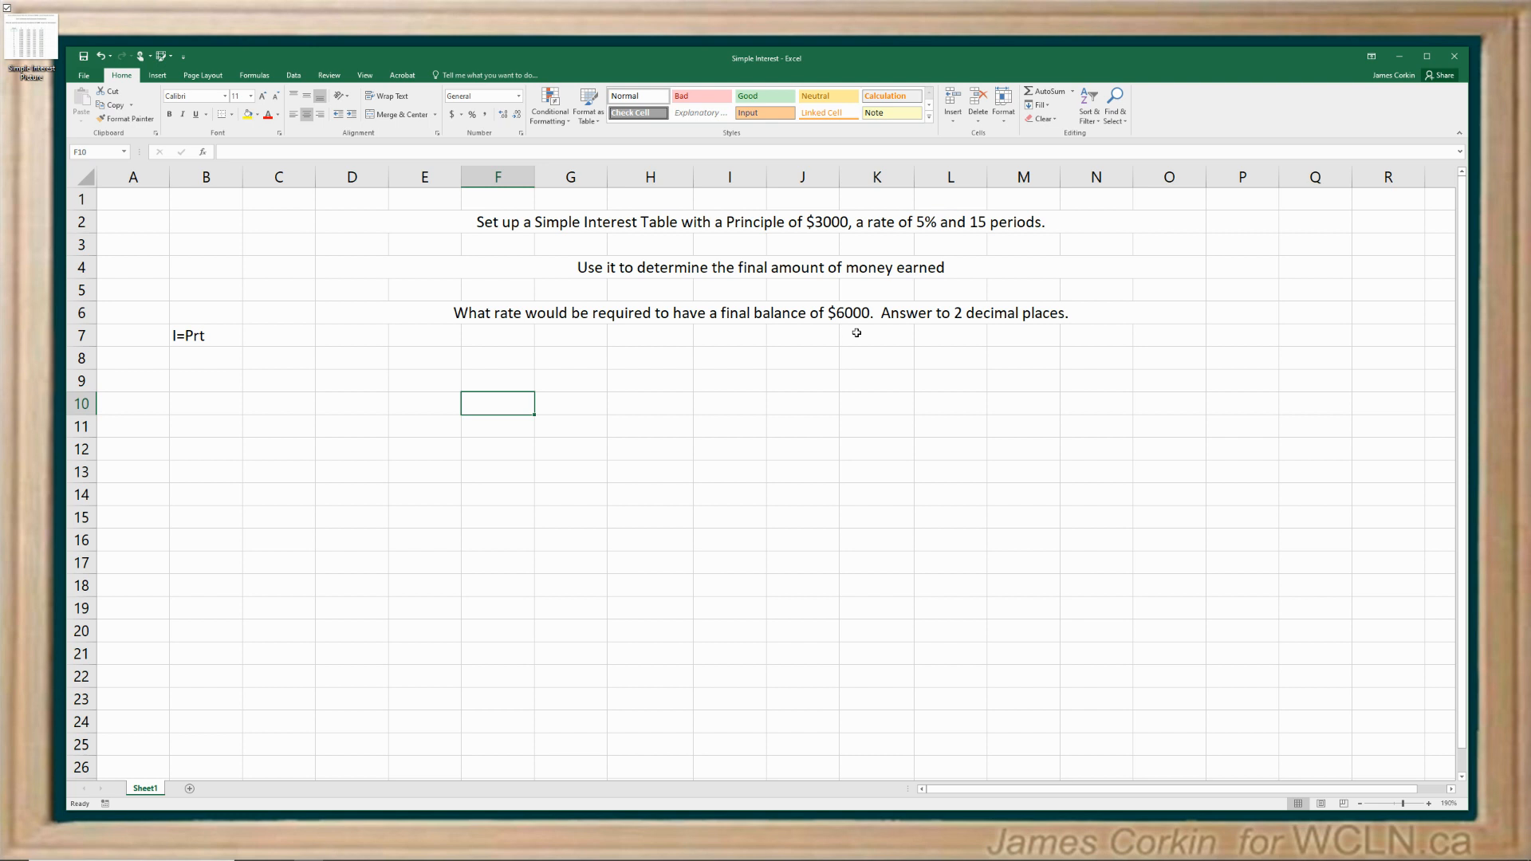
pyautogui.moveTo(627, 404)
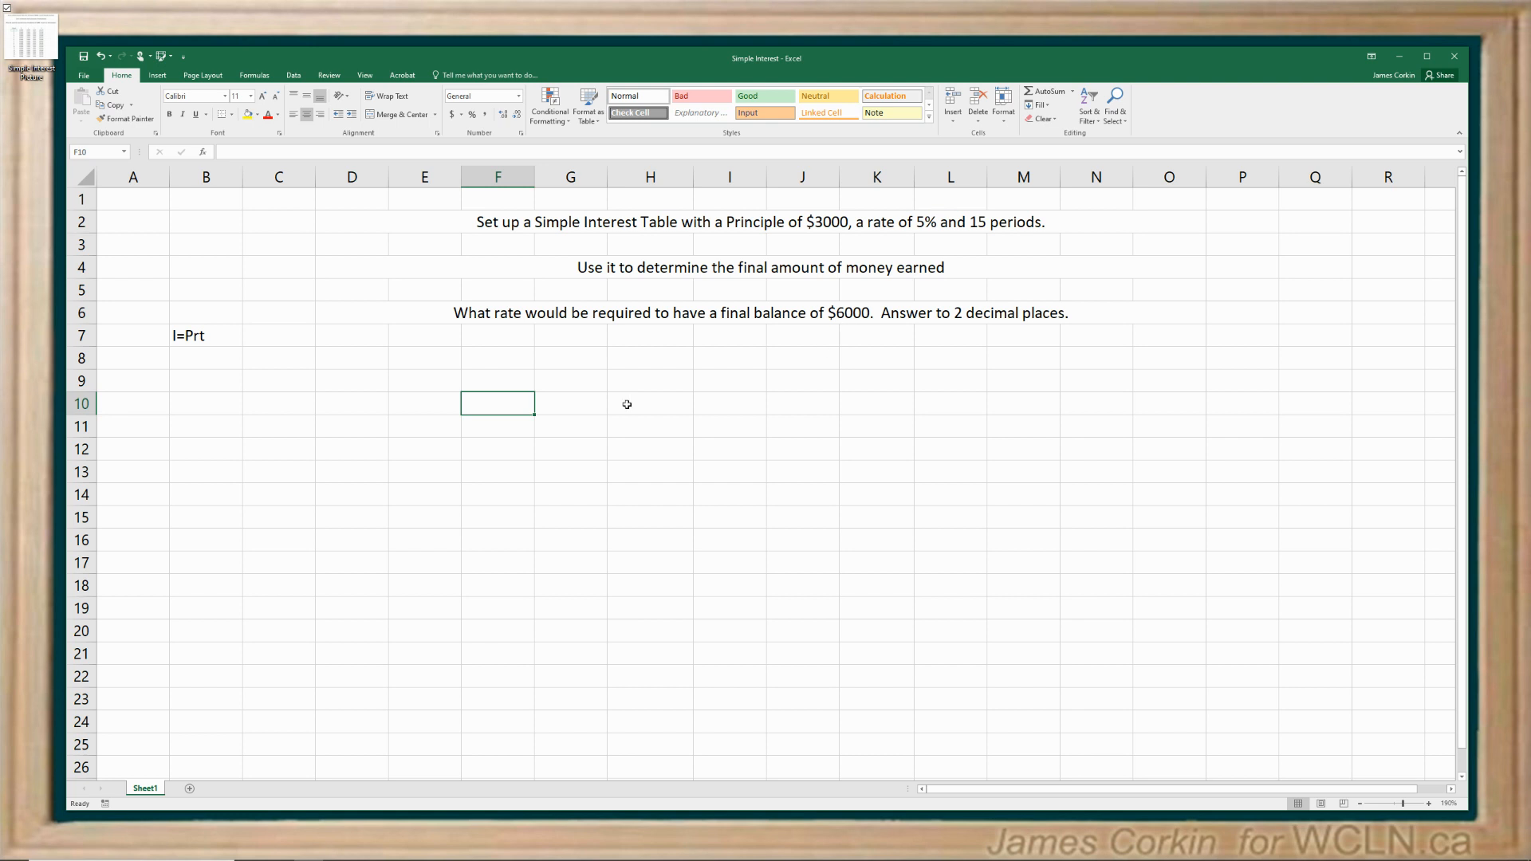
# - Add headings Period, P, r, I, A across F10:J10 and enter 1 in F11
pyautogui.write('Peri')
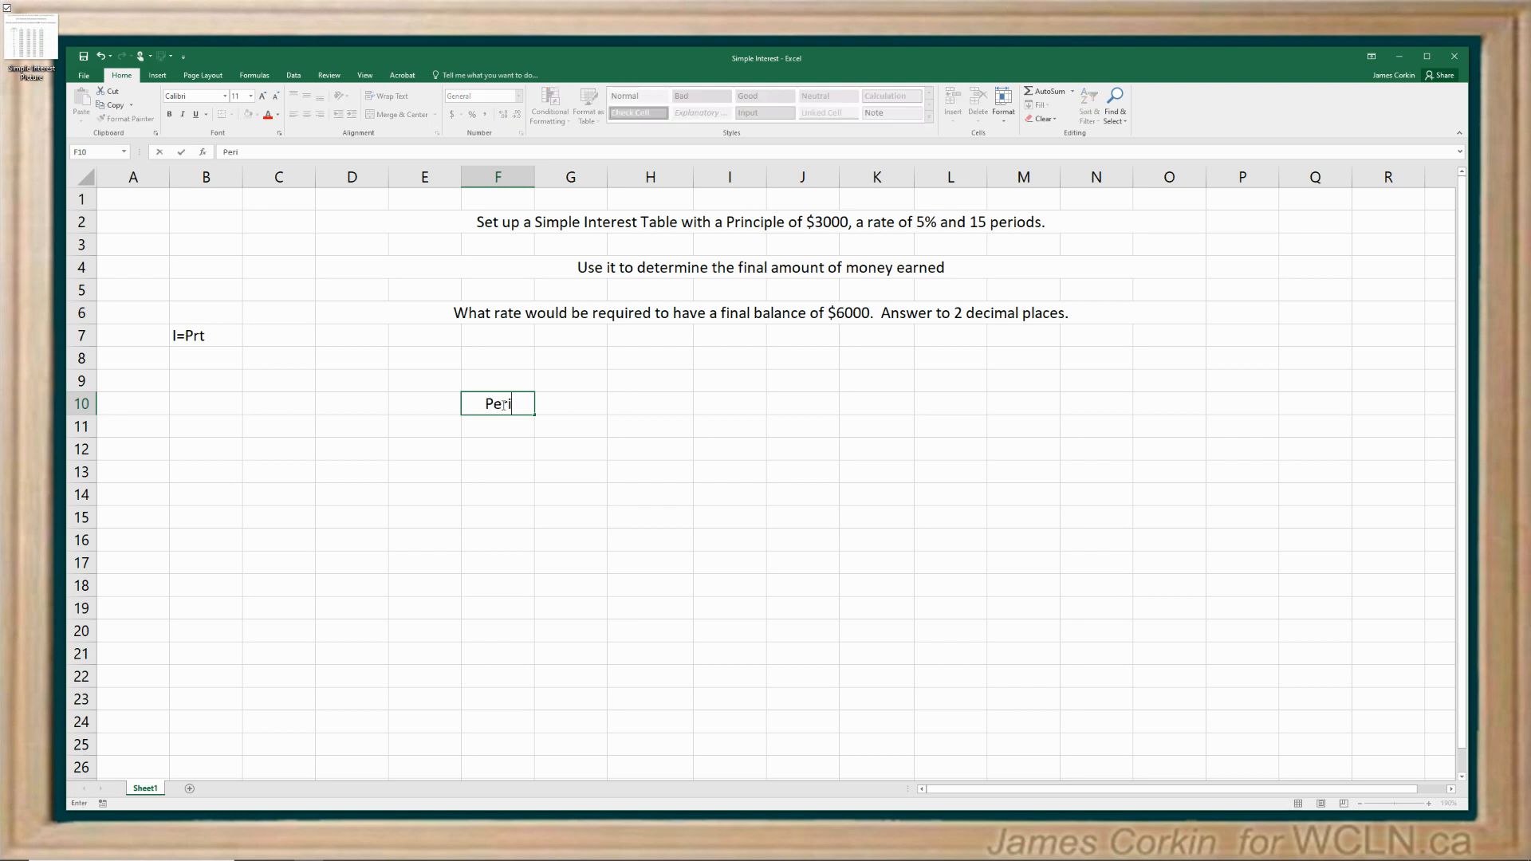
pyautogui.write('od')
pyautogui.click(571, 404)
pyautogui.write('P')
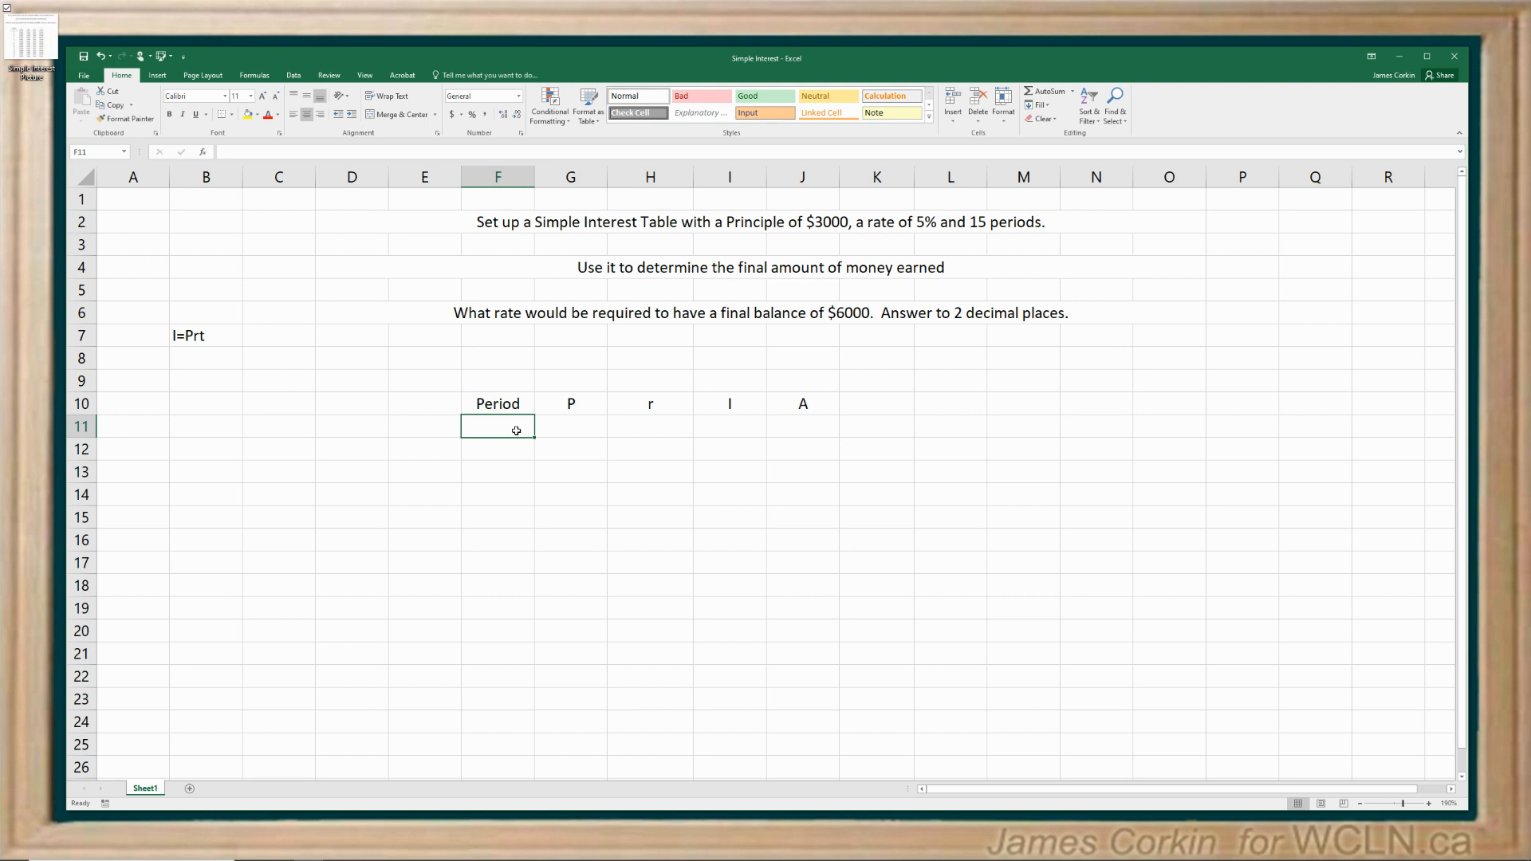
pyautogui.moveTo(510, 422)
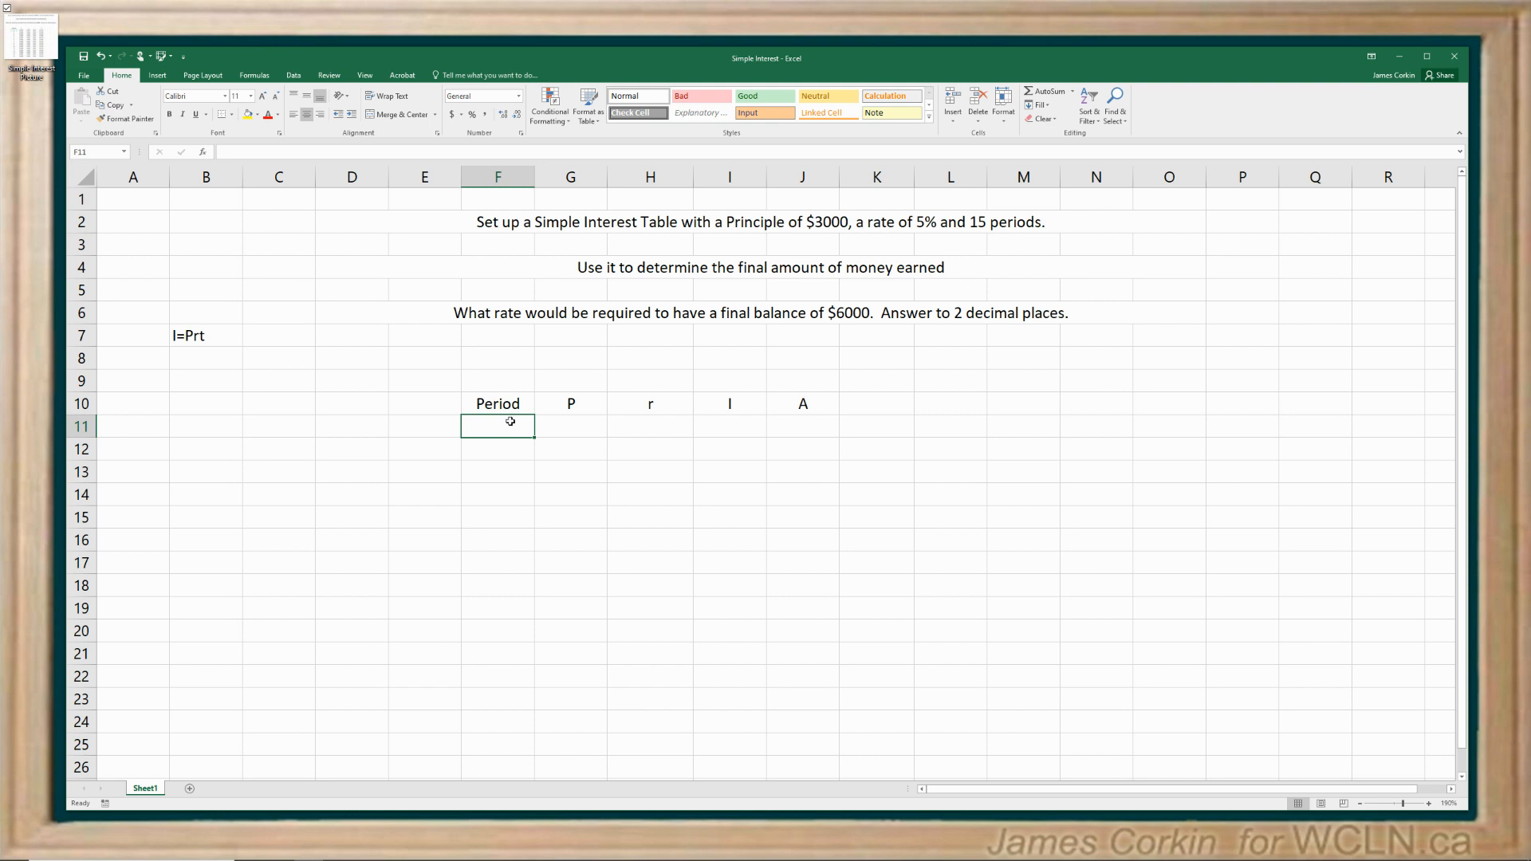
pyautogui.write('1')
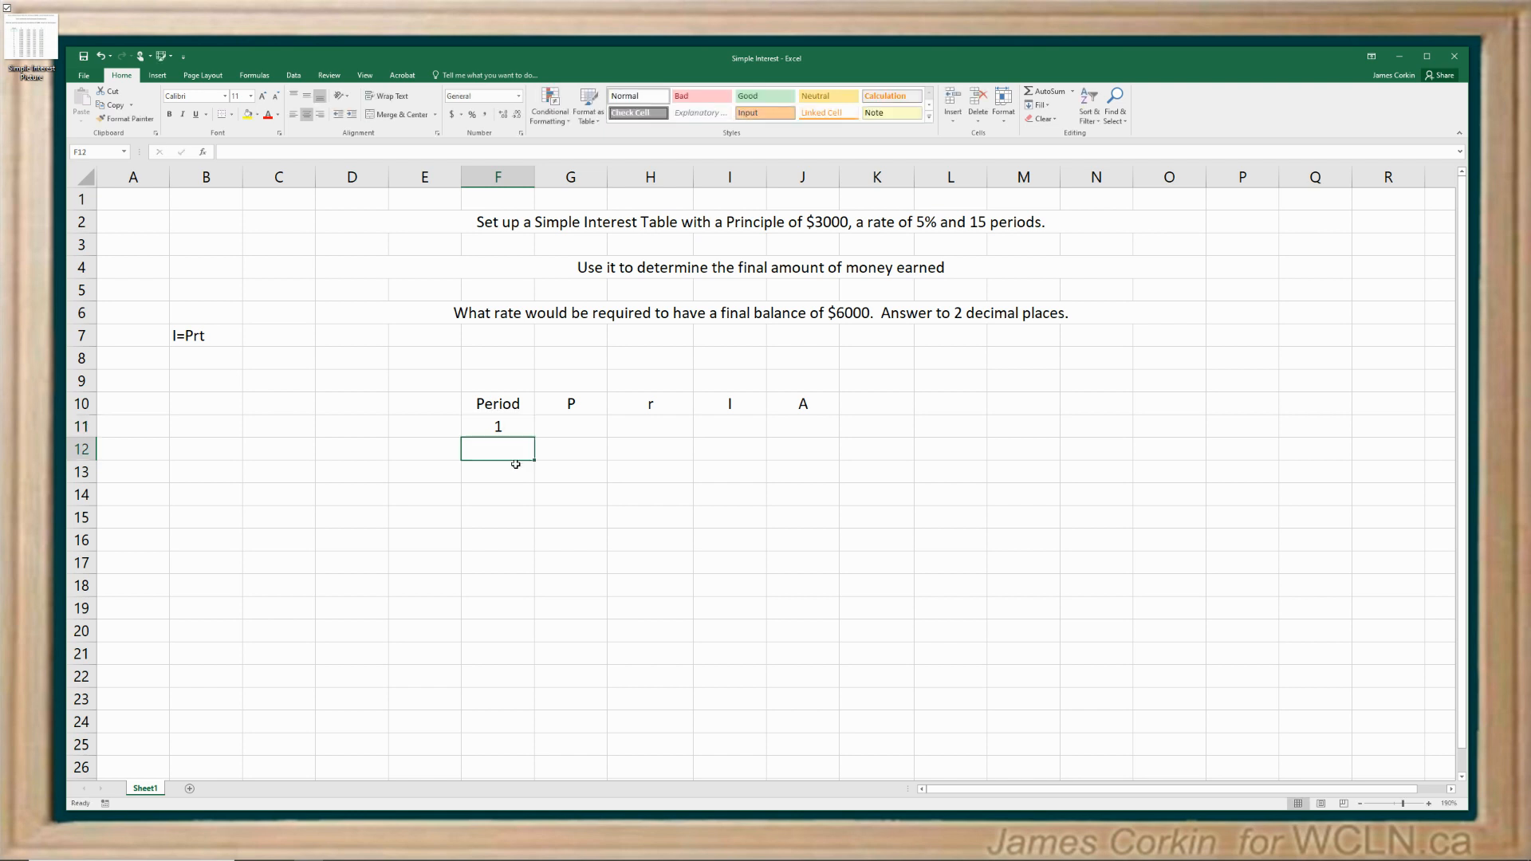
# - Enter =F11+1 in F12 and fill it down to F25 for periods 2–15
pyautogui.write('=')
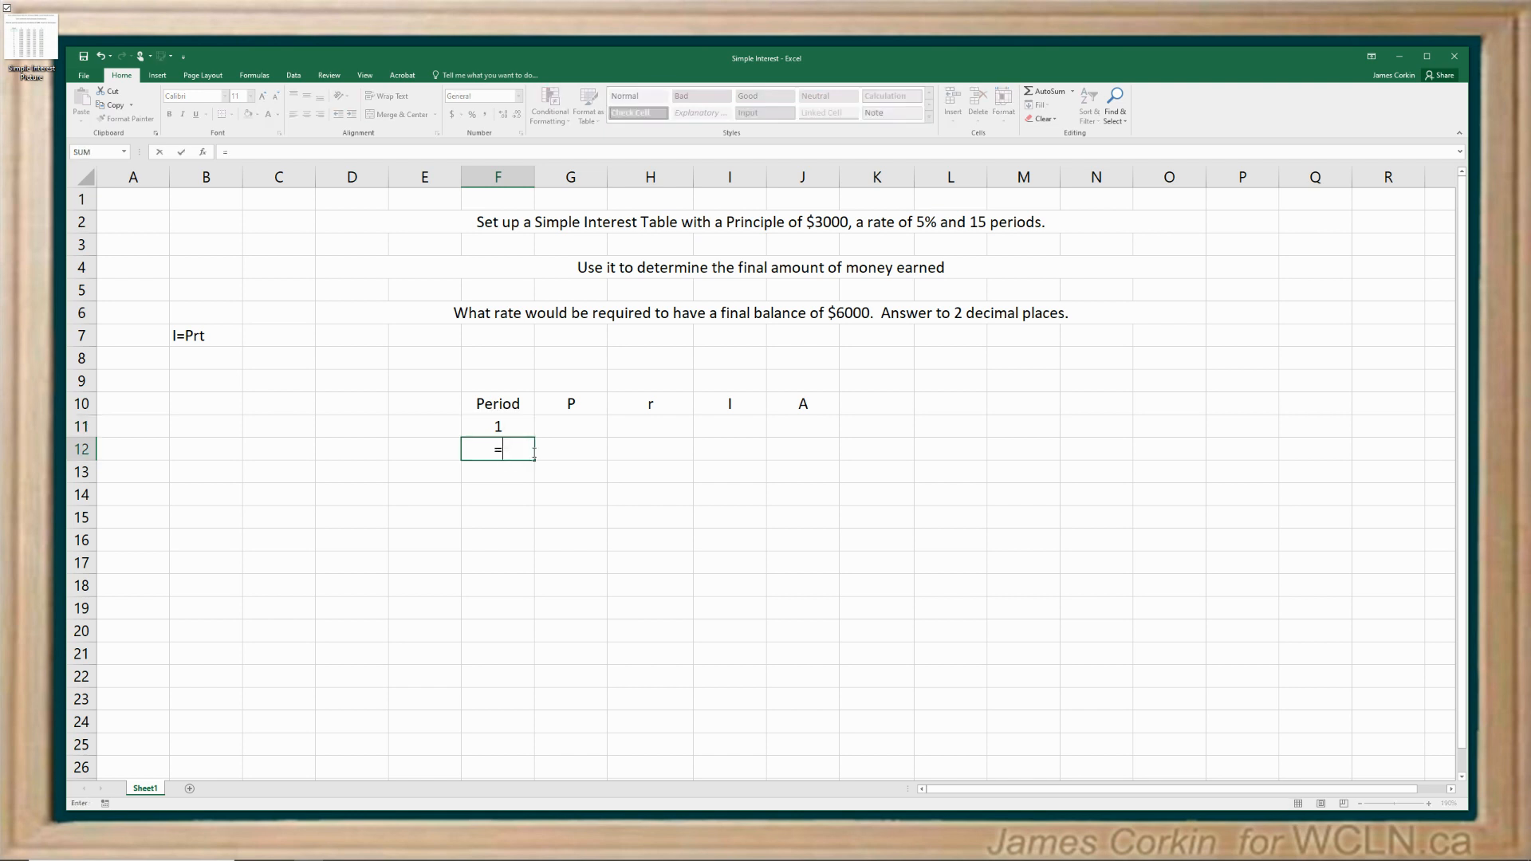
pyautogui.write('I')
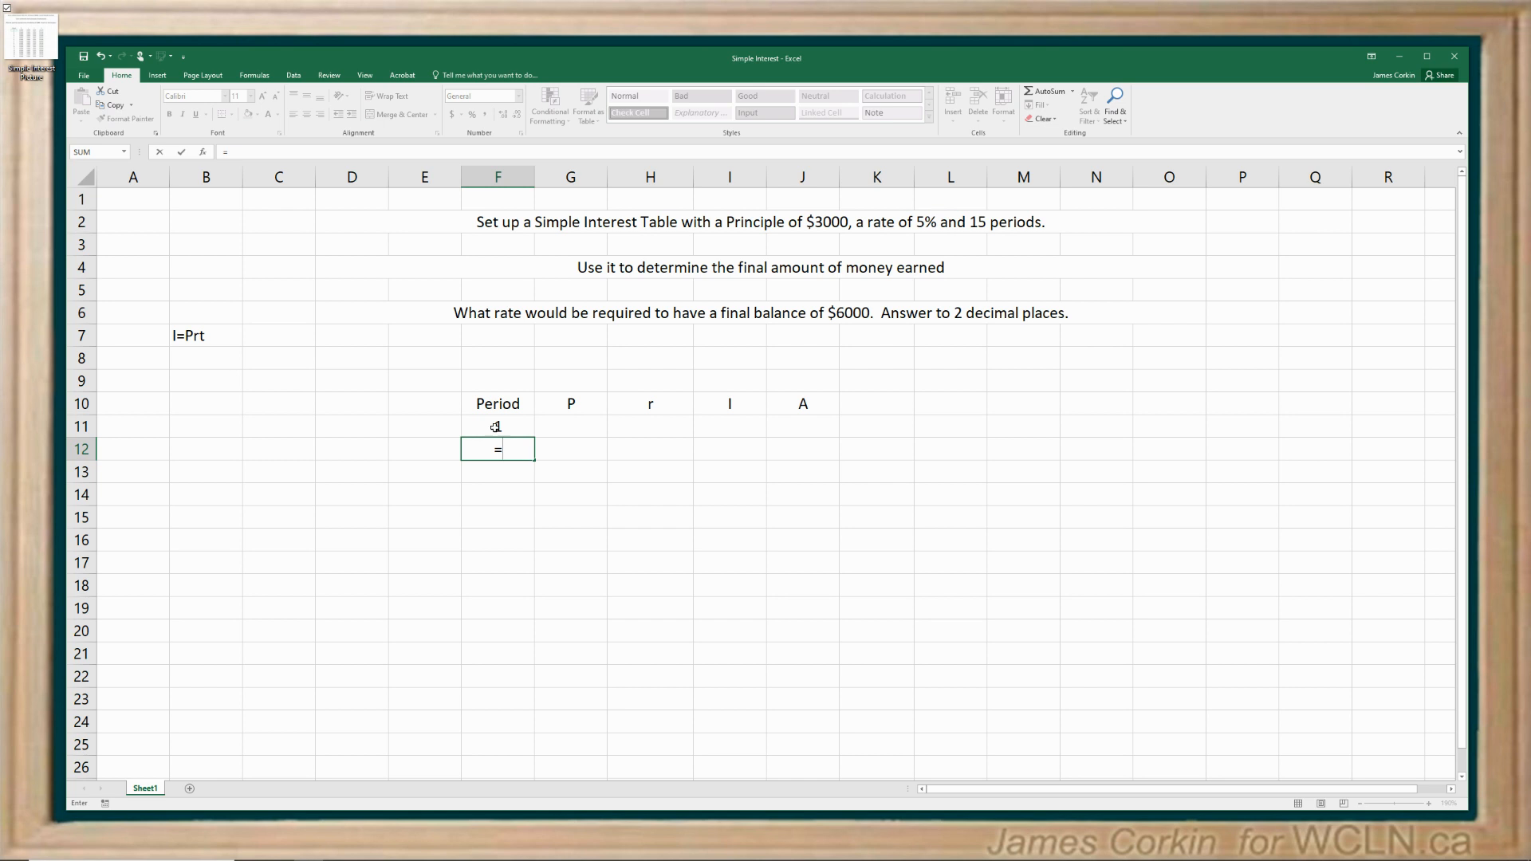
pyautogui.click(497, 426)
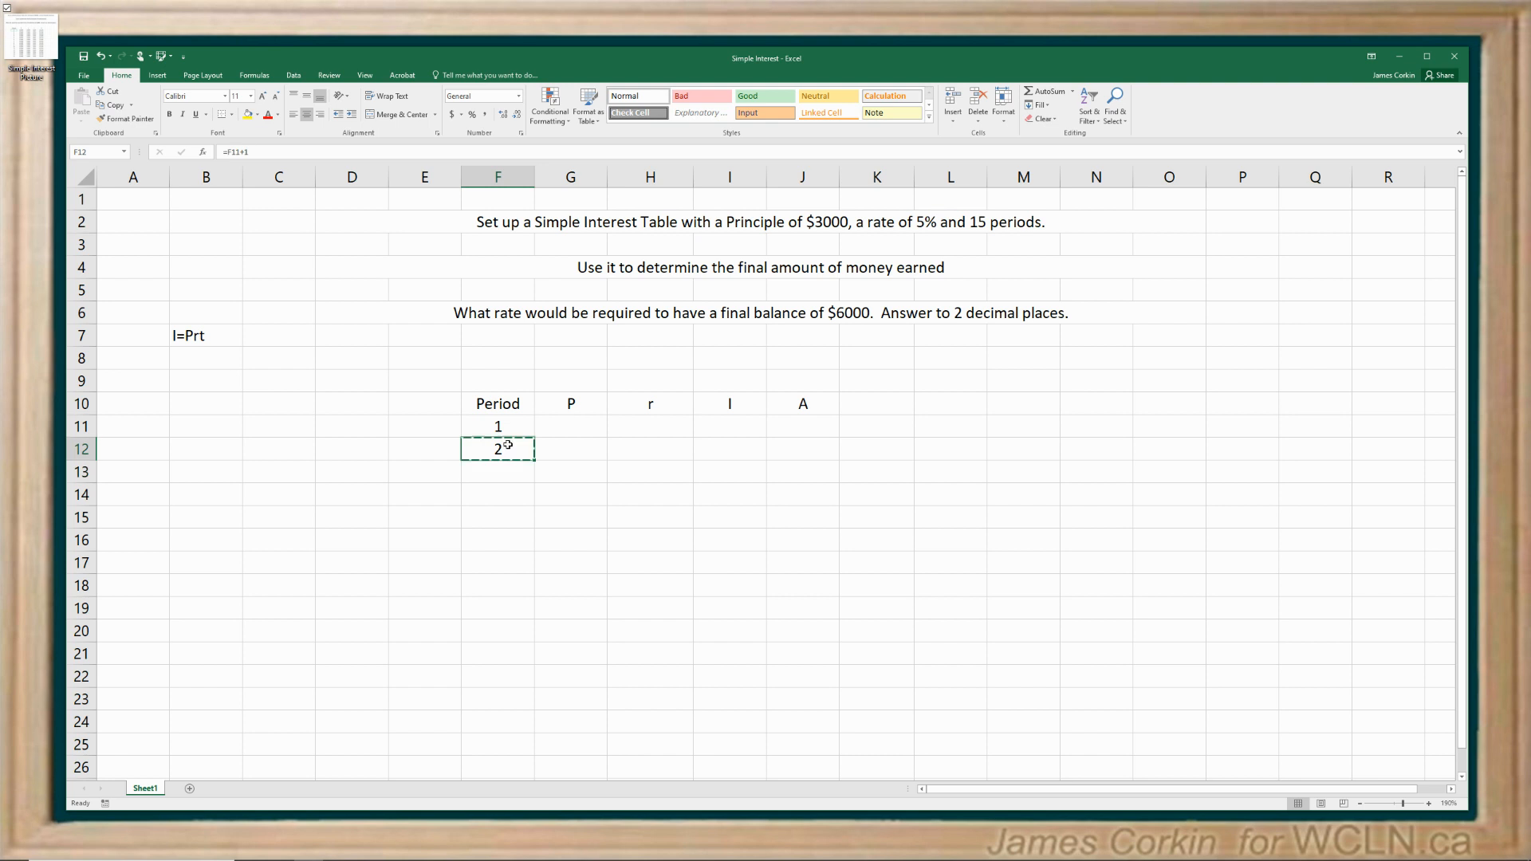
pyautogui.moveTo(497, 471); pyautogui.dragTo(498, 744)
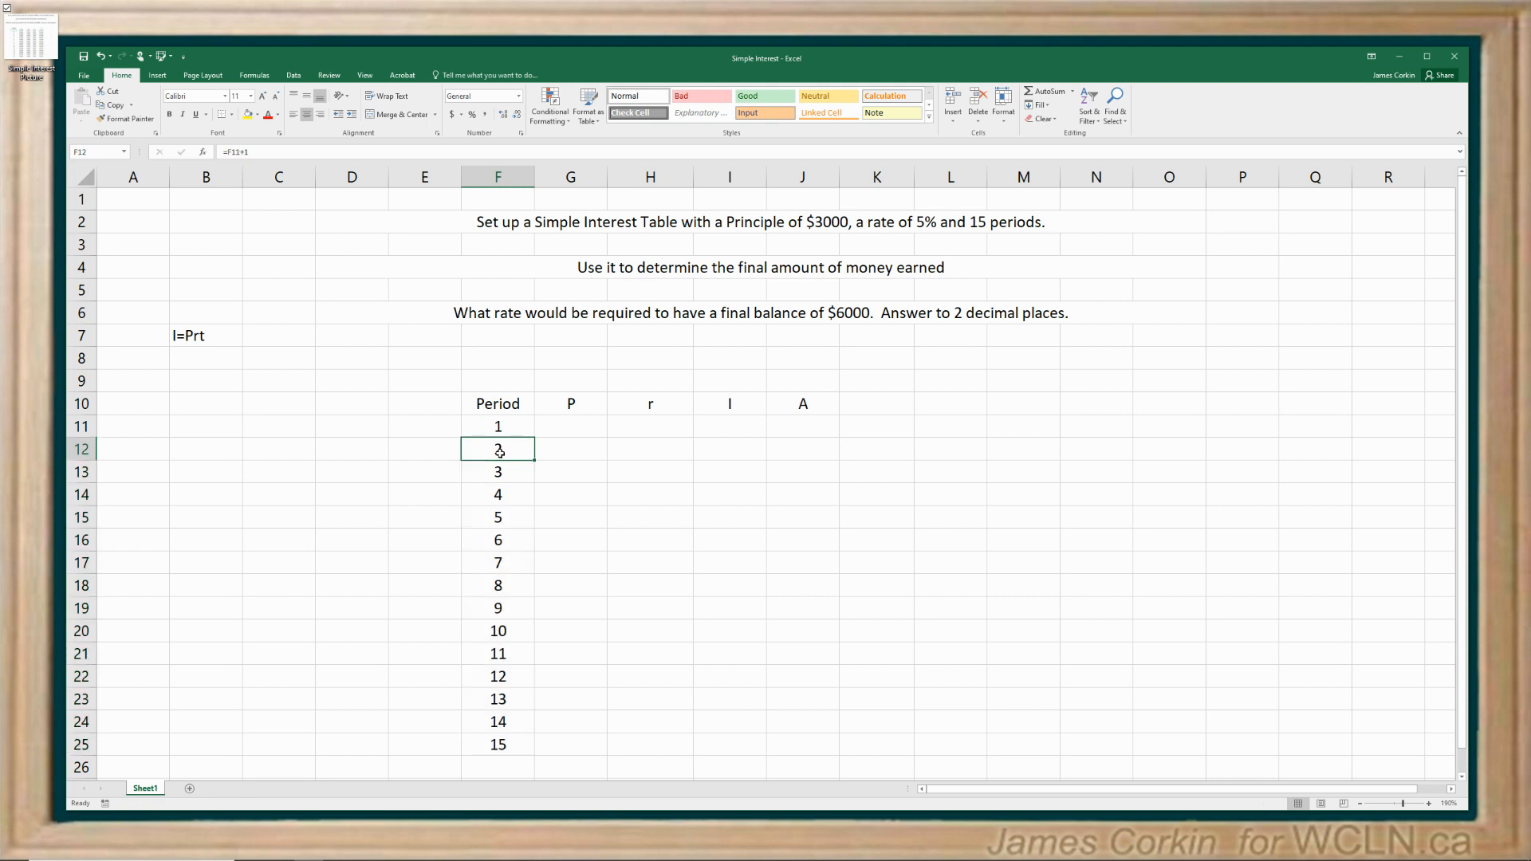
pyautogui.click(497, 471)
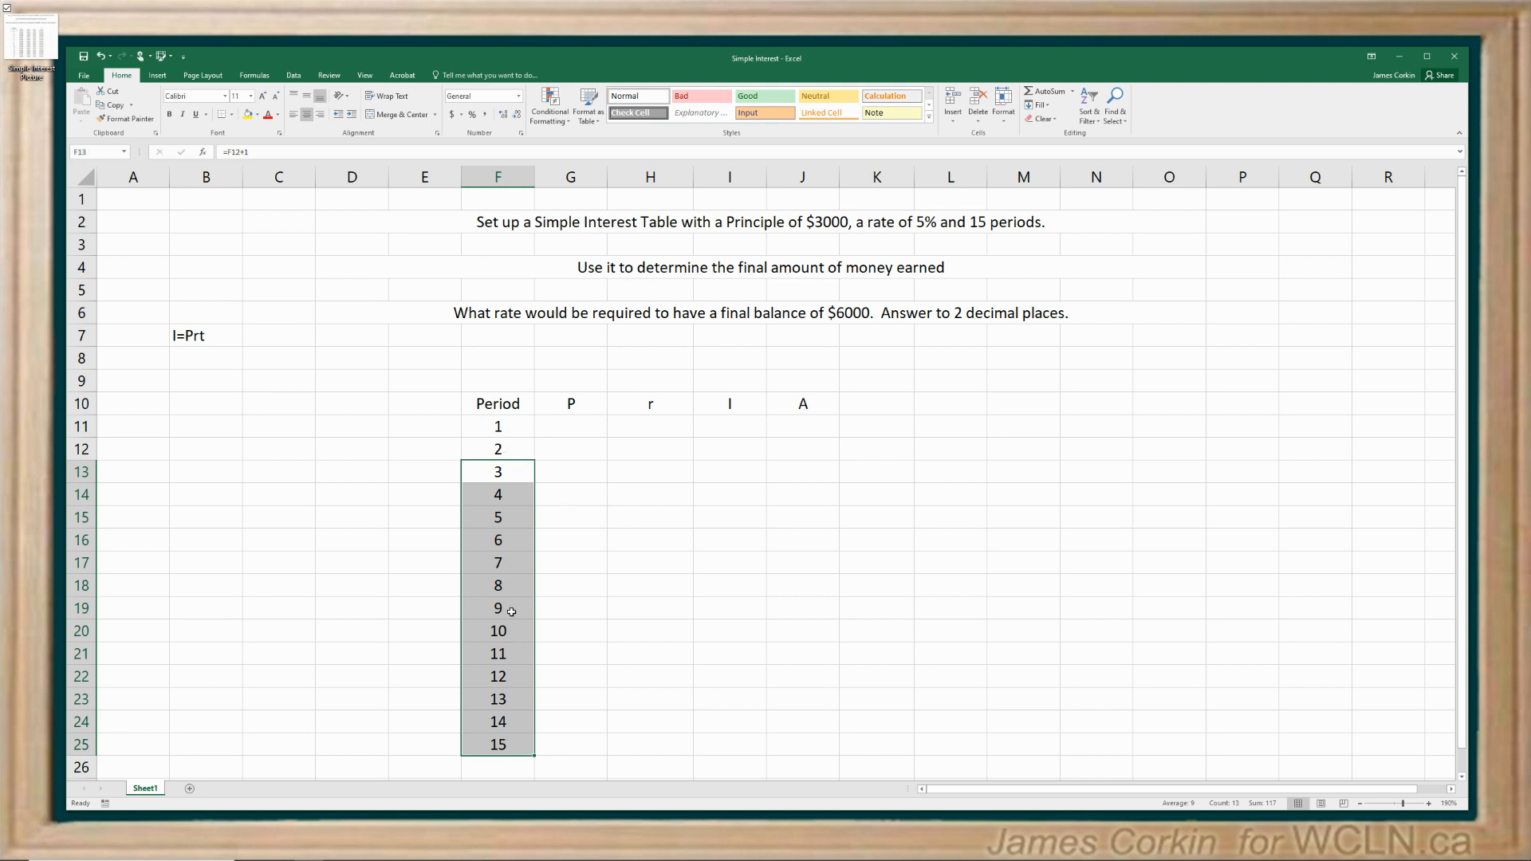
pyautogui.moveTo(548, 501)
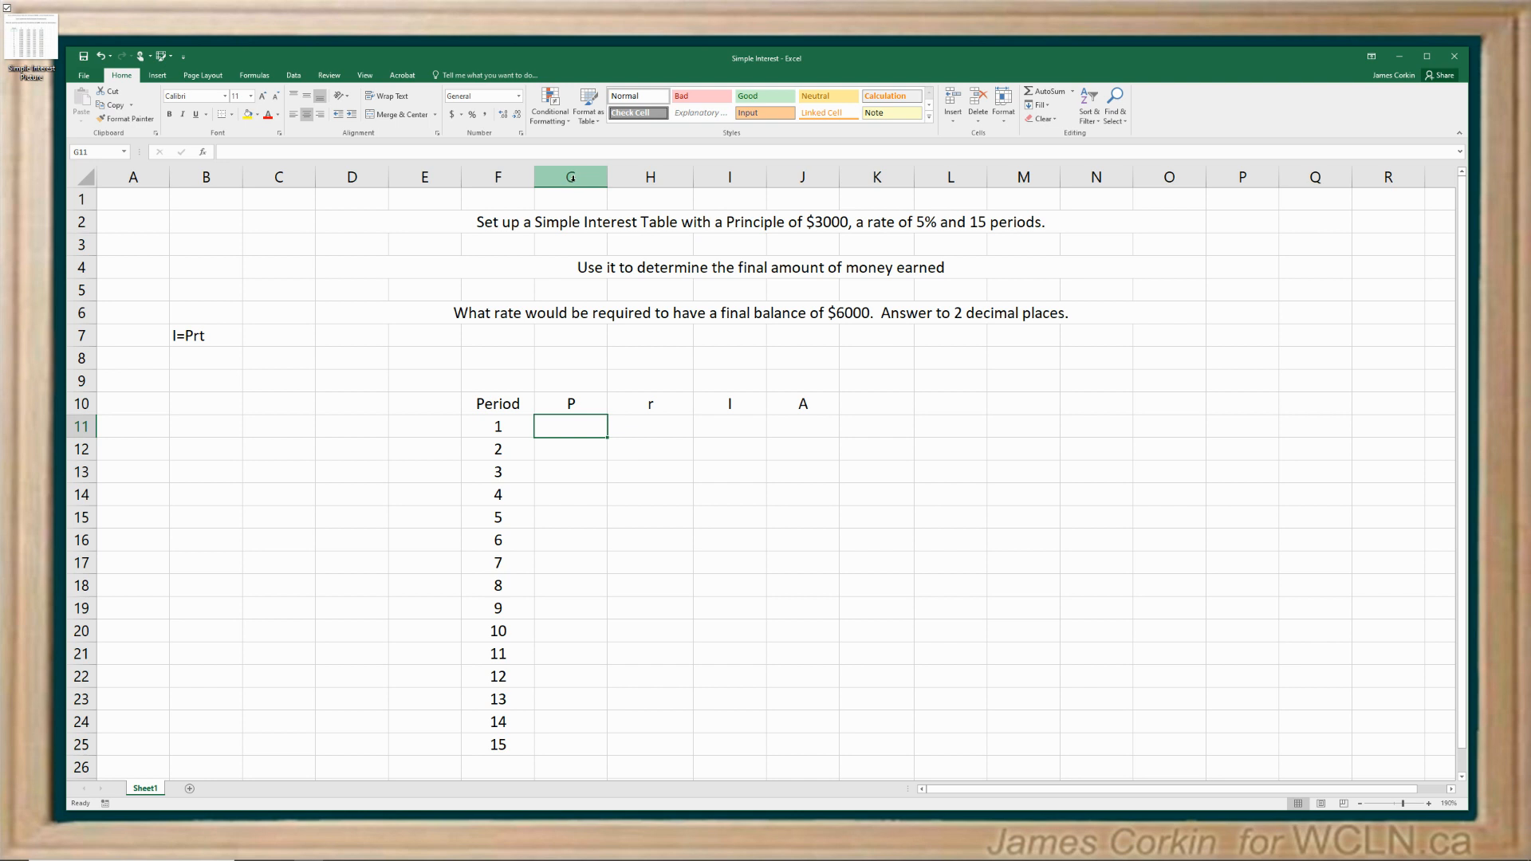
# - Apply the Currency number format to column G for the $3,000.00 principal
pyautogui.rightClick(570, 177)
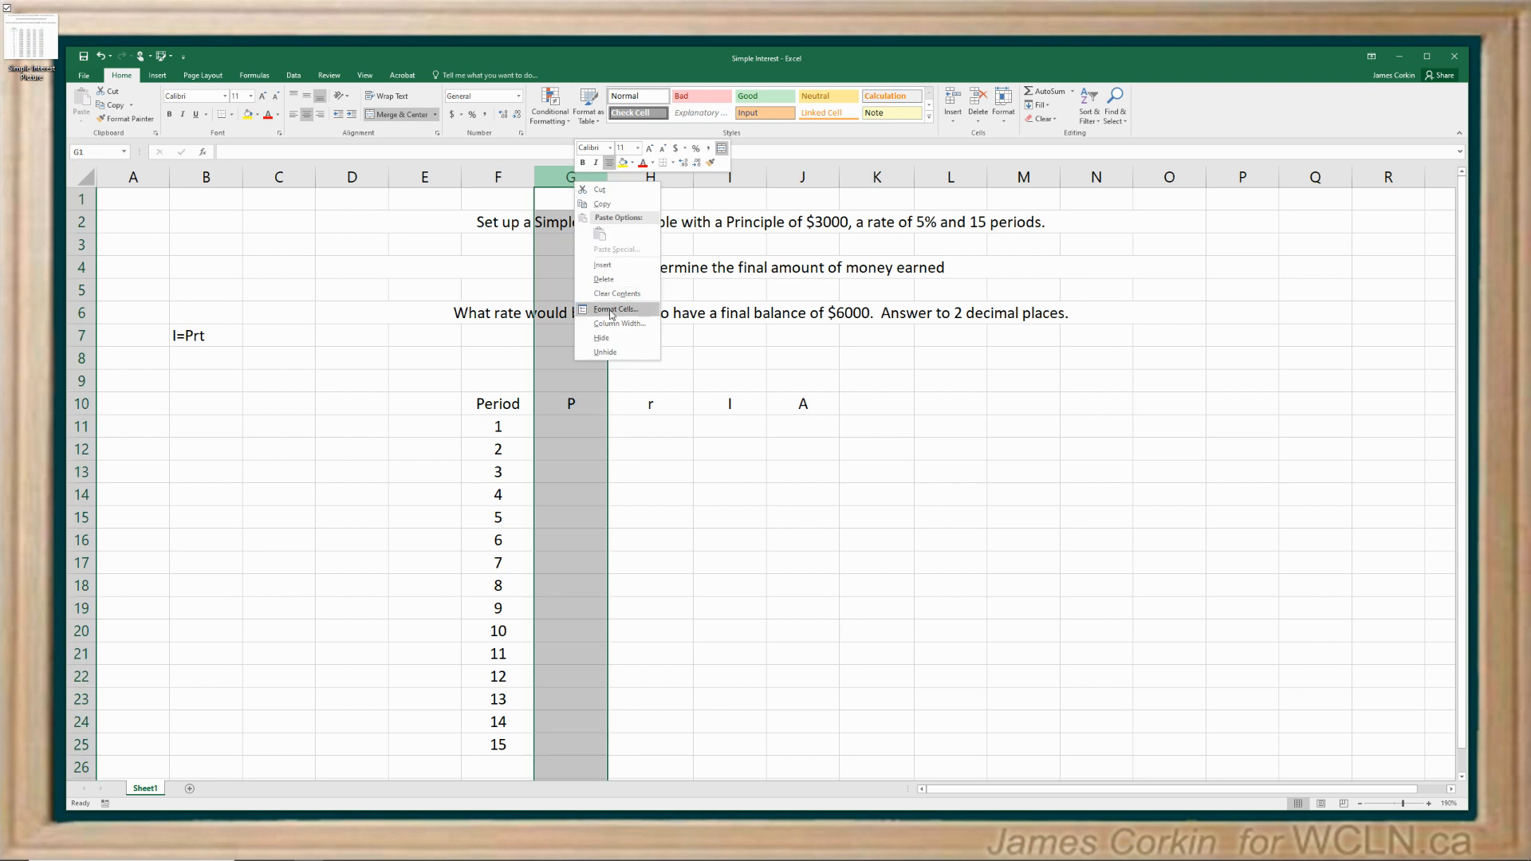
pyautogui.click(614, 309)
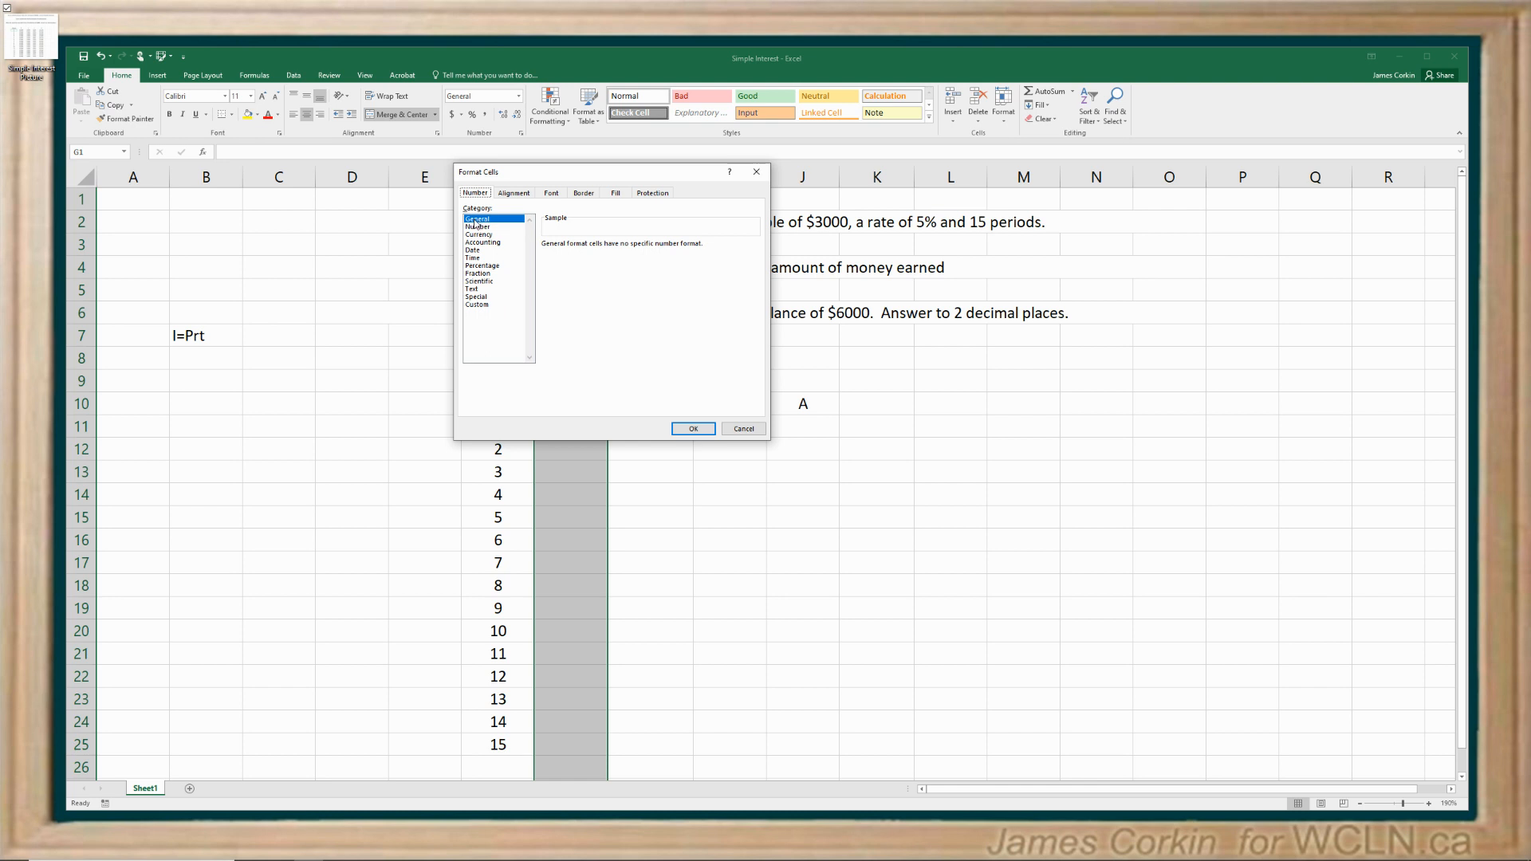
pyautogui.click(479, 235)
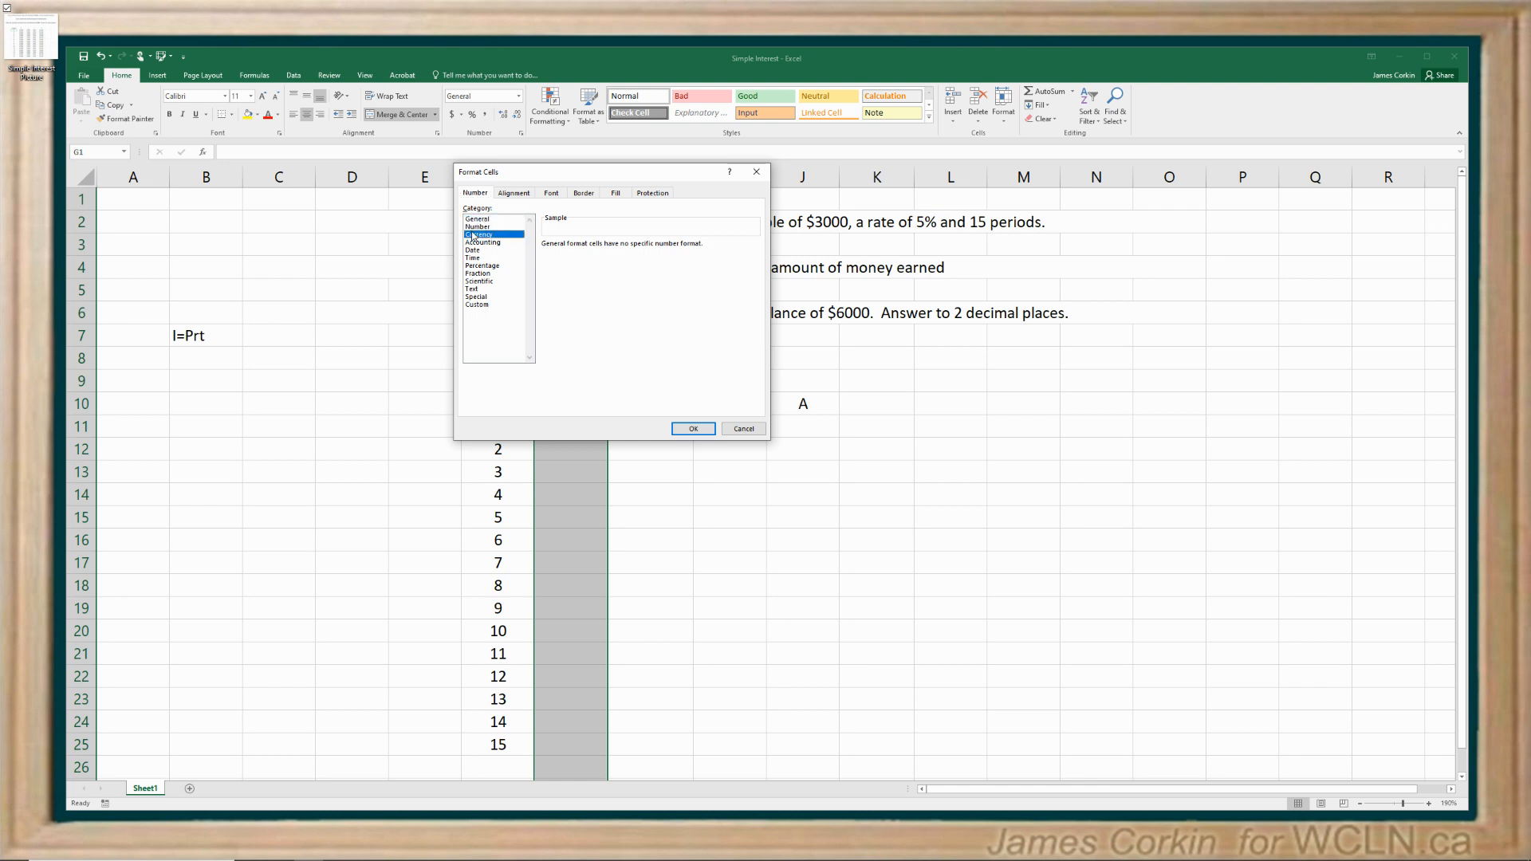
pyautogui.click(693, 429)
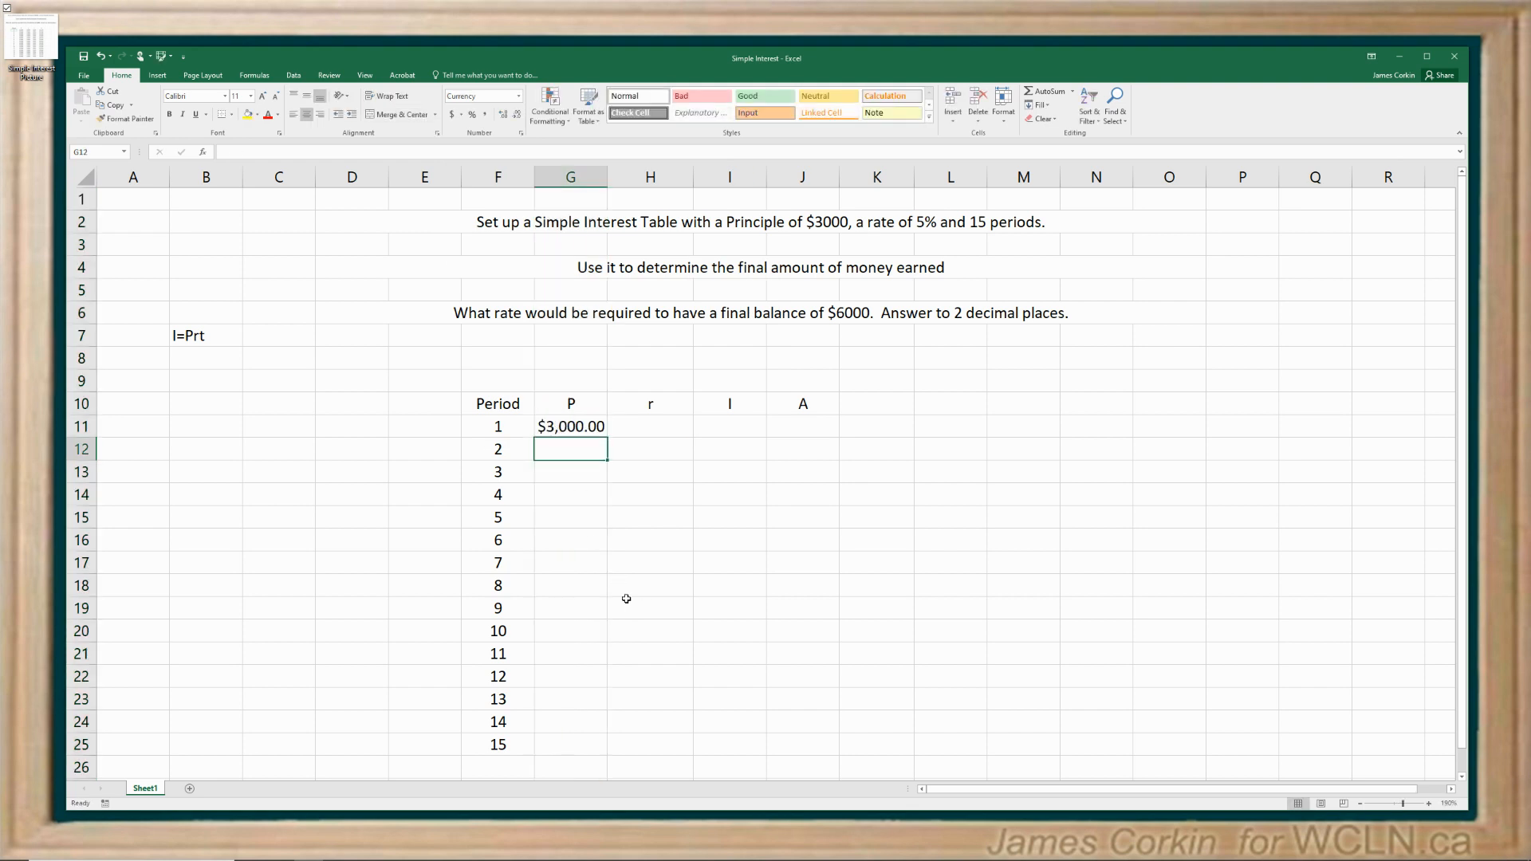
pyautogui.moveTo(603, 531)
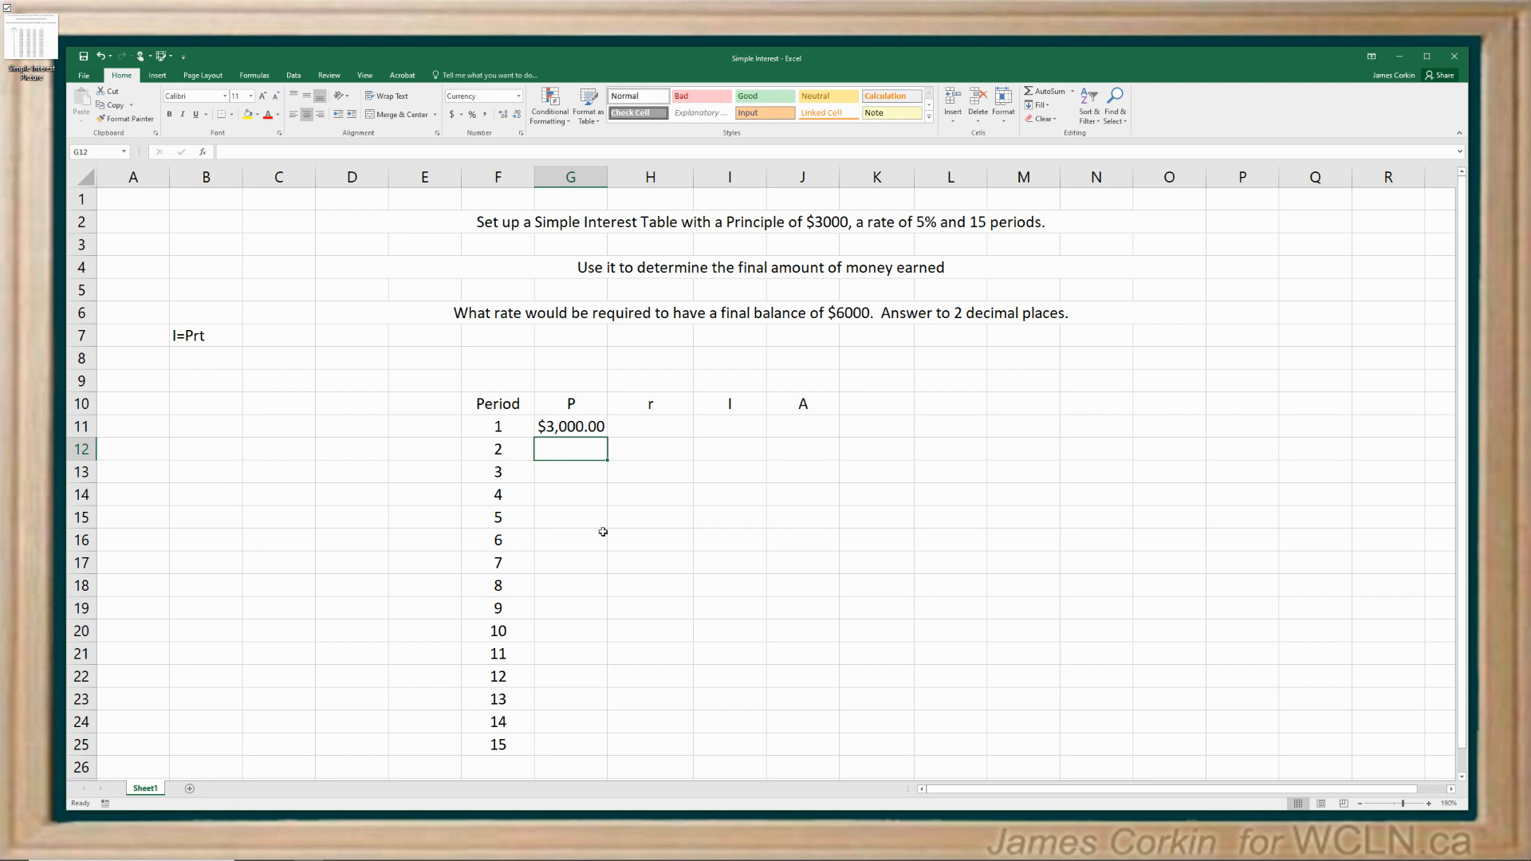
pyautogui.moveTo(574, 497)
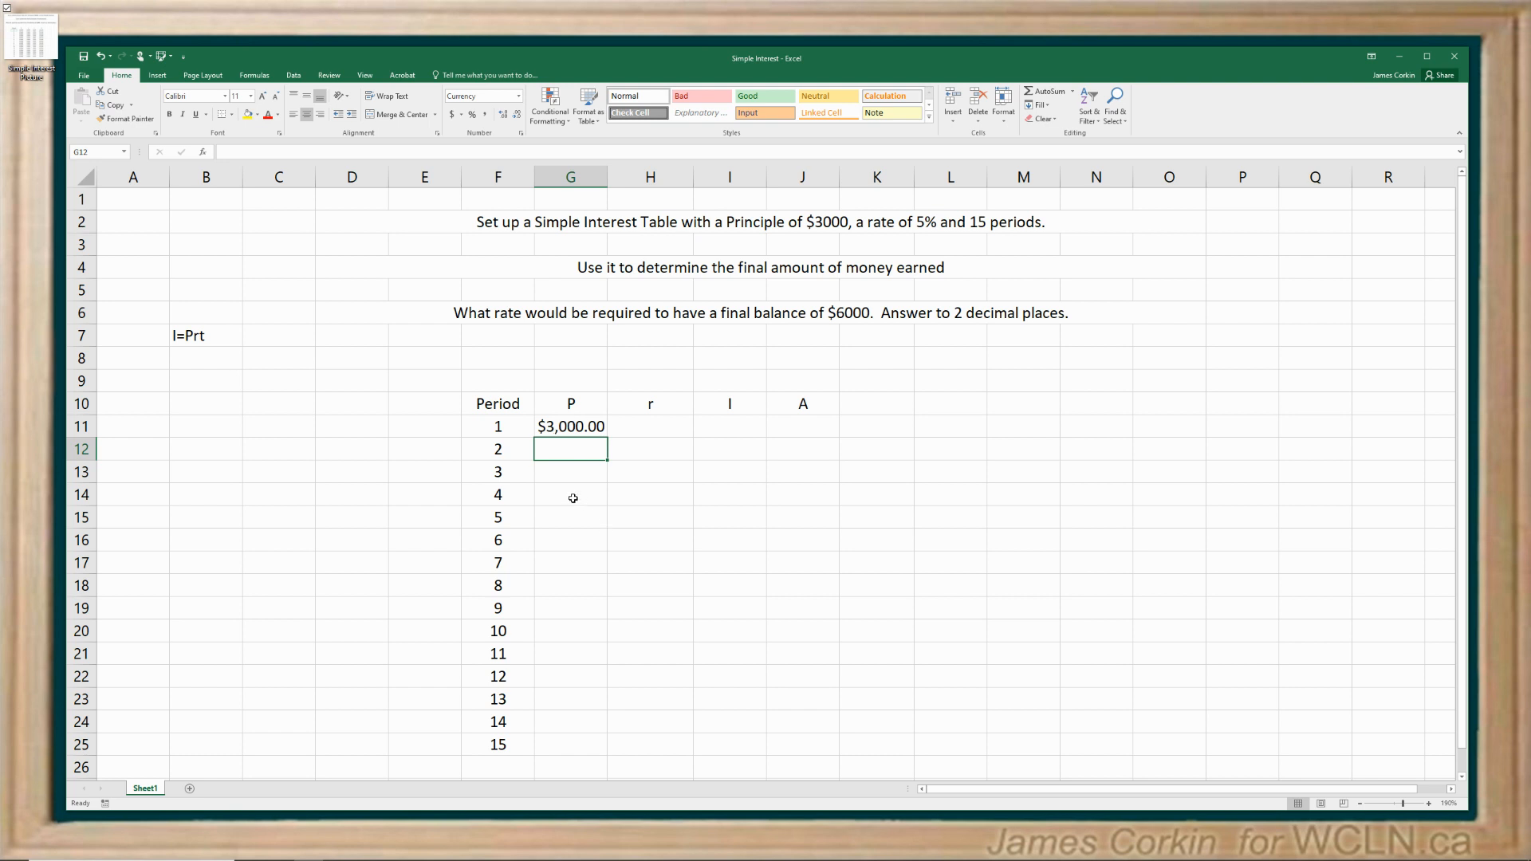
pyautogui.moveTo(608, 474)
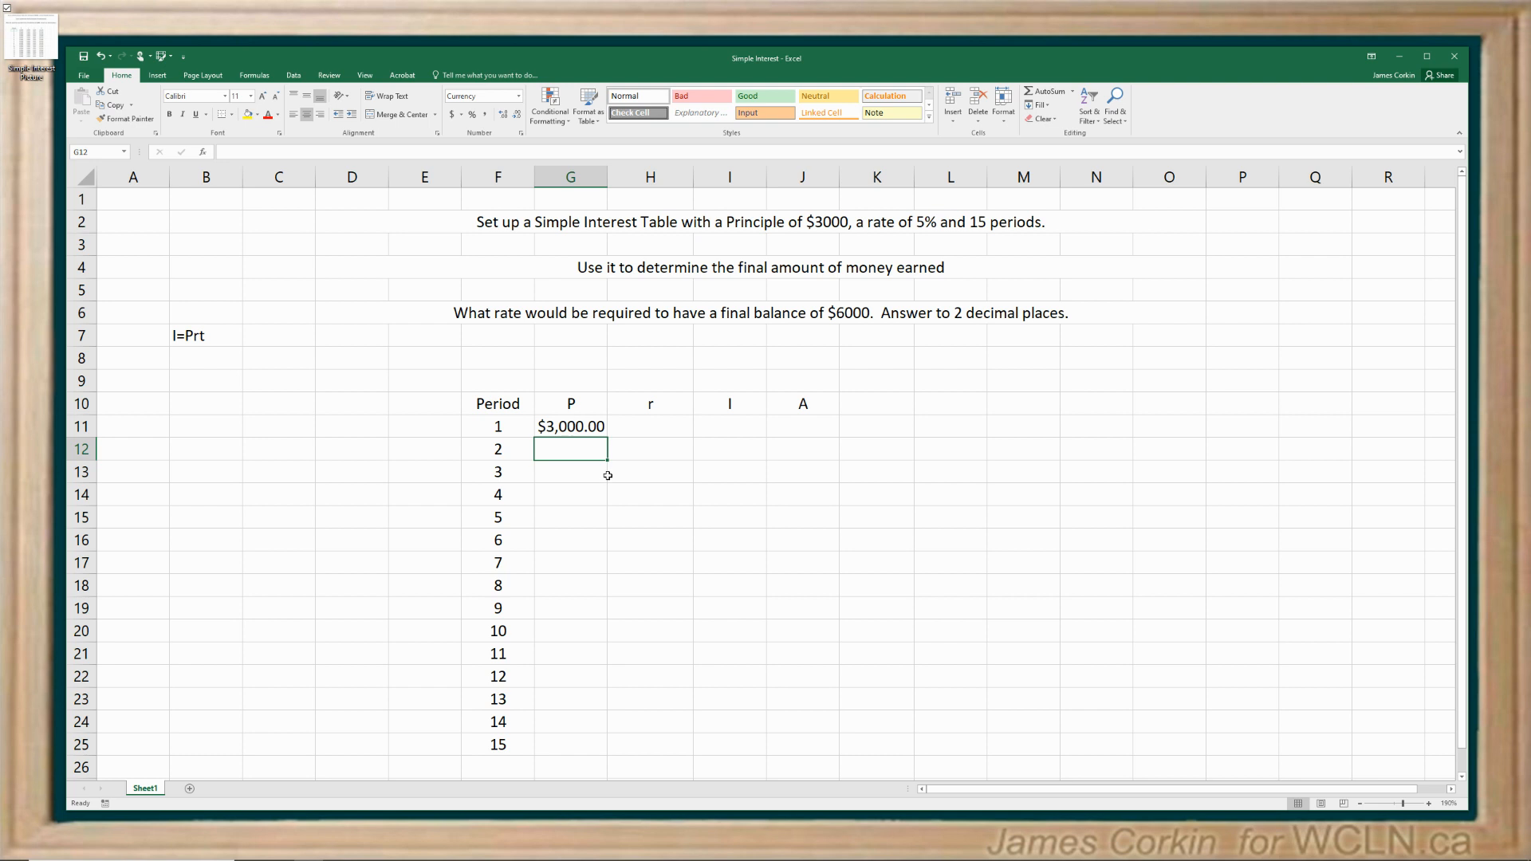
pyautogui.moveTo(595, 501)
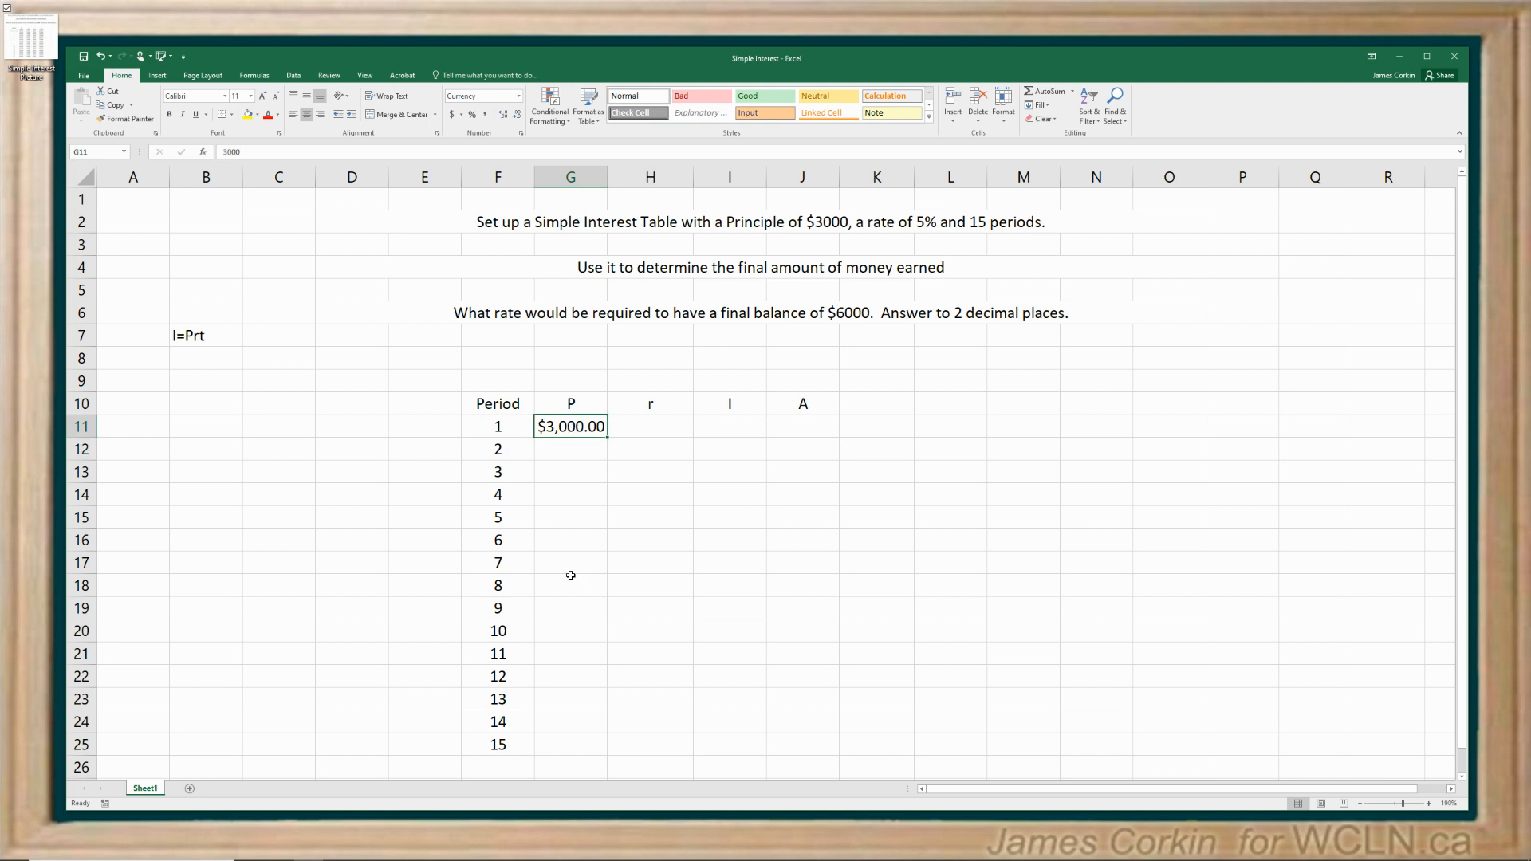
# - Link G12 to G11 with =G11 and fill it down to G25
pyautogui.click(571, 449)
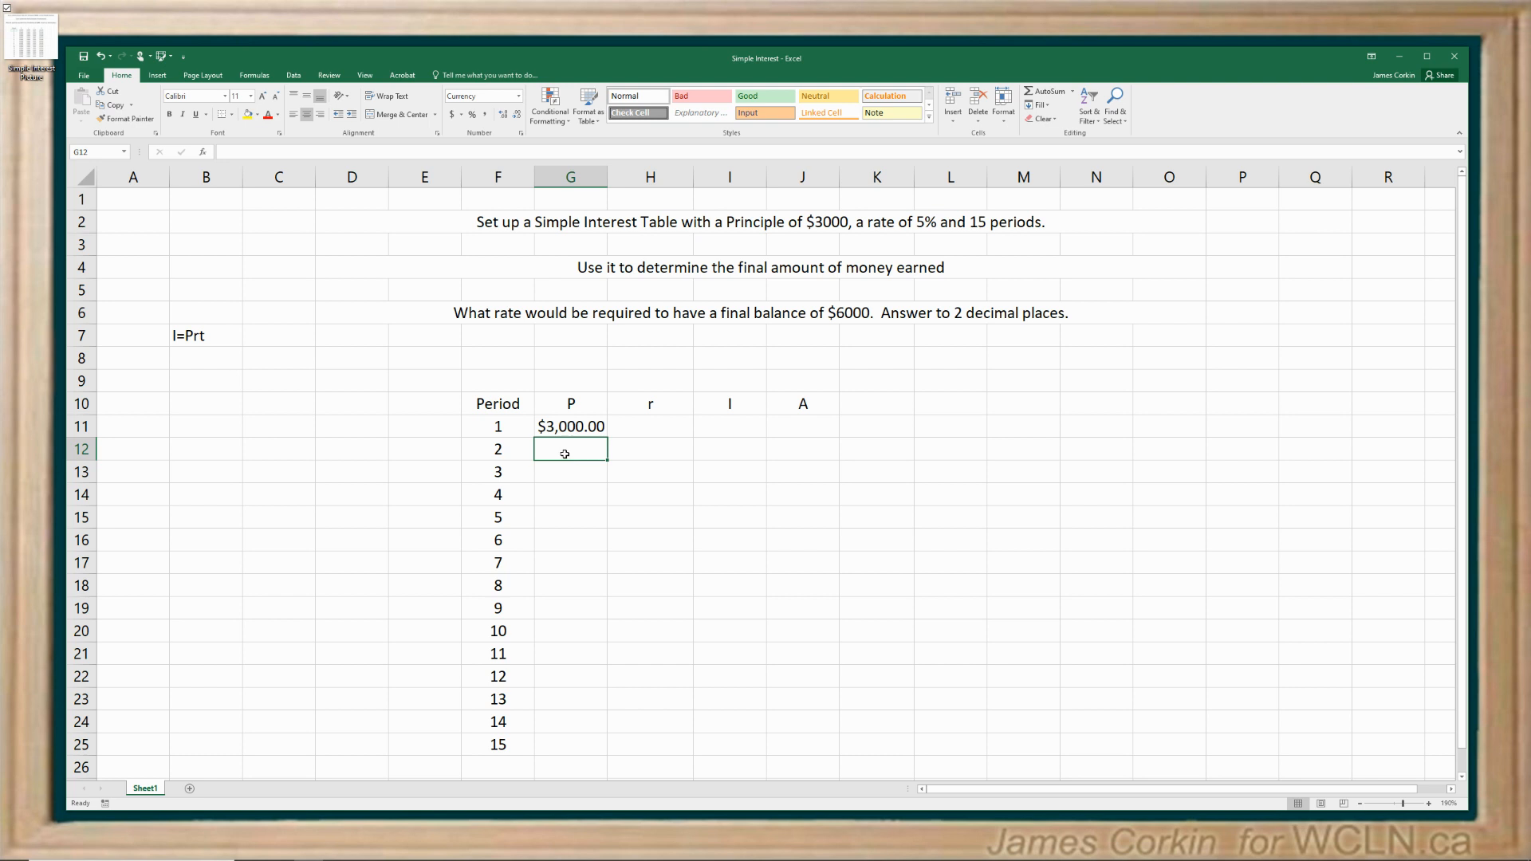
pyautogui.write('=')
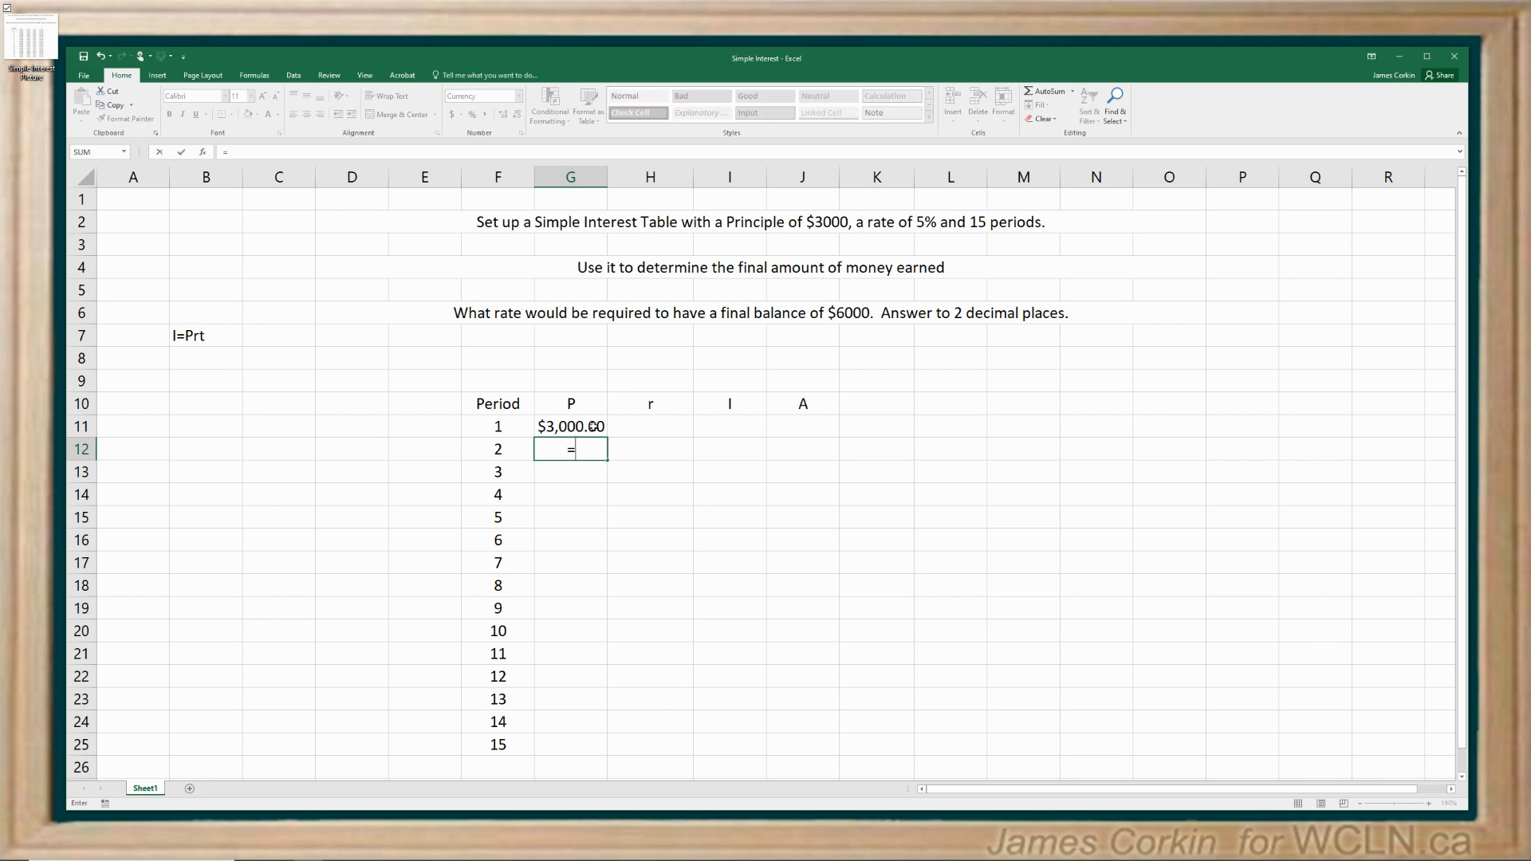
pyautogui.press('enter')
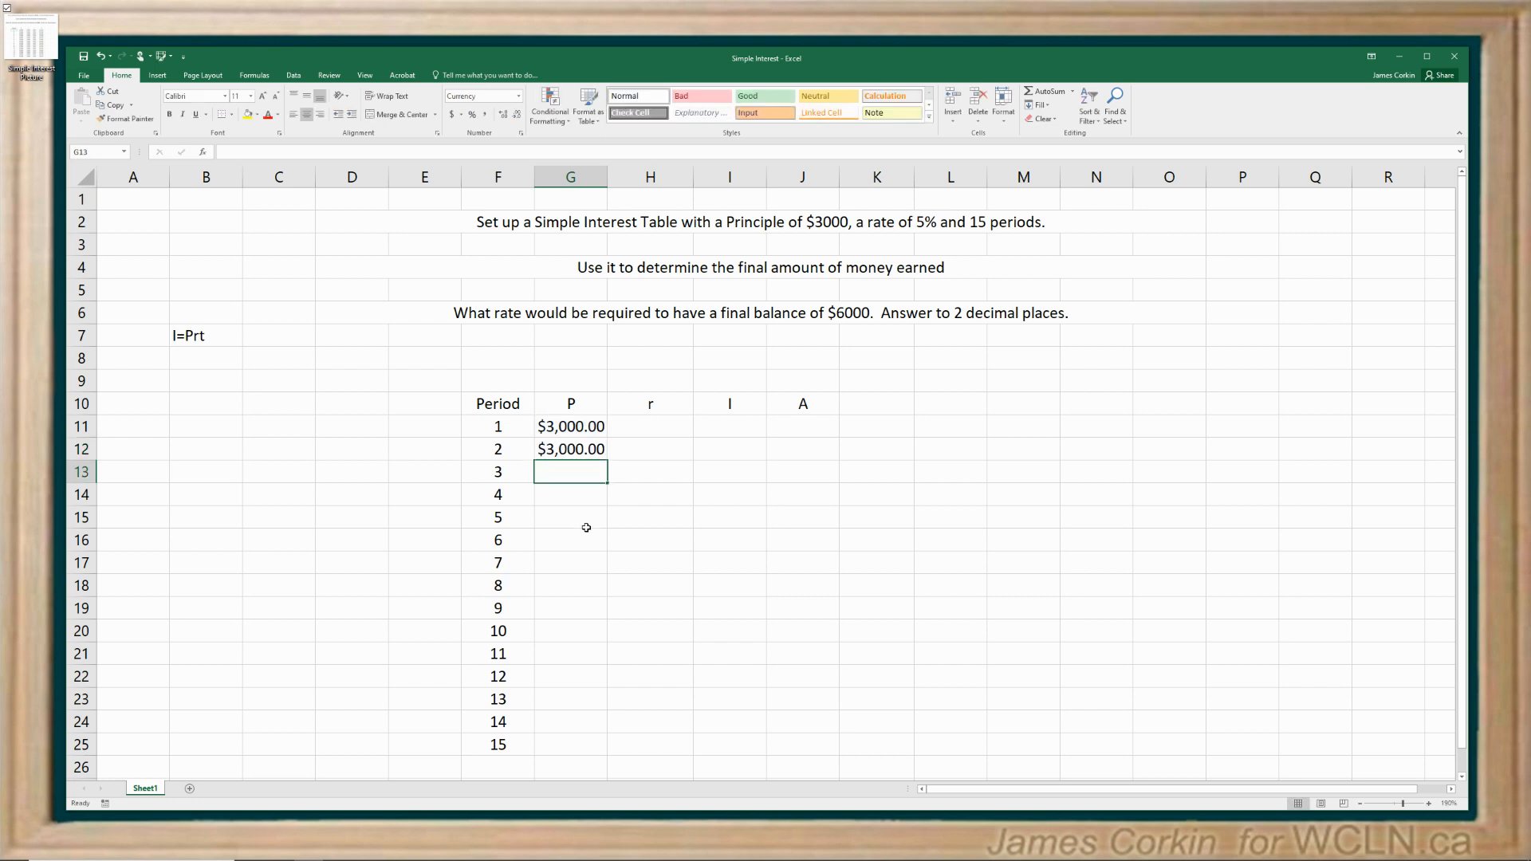
pyautogui.click(571, 448)
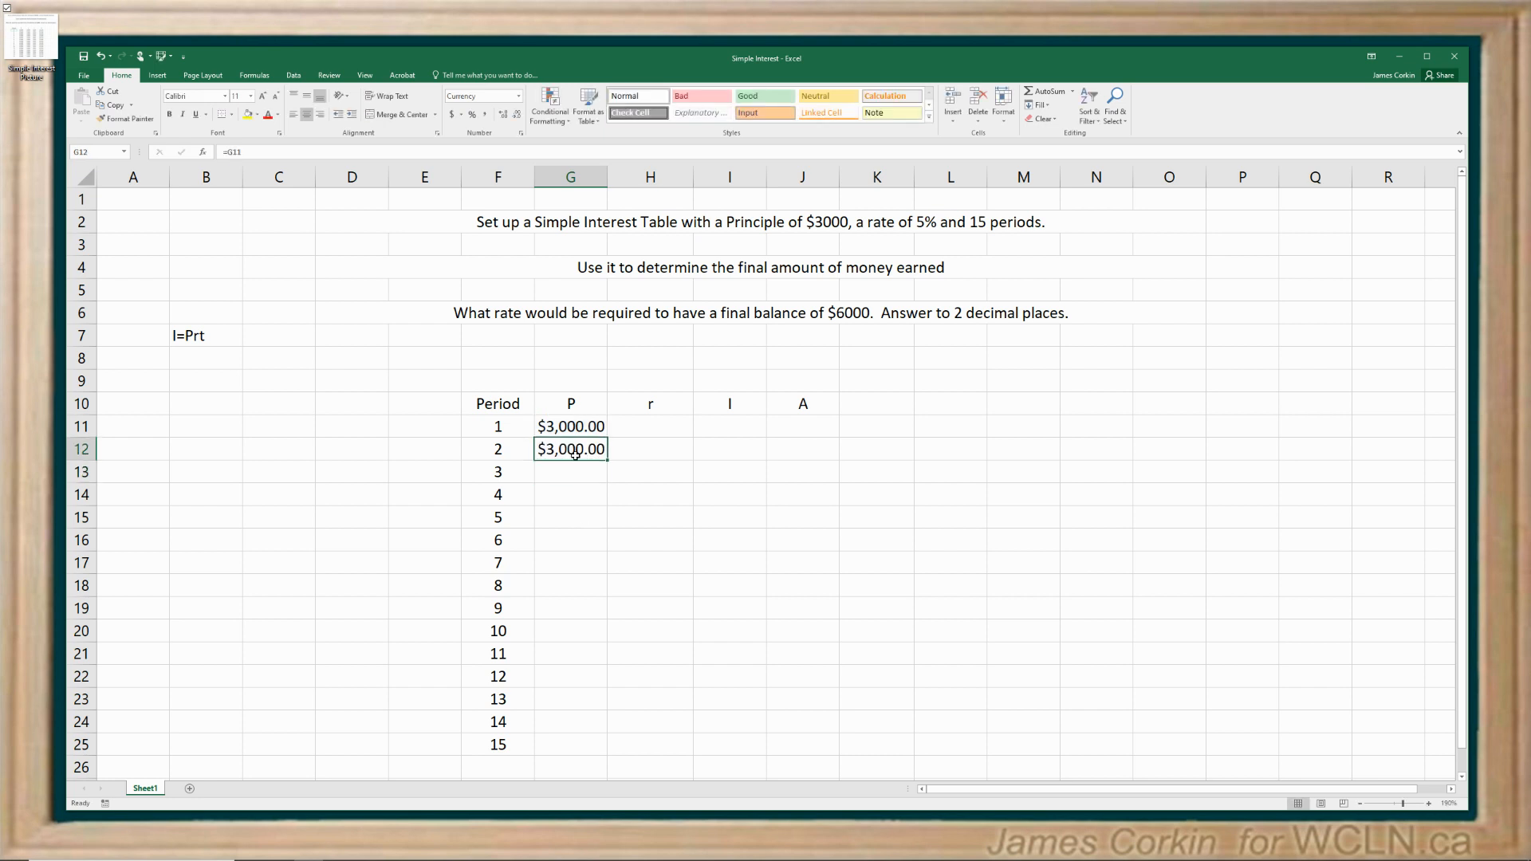
pyautogui.moveTo(571, 472); pyautogui.dragTo(570, 744)
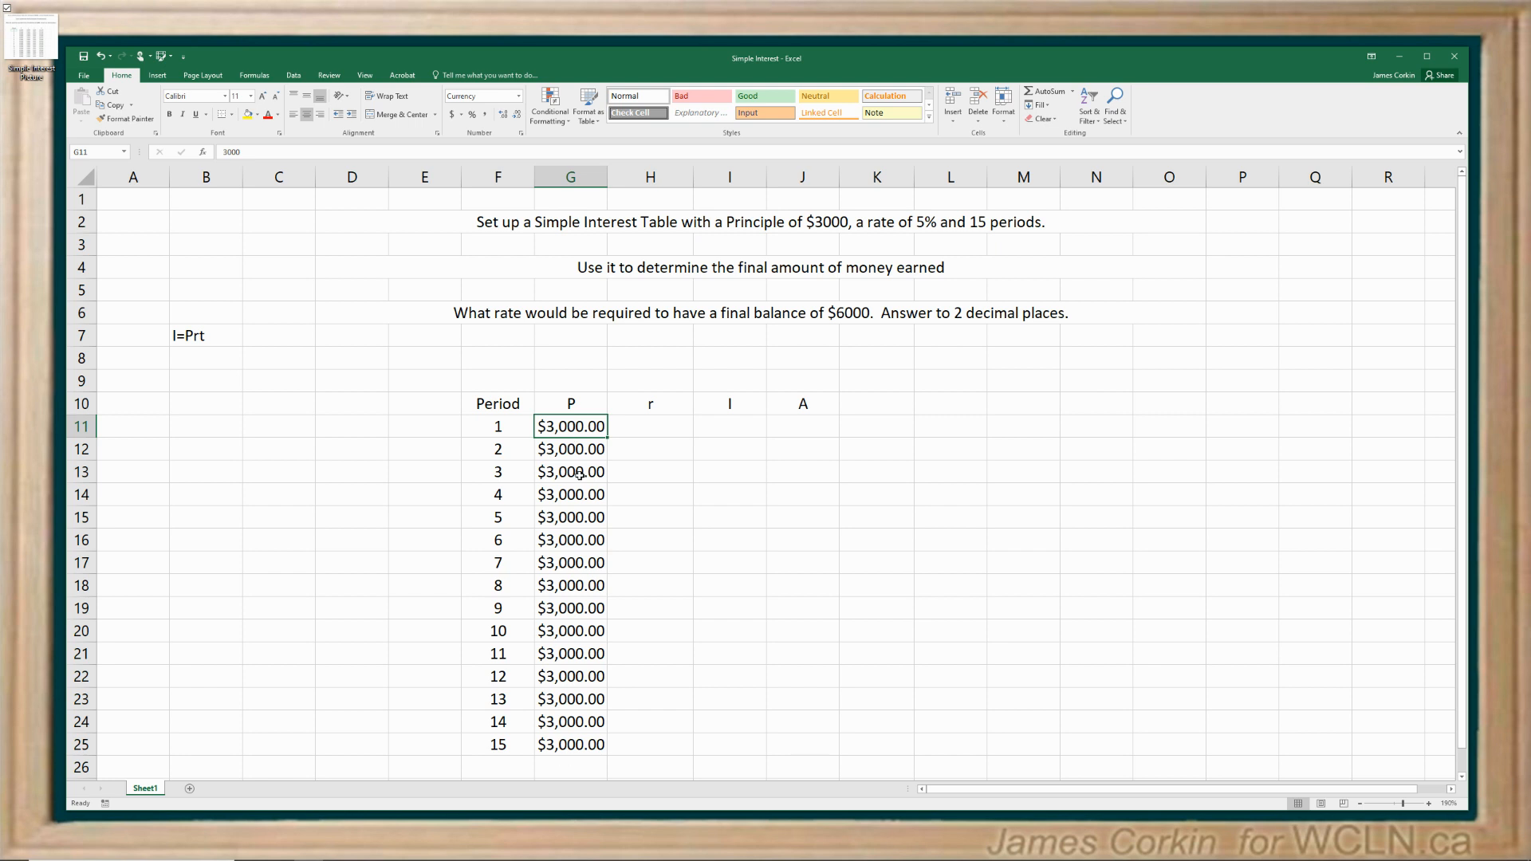
# - Test the links by editing G11, then restore the principal to 3000
pyautogui.doubleClick(570, 426)
pyautogui.write('5')
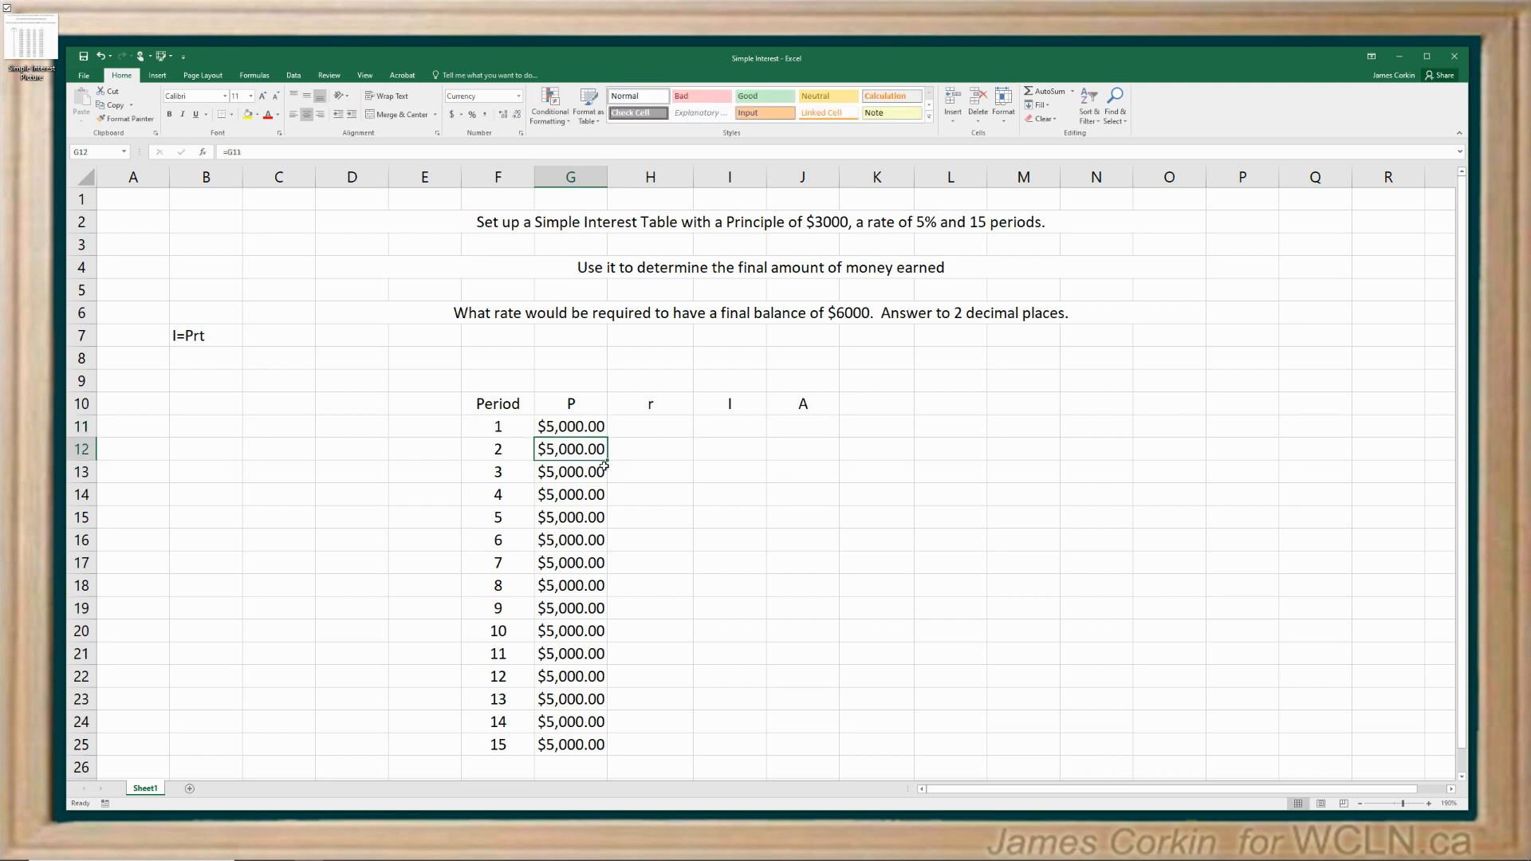
pyautogui.click(570, 427)
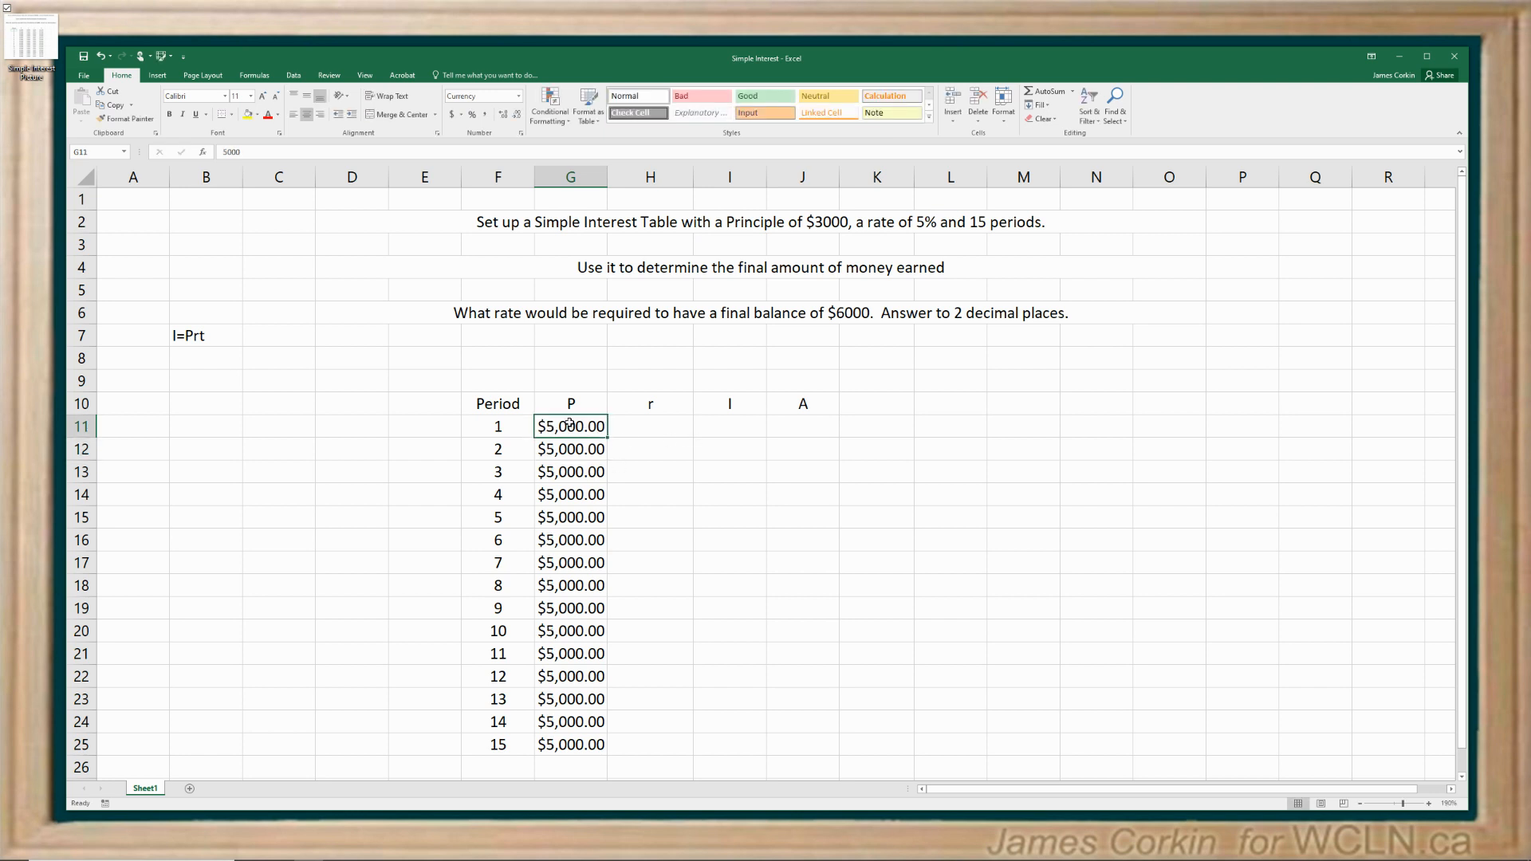
pyautogui.write('3000')
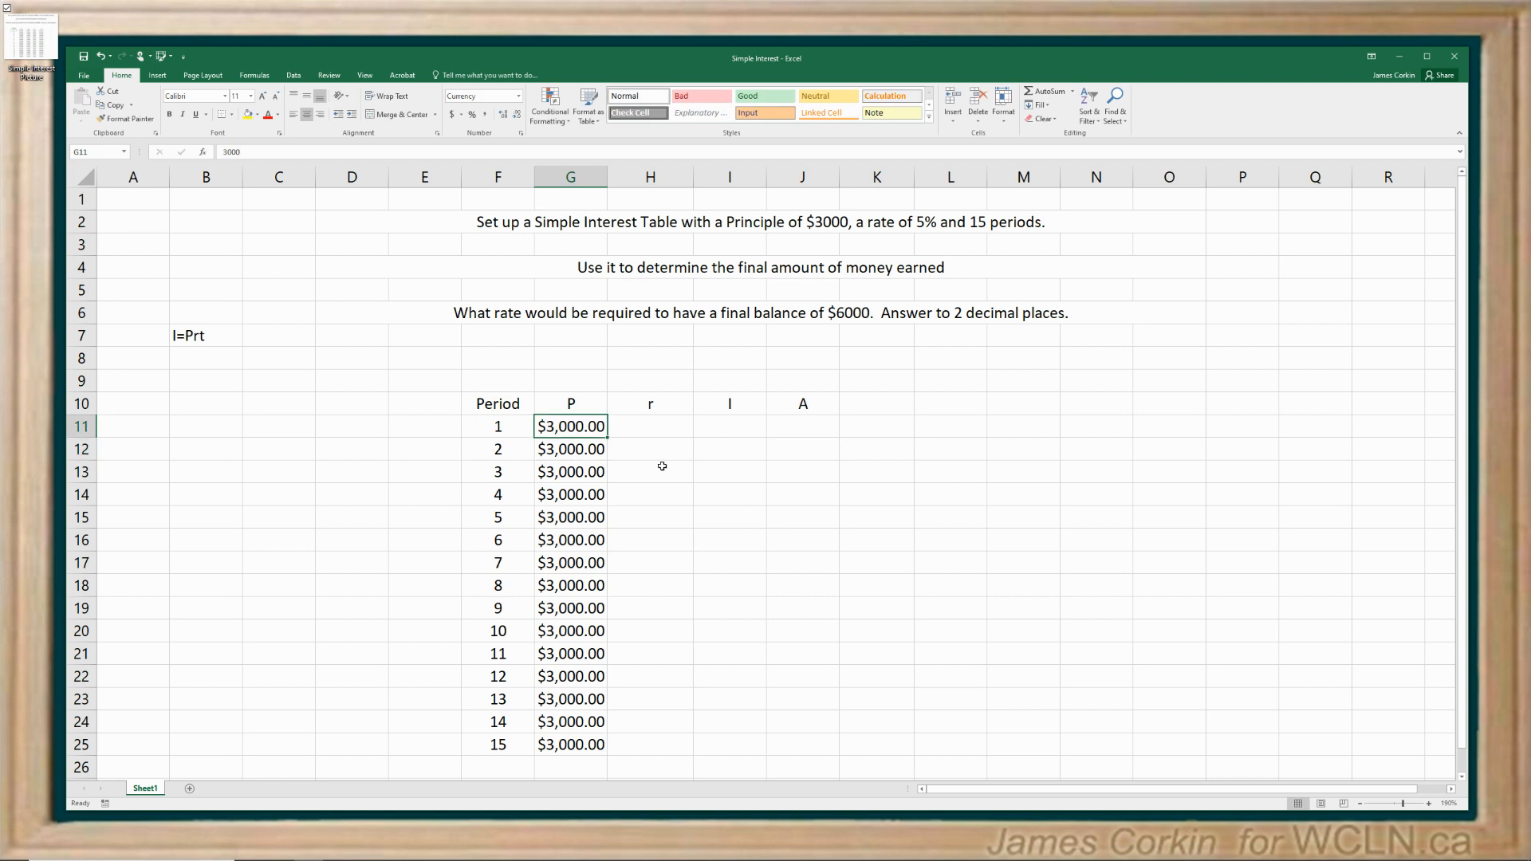
pyautogui.click(651, 426)
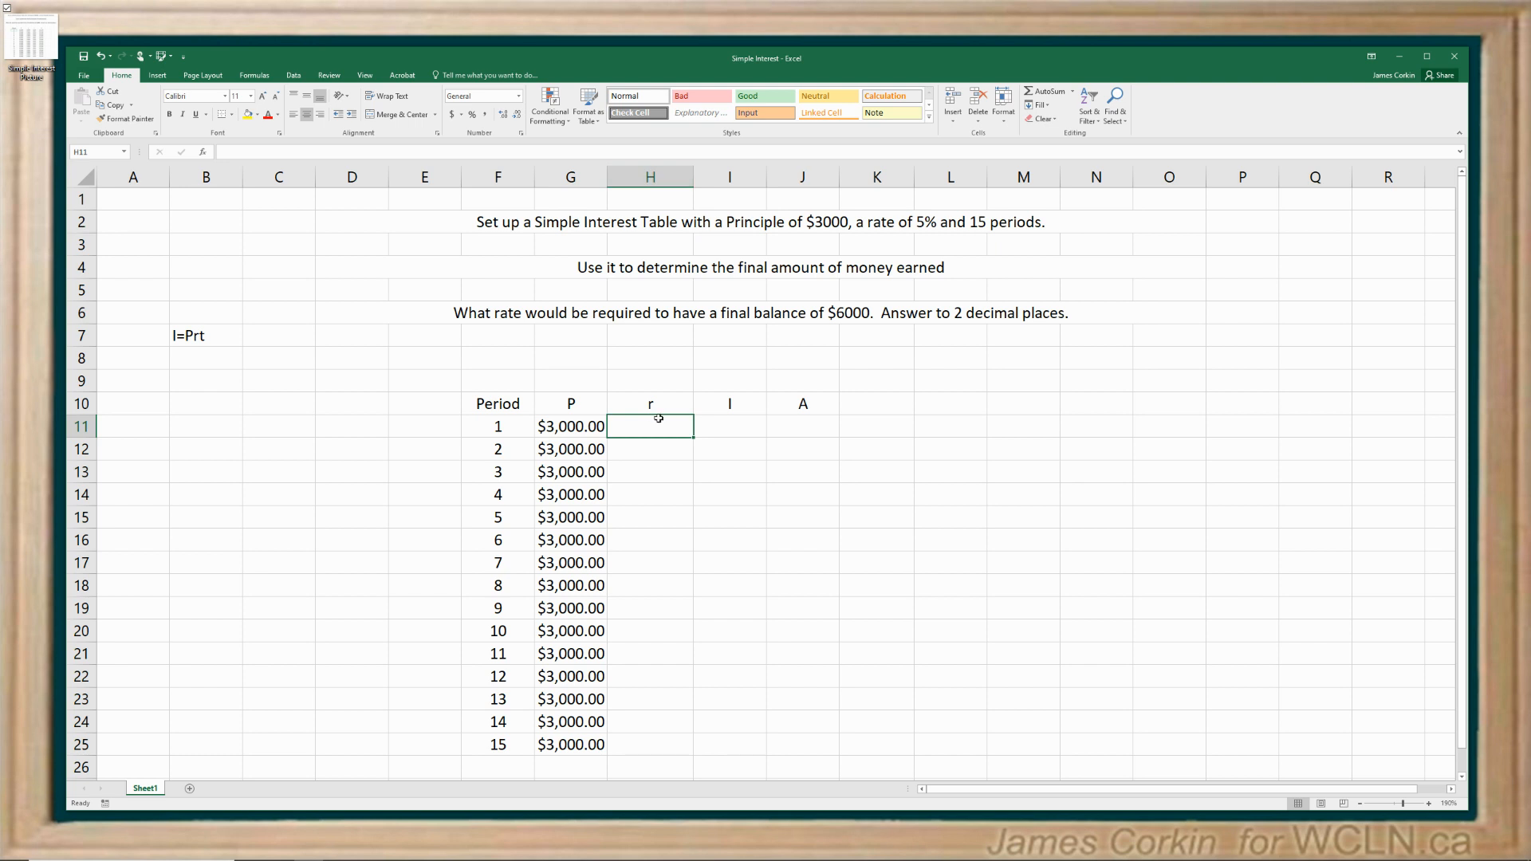
pyautogui.moveTo(653, 440)
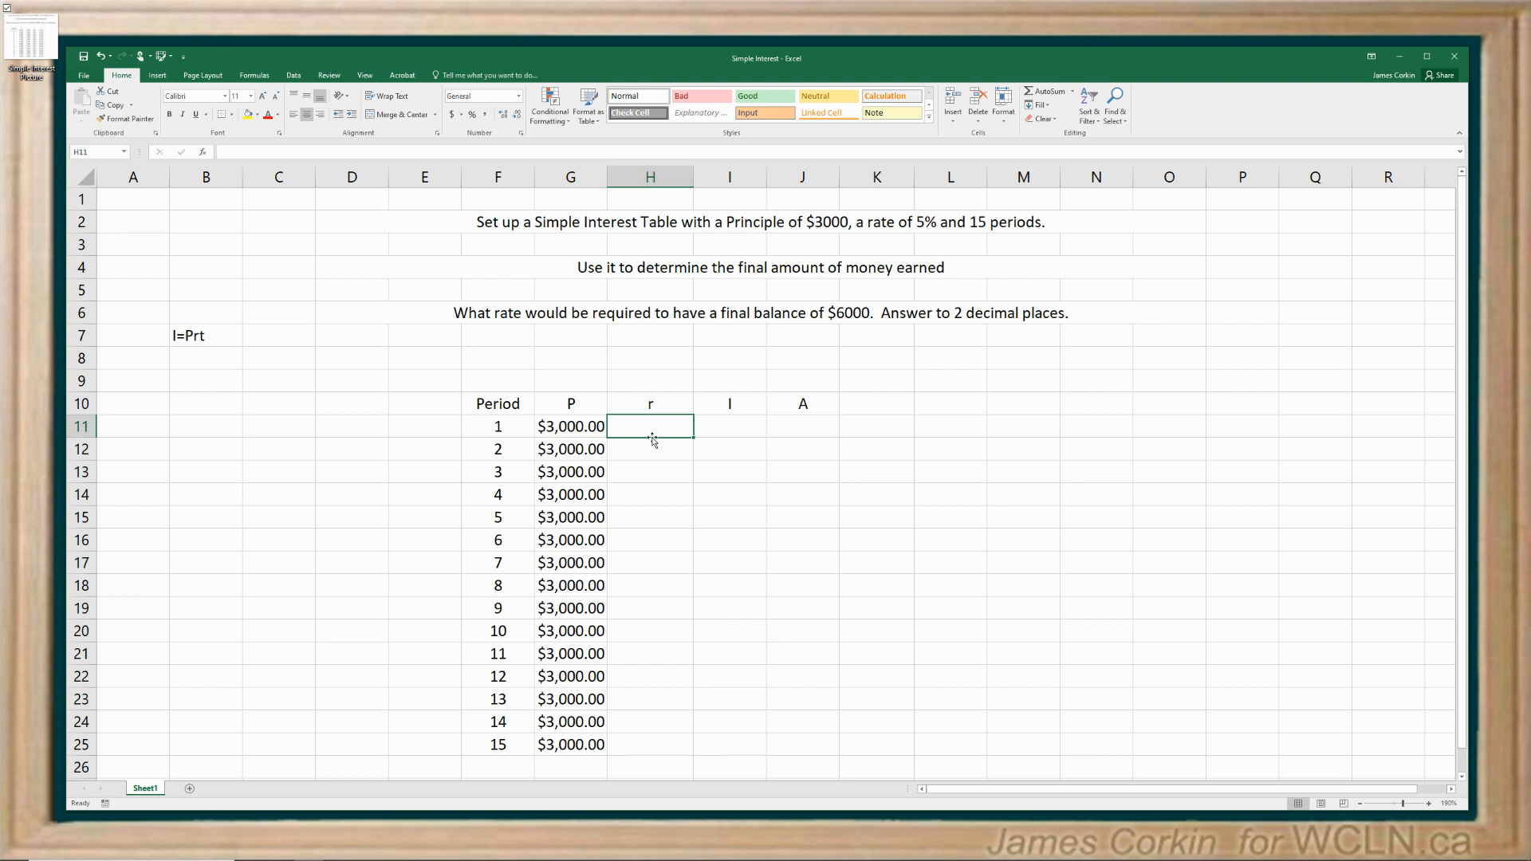
pyautogui.write('0.05')
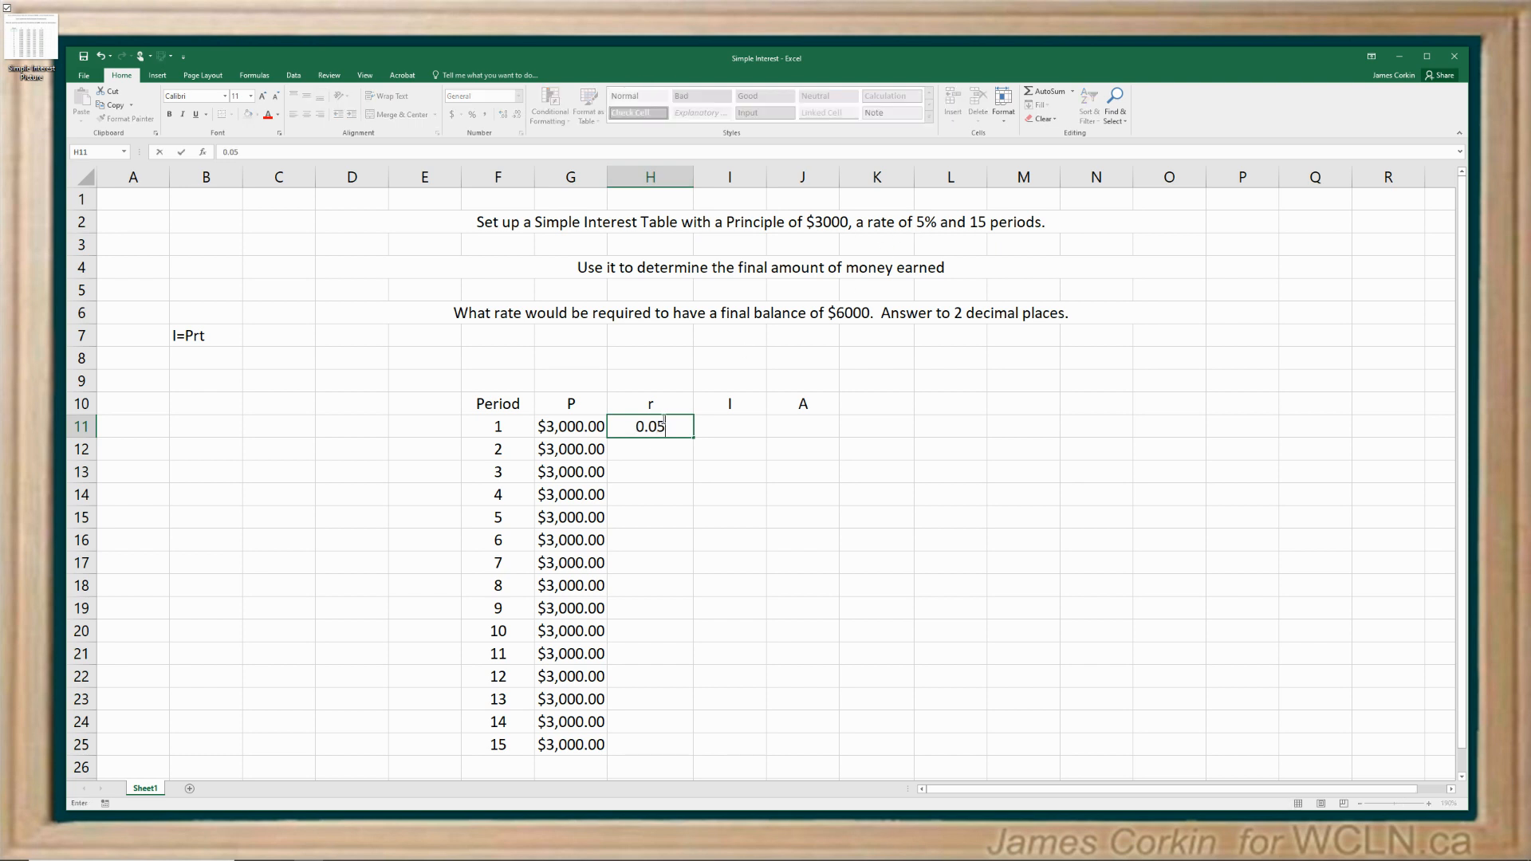
pyautogui.moveTo(878, 292)
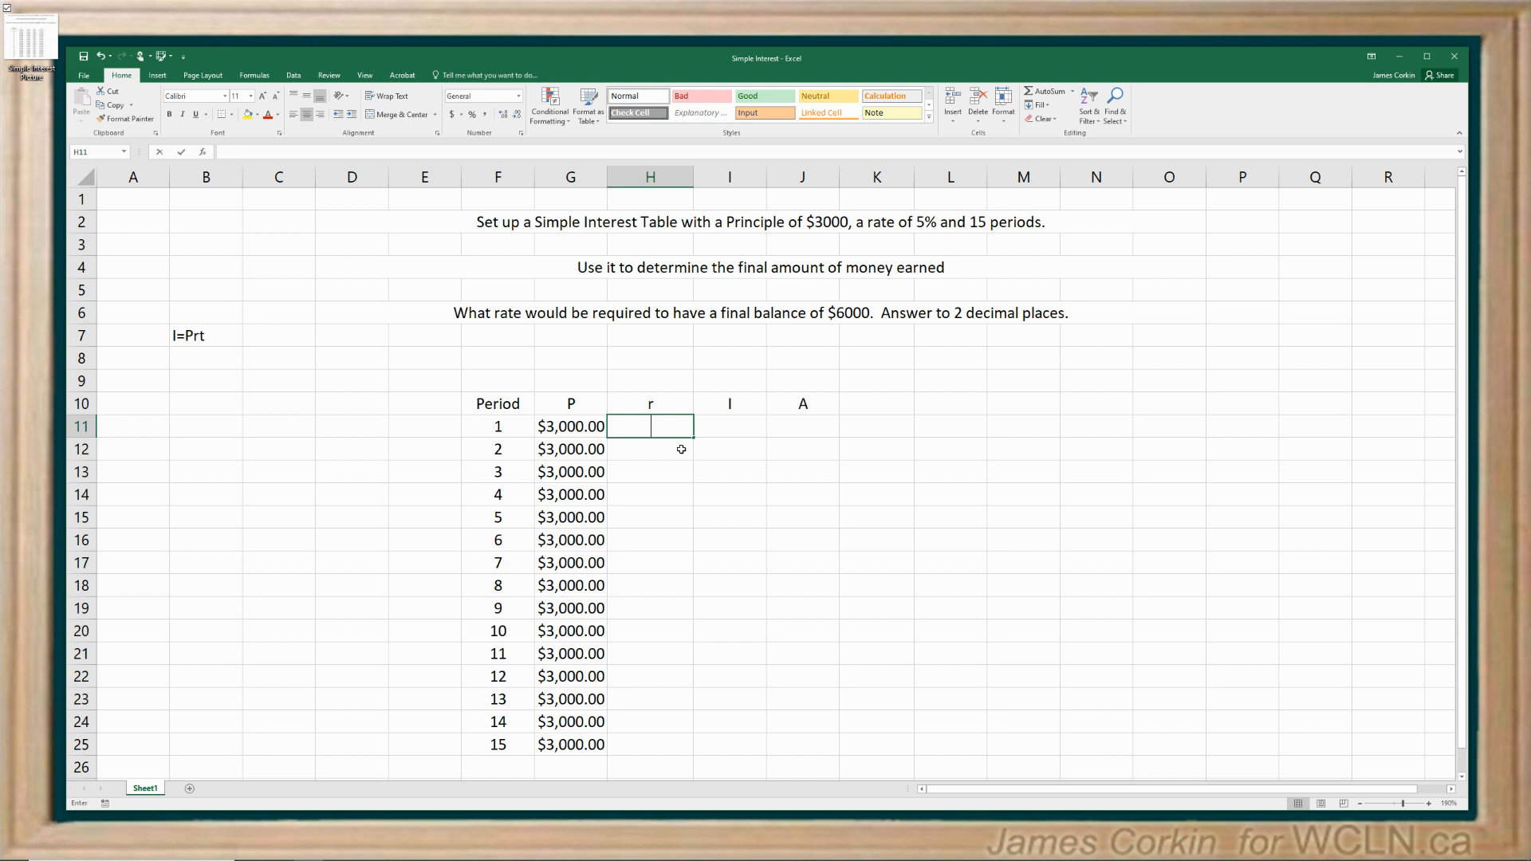
# - Format column H as Percentage with 2 decimal places
pyautogui.rightClick(649, 177)
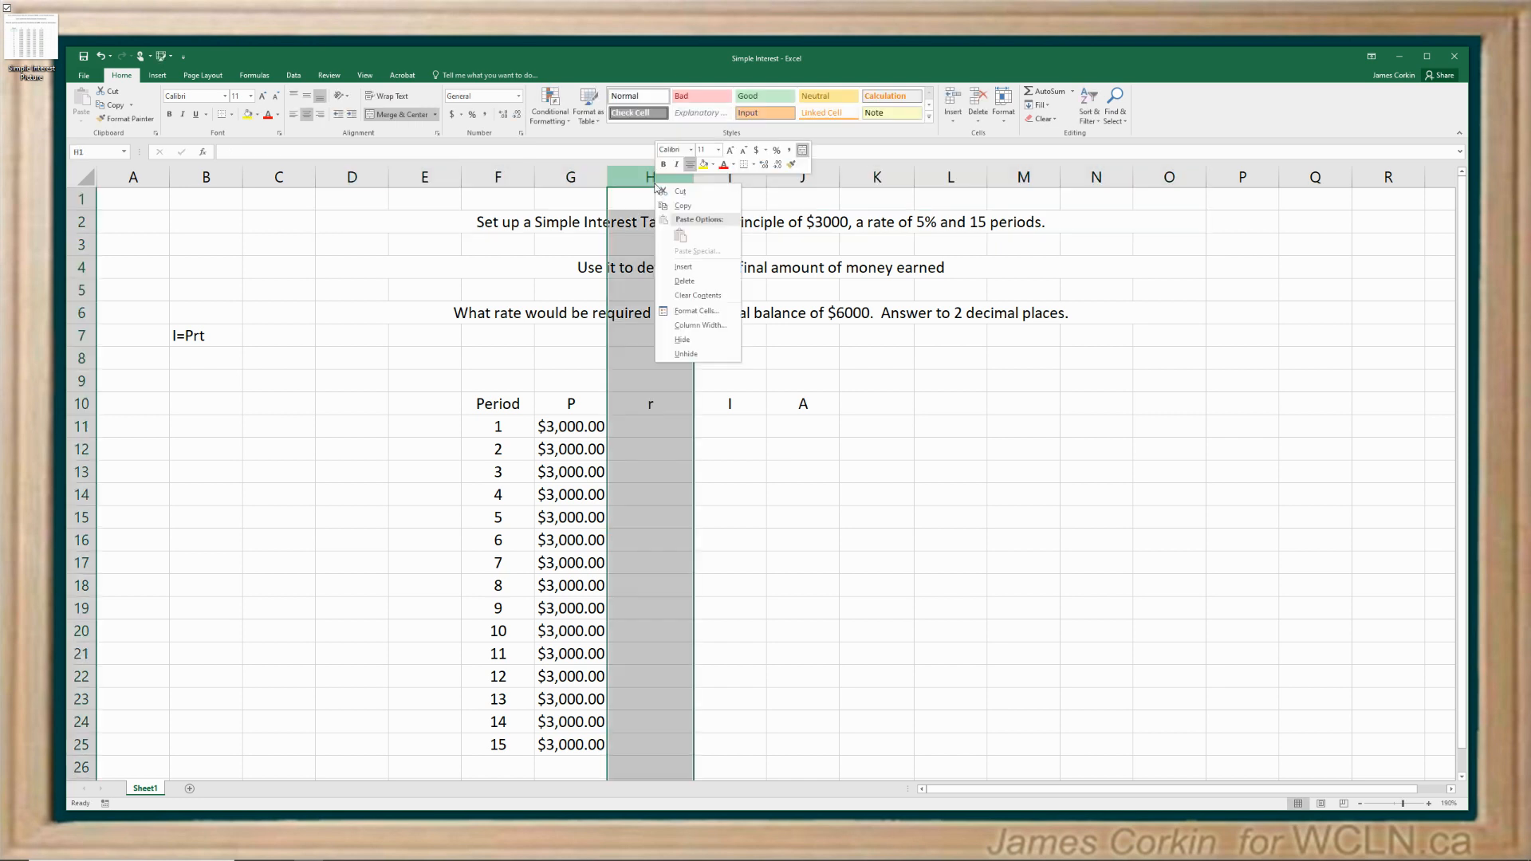
pyautogui.click(697, 310)
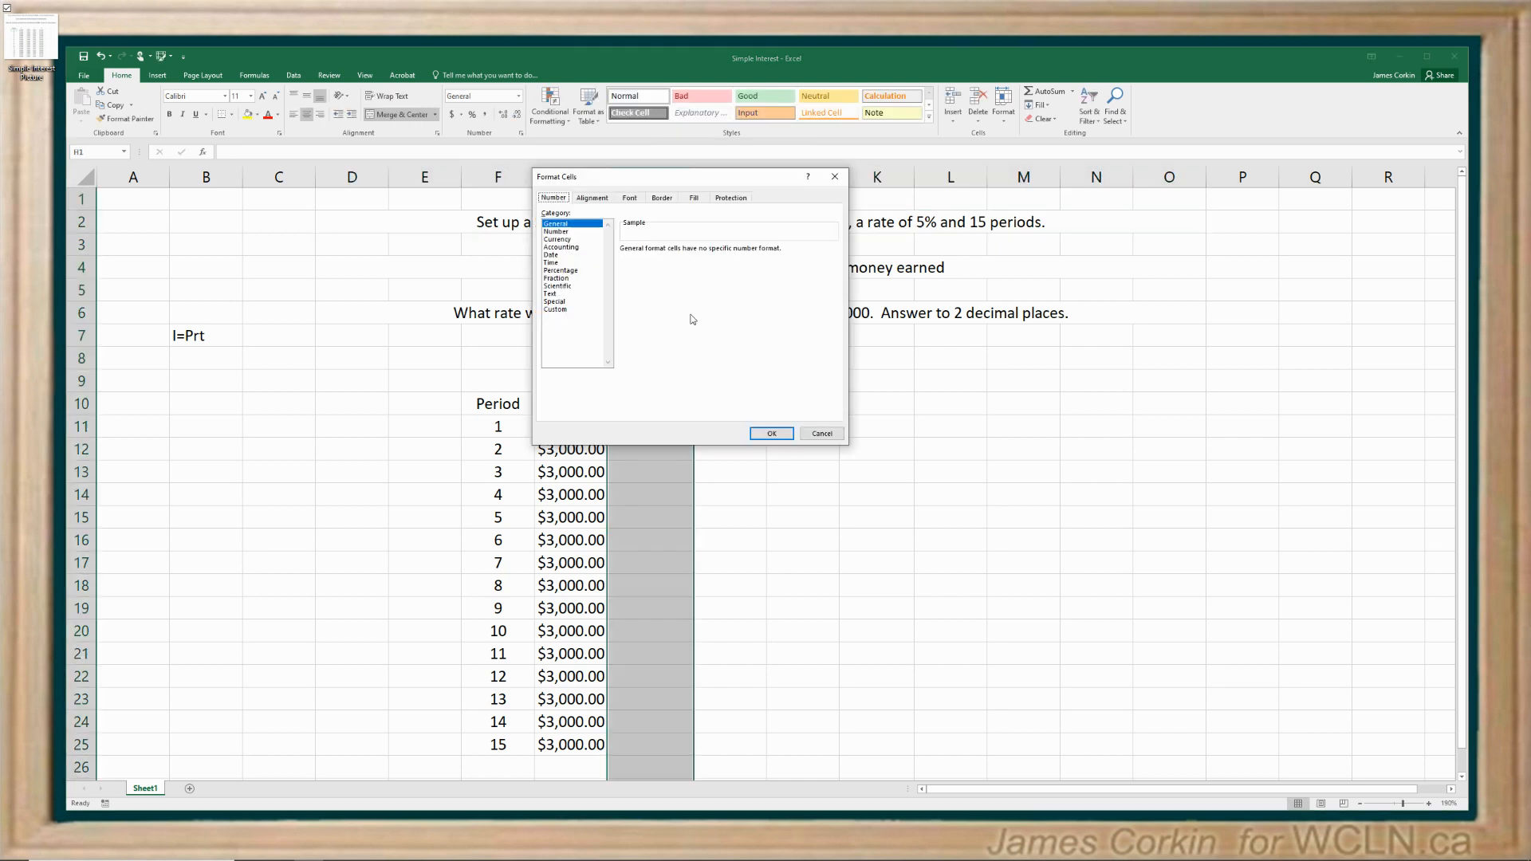
pyautogui.click(561, 270)
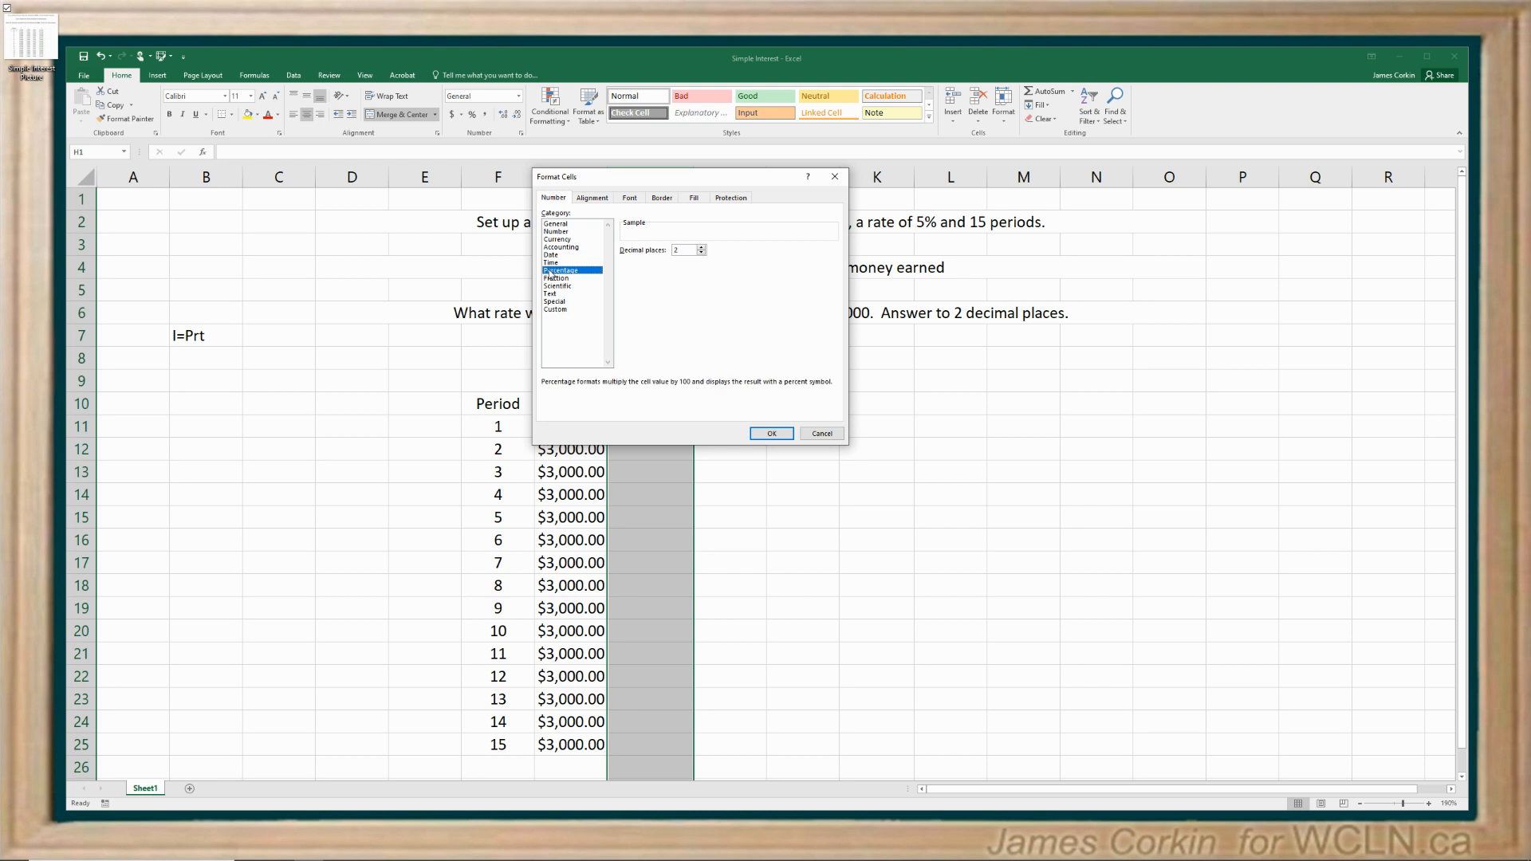
pyautogui.click(771, 434)
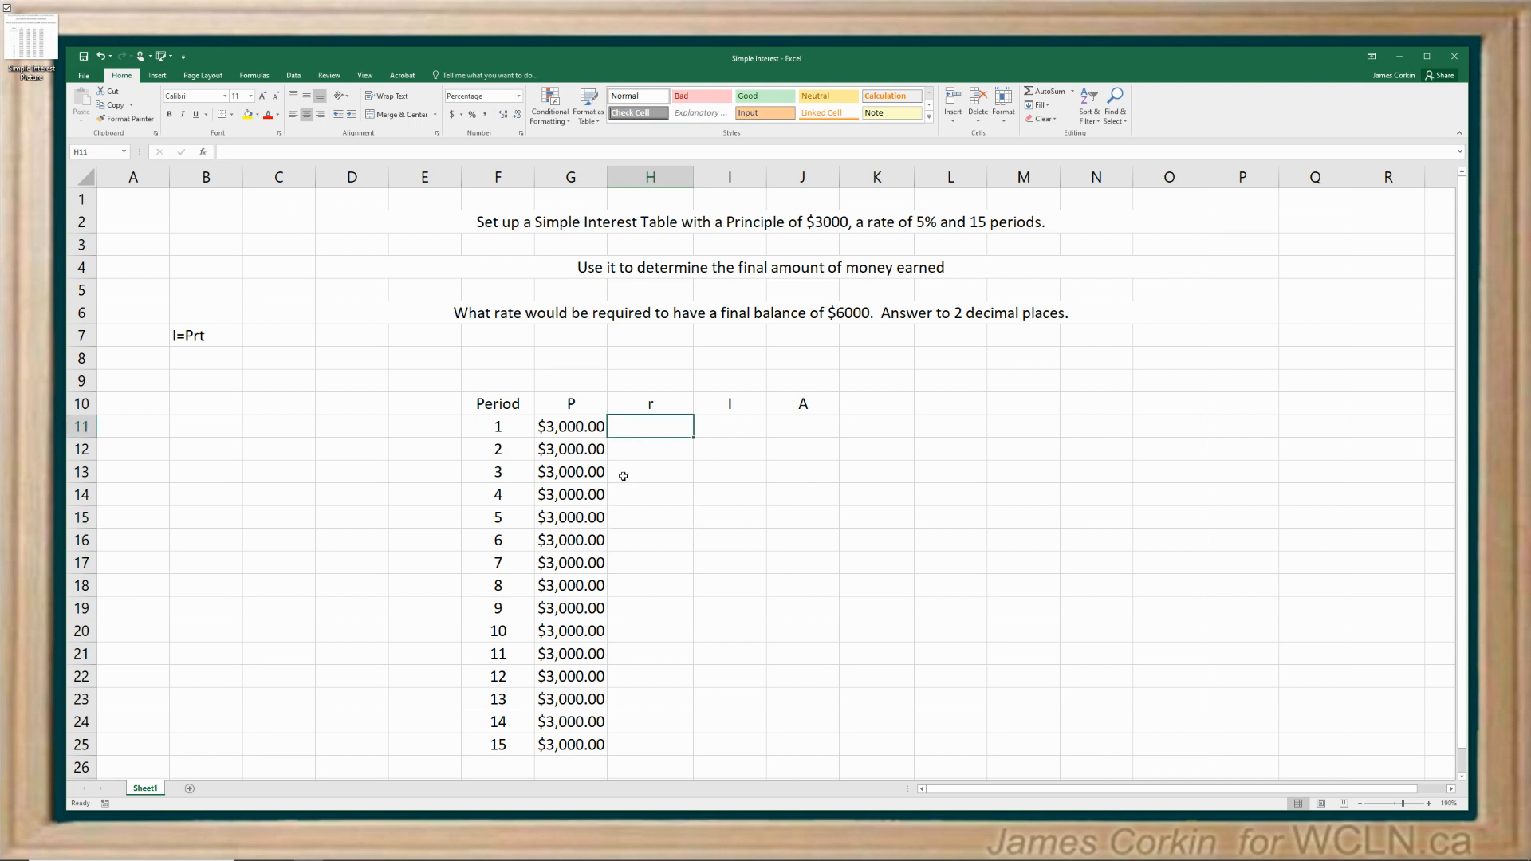
# - Enter 5% in H11, link H12:H25 to the rate above, and test by changing H11
pyautogui.write('5%')
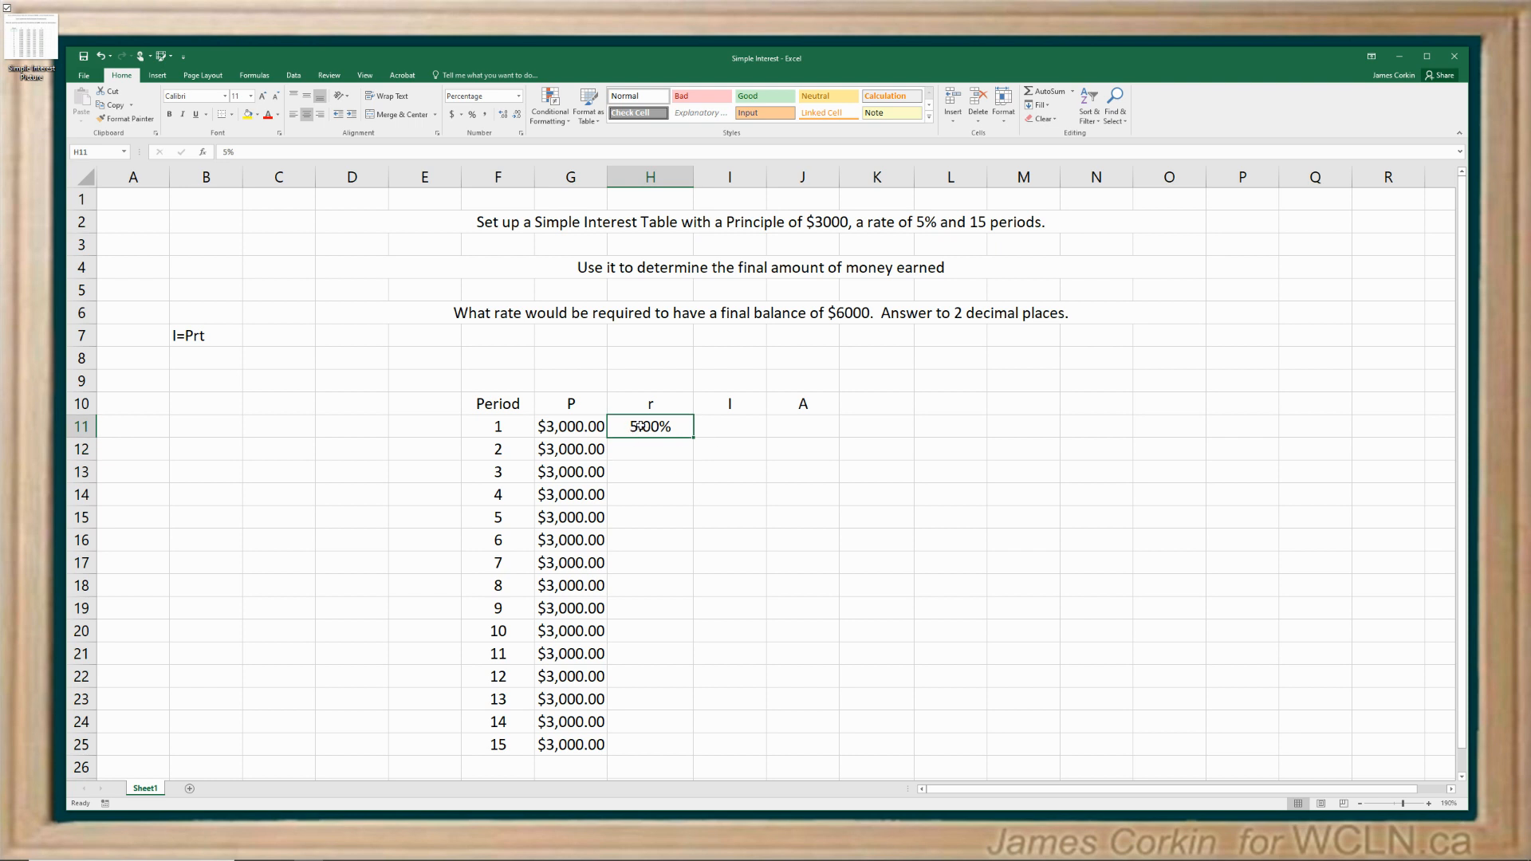
pyautogui.moveTo(679, 481)
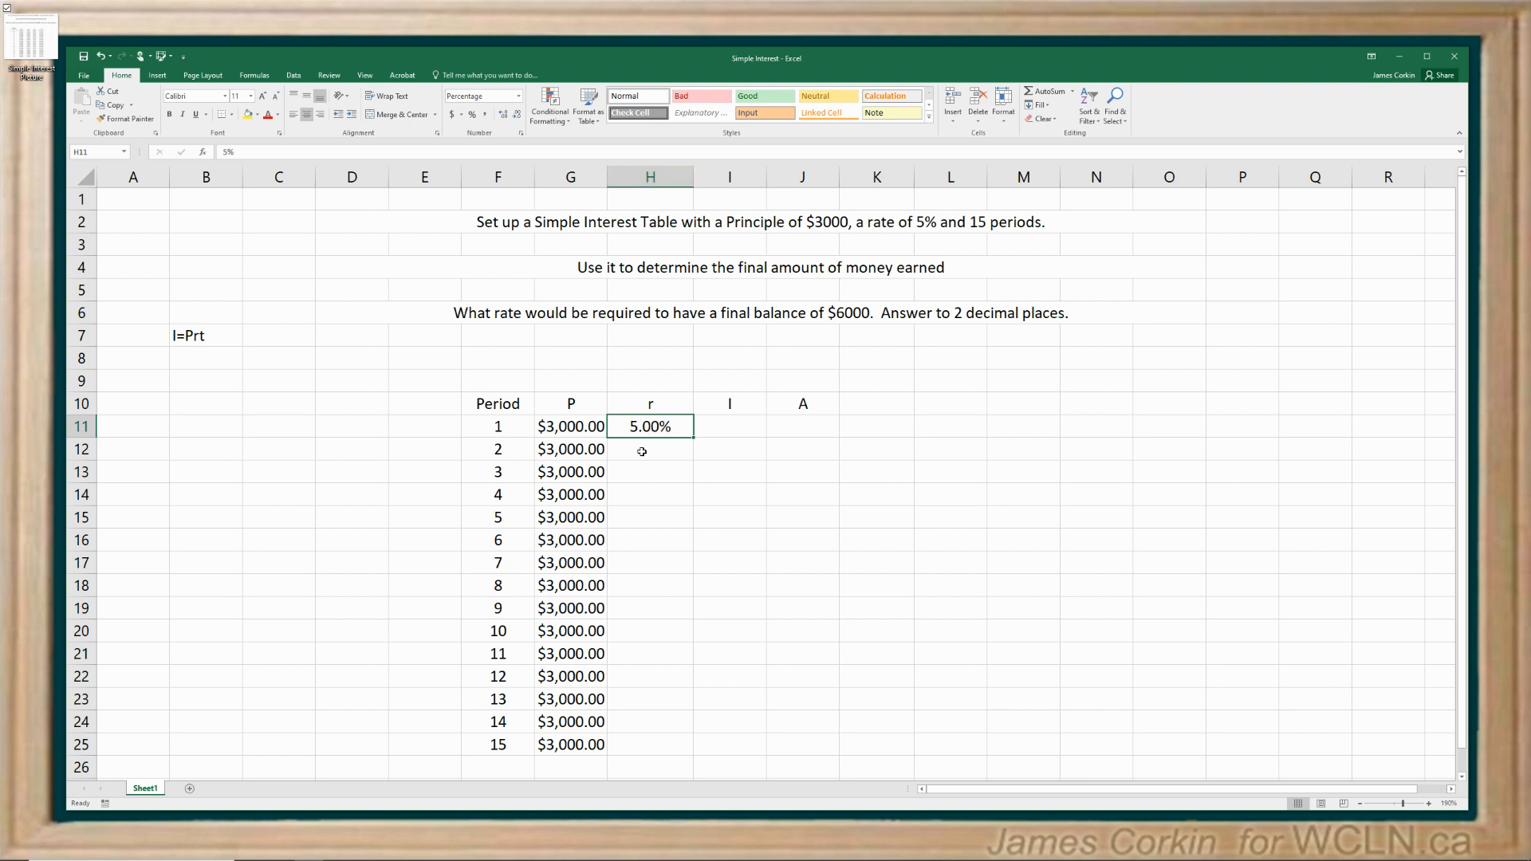
pyautogui.click(650, 449)
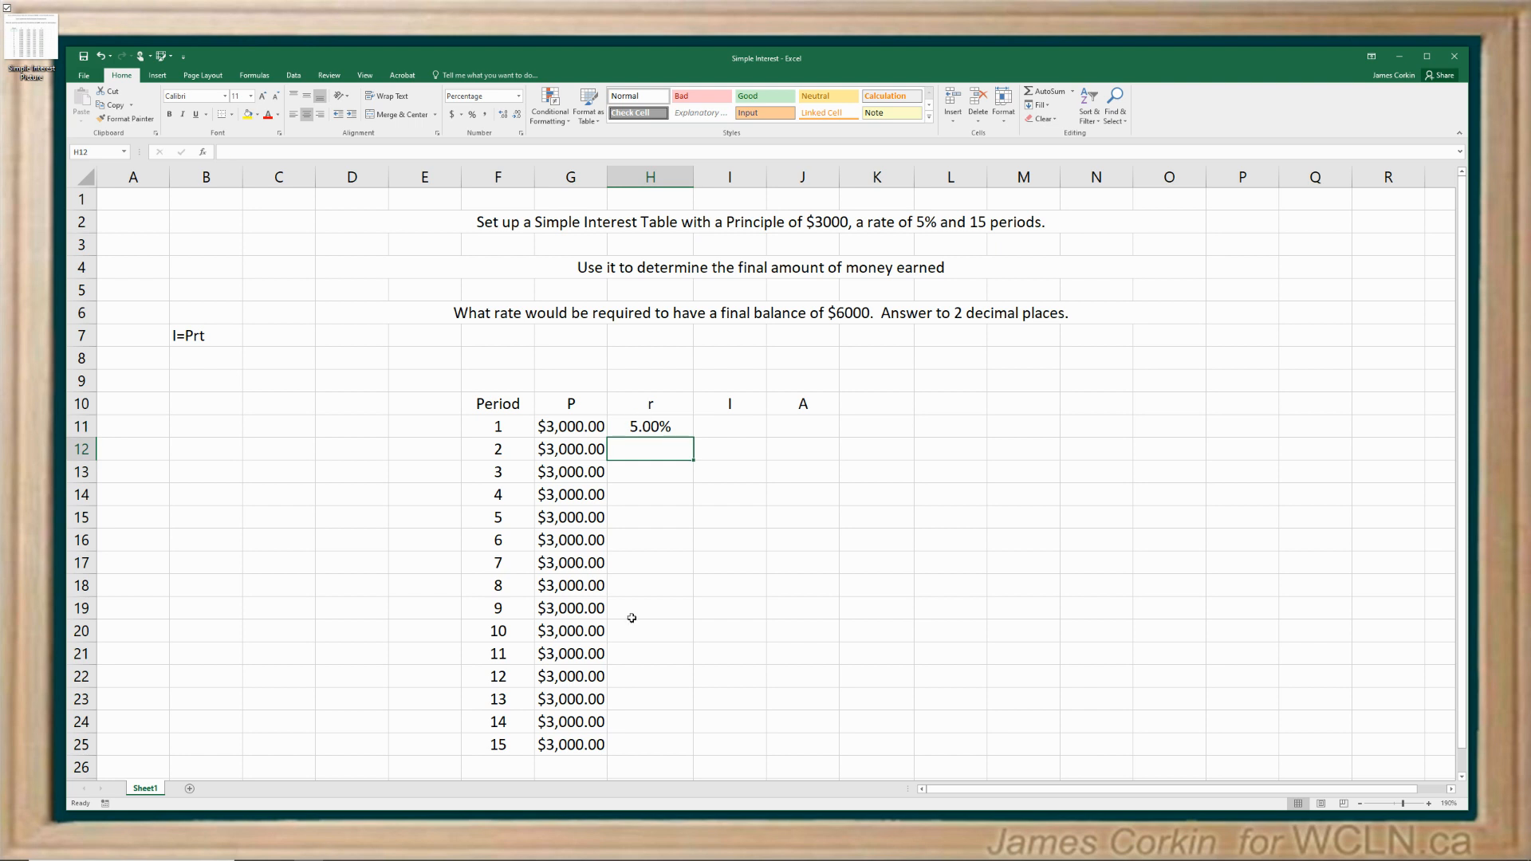
pyautogui.write('=')
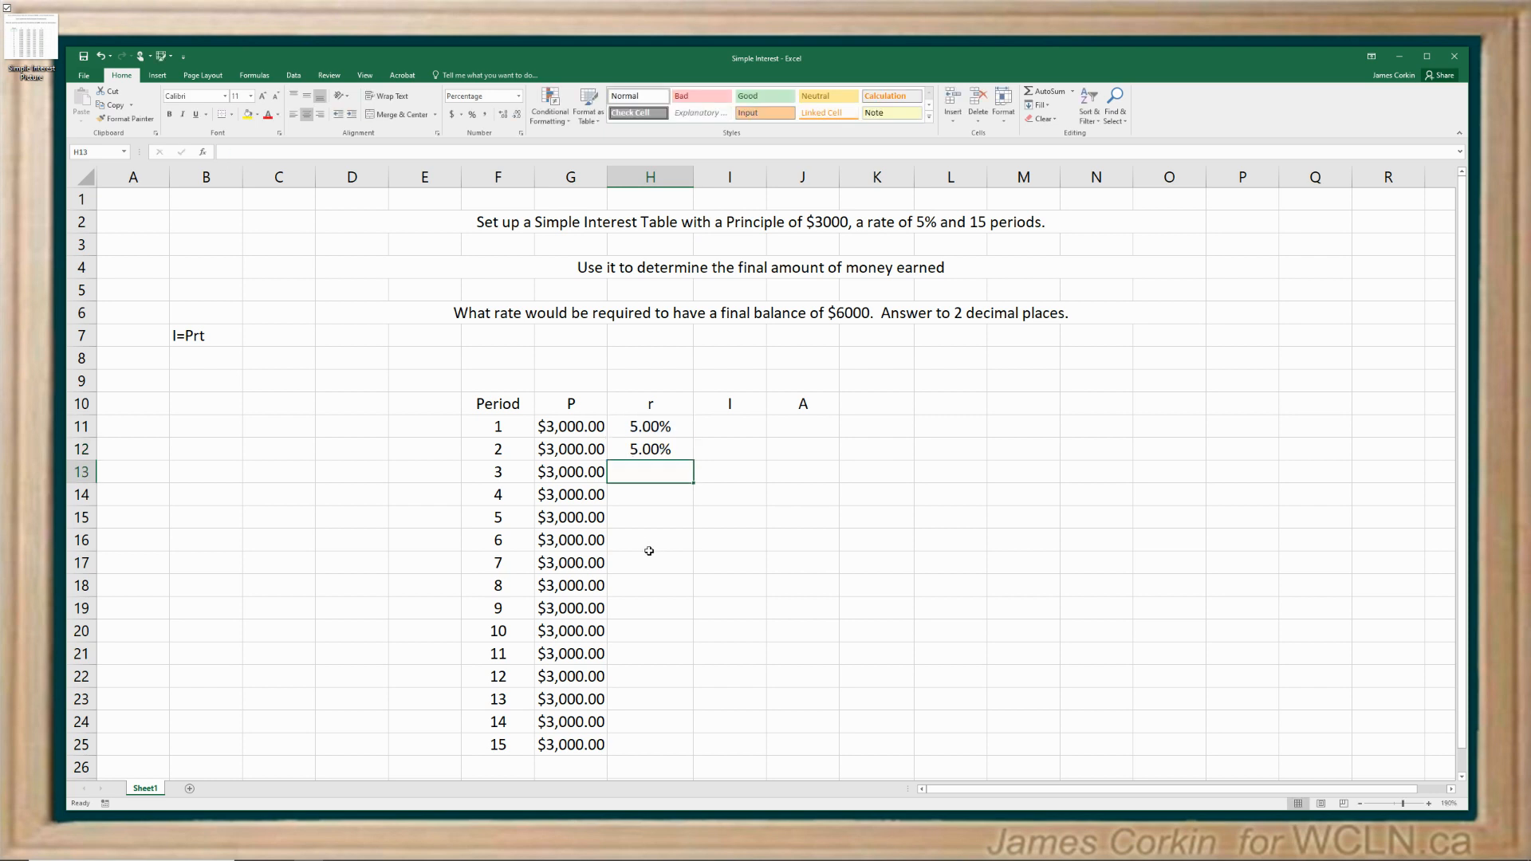
pyautogui.click(649, 449)
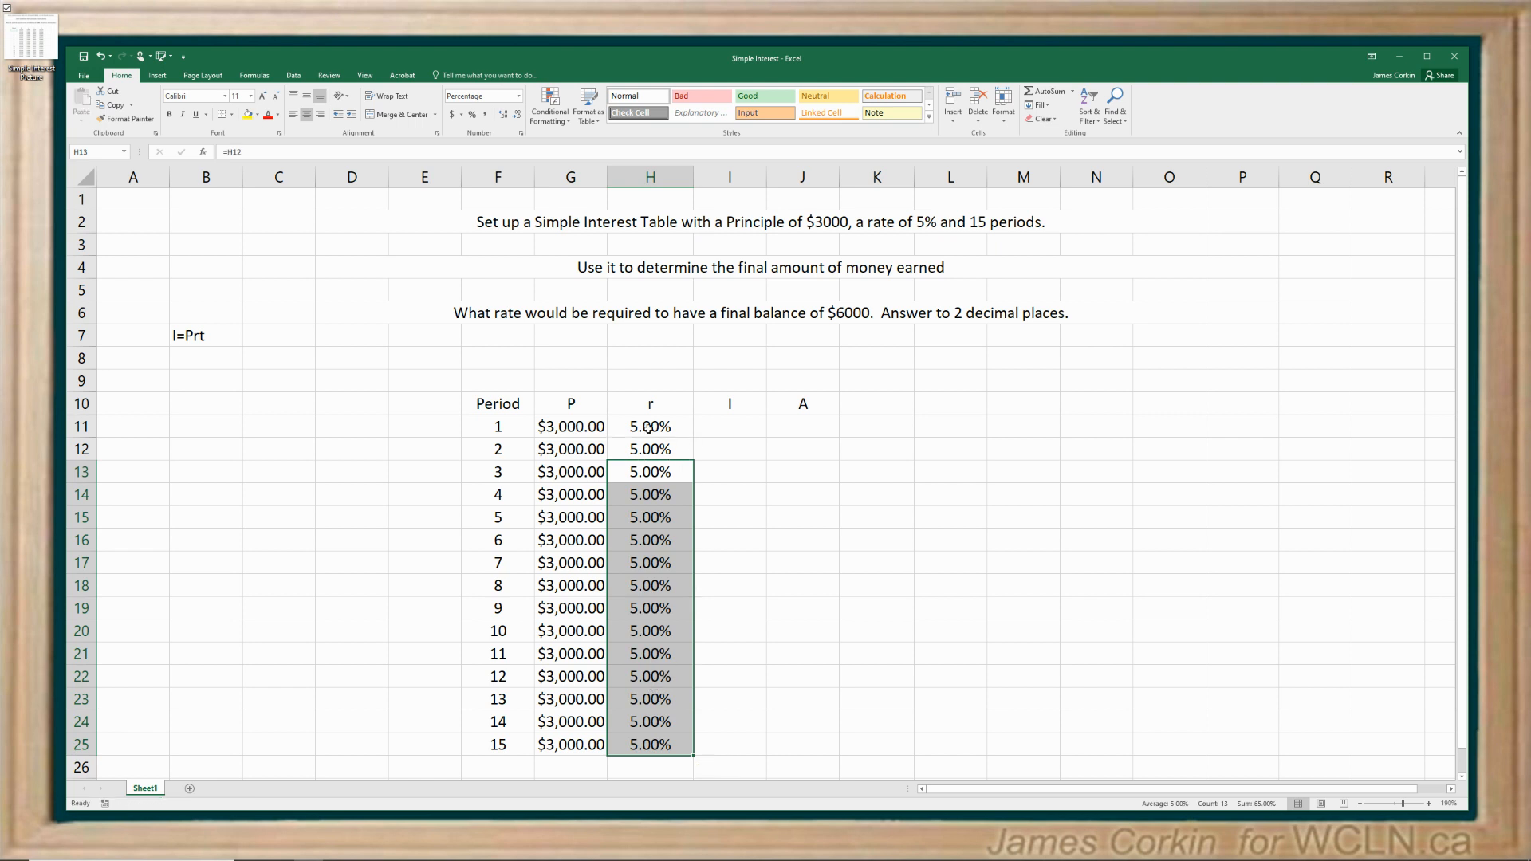
pyautogui.click(650, 426)
pyautogui.write('4')
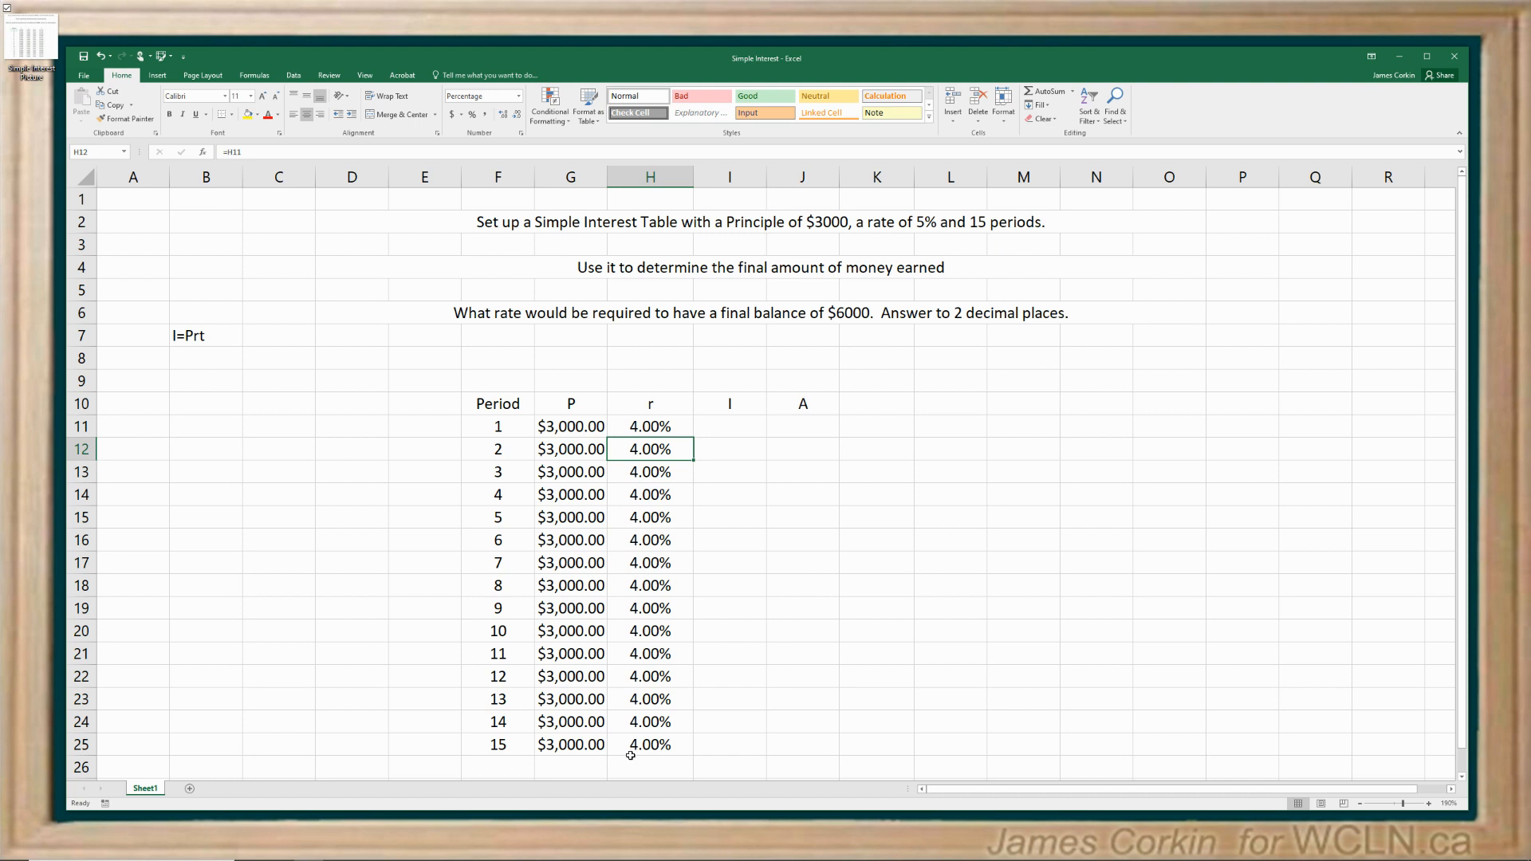
pyautogui.write('5%')
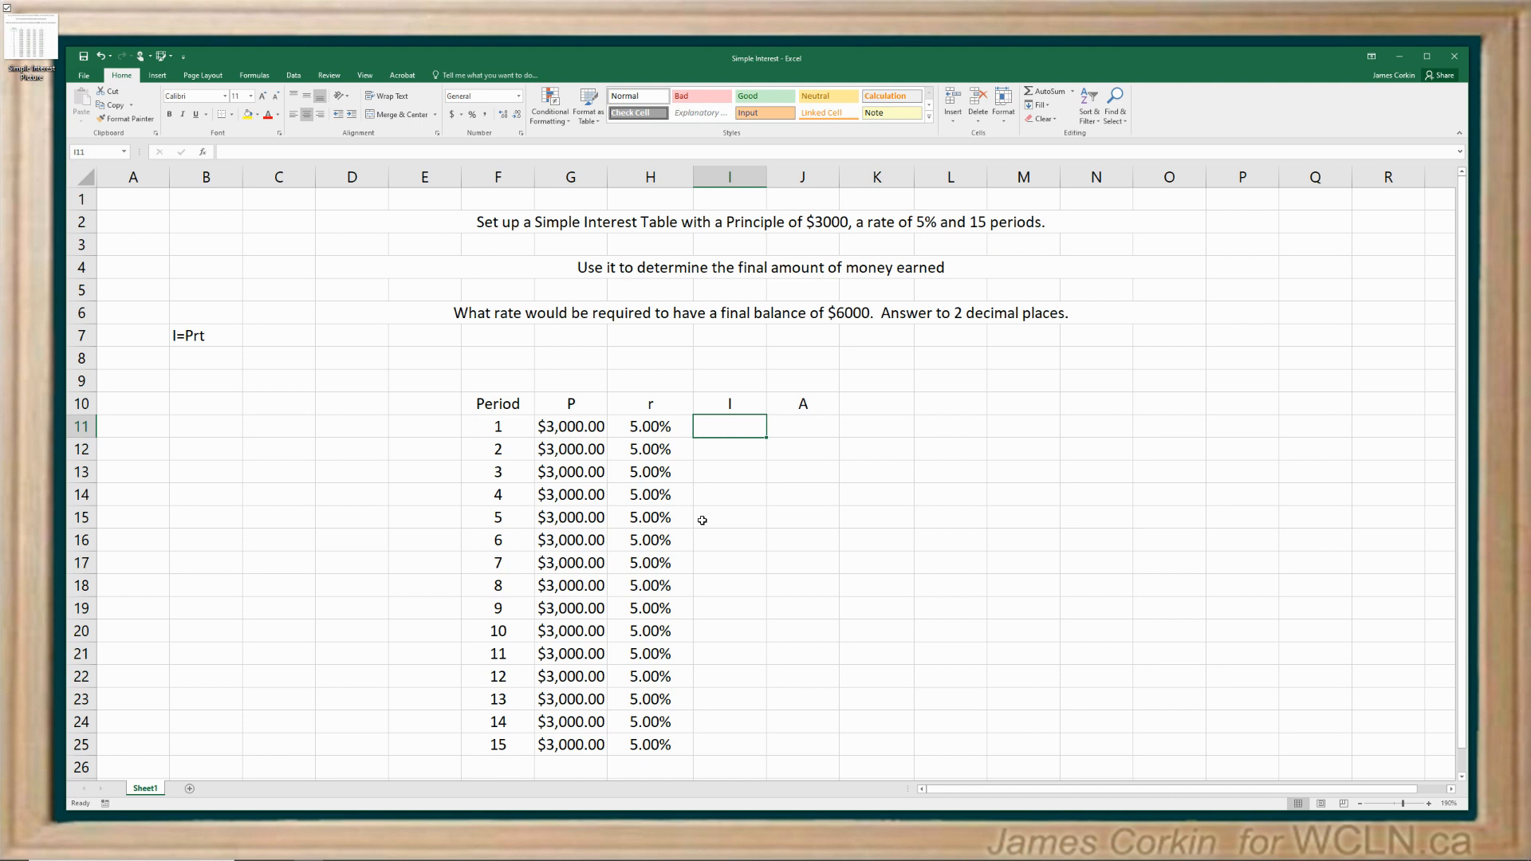
pyautogui.moveTo(734, 500)
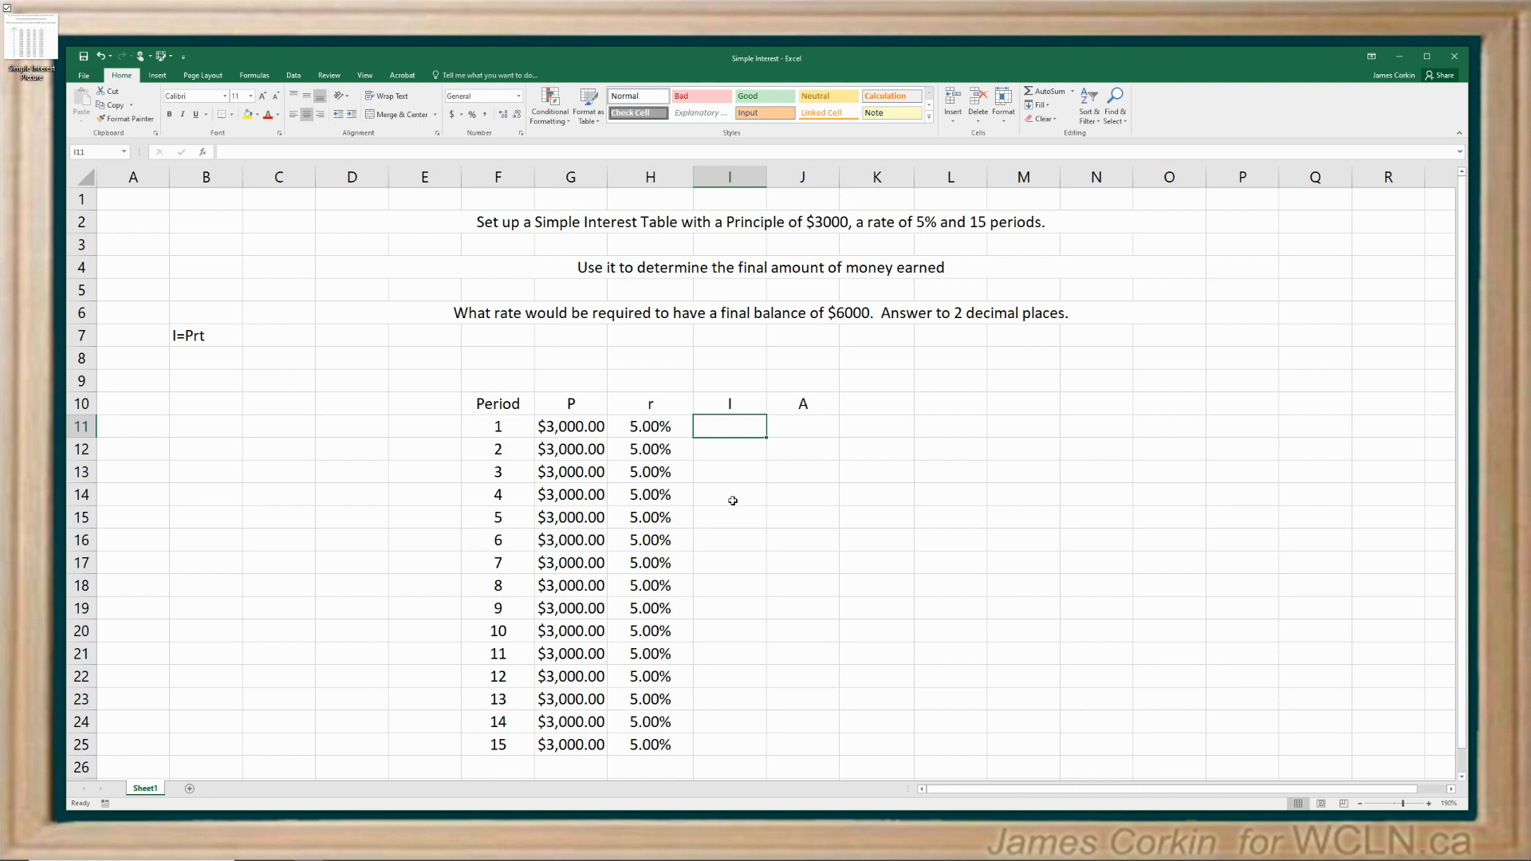
pyautogui.moveTo(161, 335)
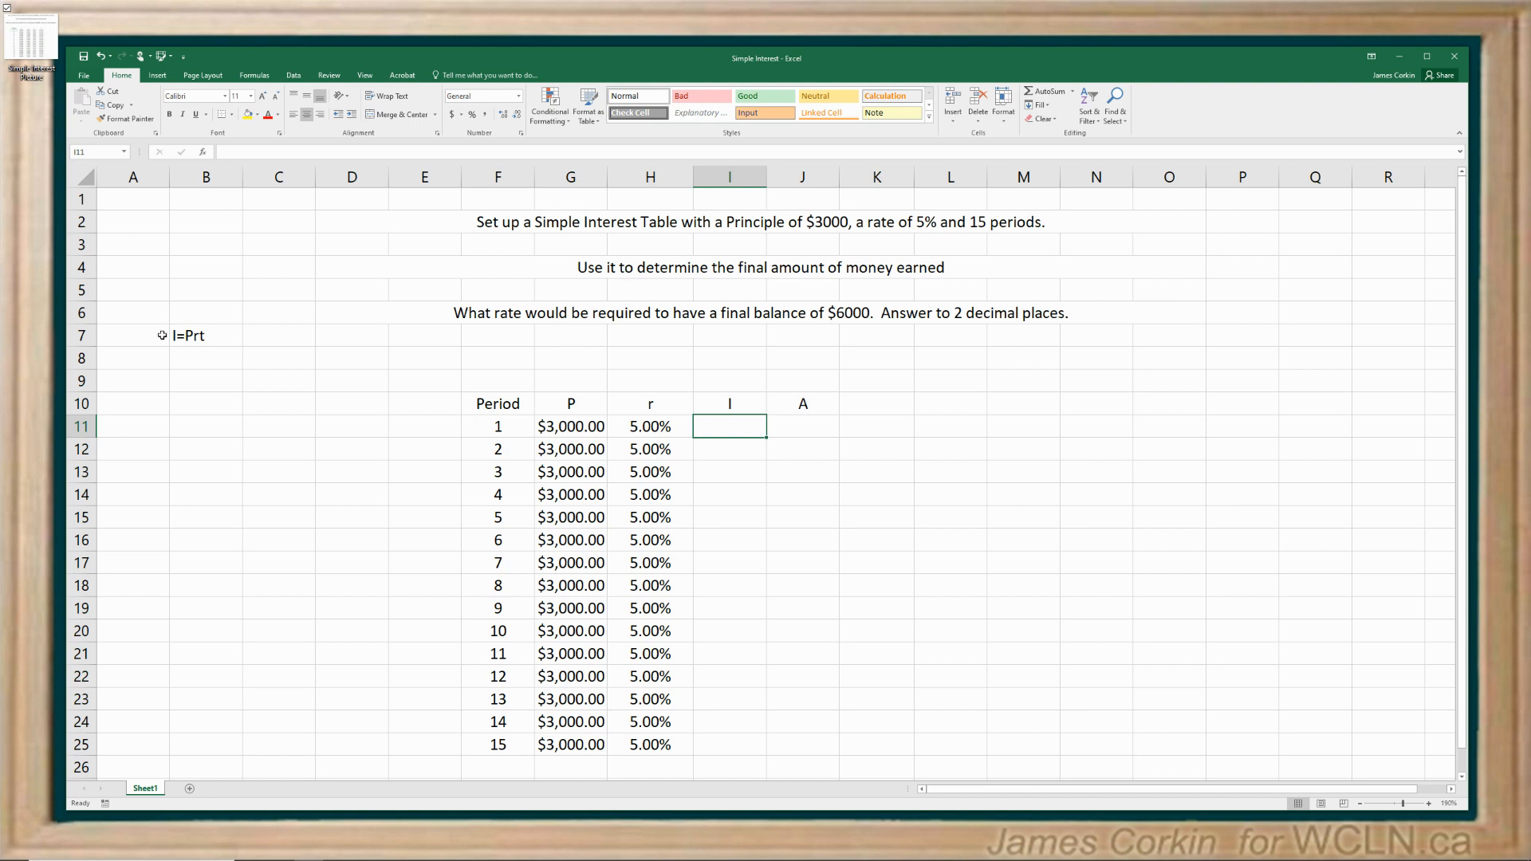
pyautogui.moveTo(168, 335)
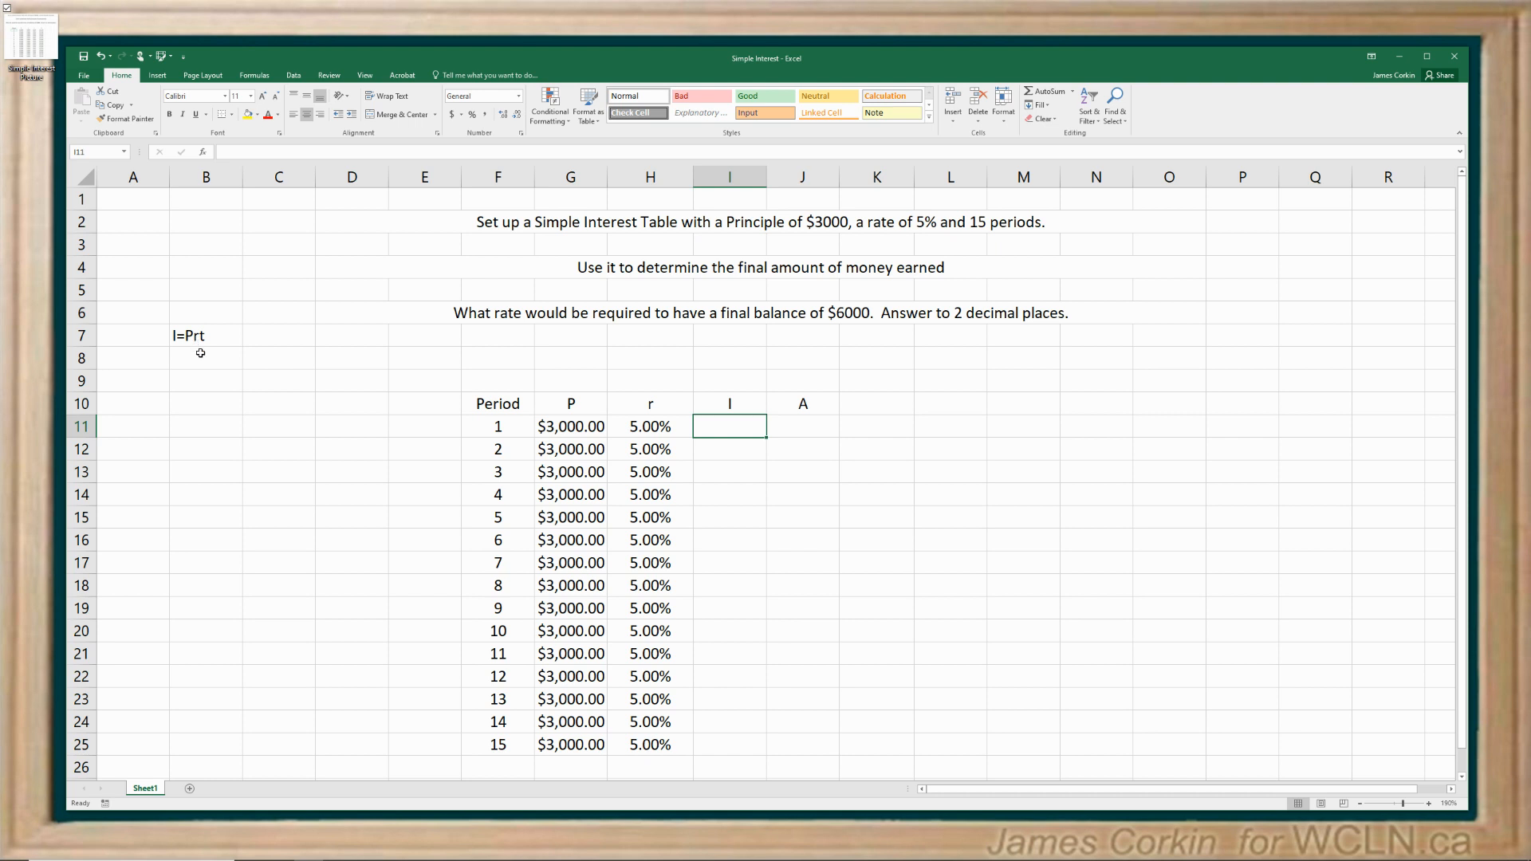
pyautogui.moveTo(326, 455)
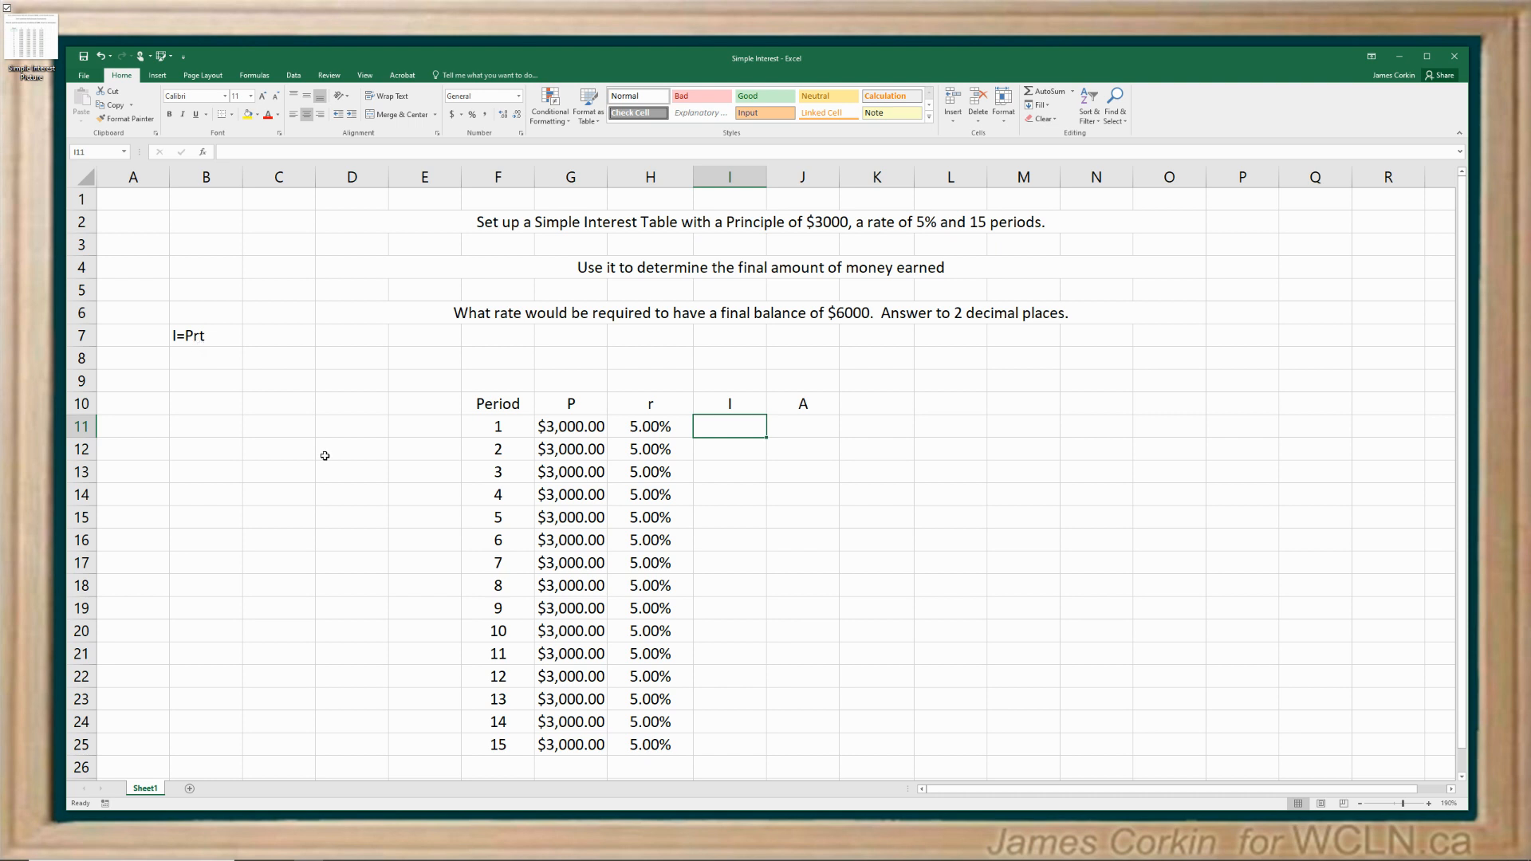
pyautogui.moveTo(694, 496)
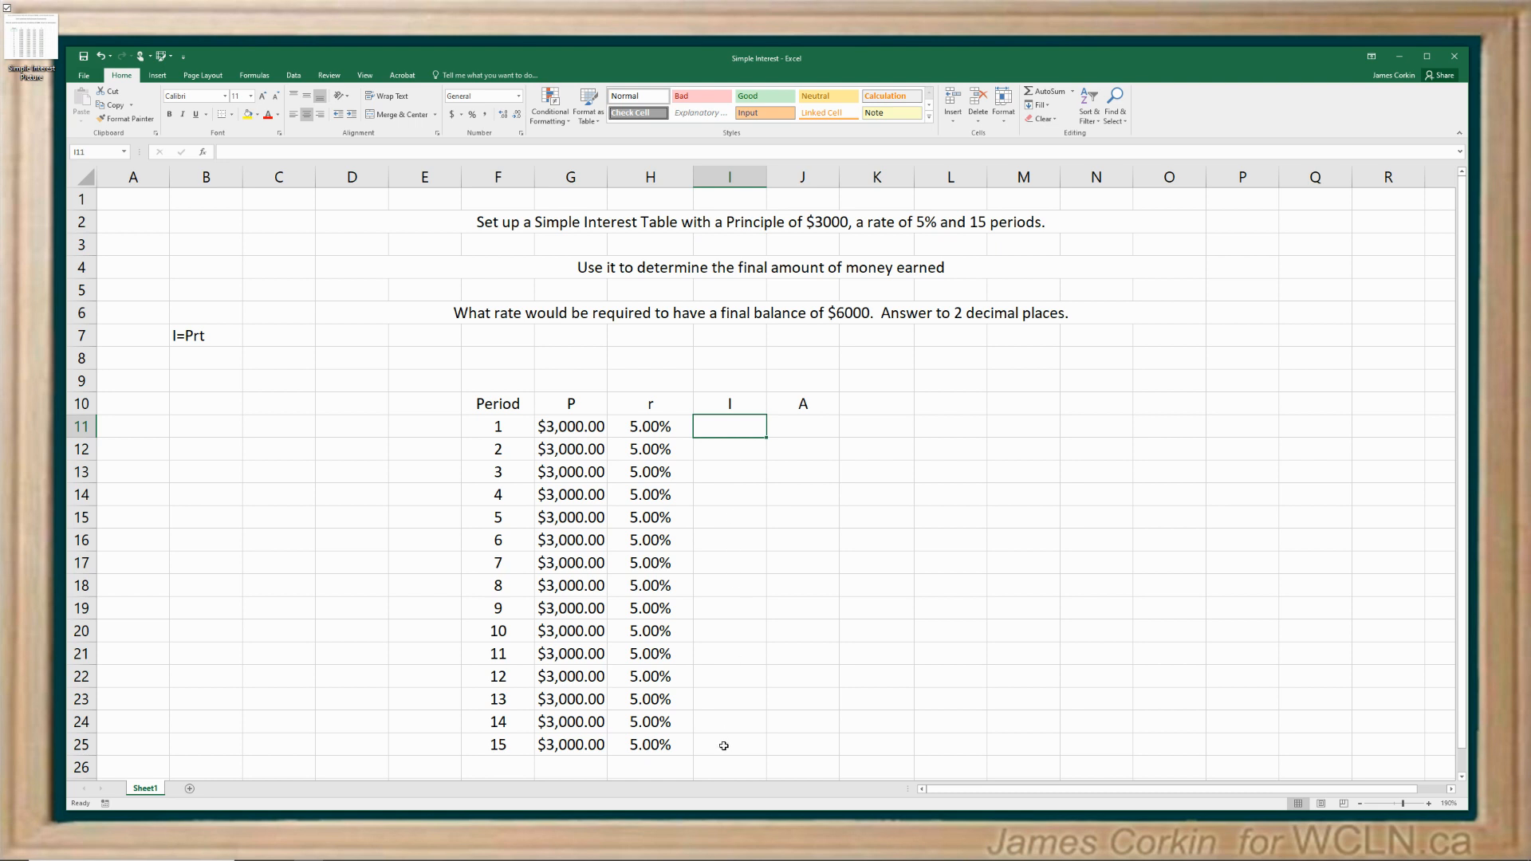
pyautogui.moveTo(727, 748)
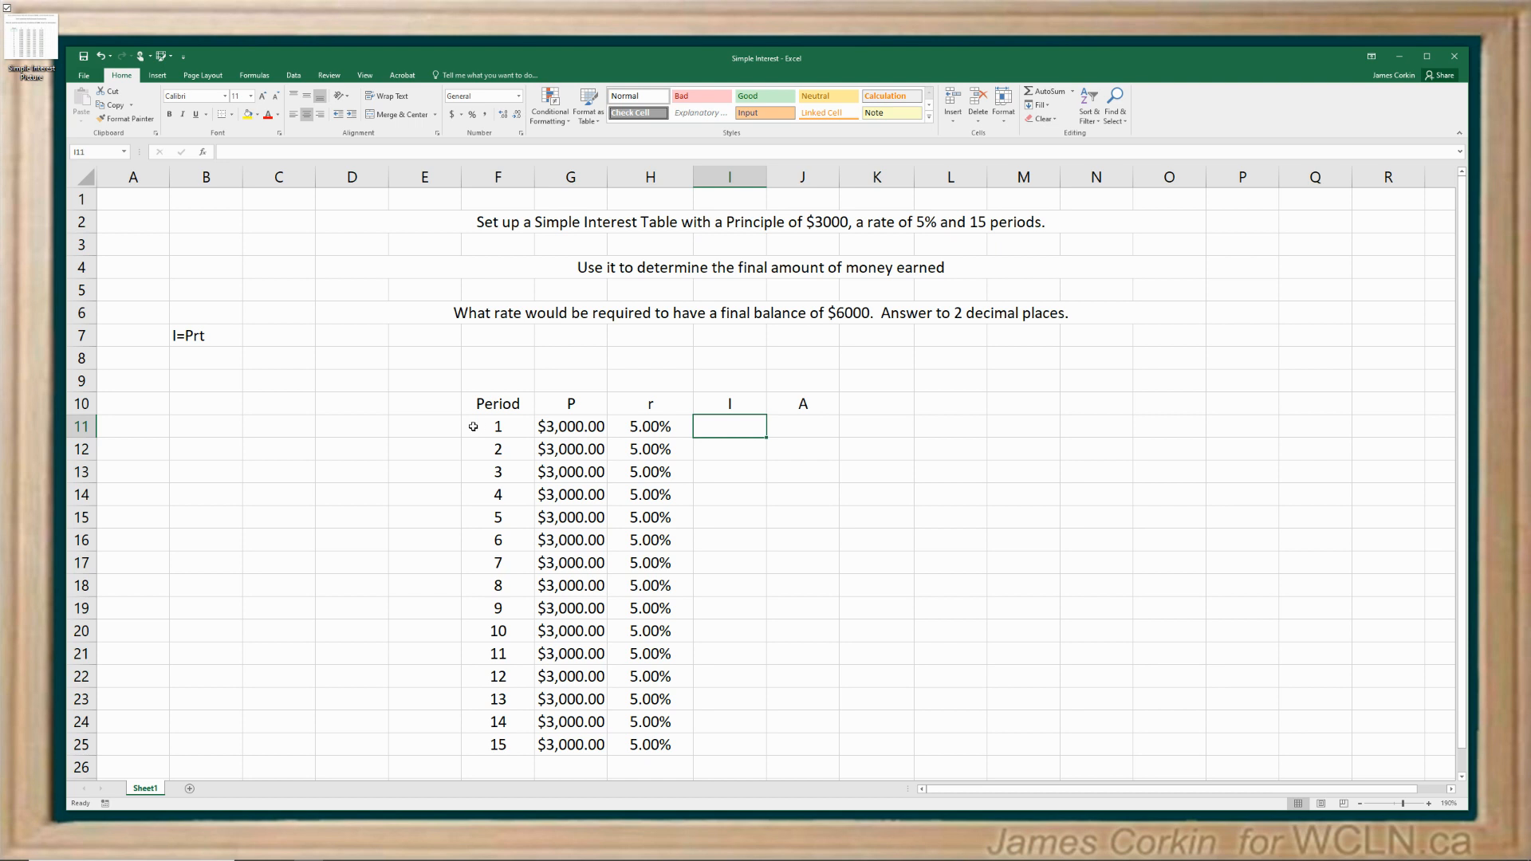
pyautogui.moveTo(210, 343)
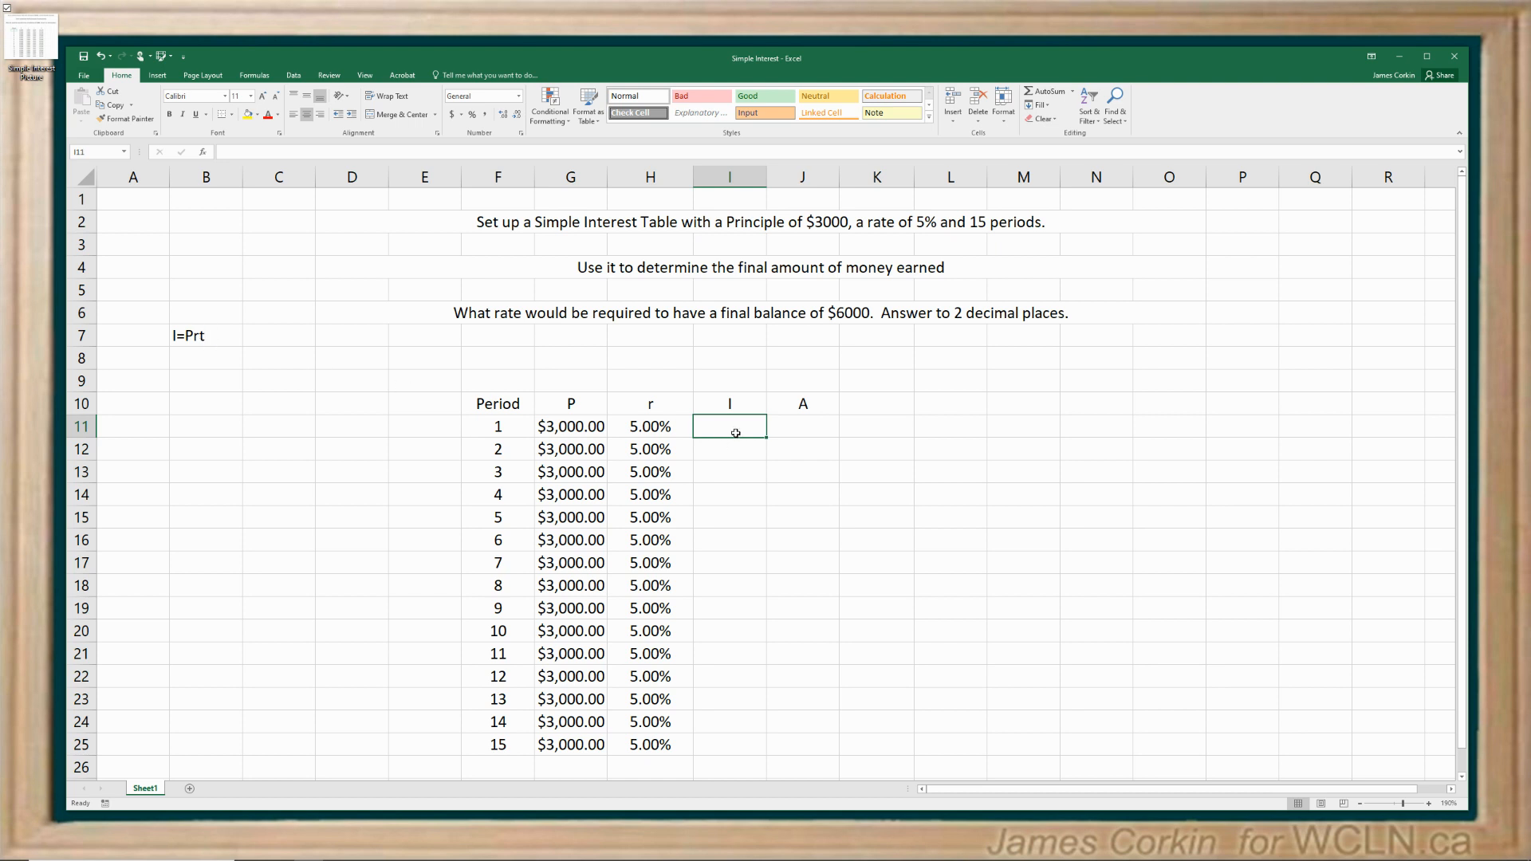
# - Enter =G11*H11 in I11 to get $150.00 interest for period 1
pyautogui.write('=')
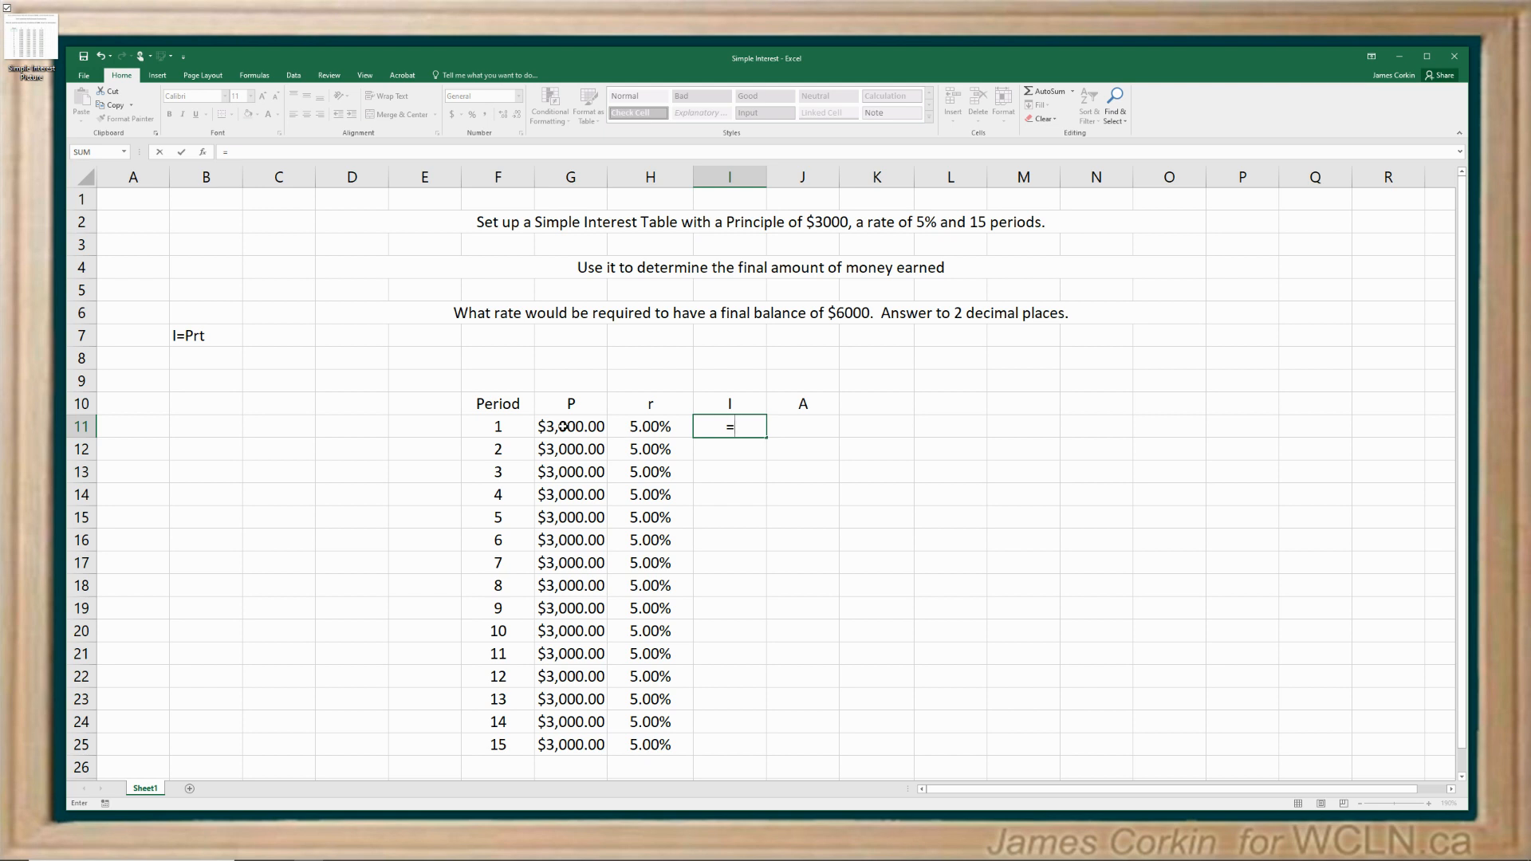
pyautogui.click(571, 426)
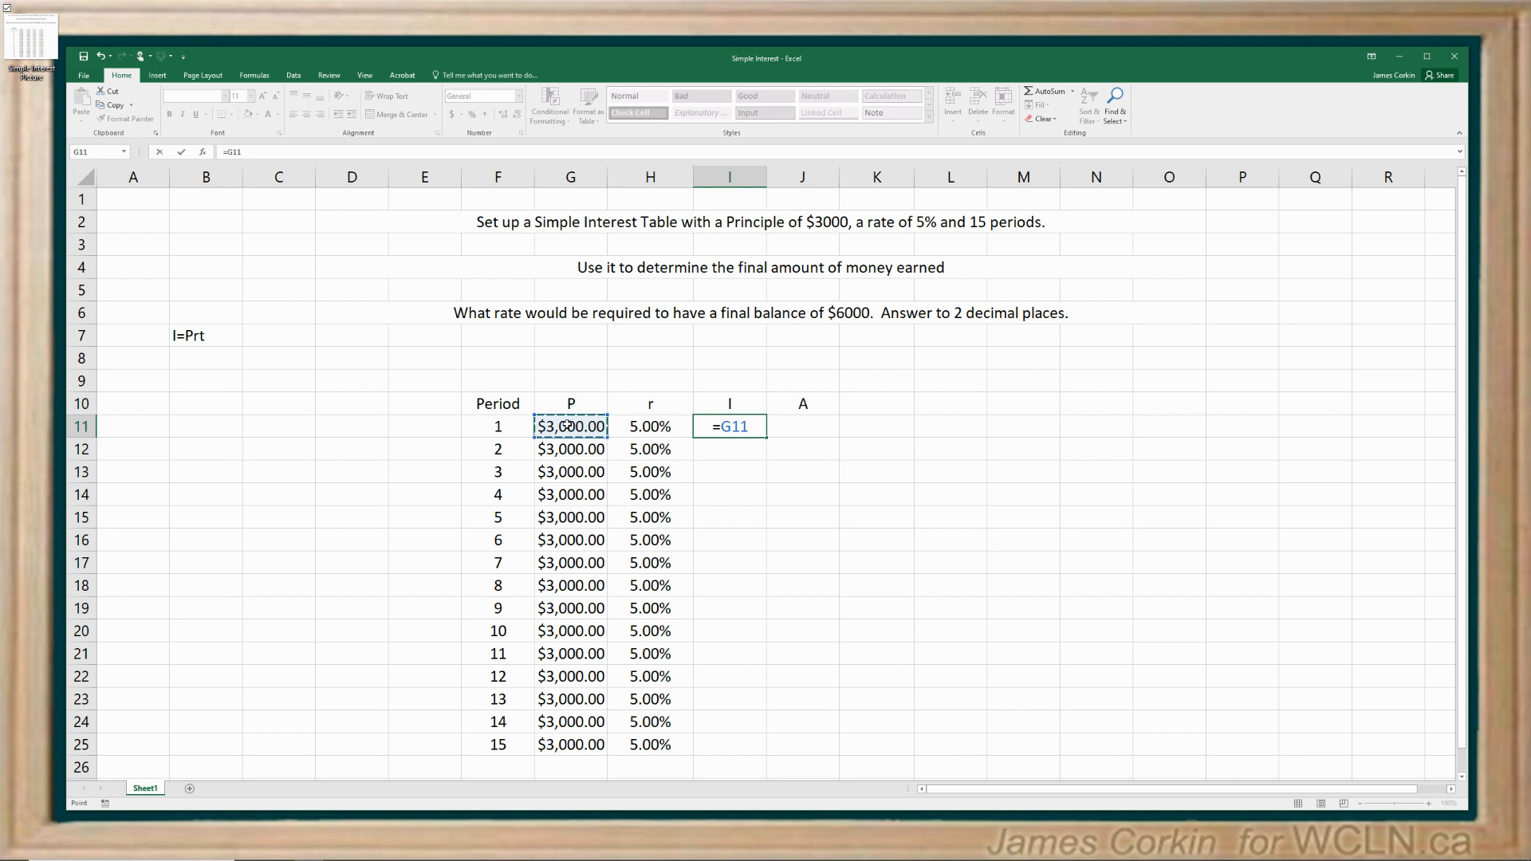
pyautogui.write('*')
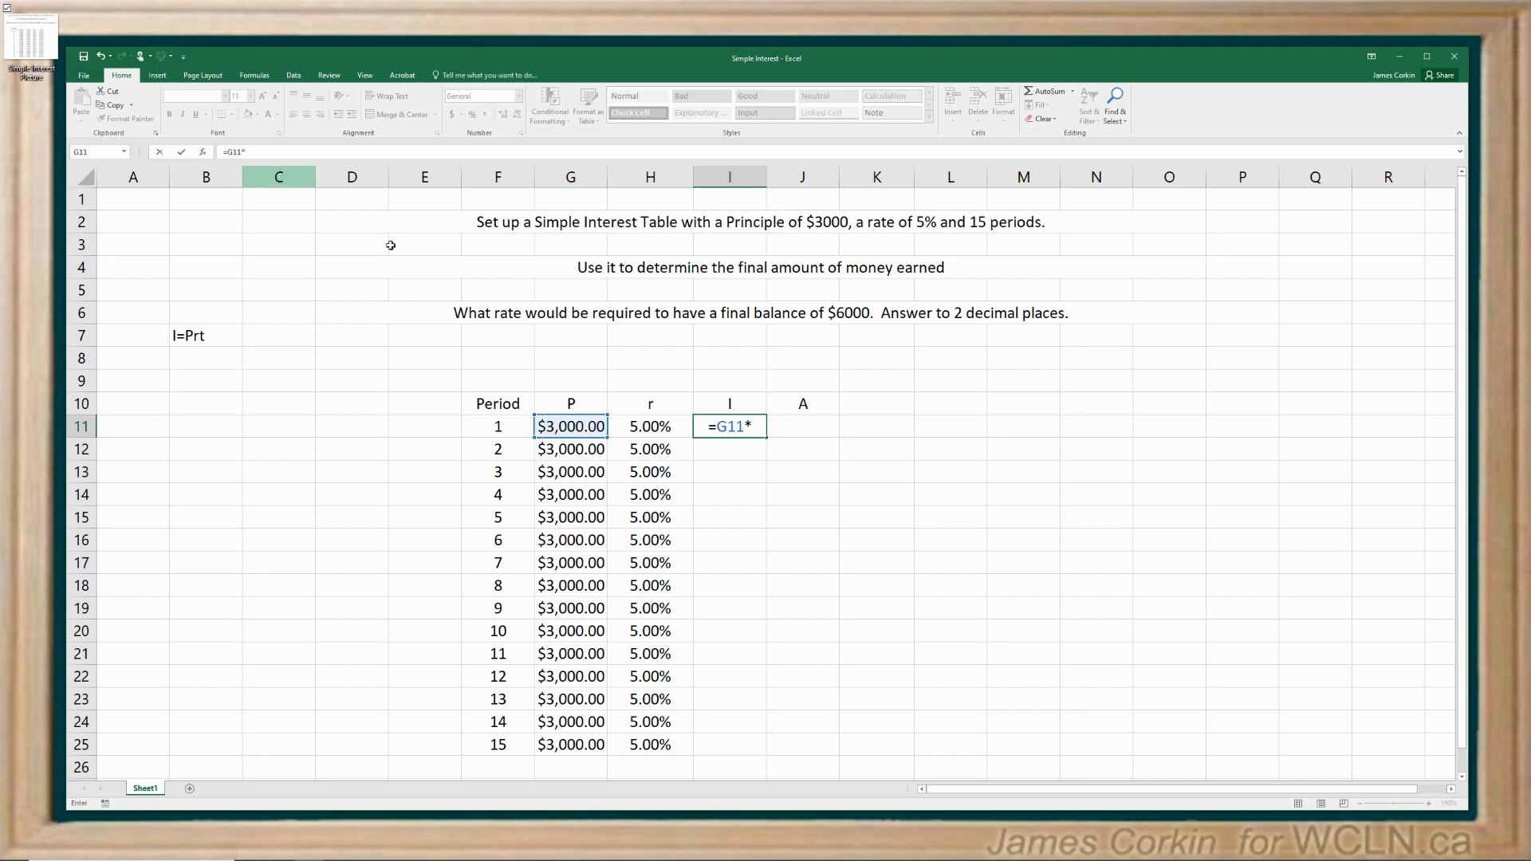
pyautogui.click(651, 426)
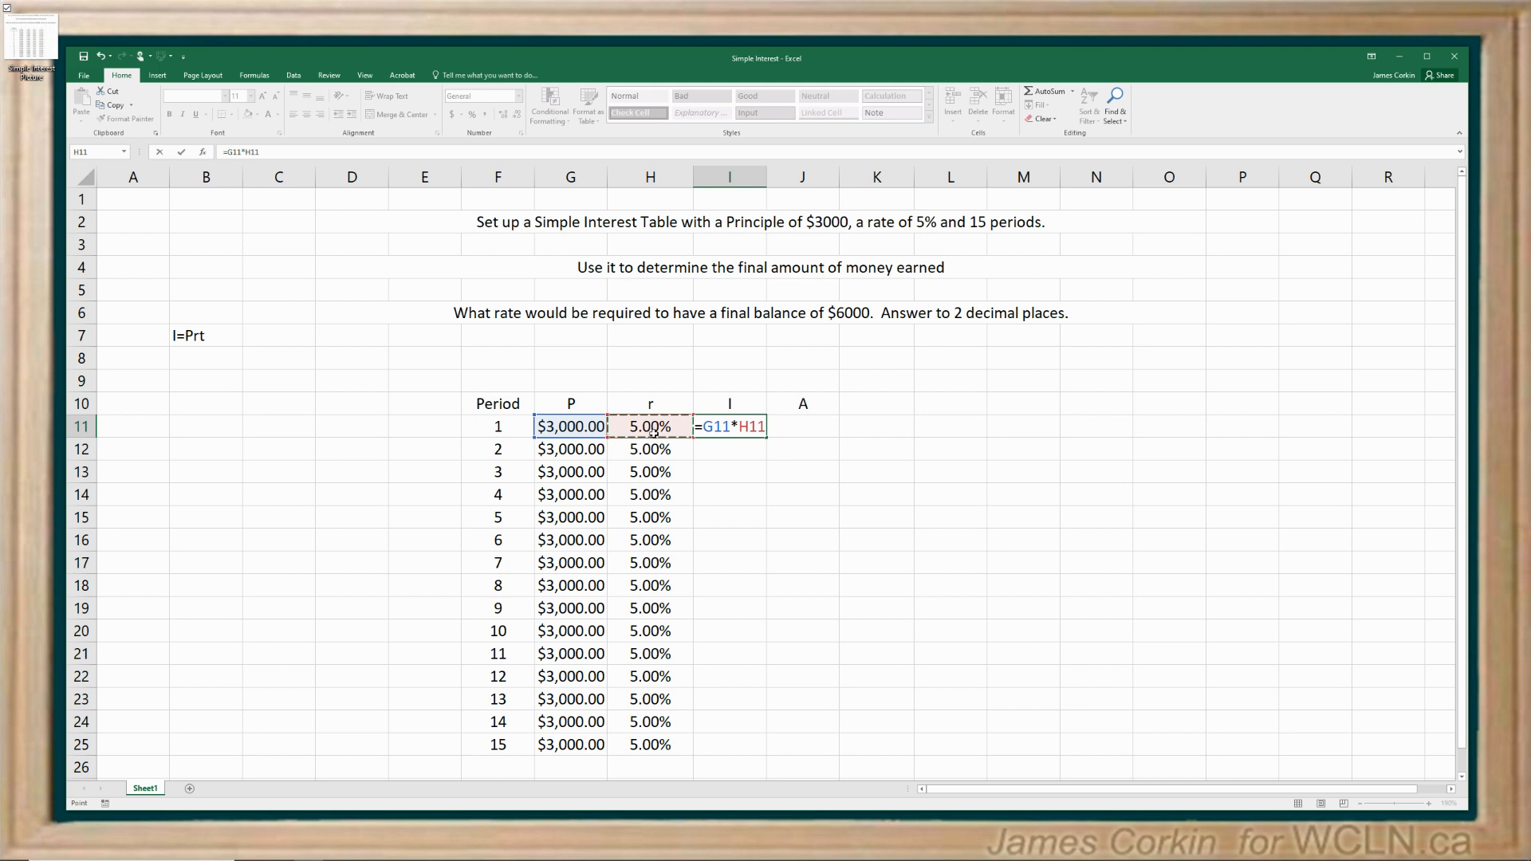
pyautogui.moveTo(571, 426)
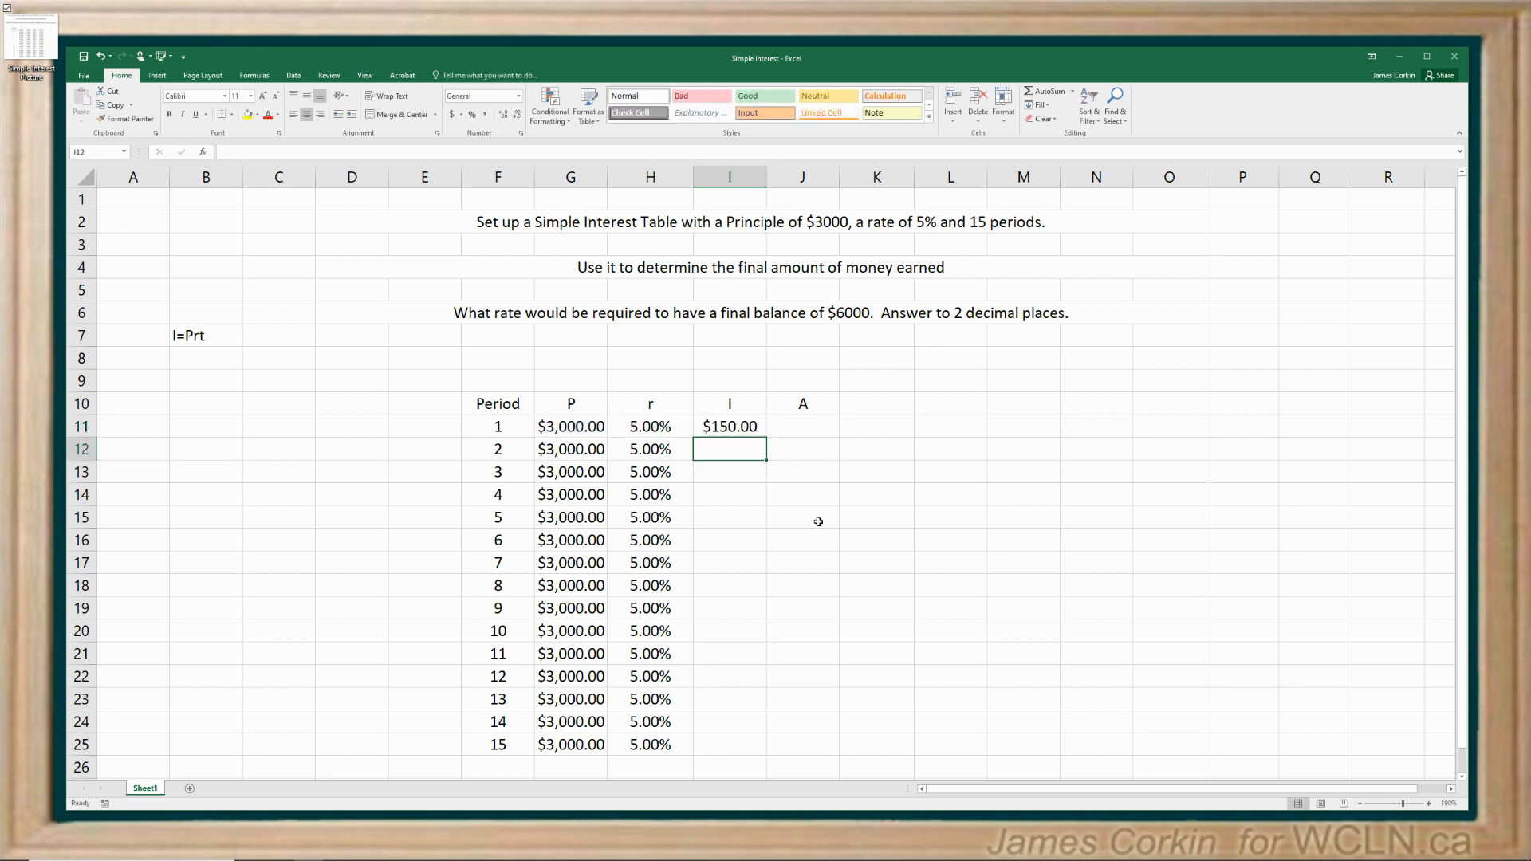
pyautogui.click(730, 427)
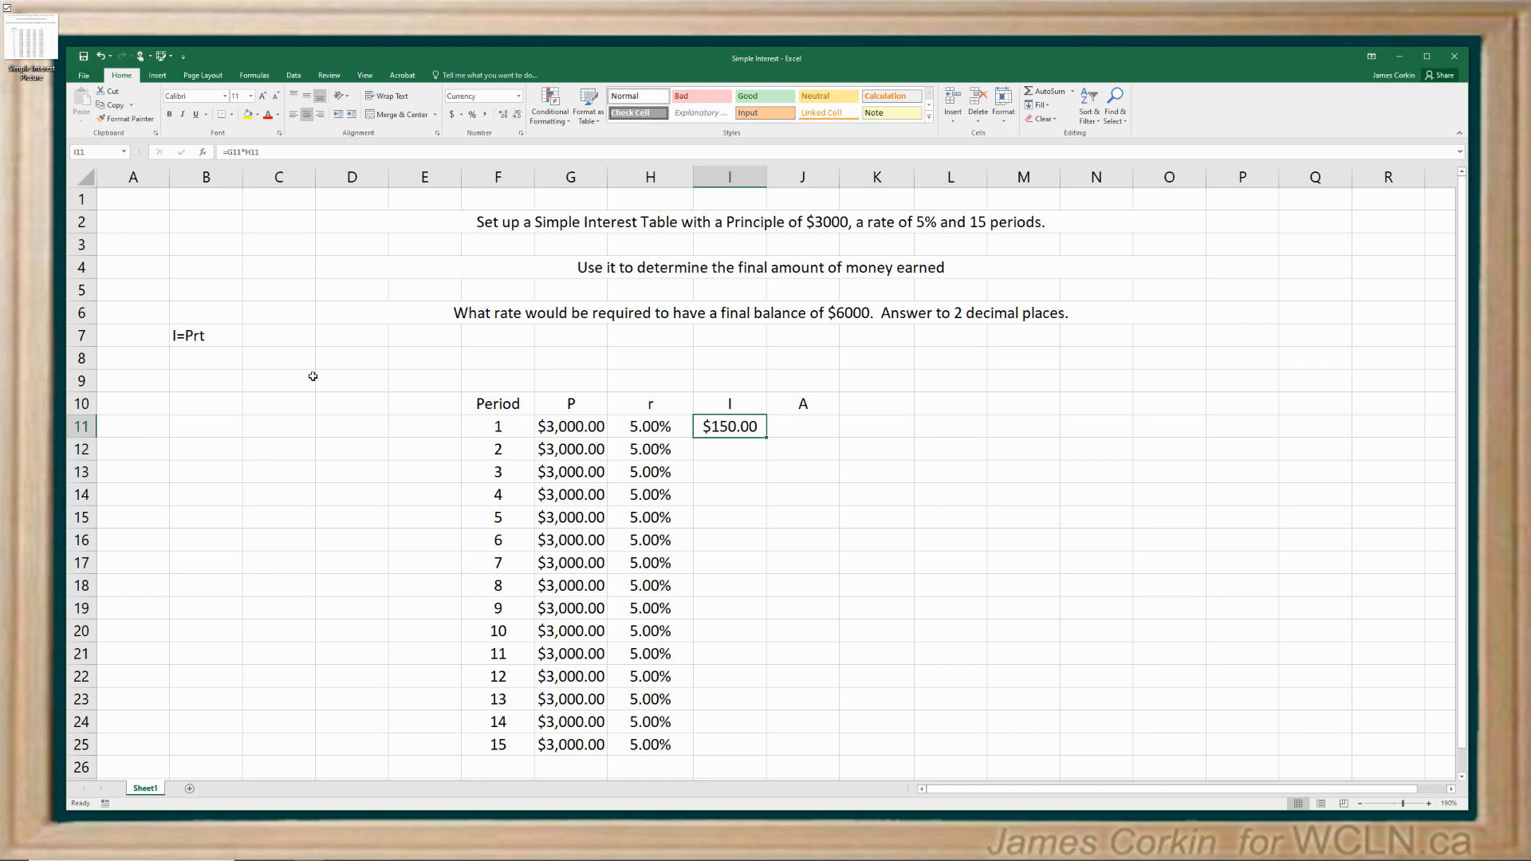
pyautogui.moveTo(736, 473)
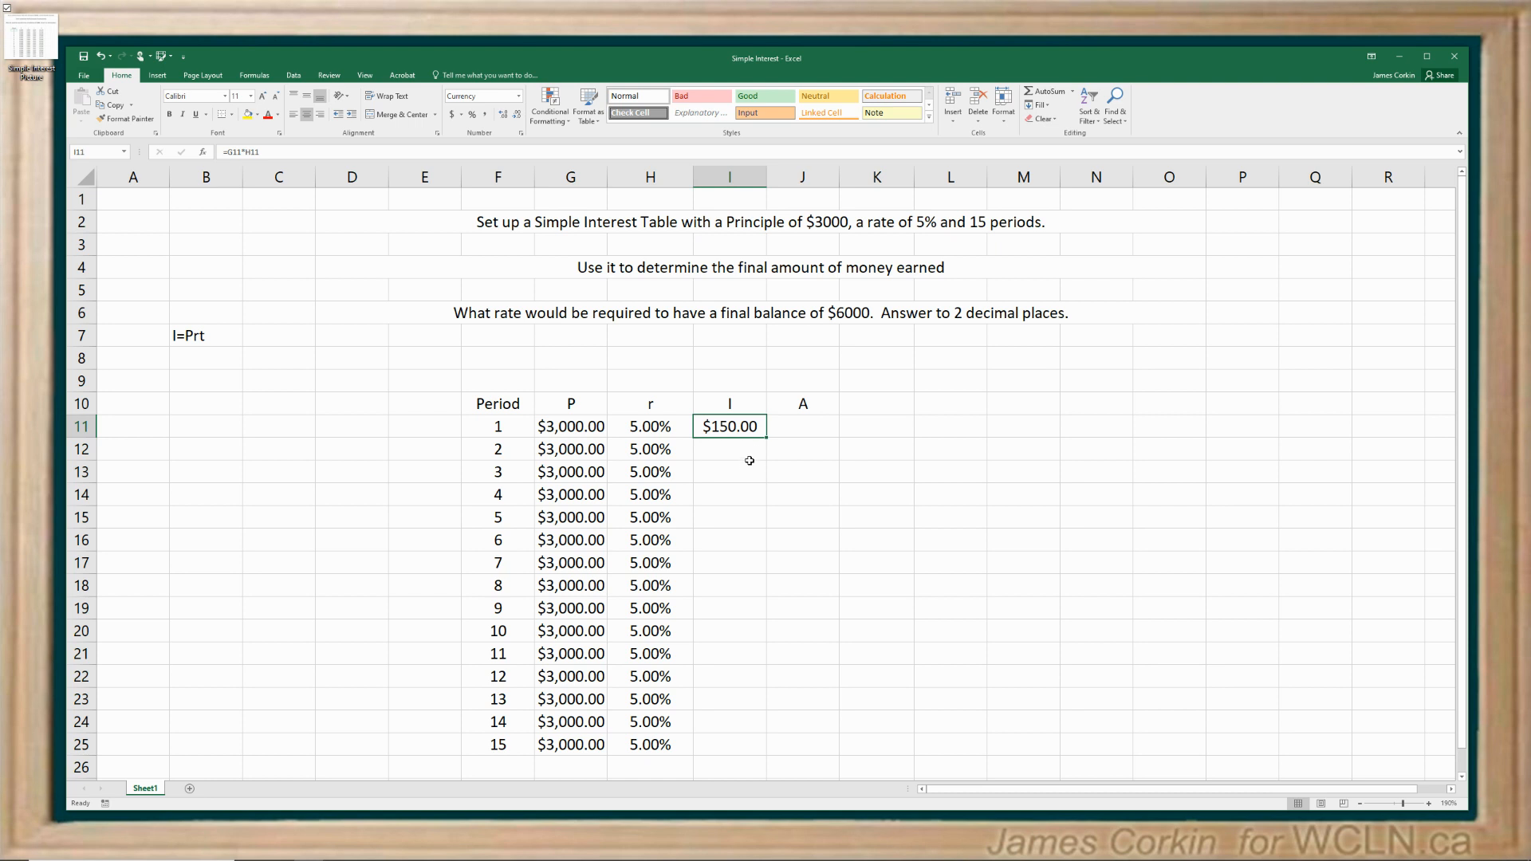
pyautogui.moveTo(737, 449)
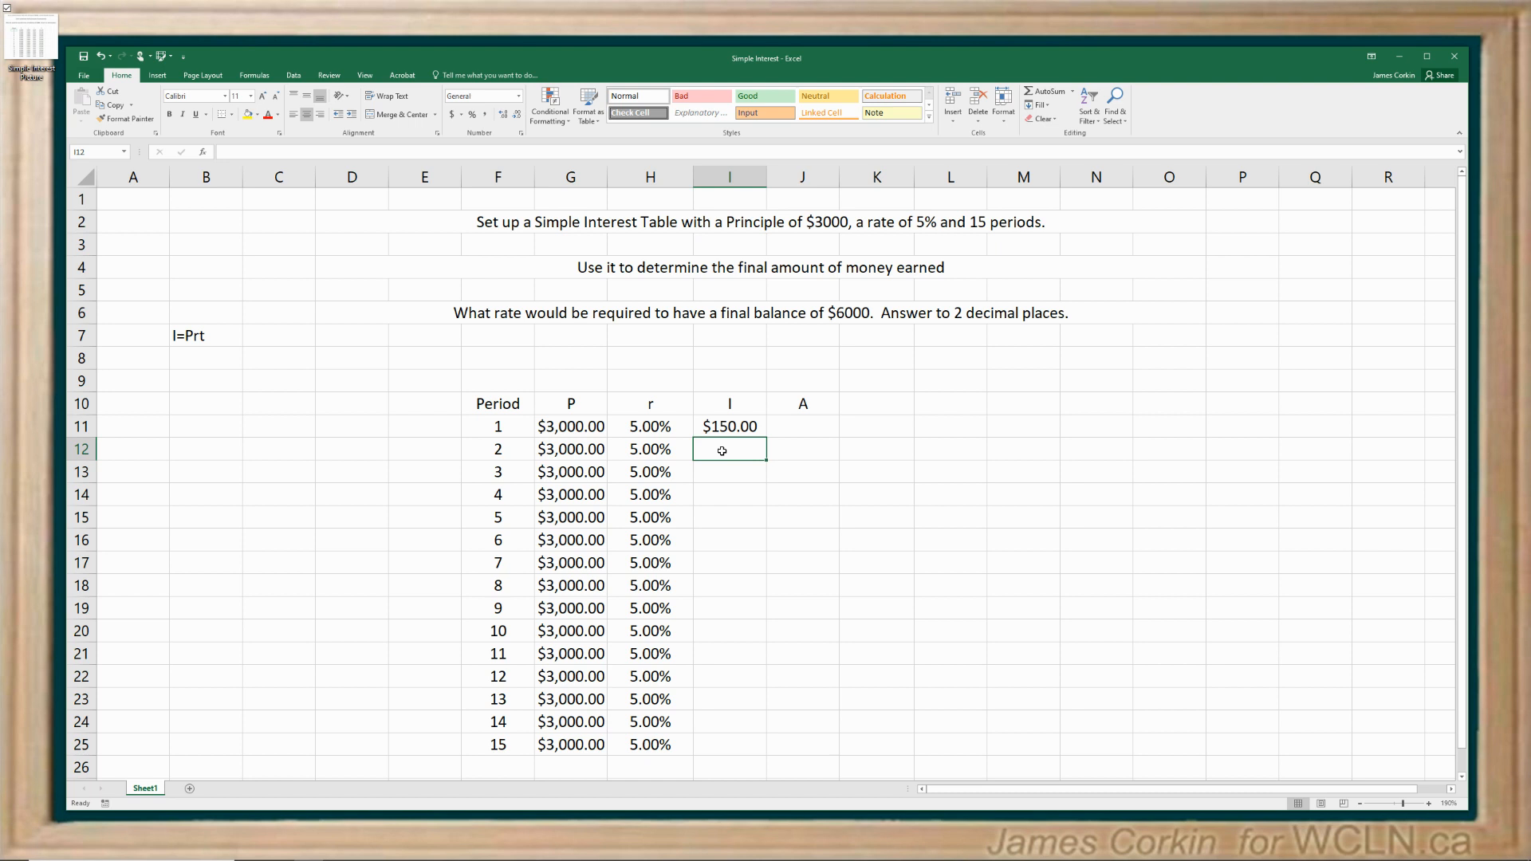
# - Copy the I11 interest formula into I12:I25 and verify the pasted formulas
pyautogui.click(730, 427)
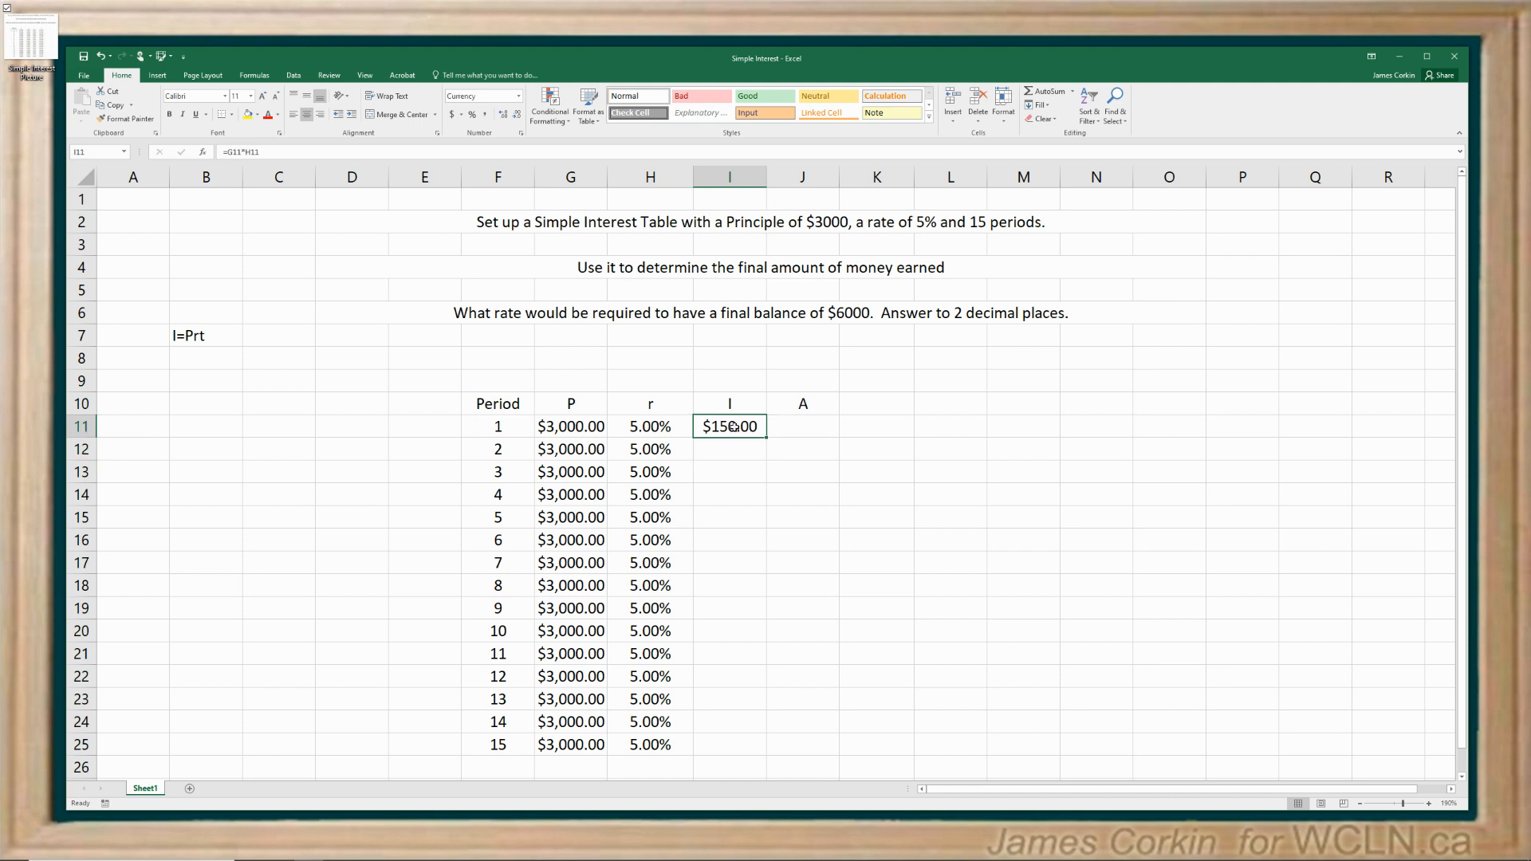
pyautogui.moveTo(730, 427); pyautogui.dragTo(730, 540)
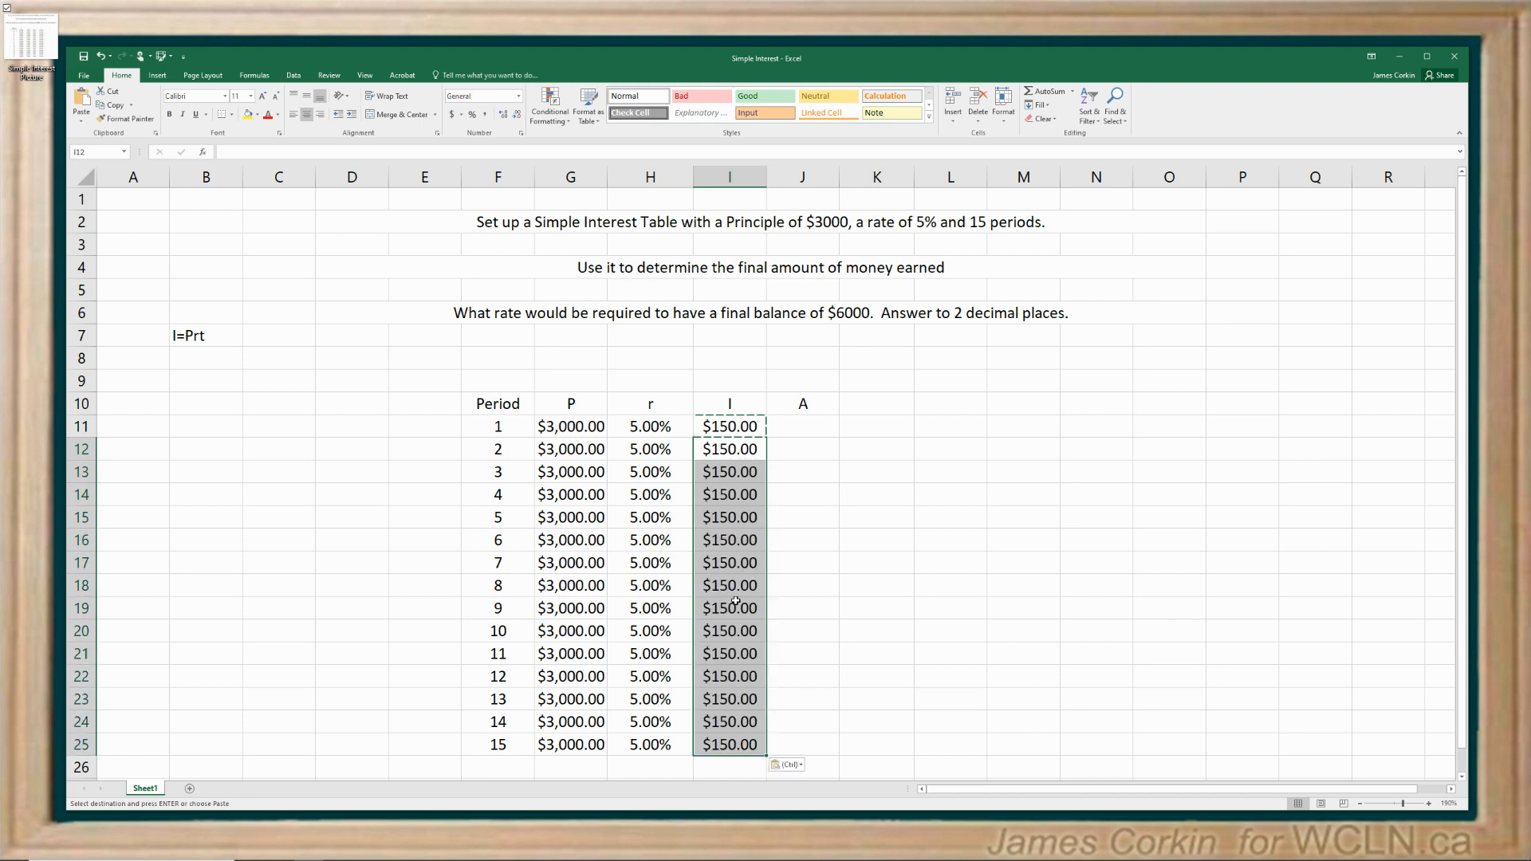
pyautogui.click(730, 448)
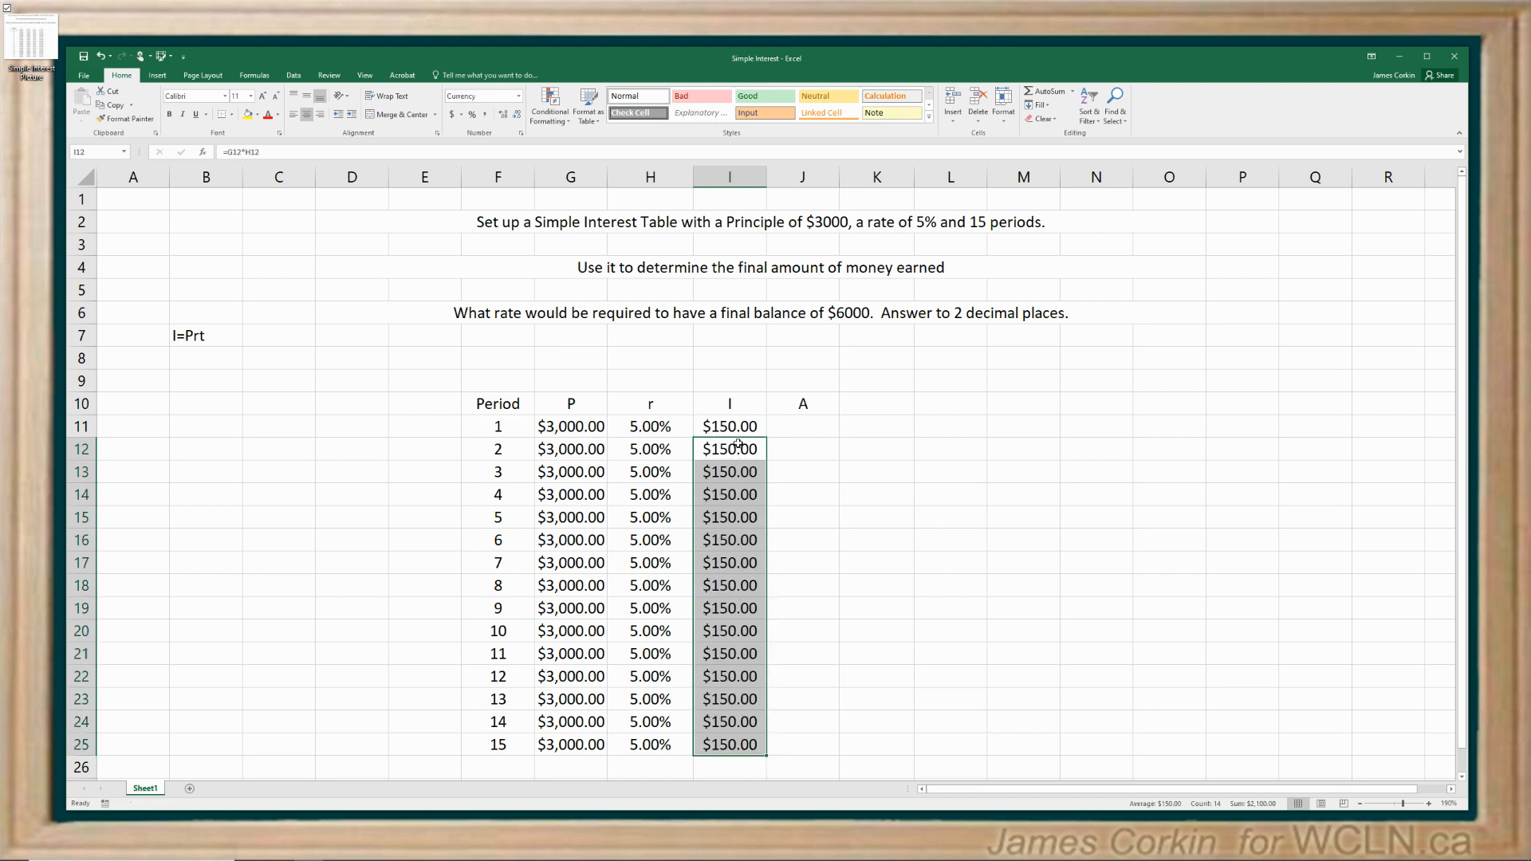
pyautogui.click(730, 427)
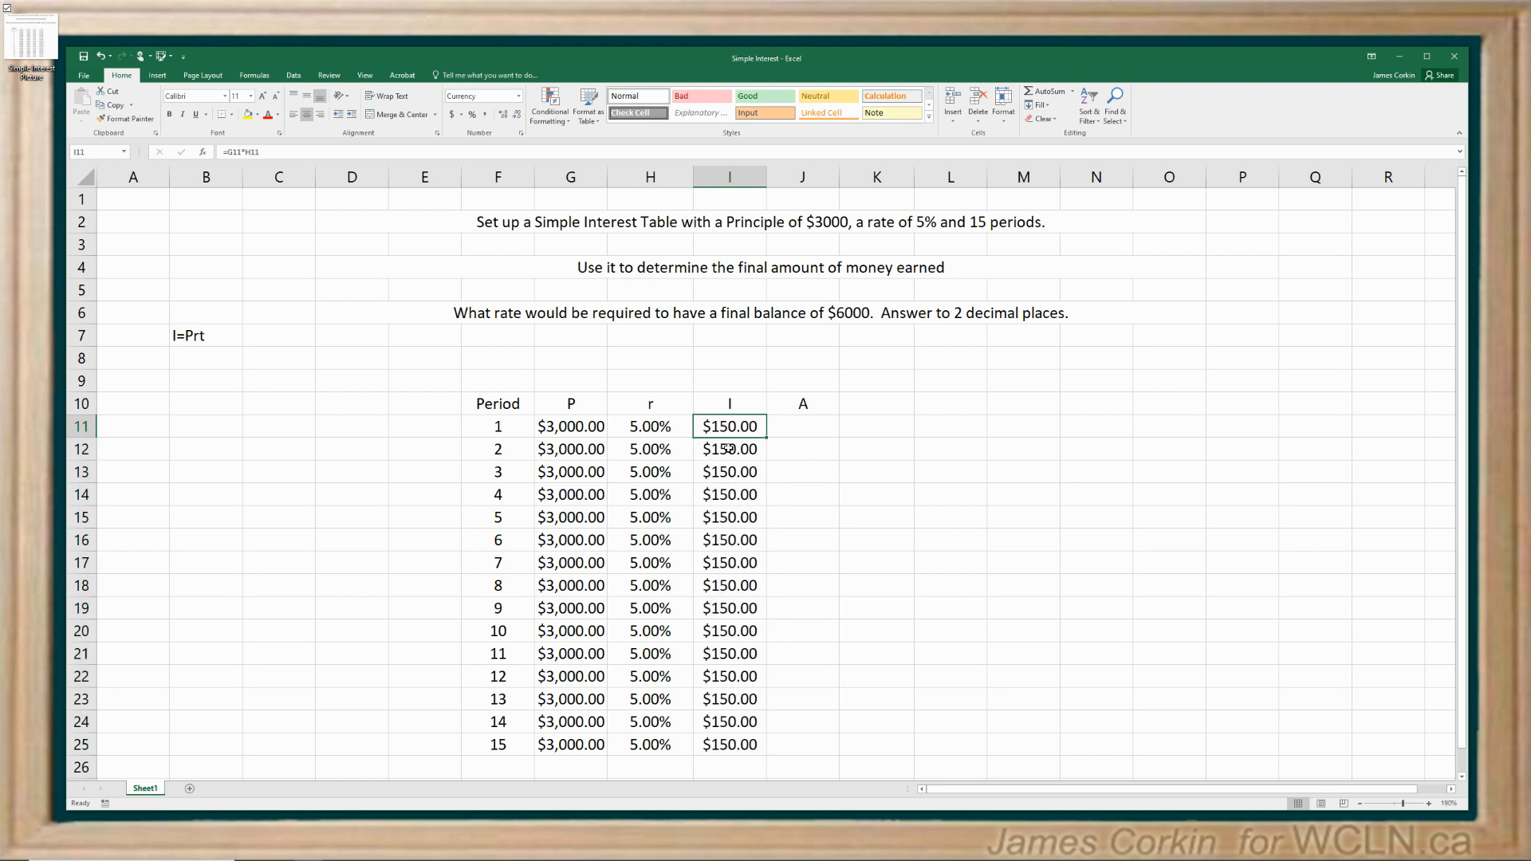
pyautogui.click(730, 449)
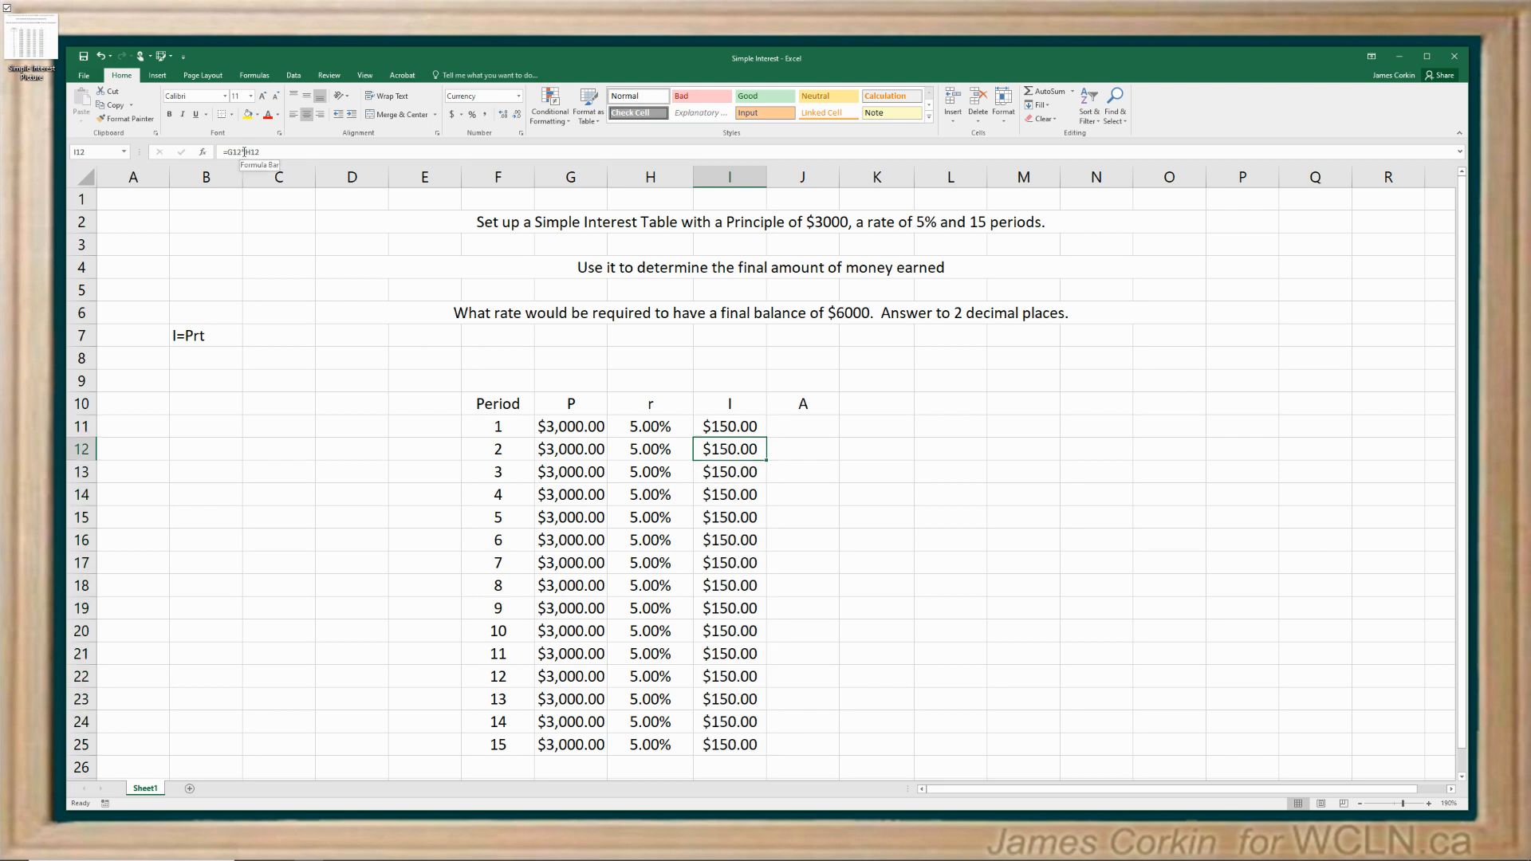
pyautogui.moveTo(666, 510)
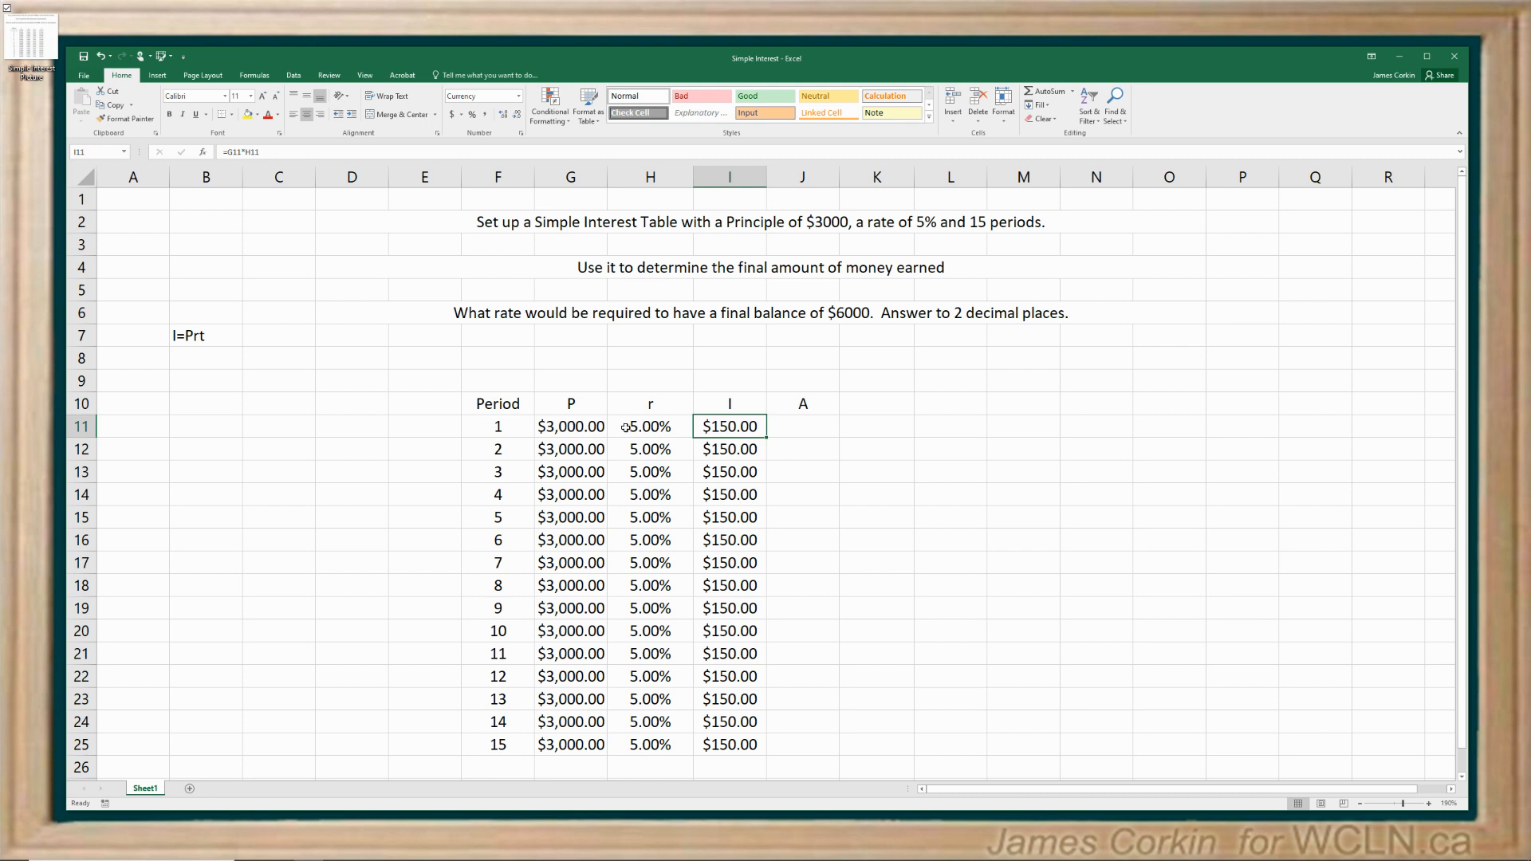
pyautogui.click(728, 450)
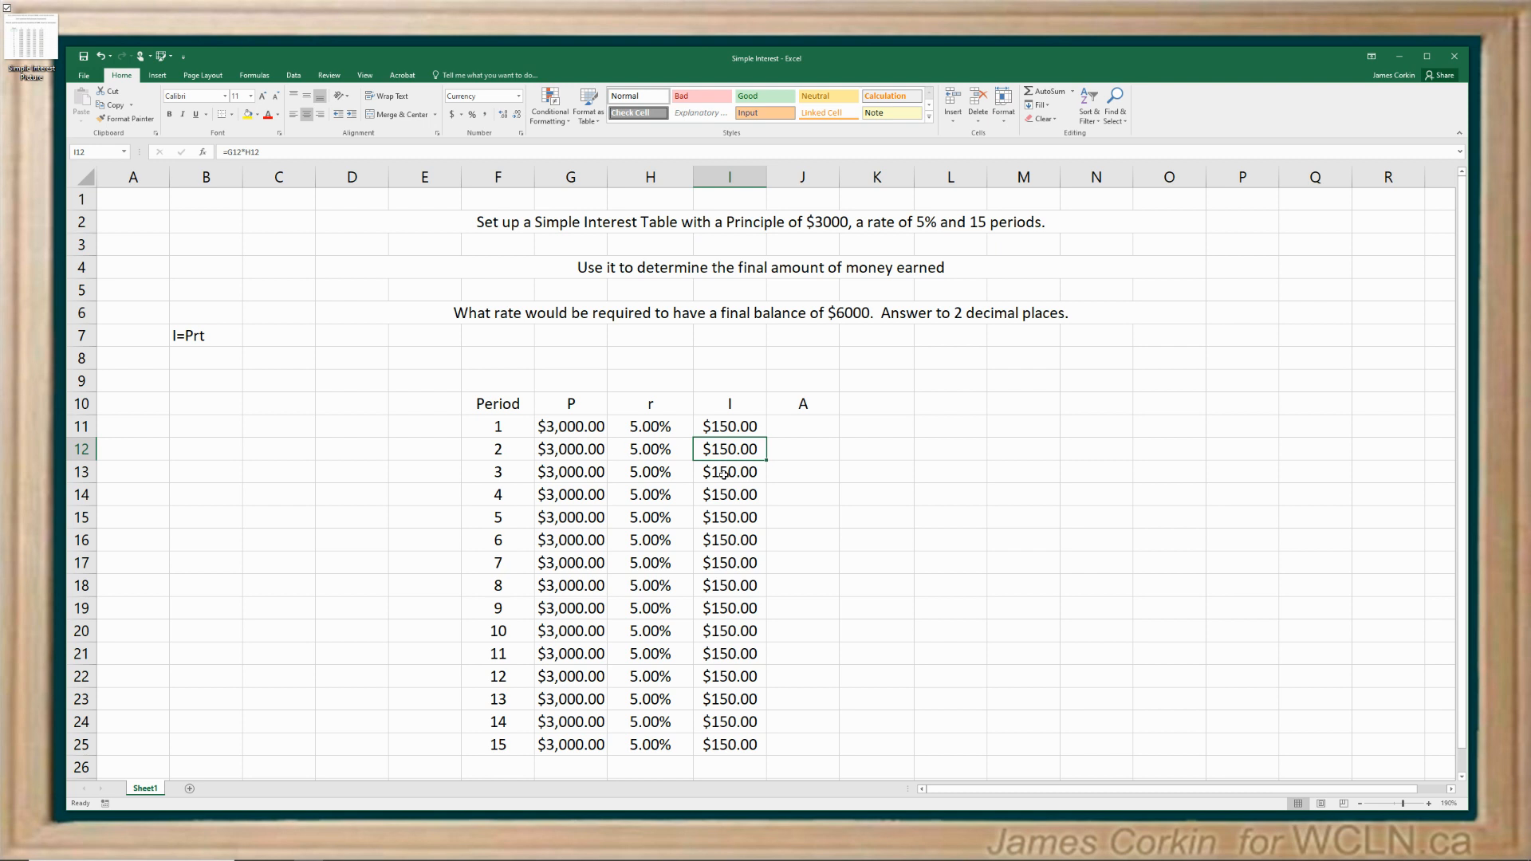
pyautogui.click(729, 472)
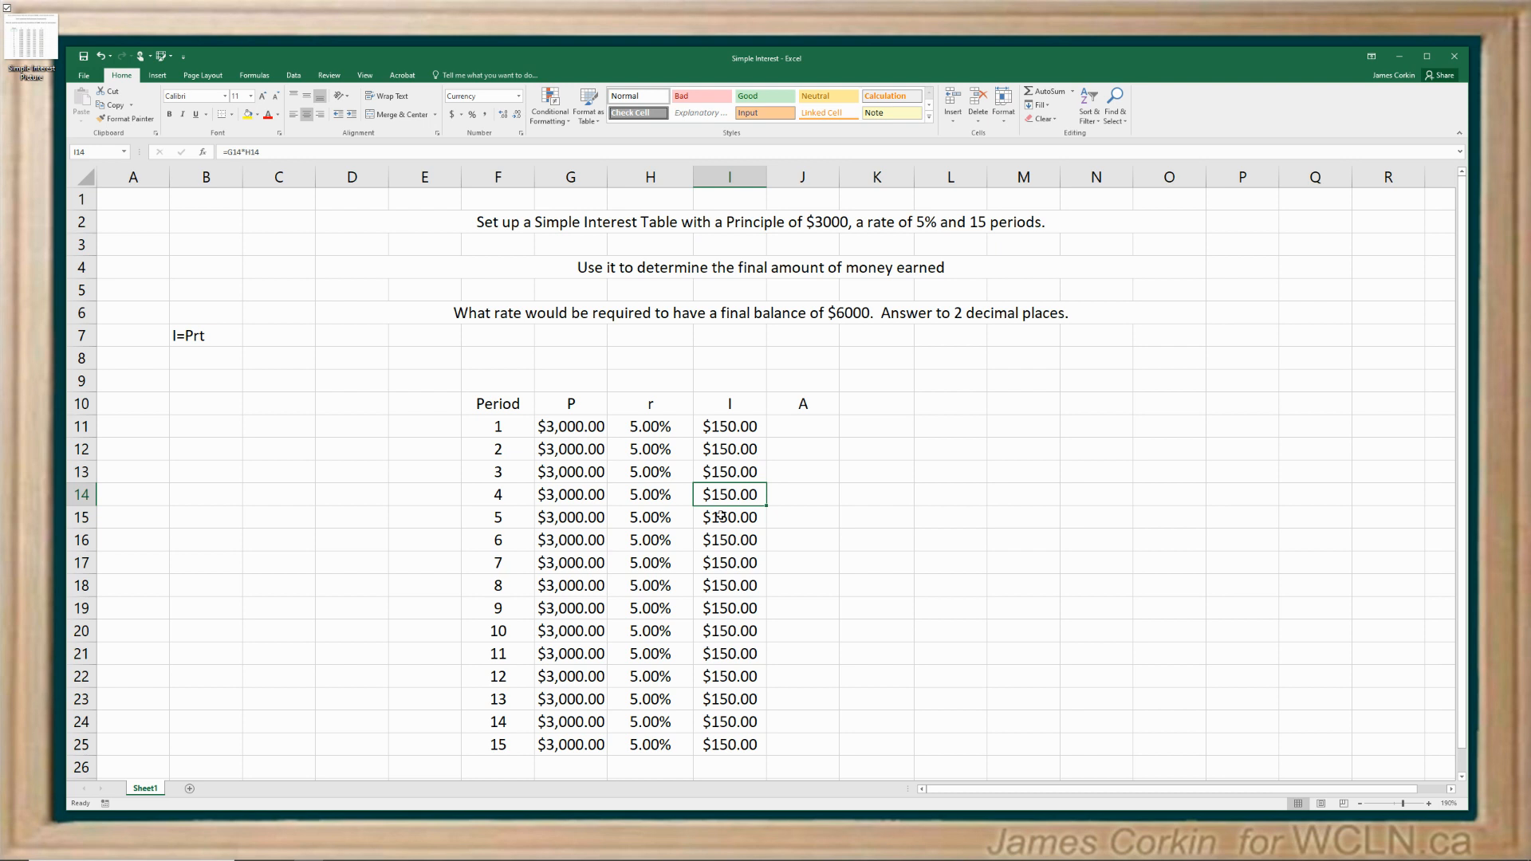
pyautogui.click(730, 517)
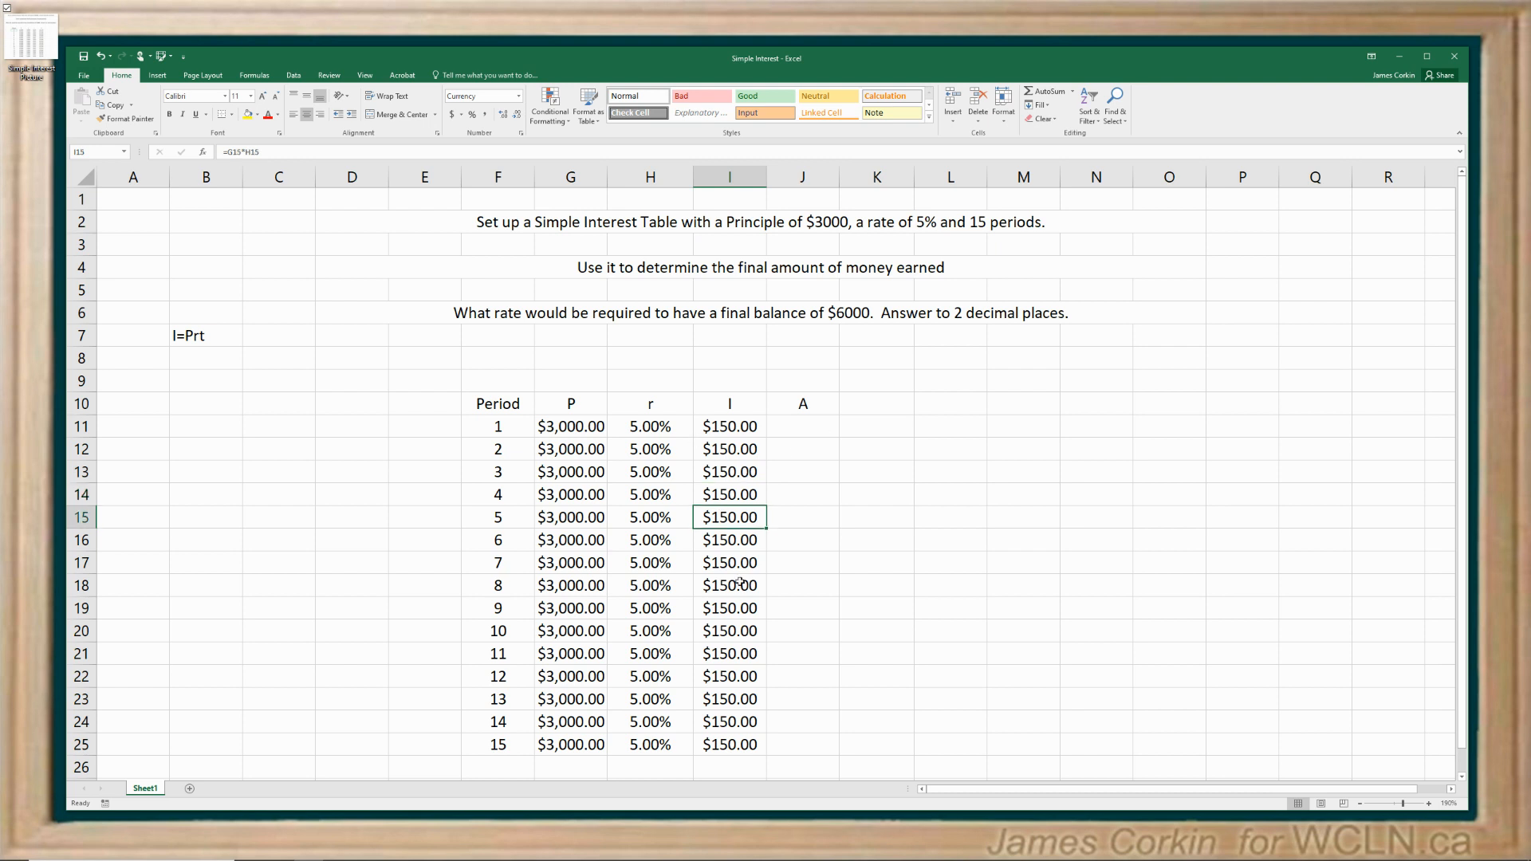
pyautogui.moveTo(776, 427)
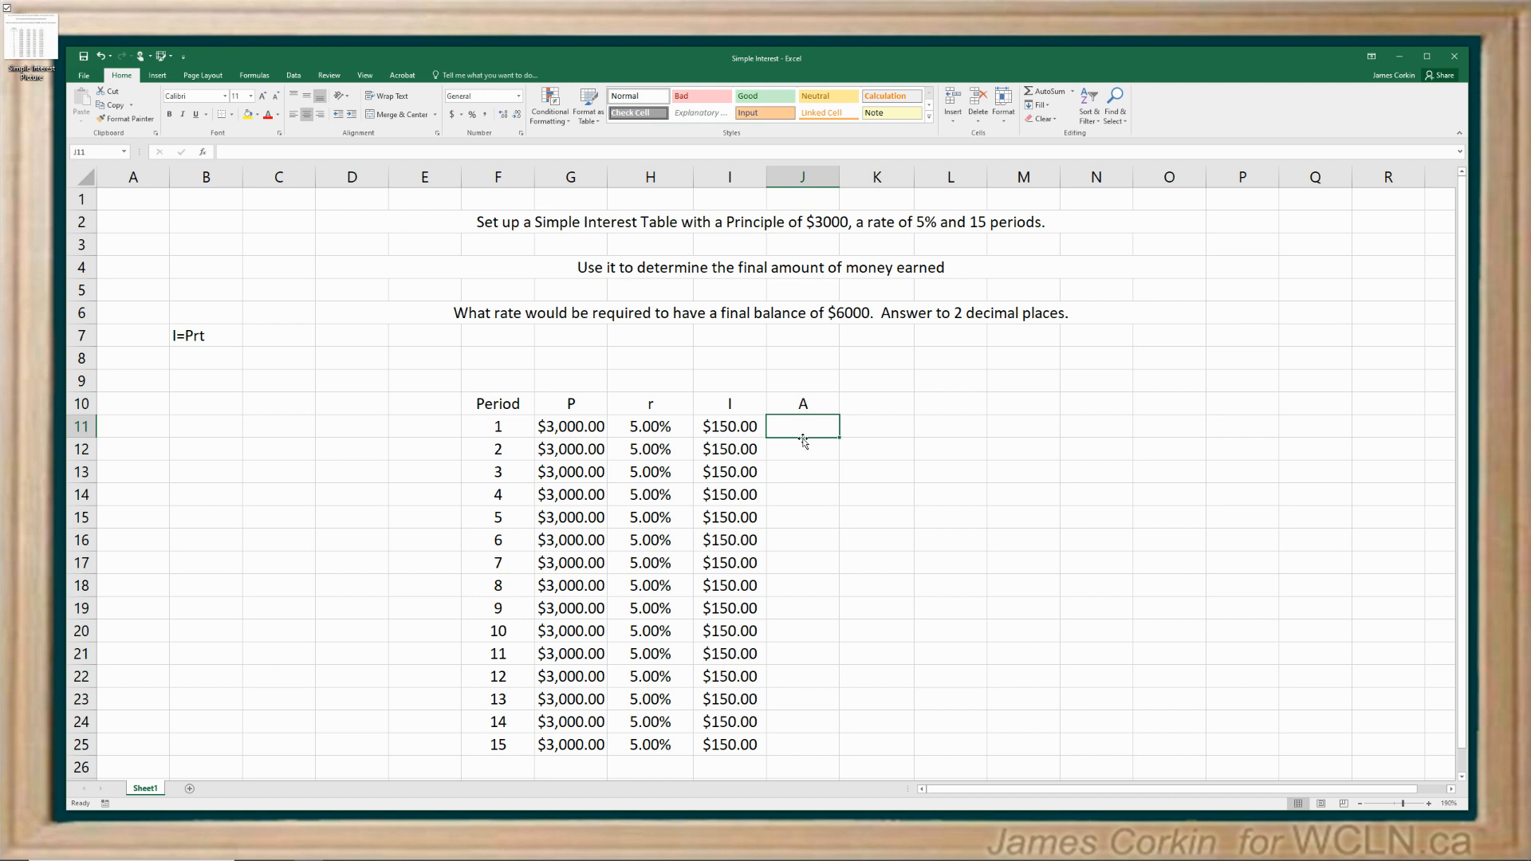
# - Add the note A=P+I in cell B9
pyautogui.click(205, 379)
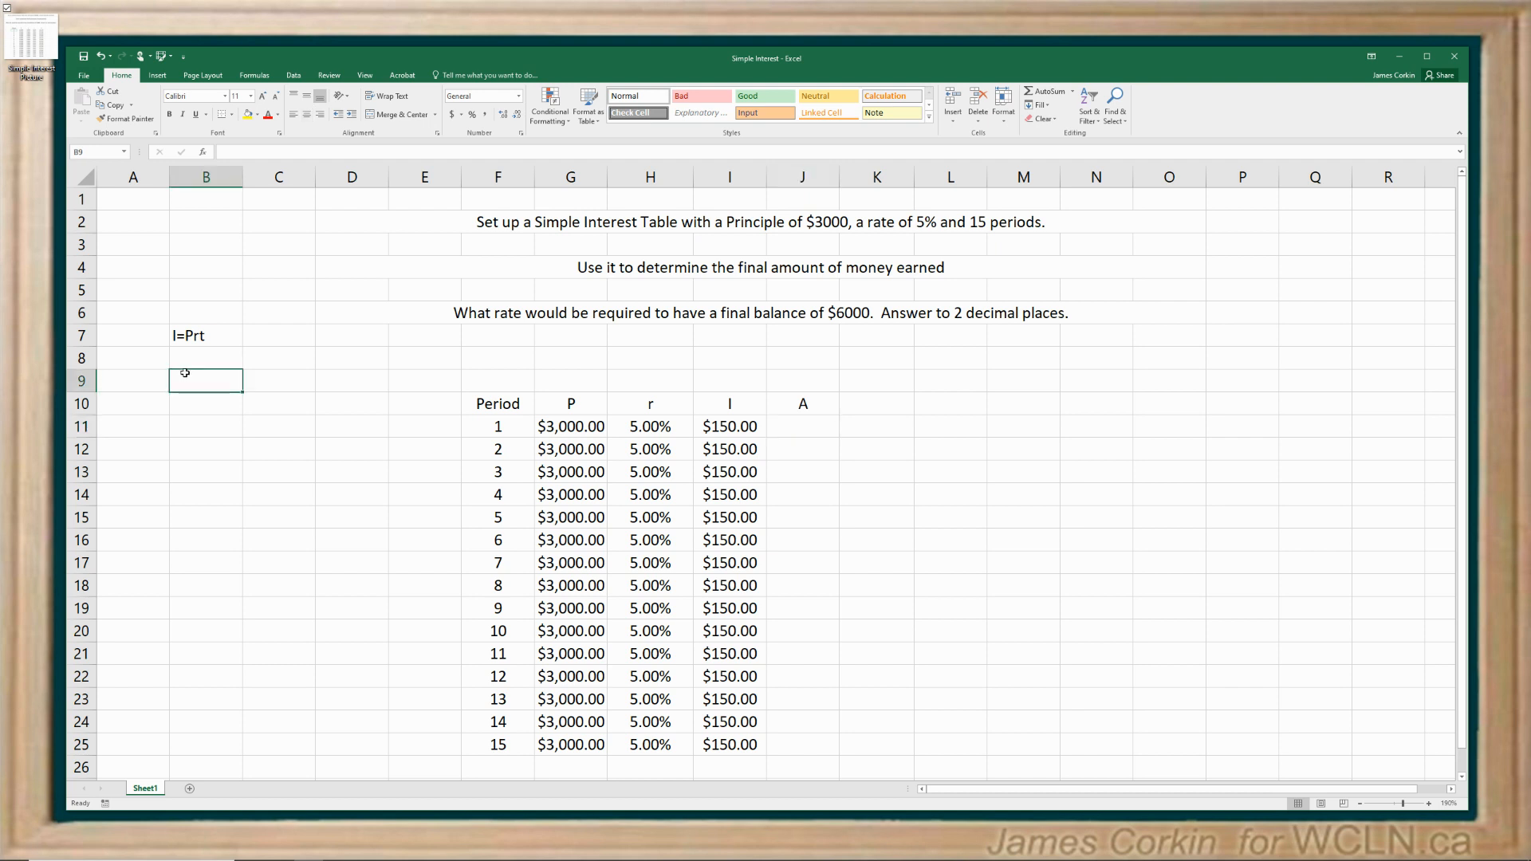
pyautogui.write('A=P+I')
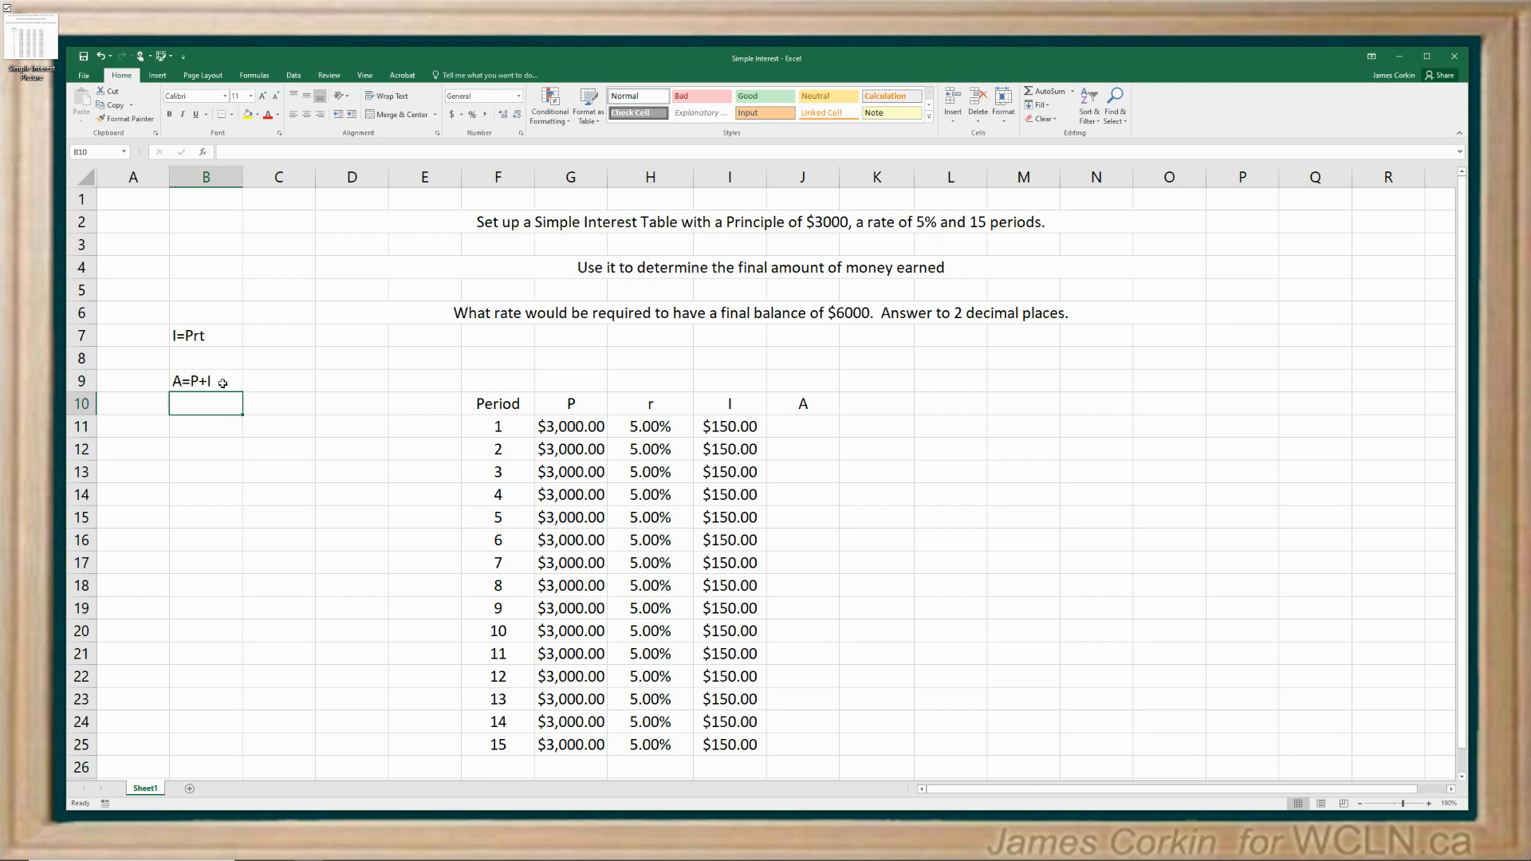
pyautogui.click(205, 381)
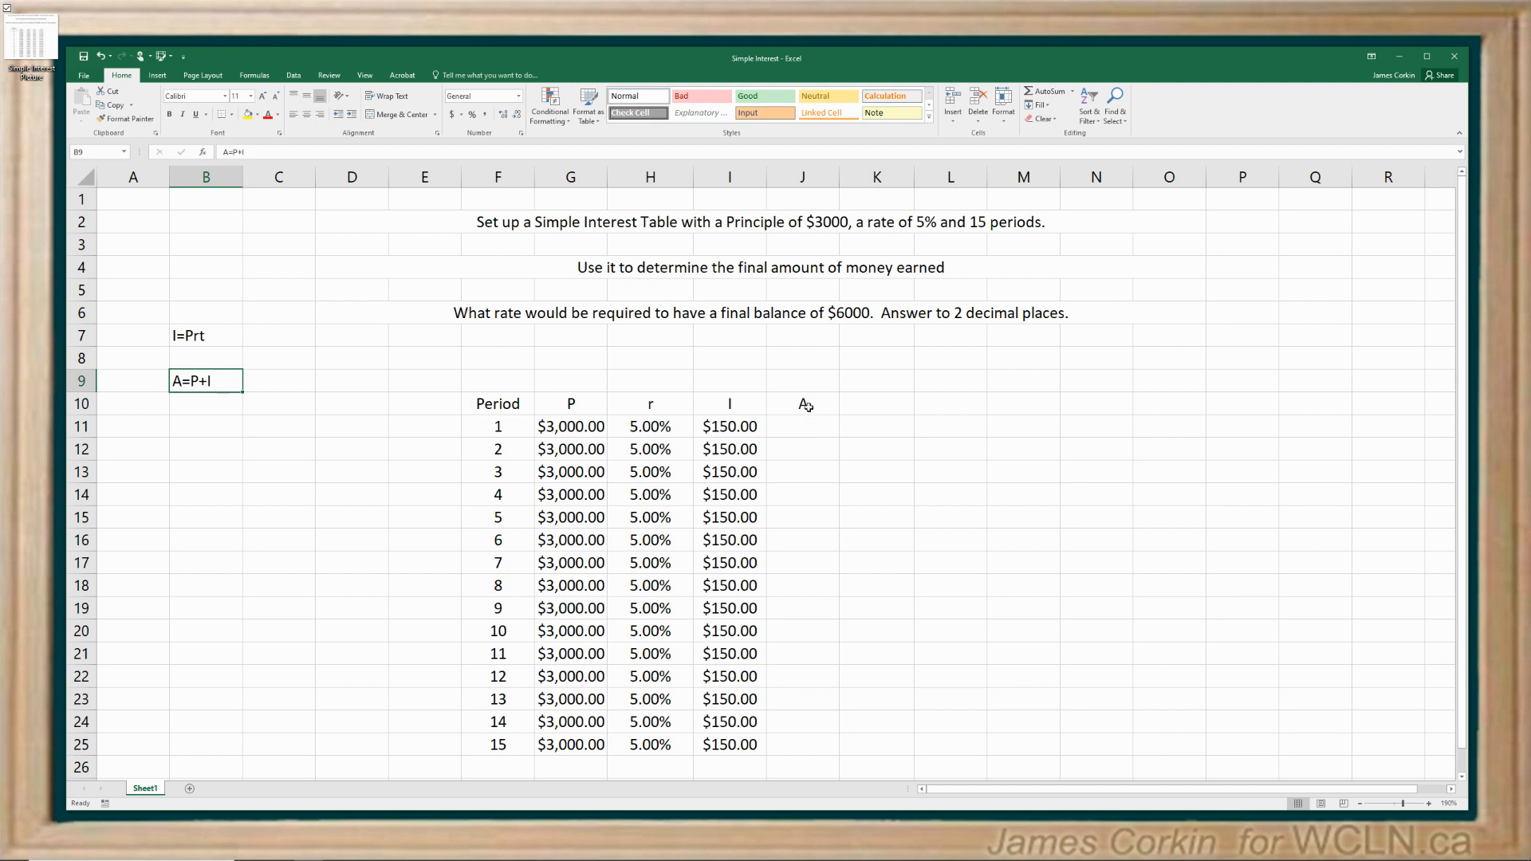
pyautogui.moveTo(800, 427)
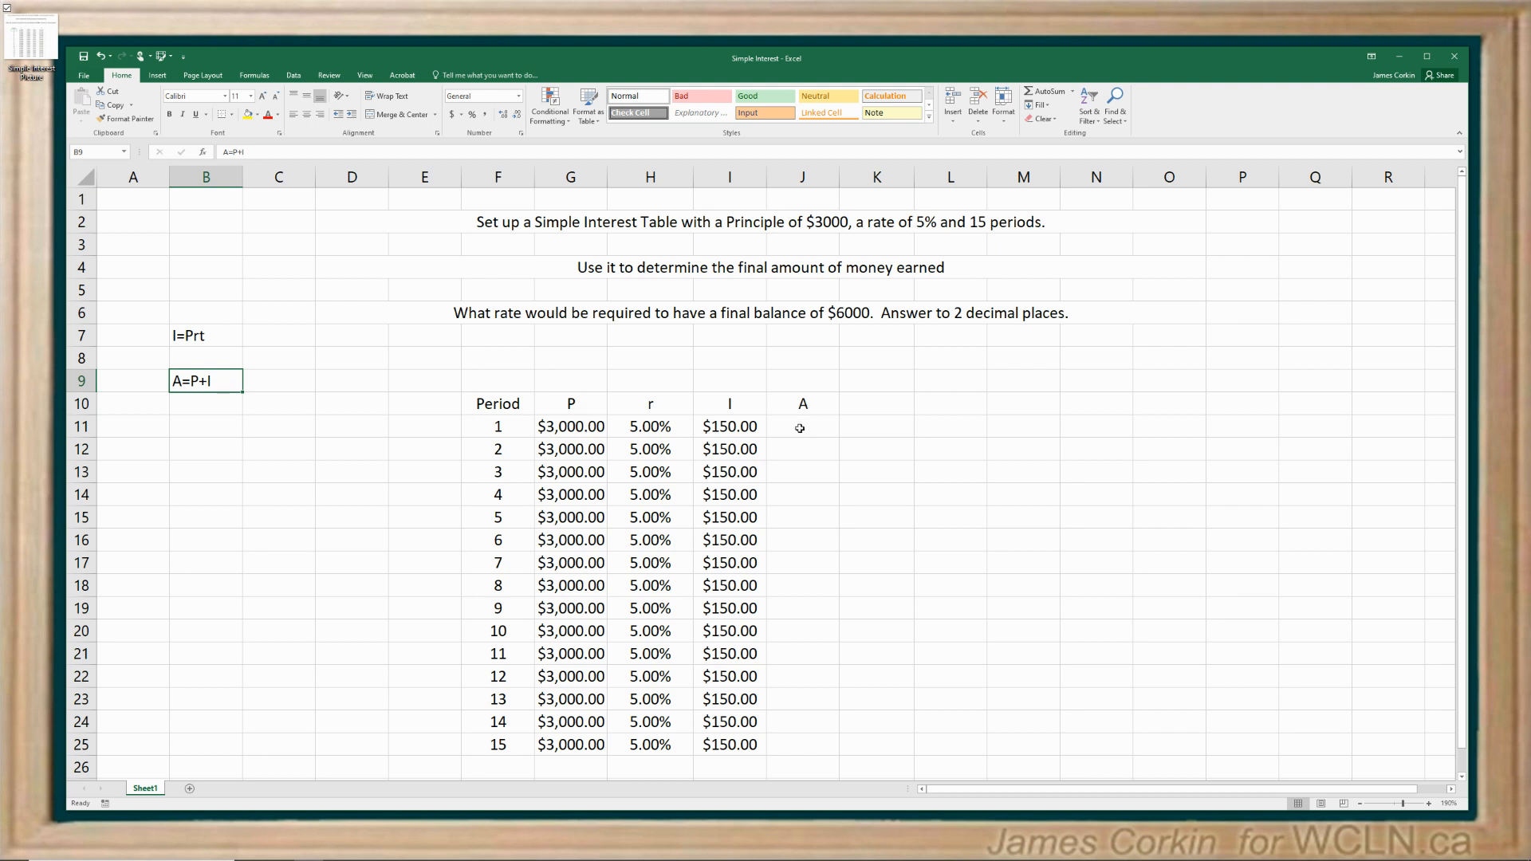
# - Enter =G11+I11 in J11 for a period 1 amount of $3,150.00
pyautogui.click(801, 427)
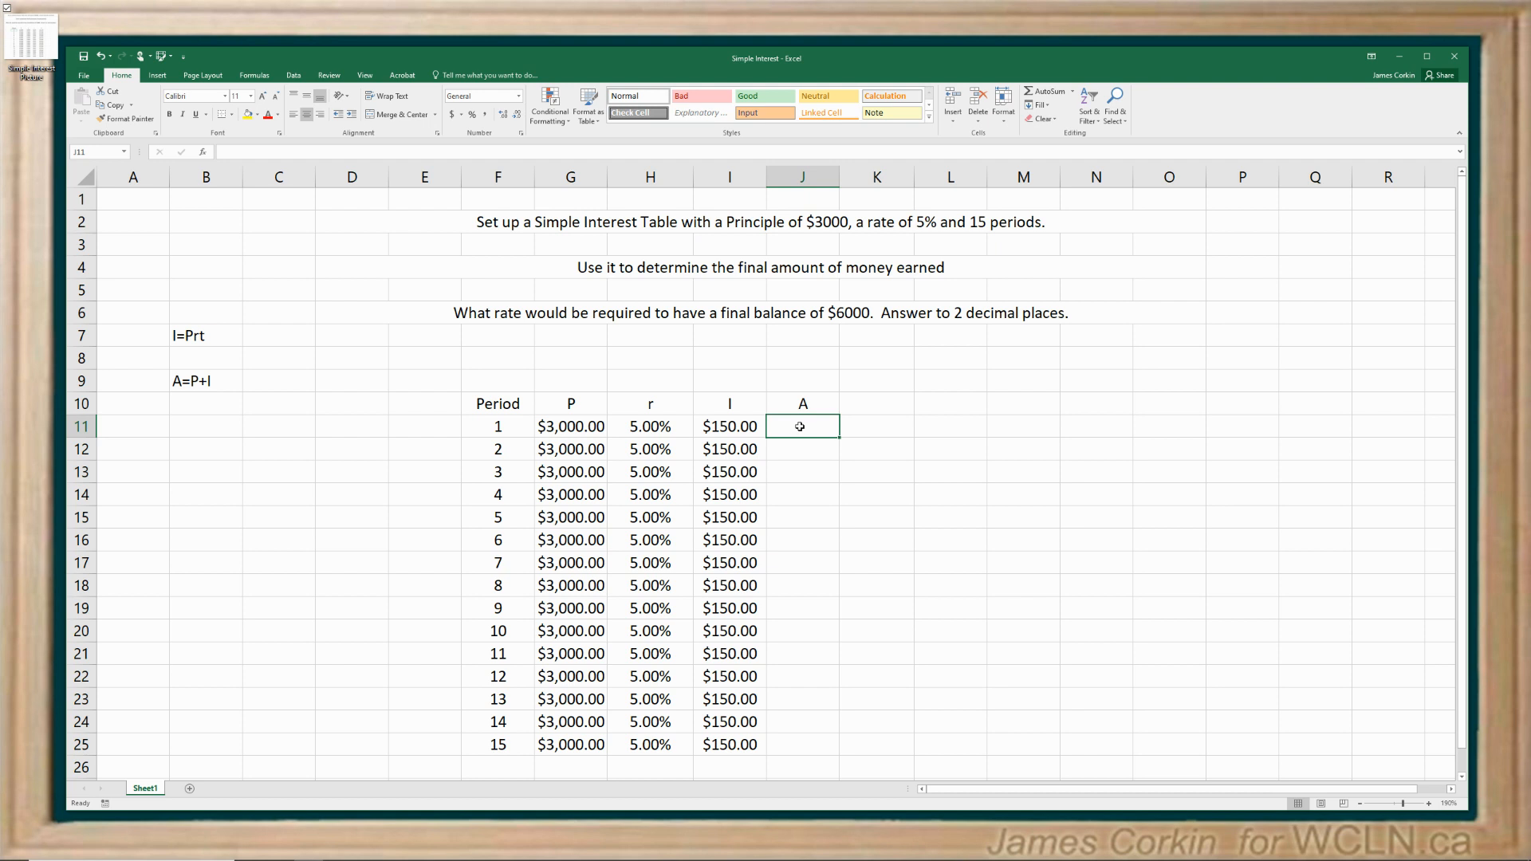
pyautogui.moveTo(814, 426)
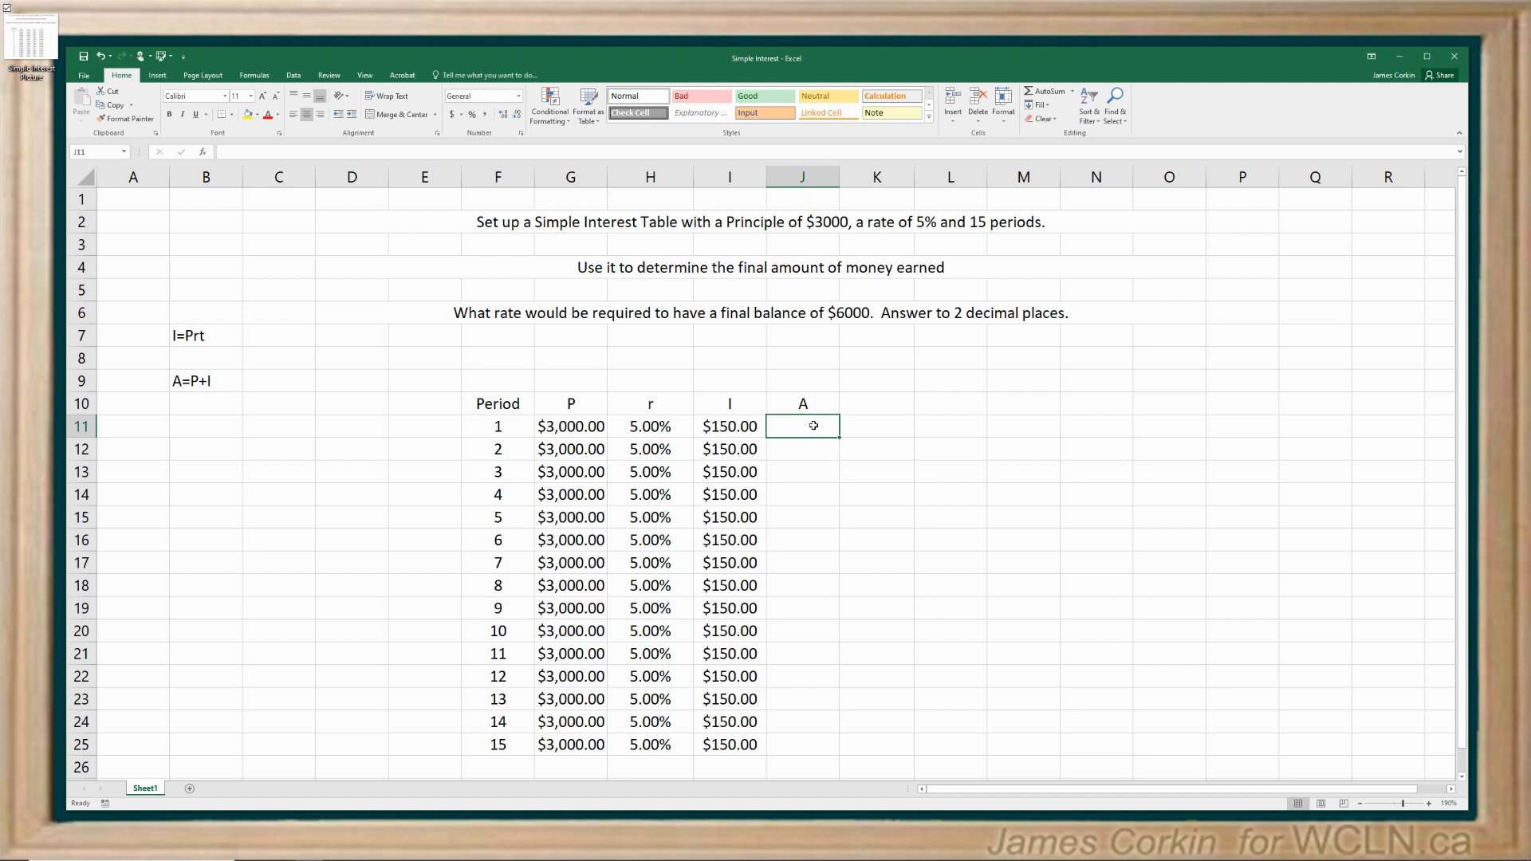
pyautogui.write('=')
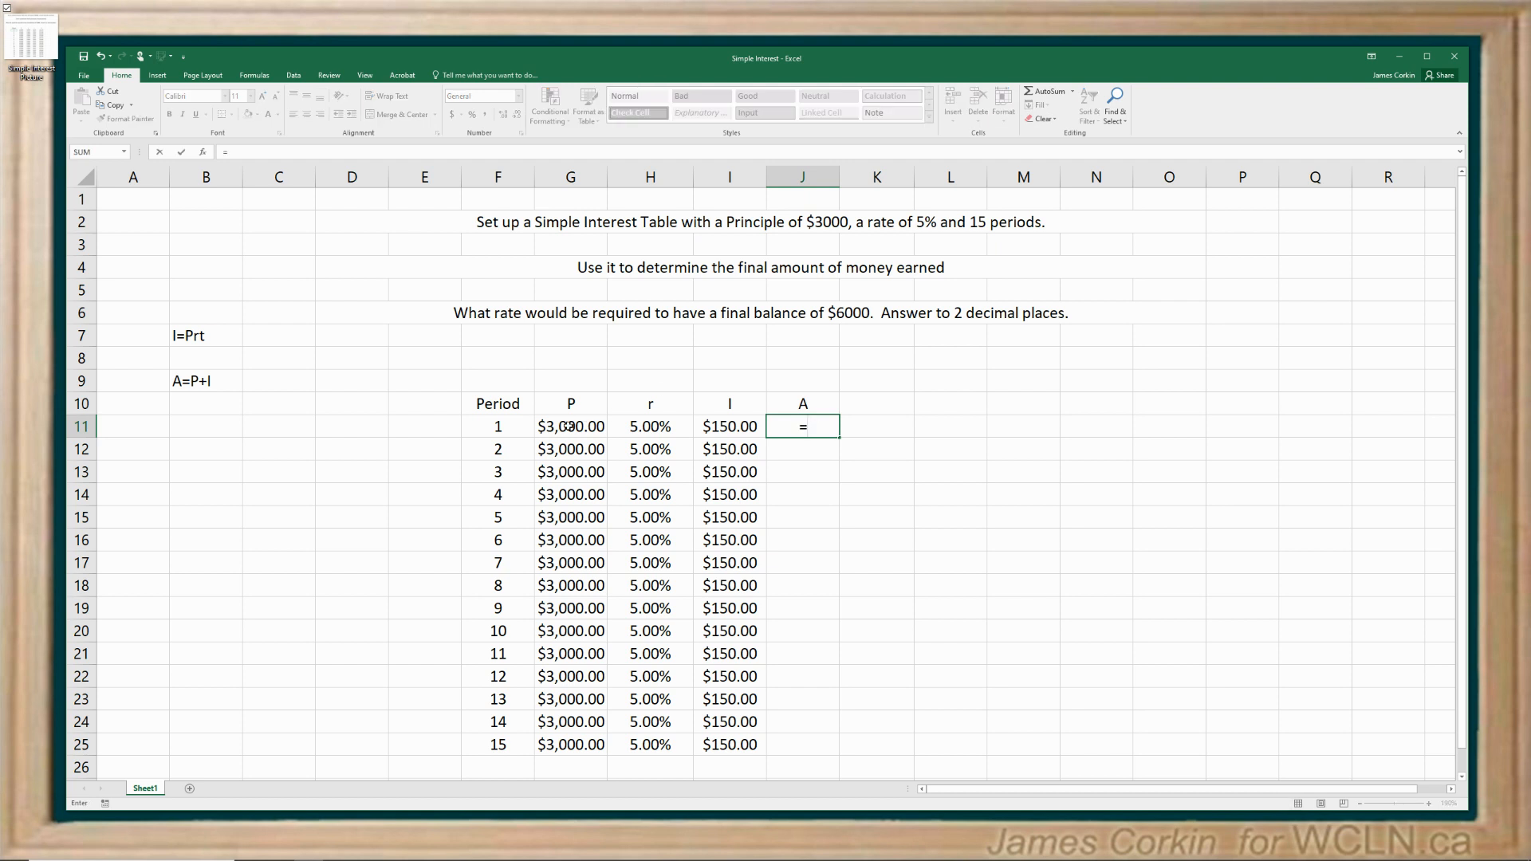
pyautogui.click(570, 426)
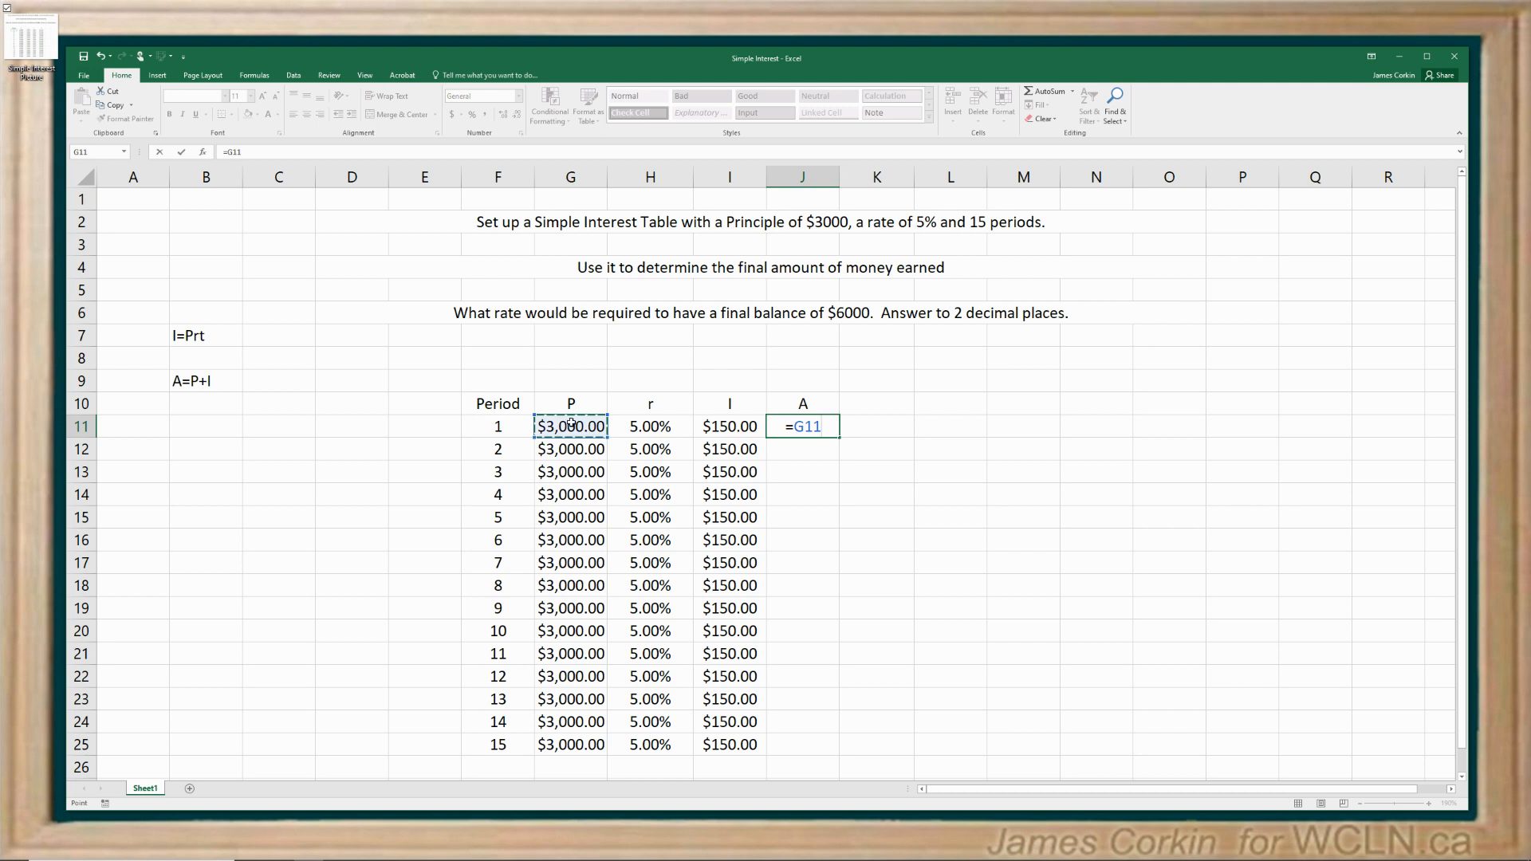
pyautogui.write('+')
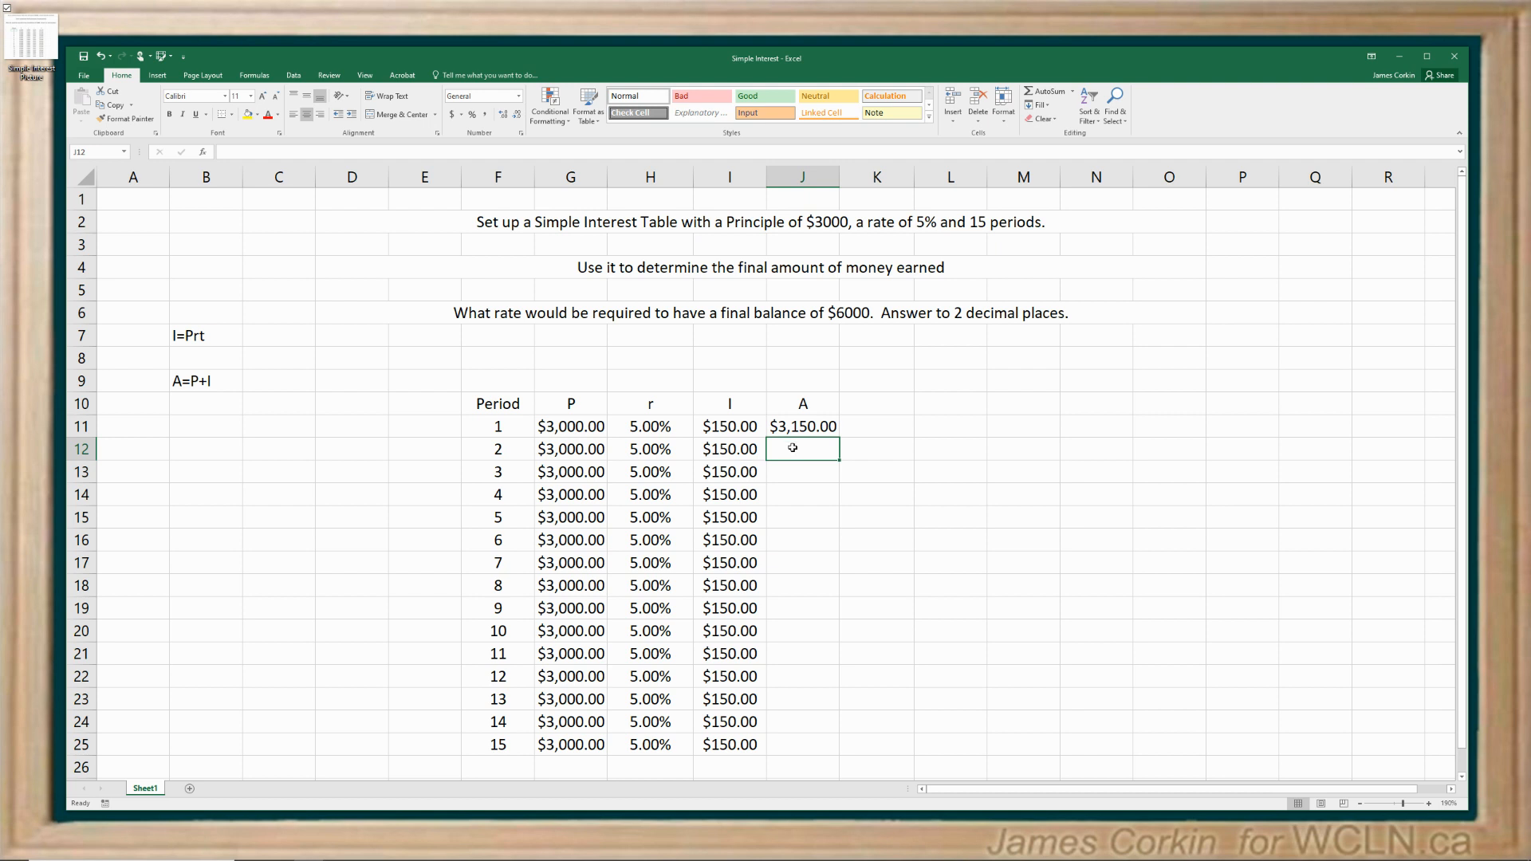
pyautogui.moveTo(843, 515)
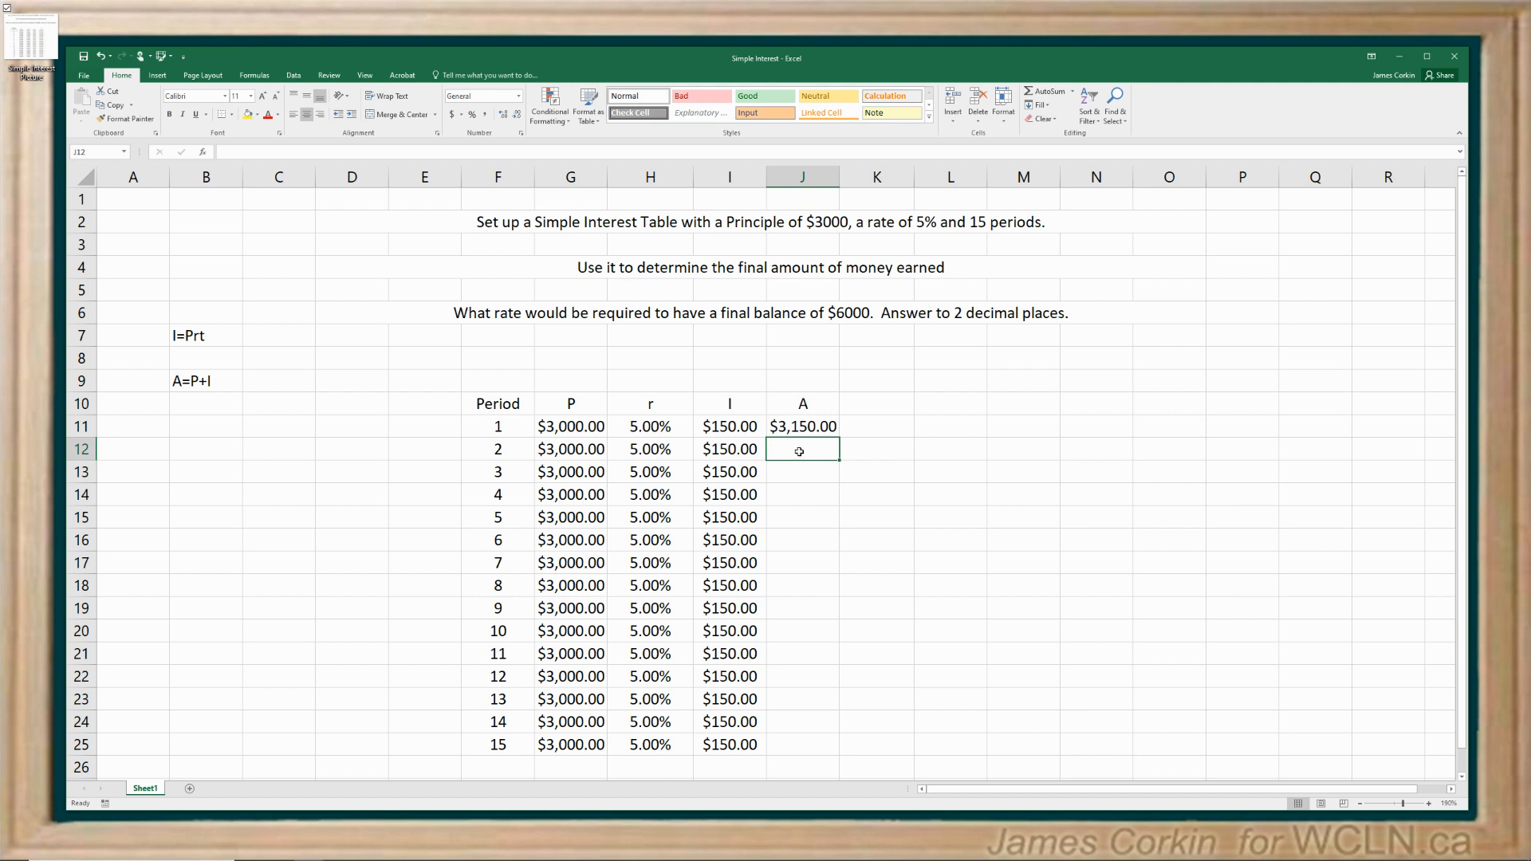
# - Enter =J11+I12 in J12 for a $3,300.00 period 2 amount, then copy it
pyautogui.write('=J11')
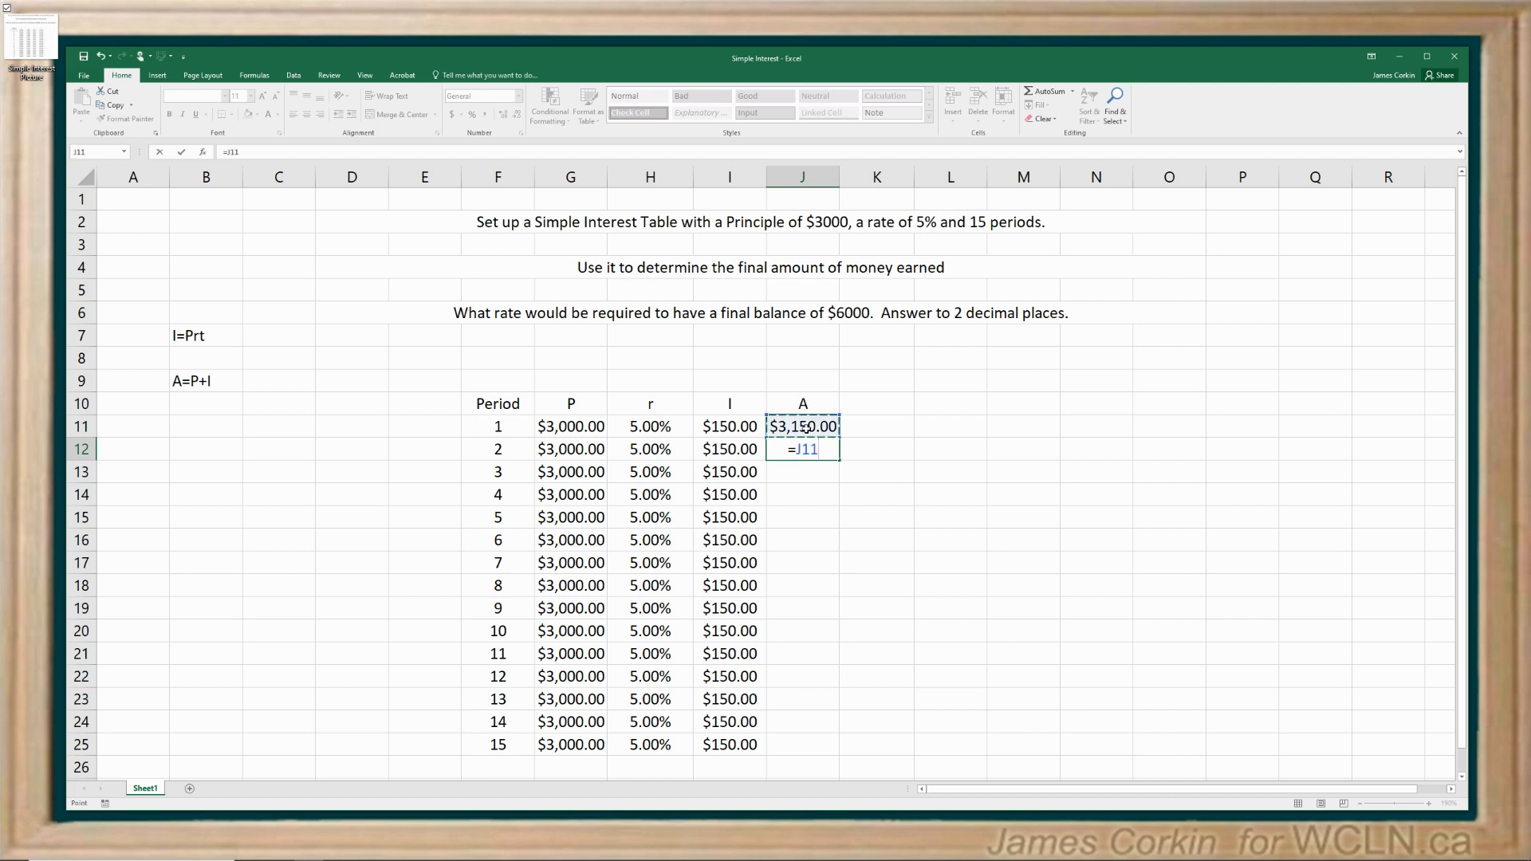
pyautogui.write('+I12')
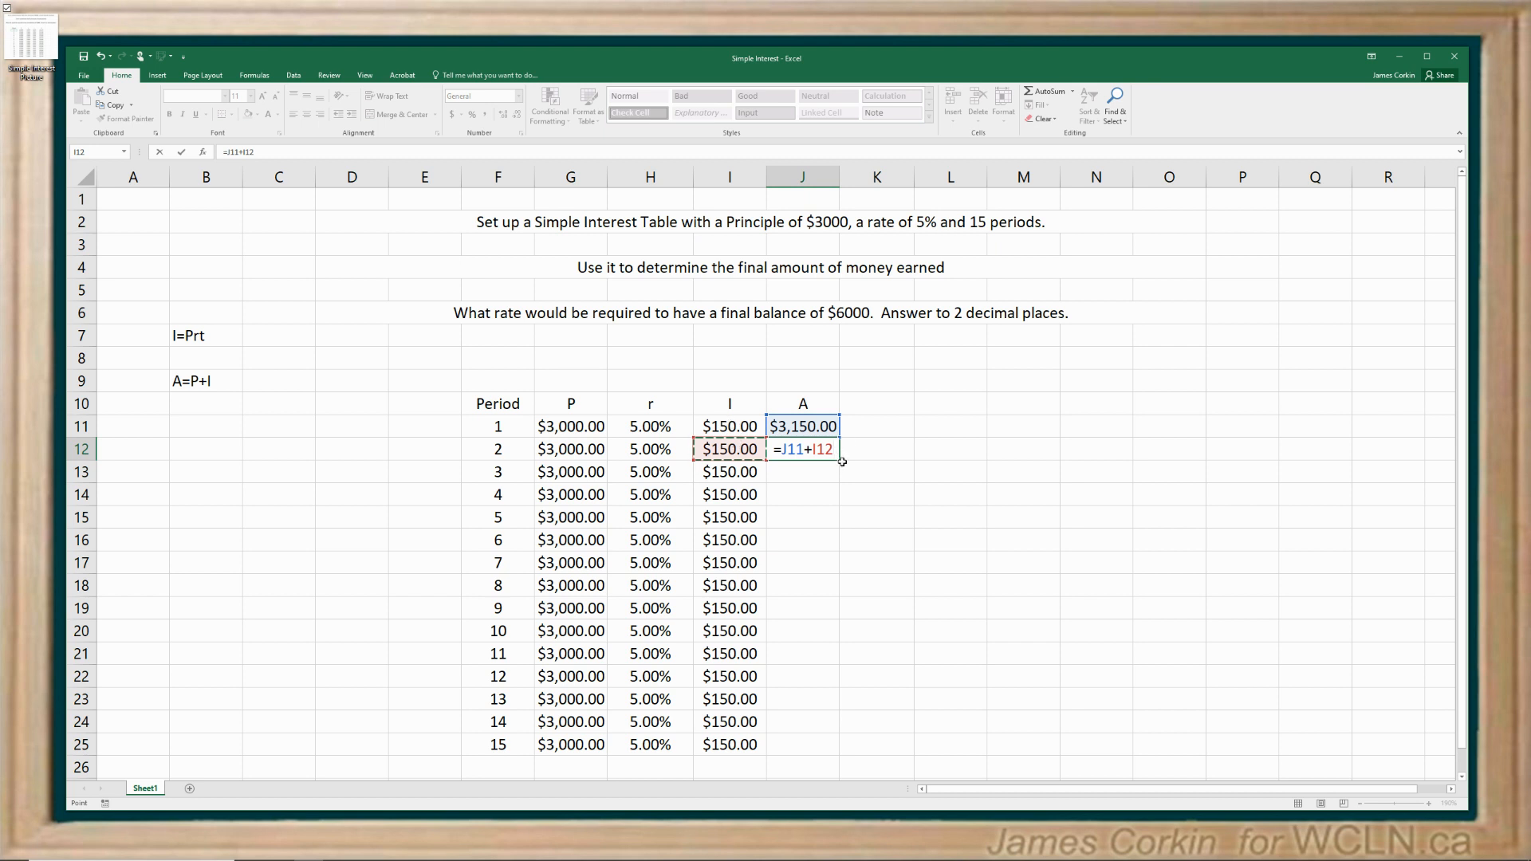
pyautogui.press('Enter')
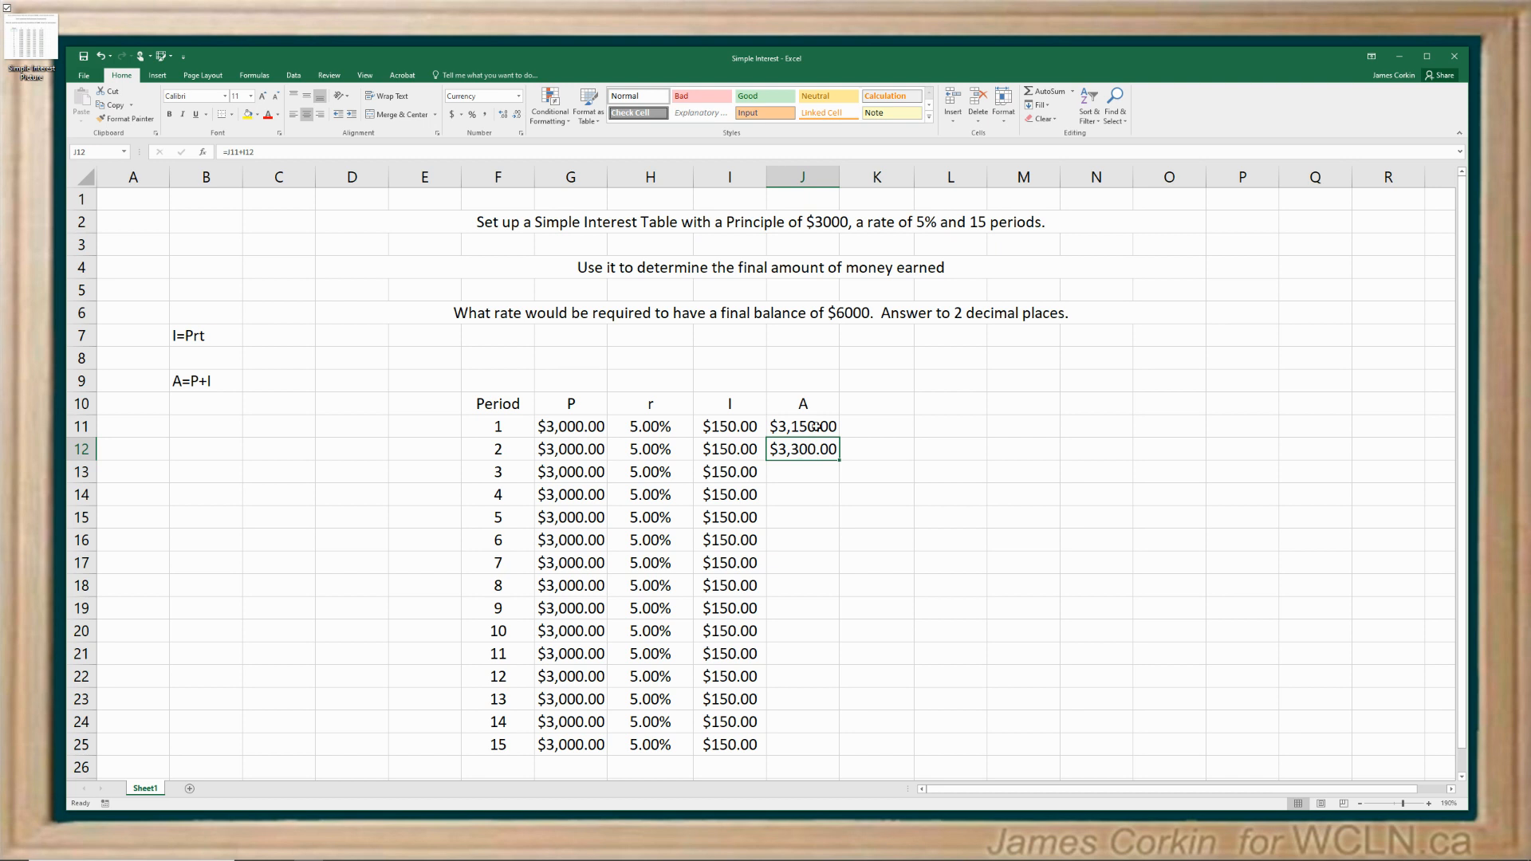
pyautogui.click(803, 427)
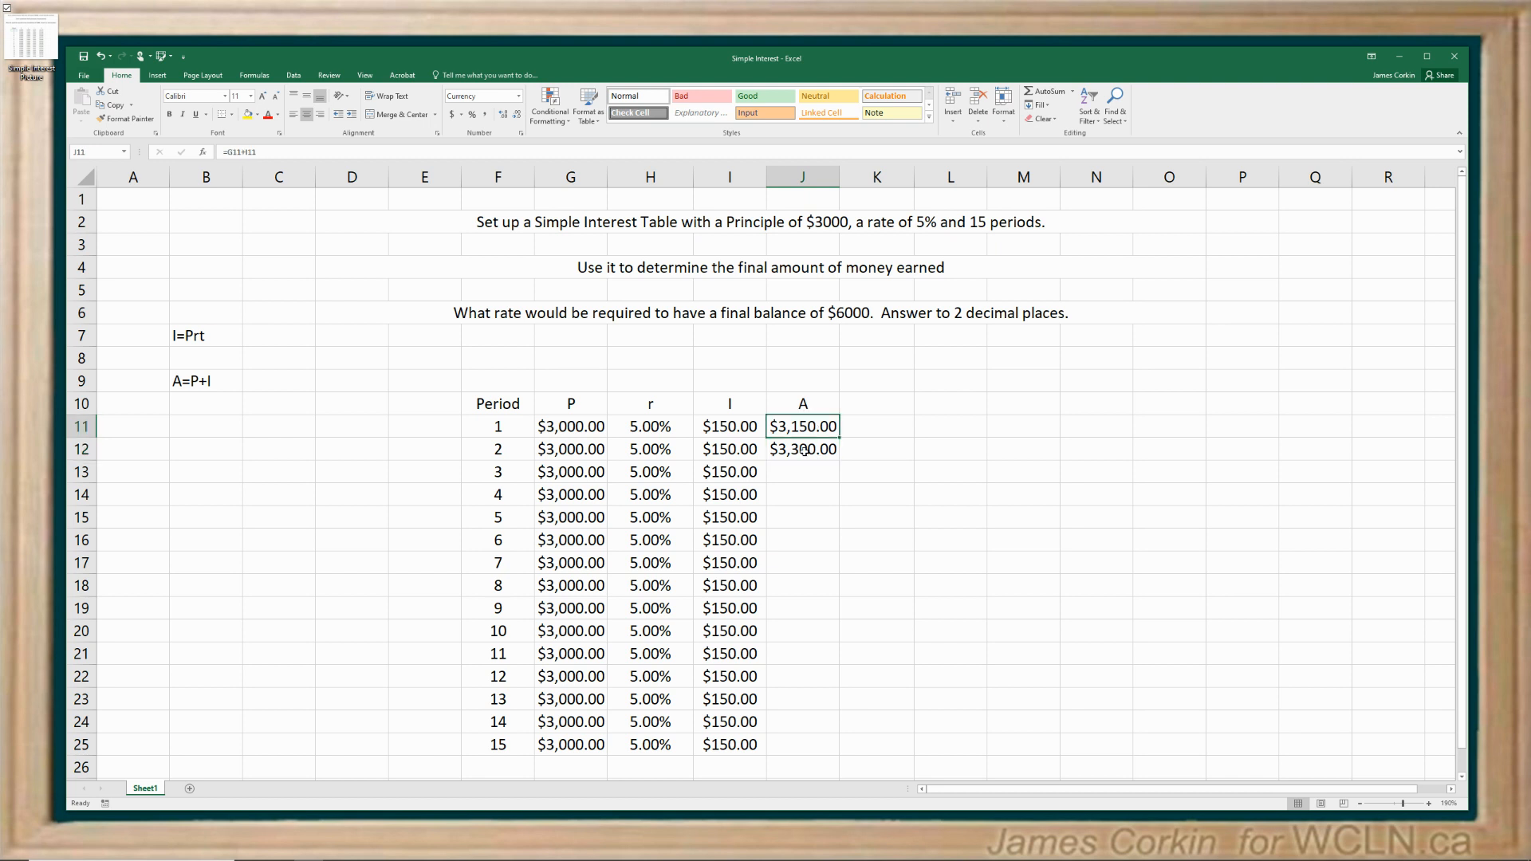
pyautogui.click(803, 449)
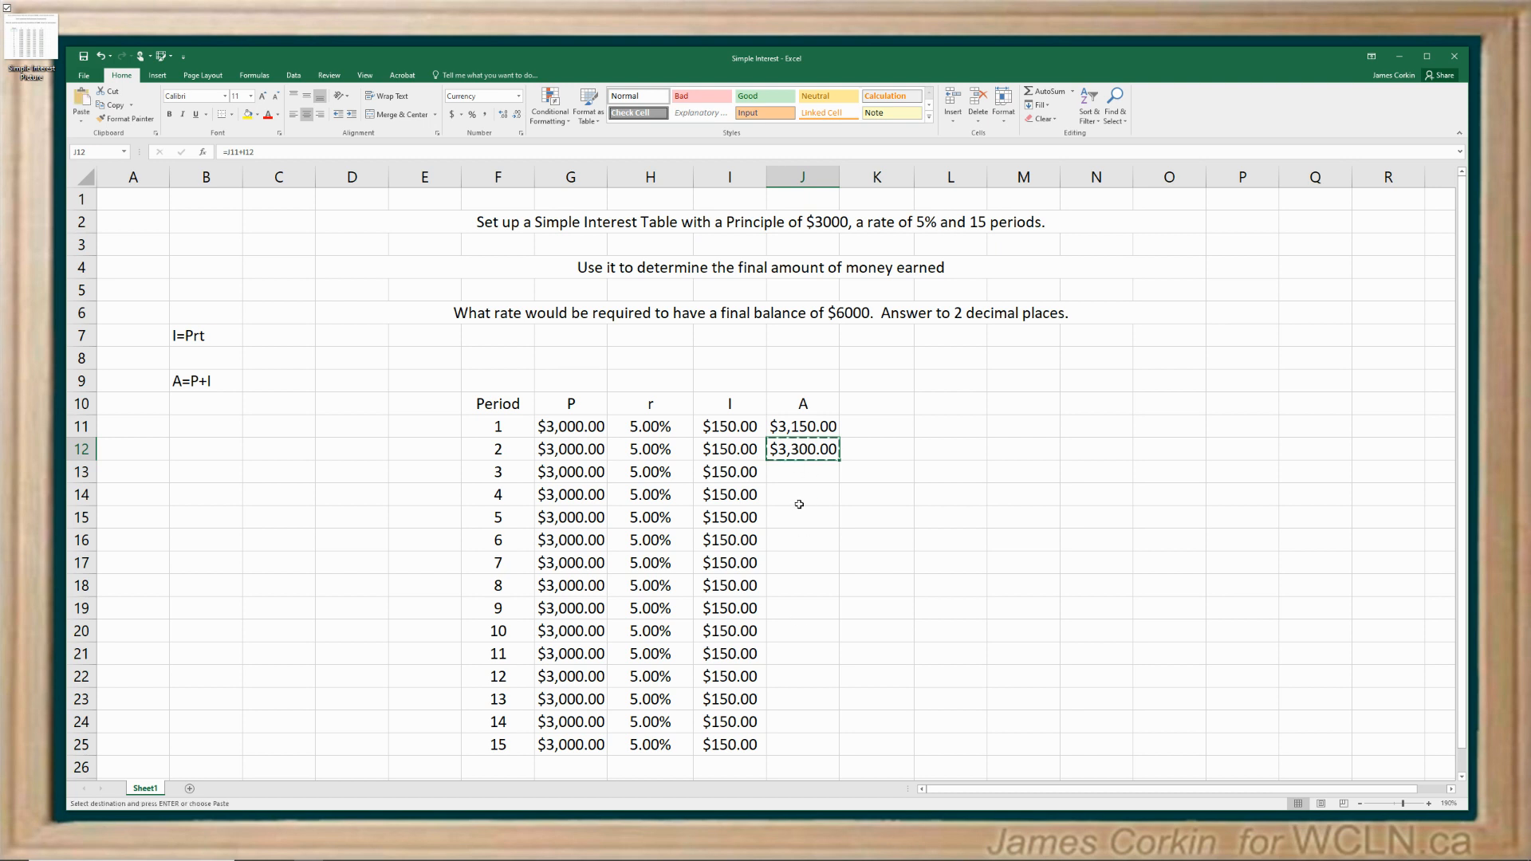
# - Paste the amount formula into J13:J25 and check the $5,250.00 period 15 balance
pyautogui.moveTo(803, 472); pyautogui.dragTo(803, 562)
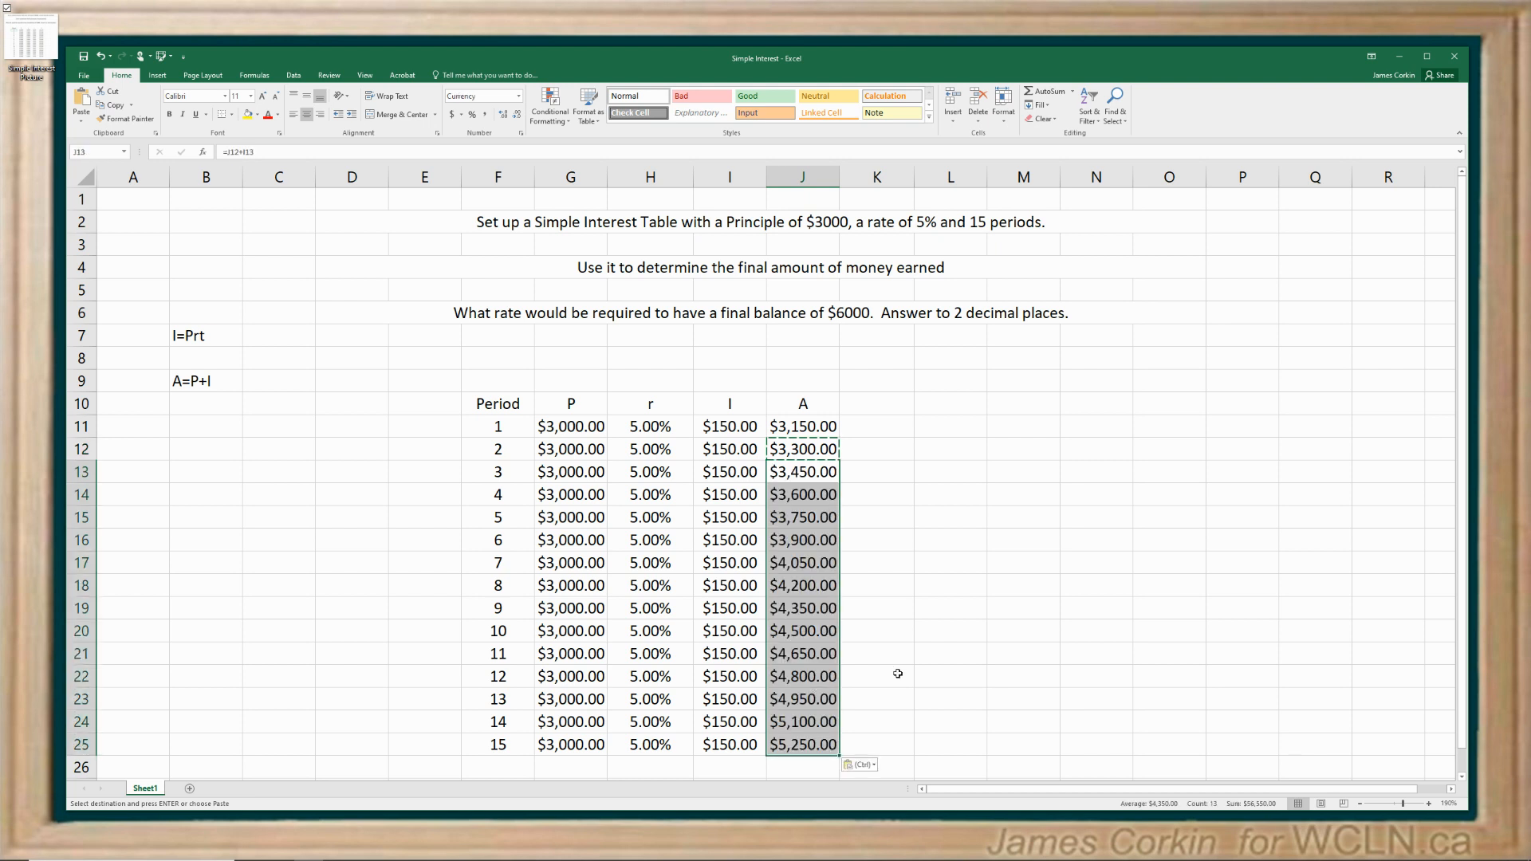
pyautogui.click(876, 675)
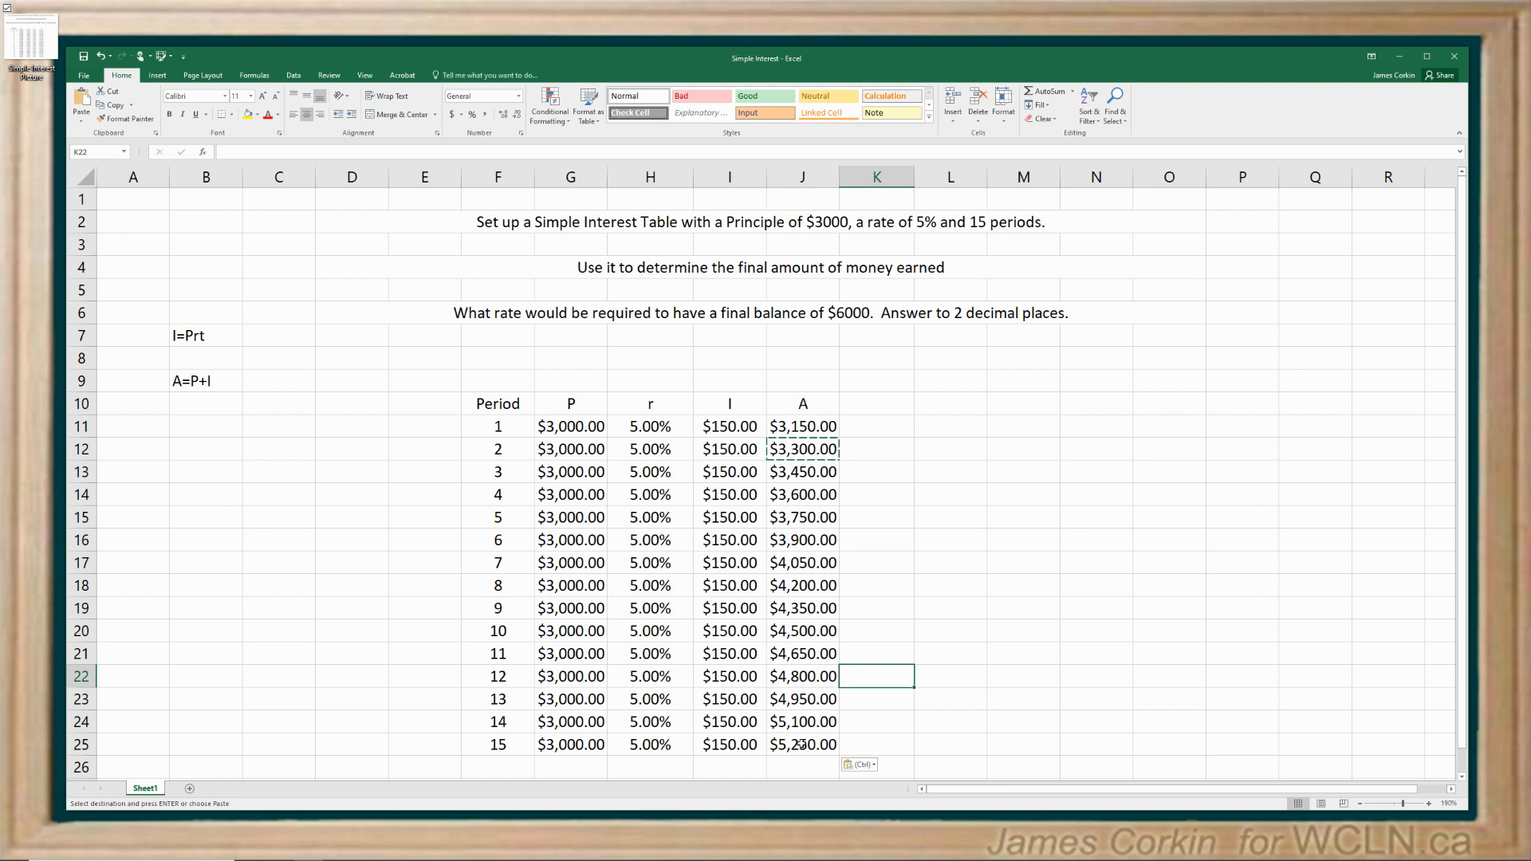
pyautogui.click(803, 744)
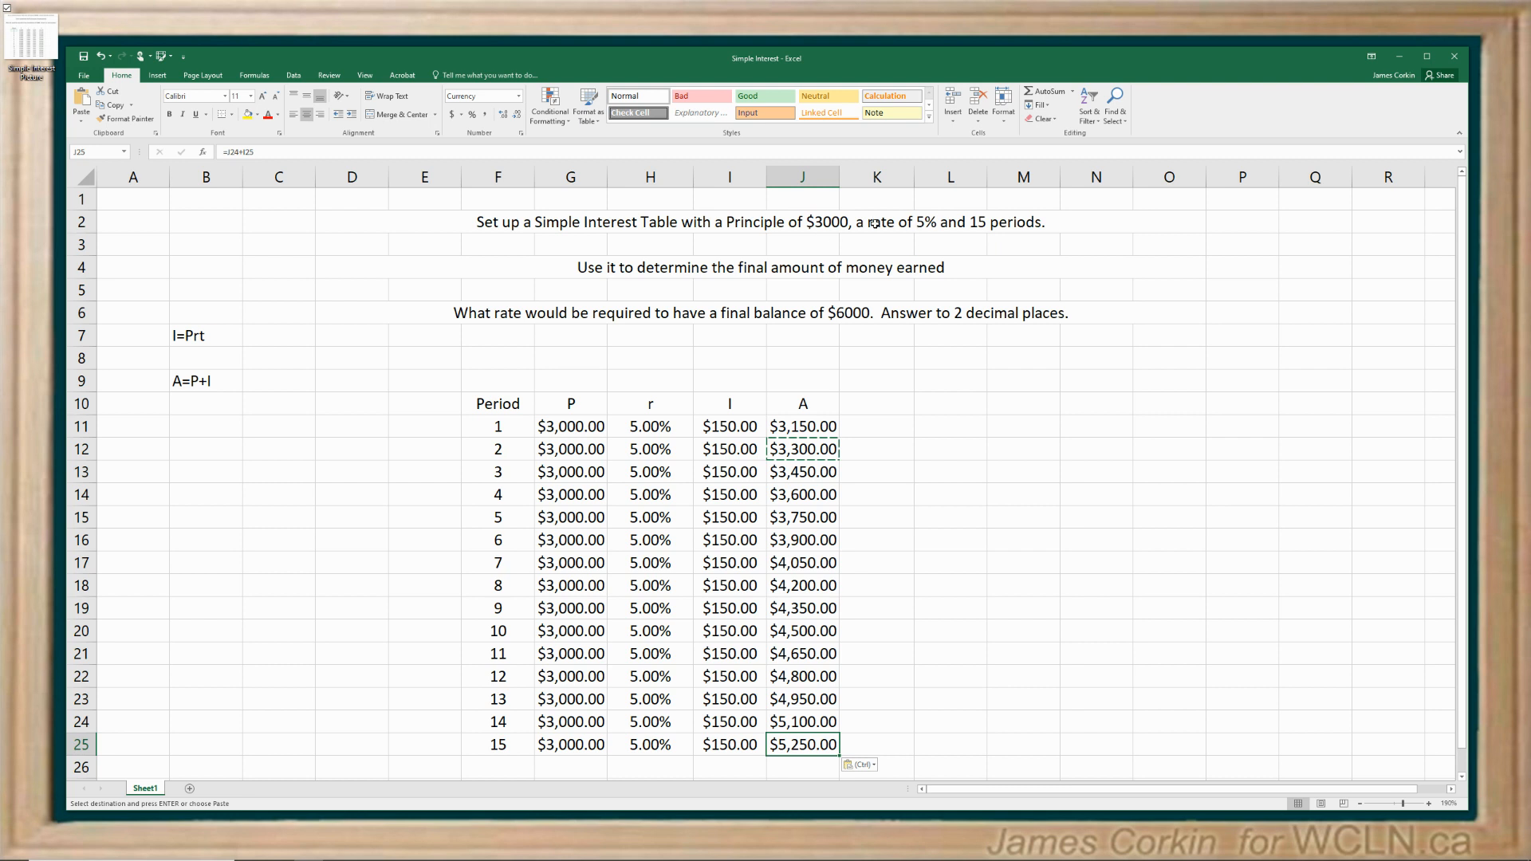
pyautogui.moveTo(863, 609)
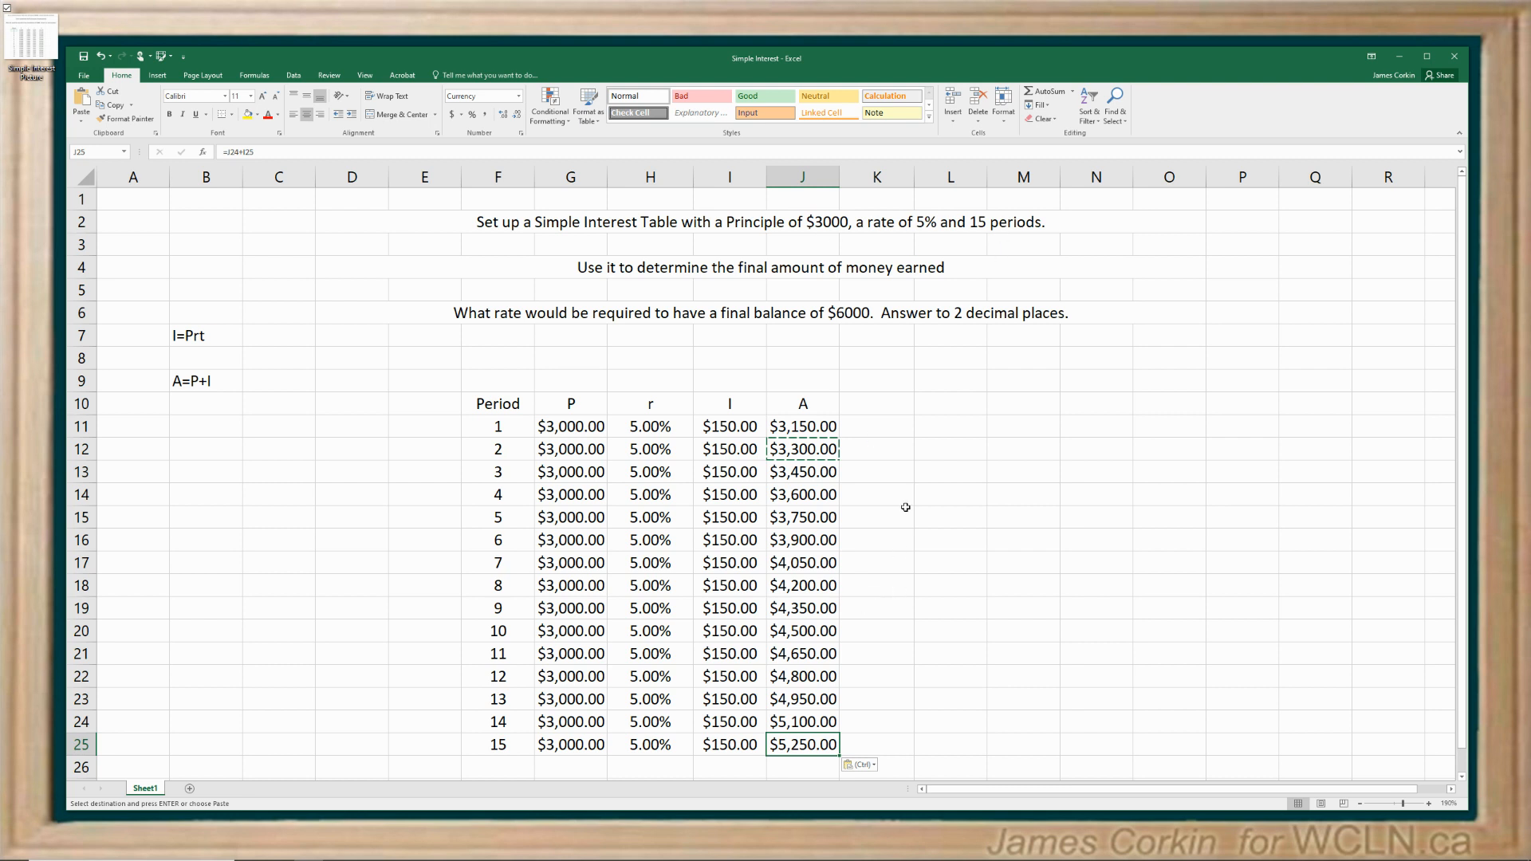
pyautogui.moveTo(827, 265)
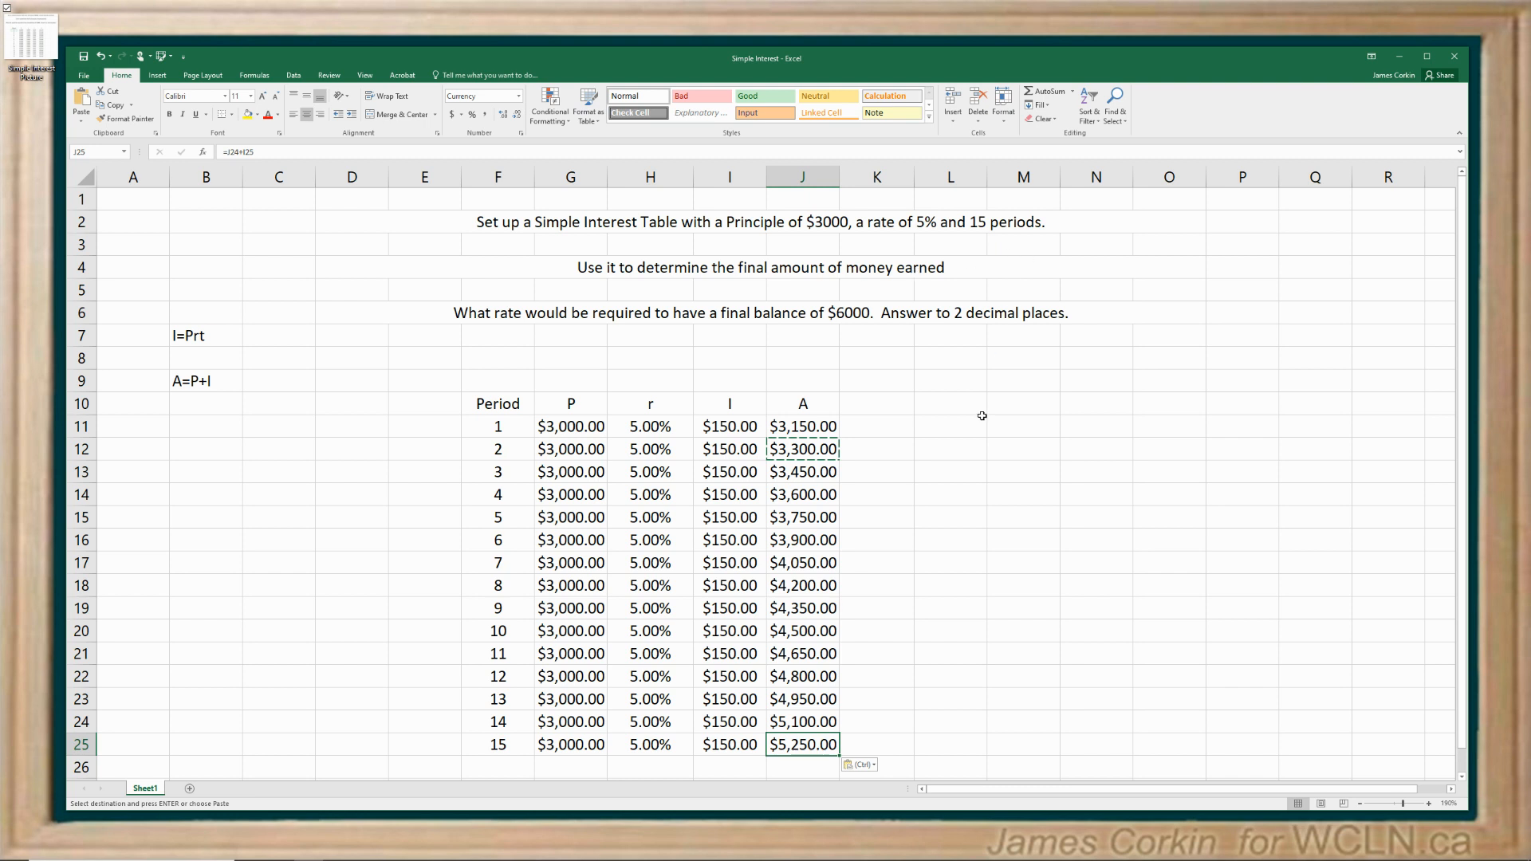
pyautogui.moveTo(585, 334)
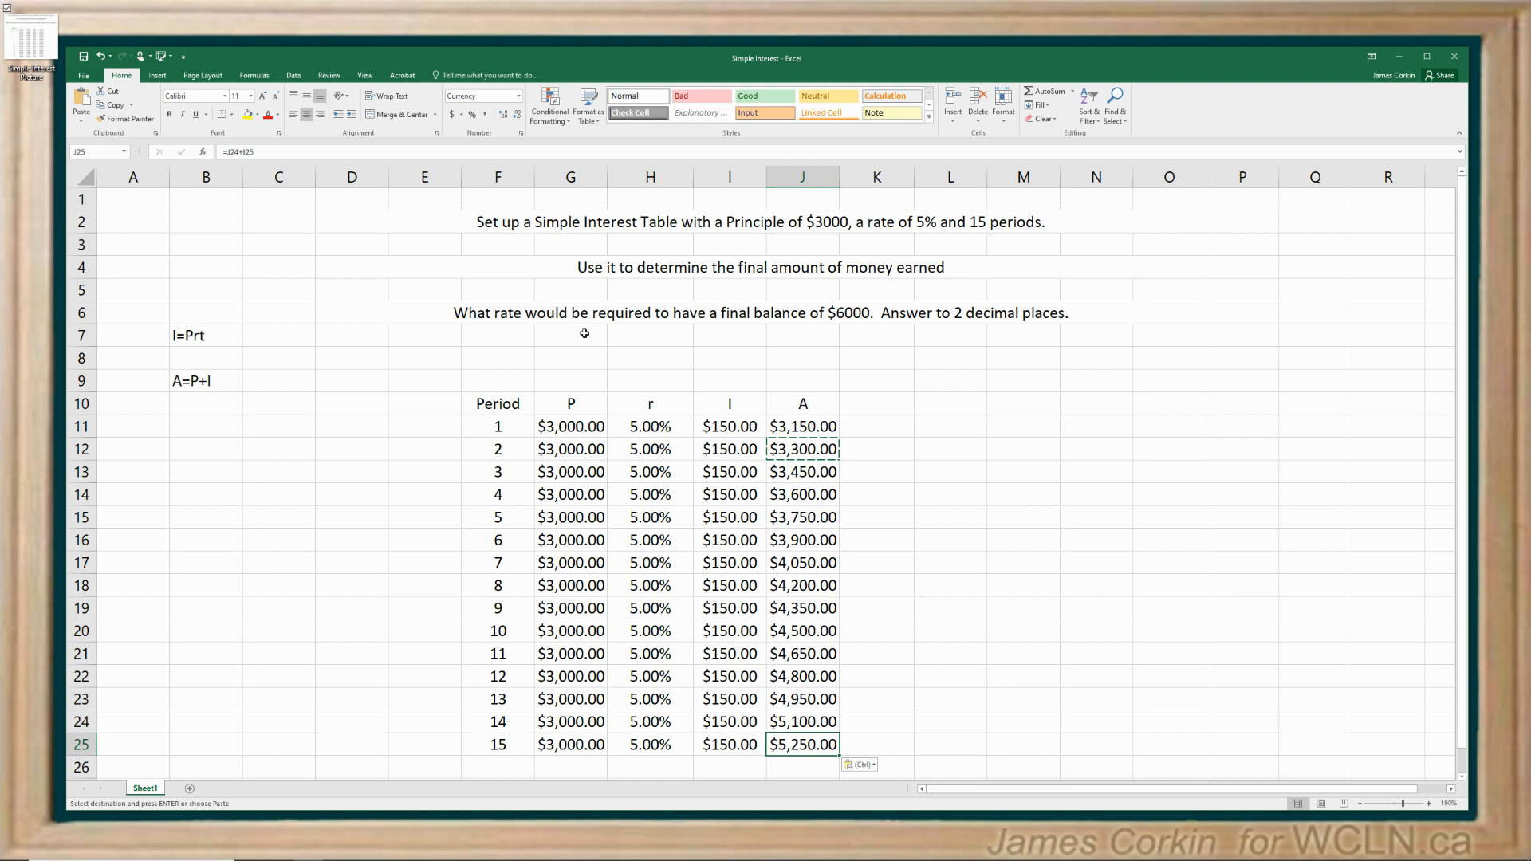
pyautogui.moveTo(874, 331)
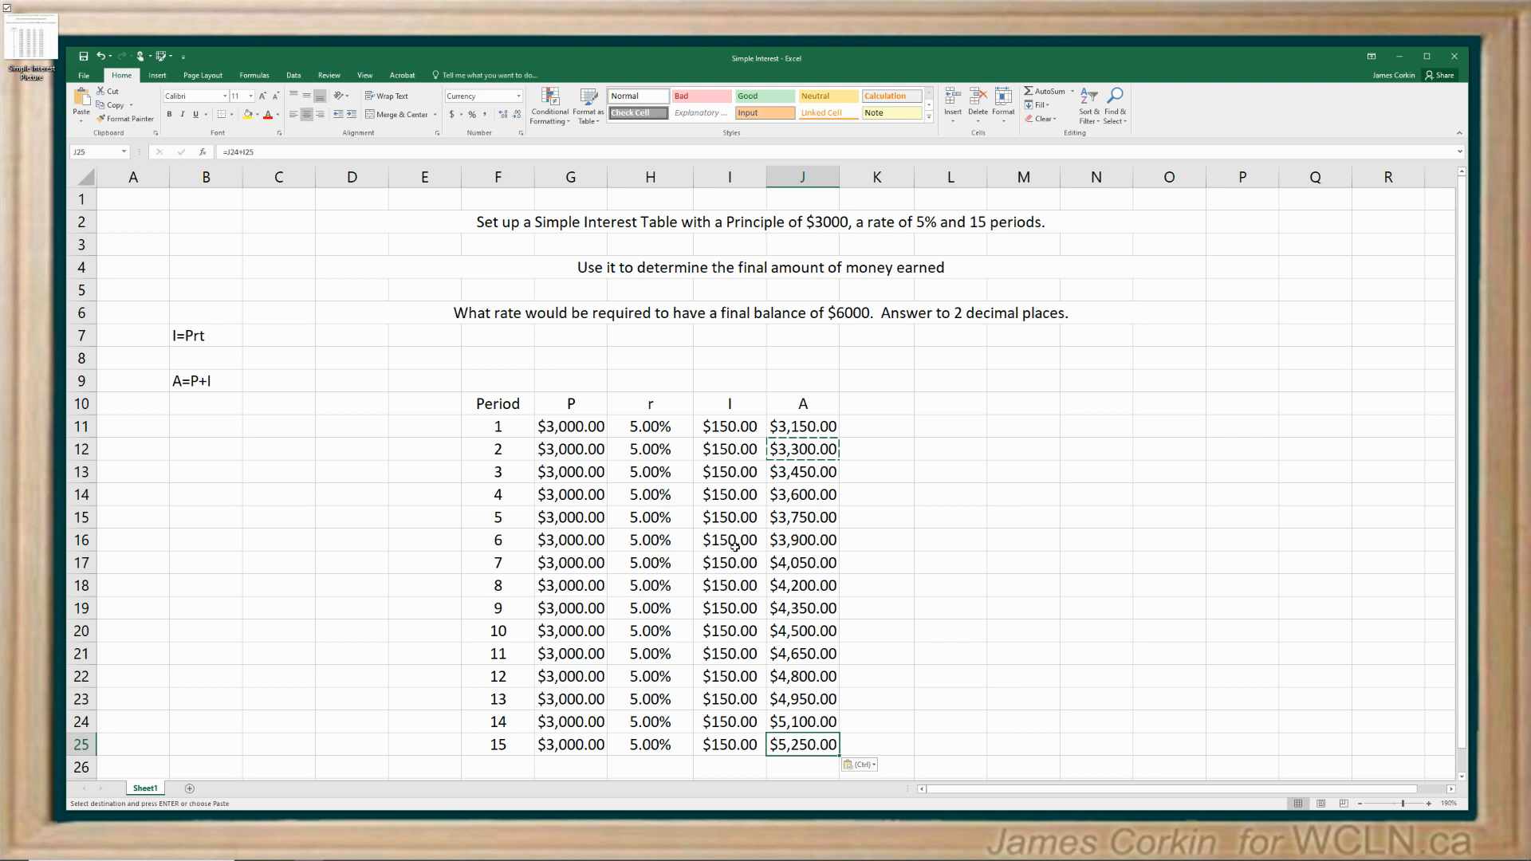
pyautogui.moveTo(478, 731)
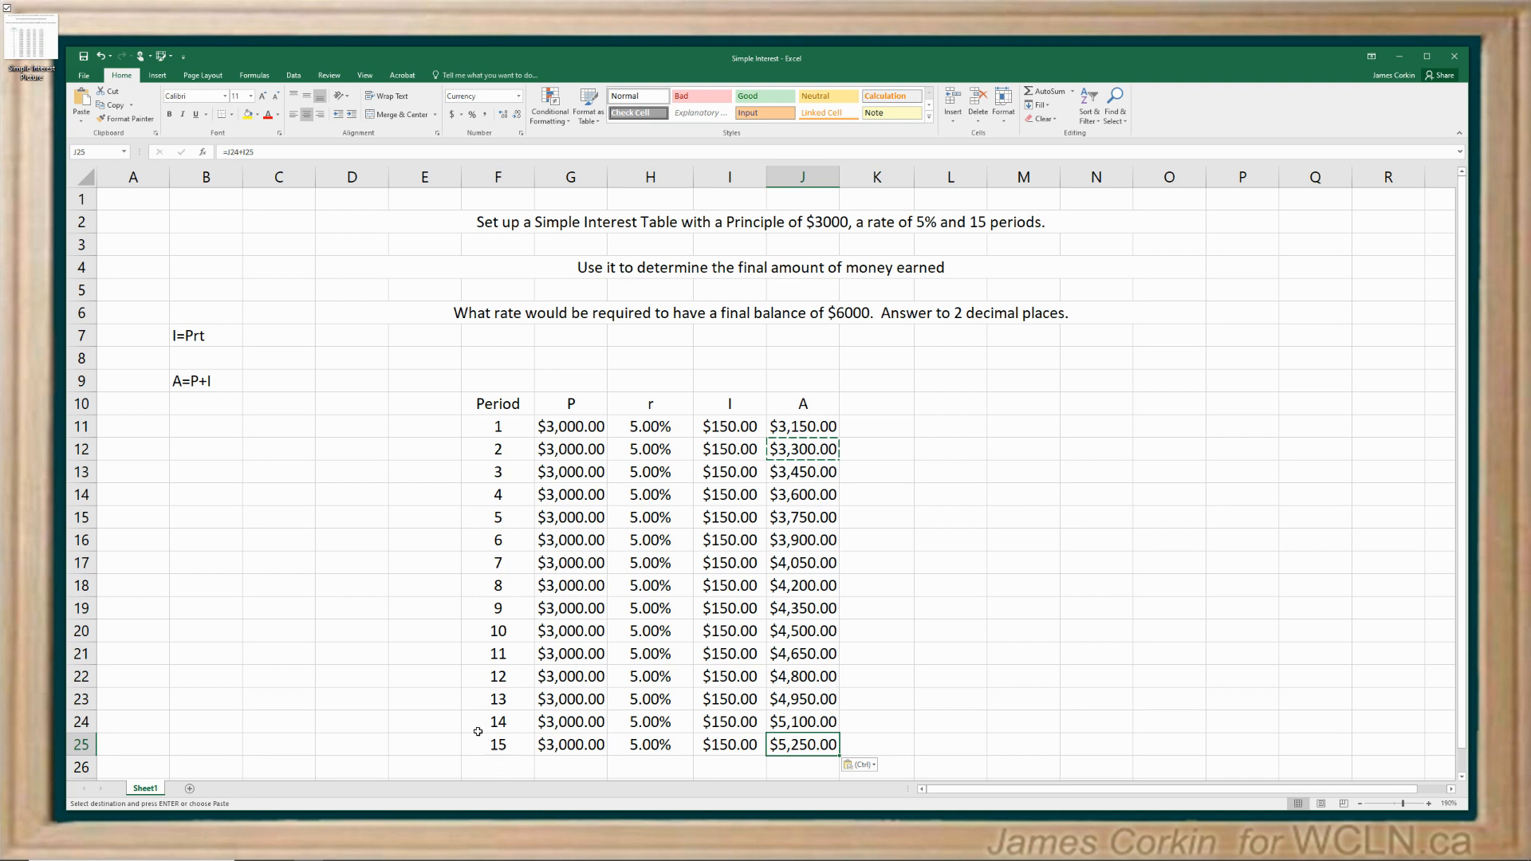
pyautogui.moveTo(644, 428)
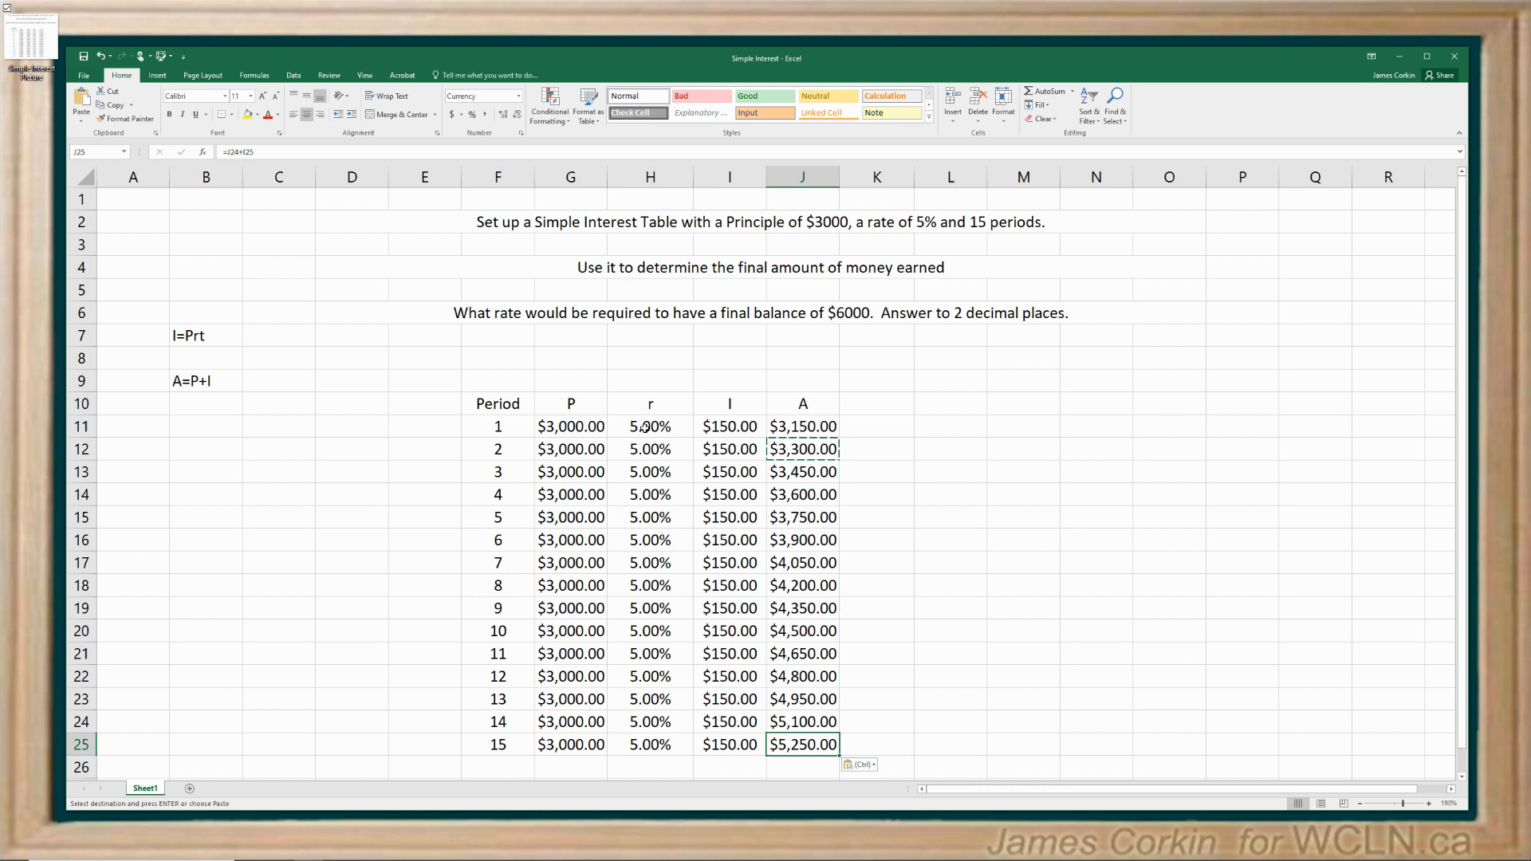
# - Enter 6 as the period 1 rate in H11, giving $180.00 interest per period
pyautogui.click(650, 426)
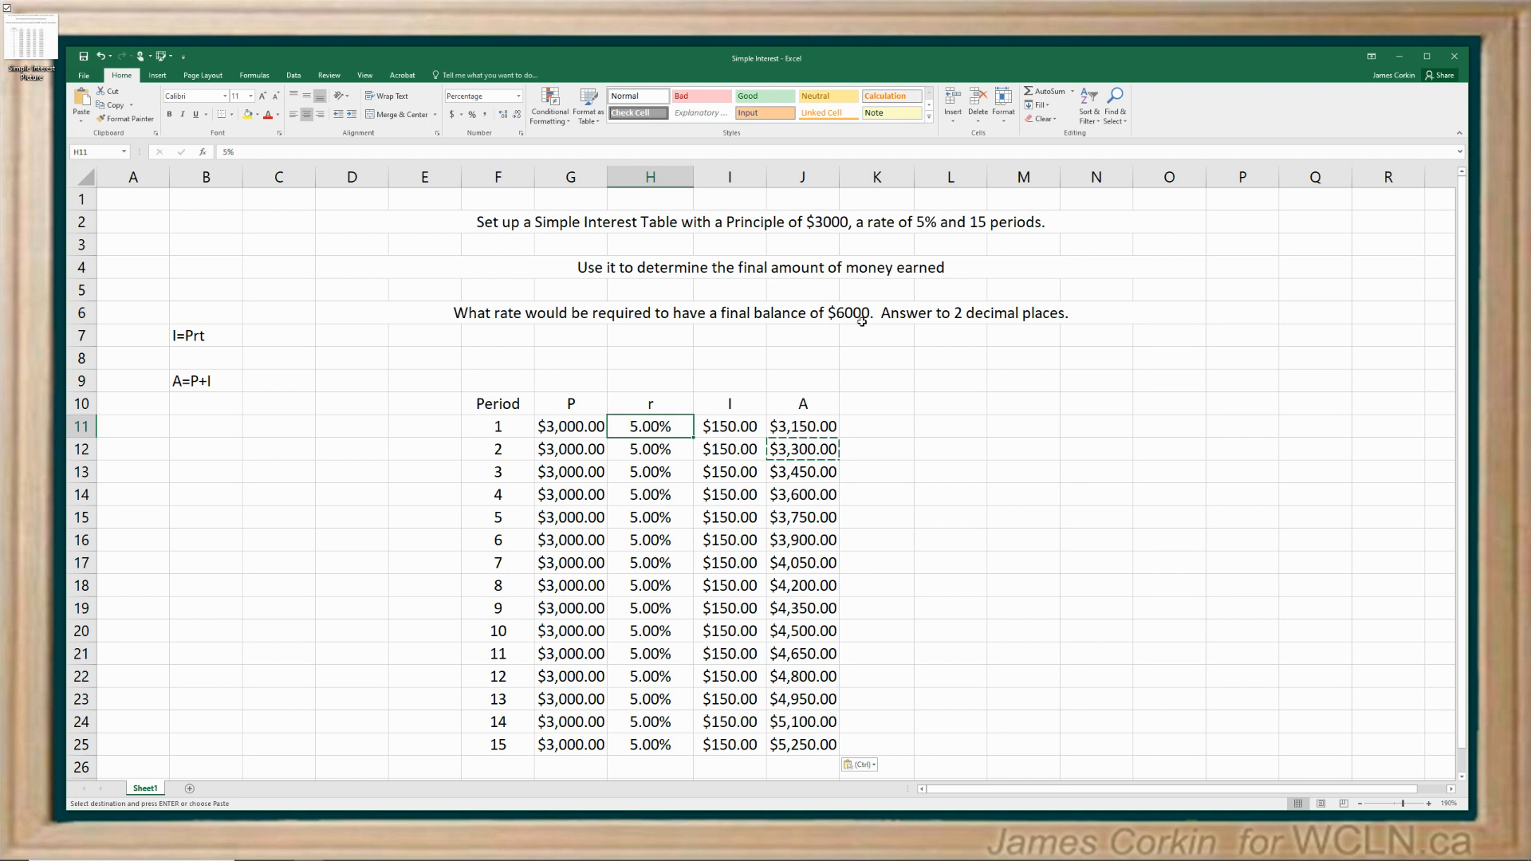
pyautogui.write('6')
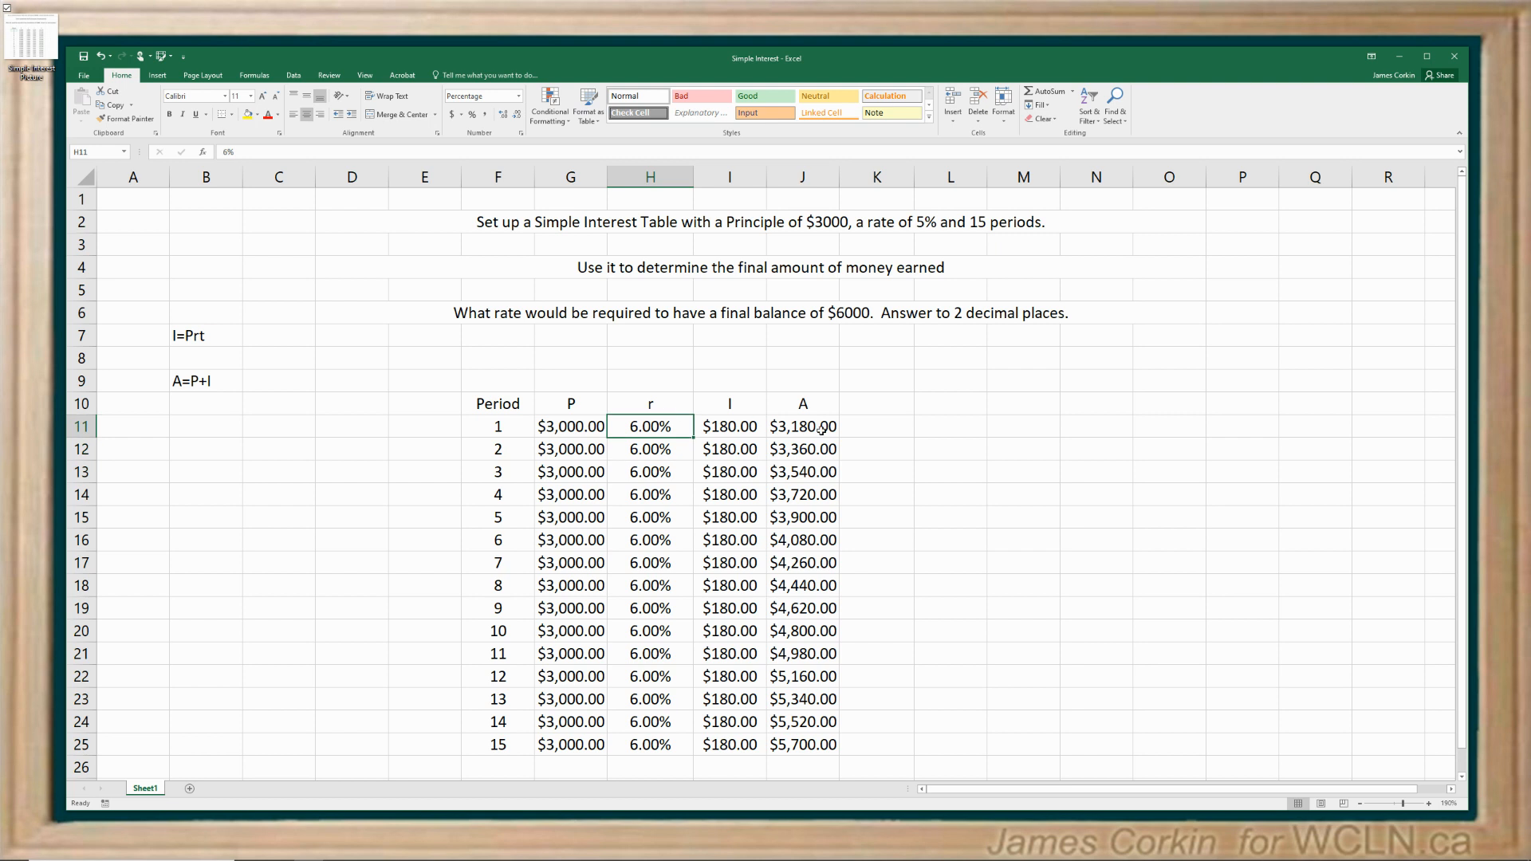
pyautogui.click(803, 426)
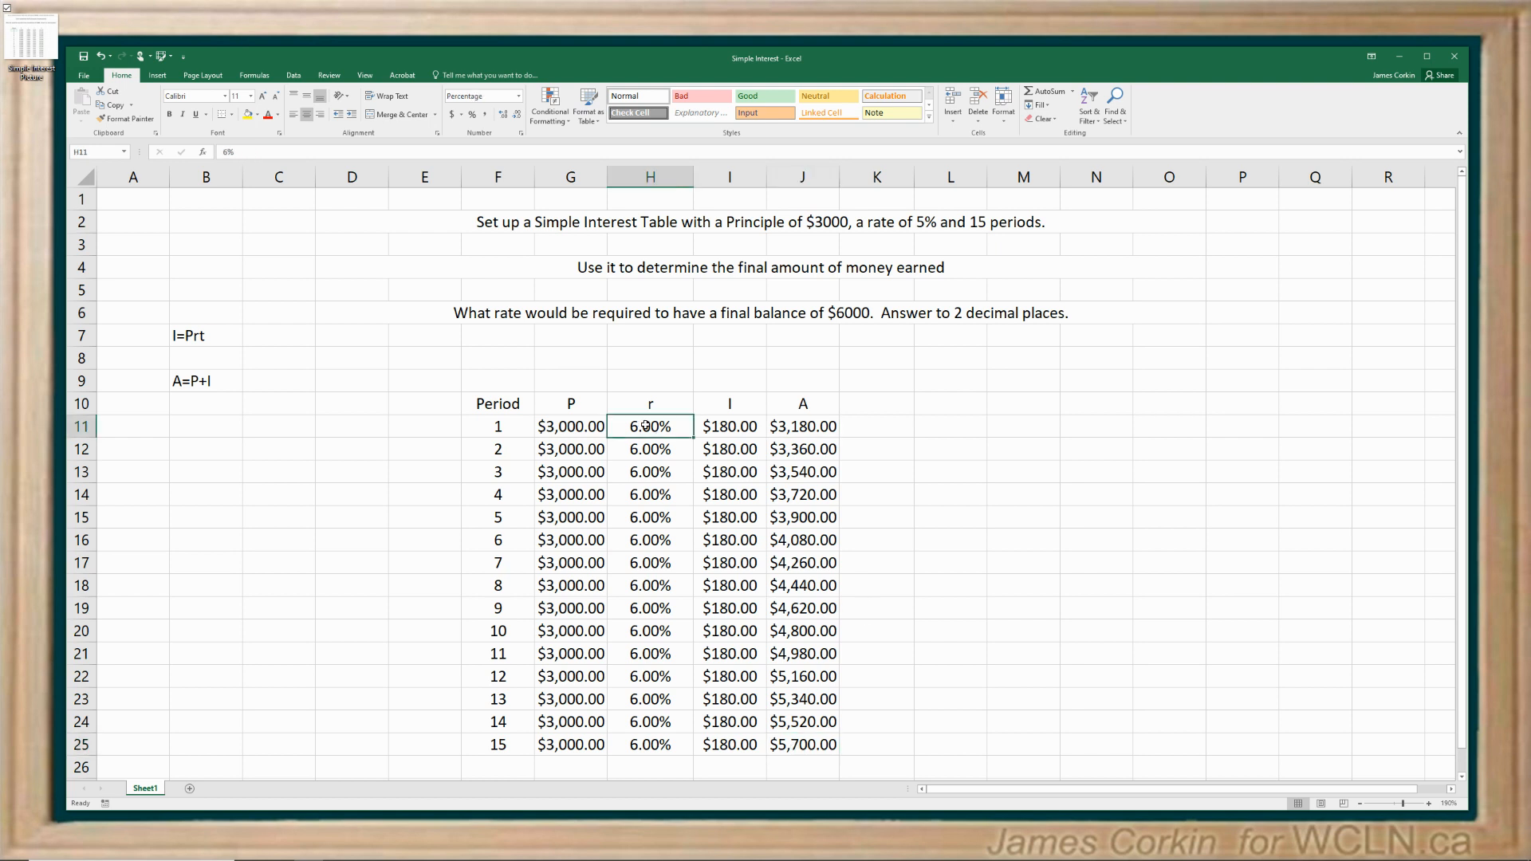
# - Try 7% in H11, then refine the rate to 6.67% for a $6,001.50 final balance
pyautogui.write('7%')
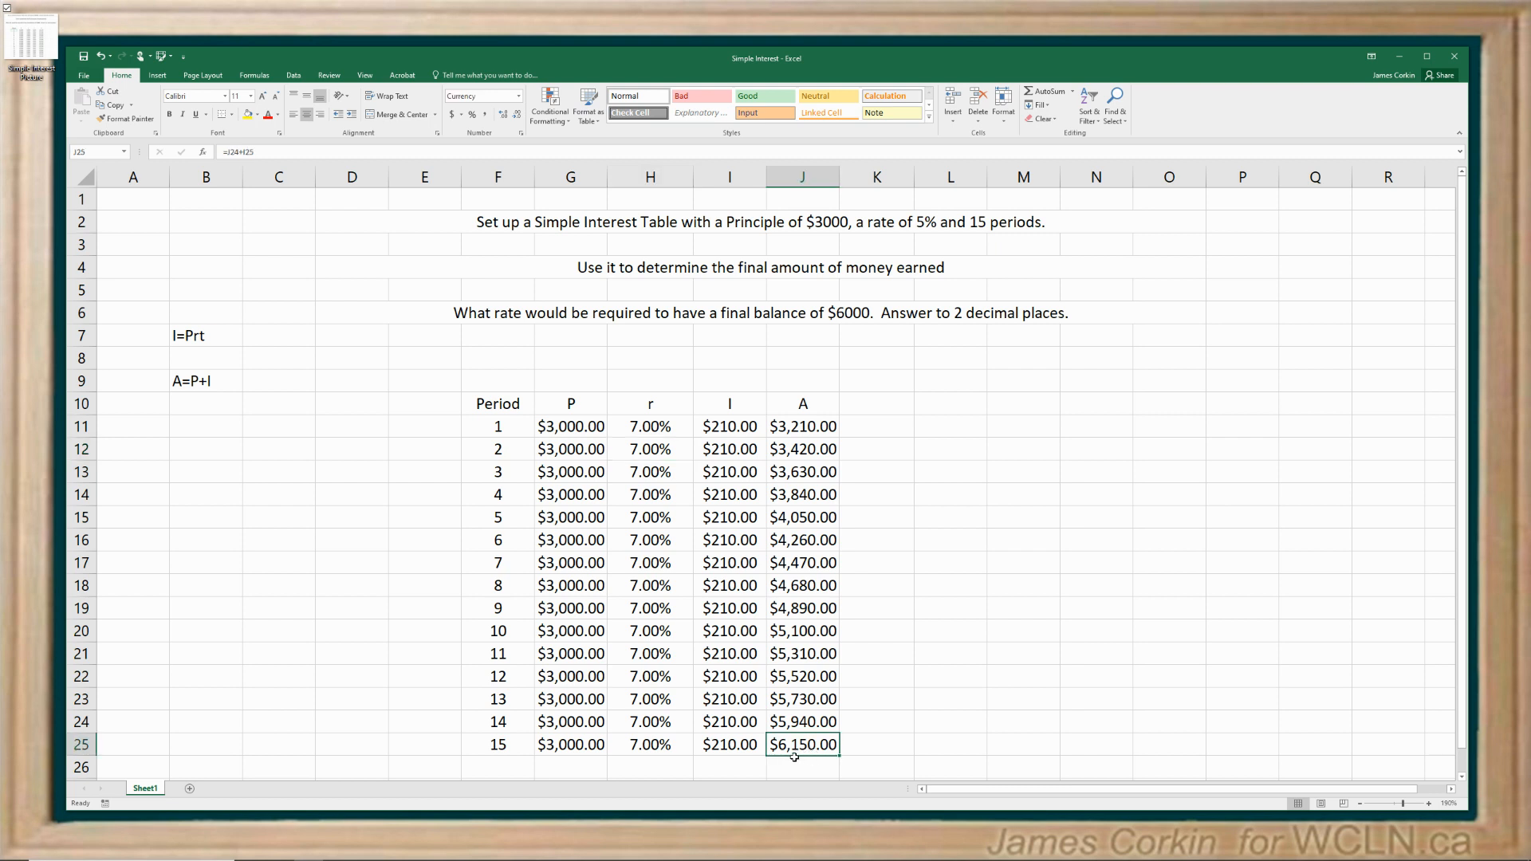
pyautogui.moveTo(854, 325)
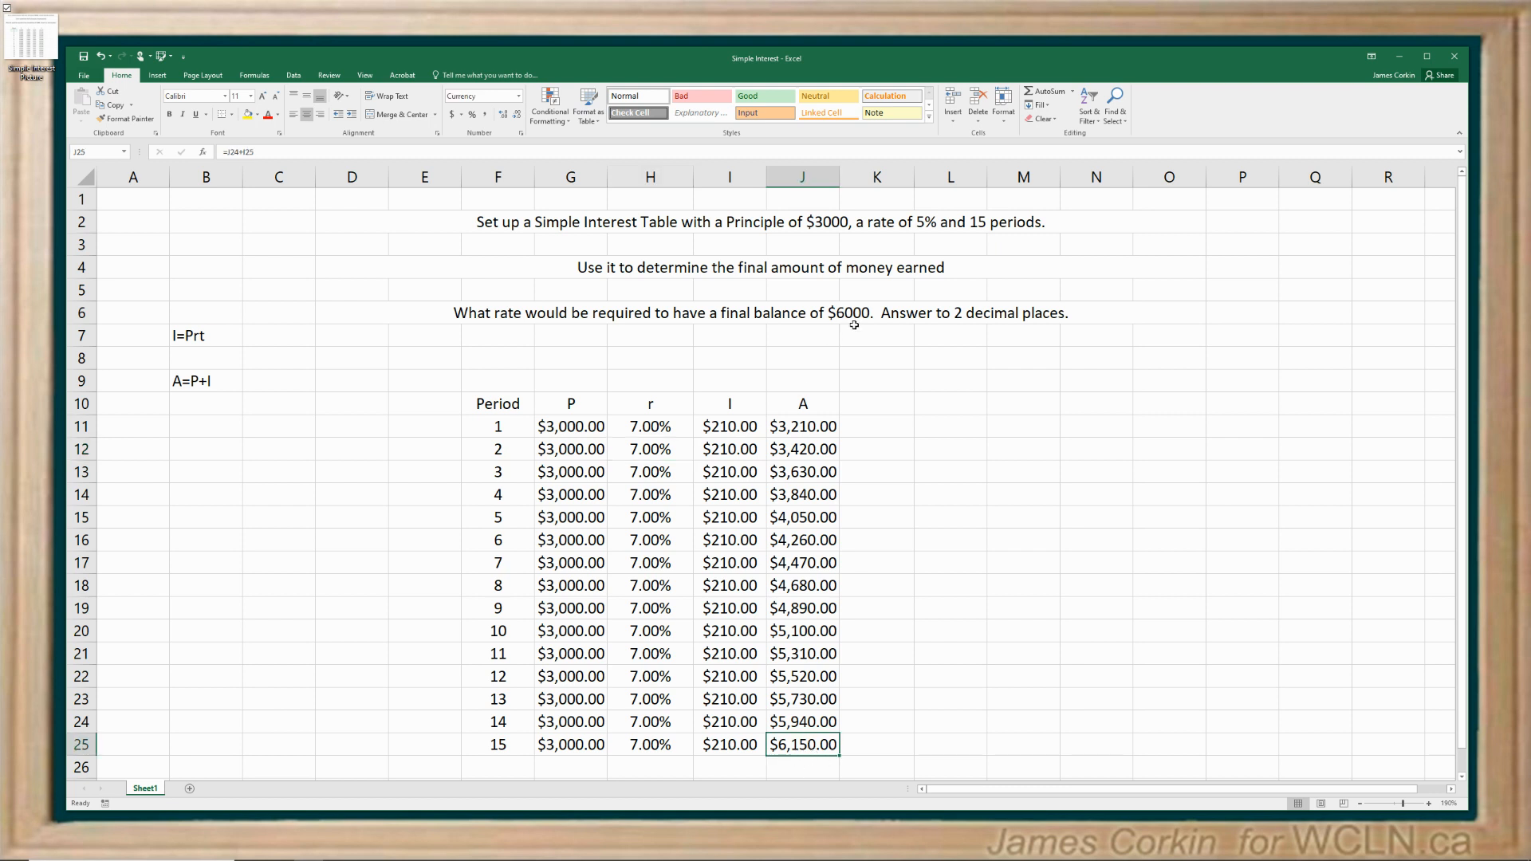
pyautogui.click(649, 426)
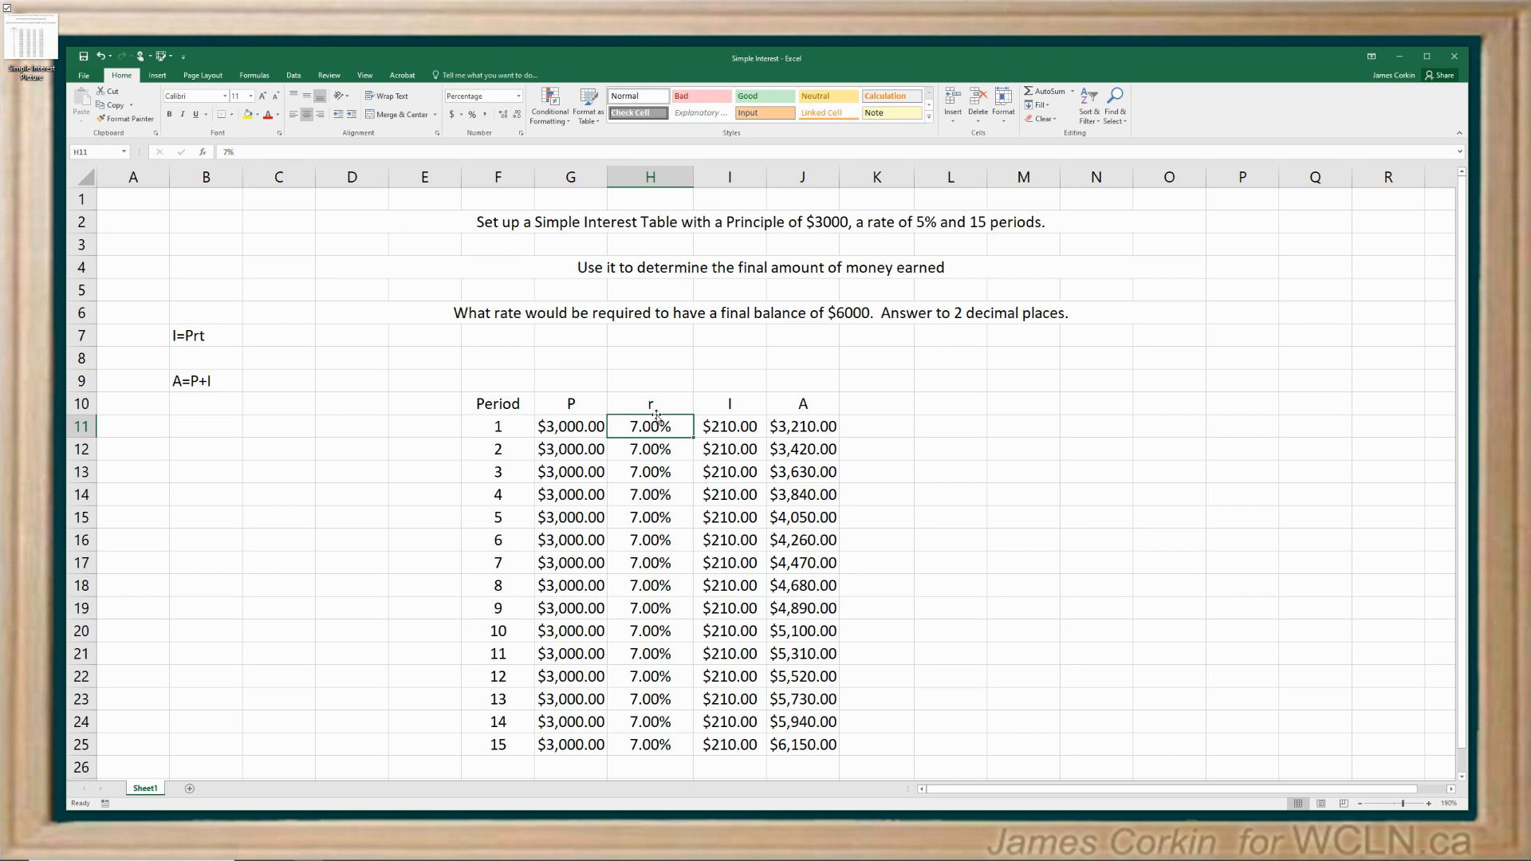
pyautogui.write('6.67%')
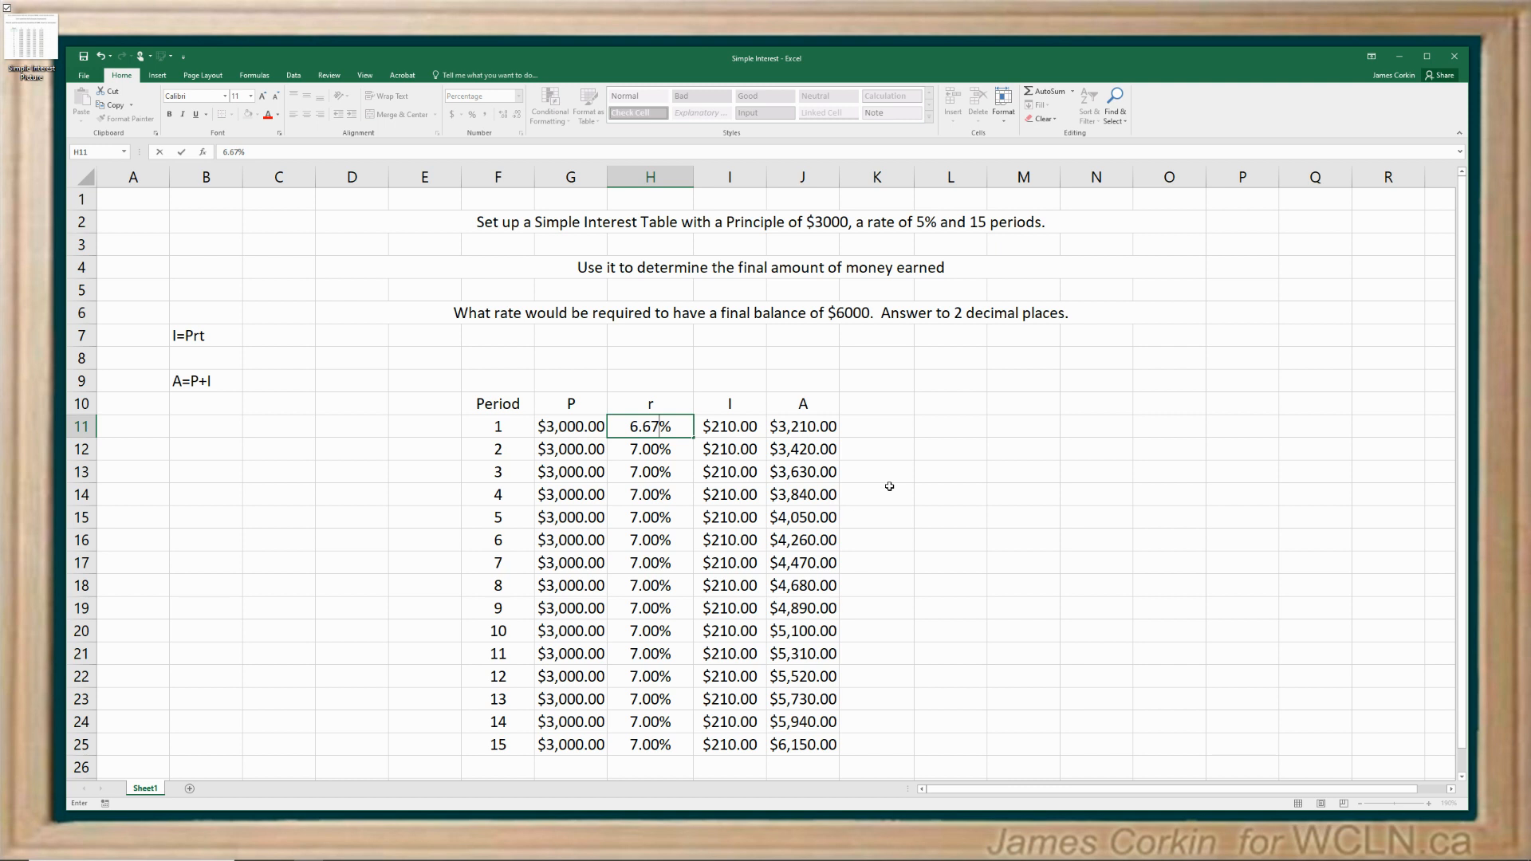
pyautogui.moveTo(831, 471)
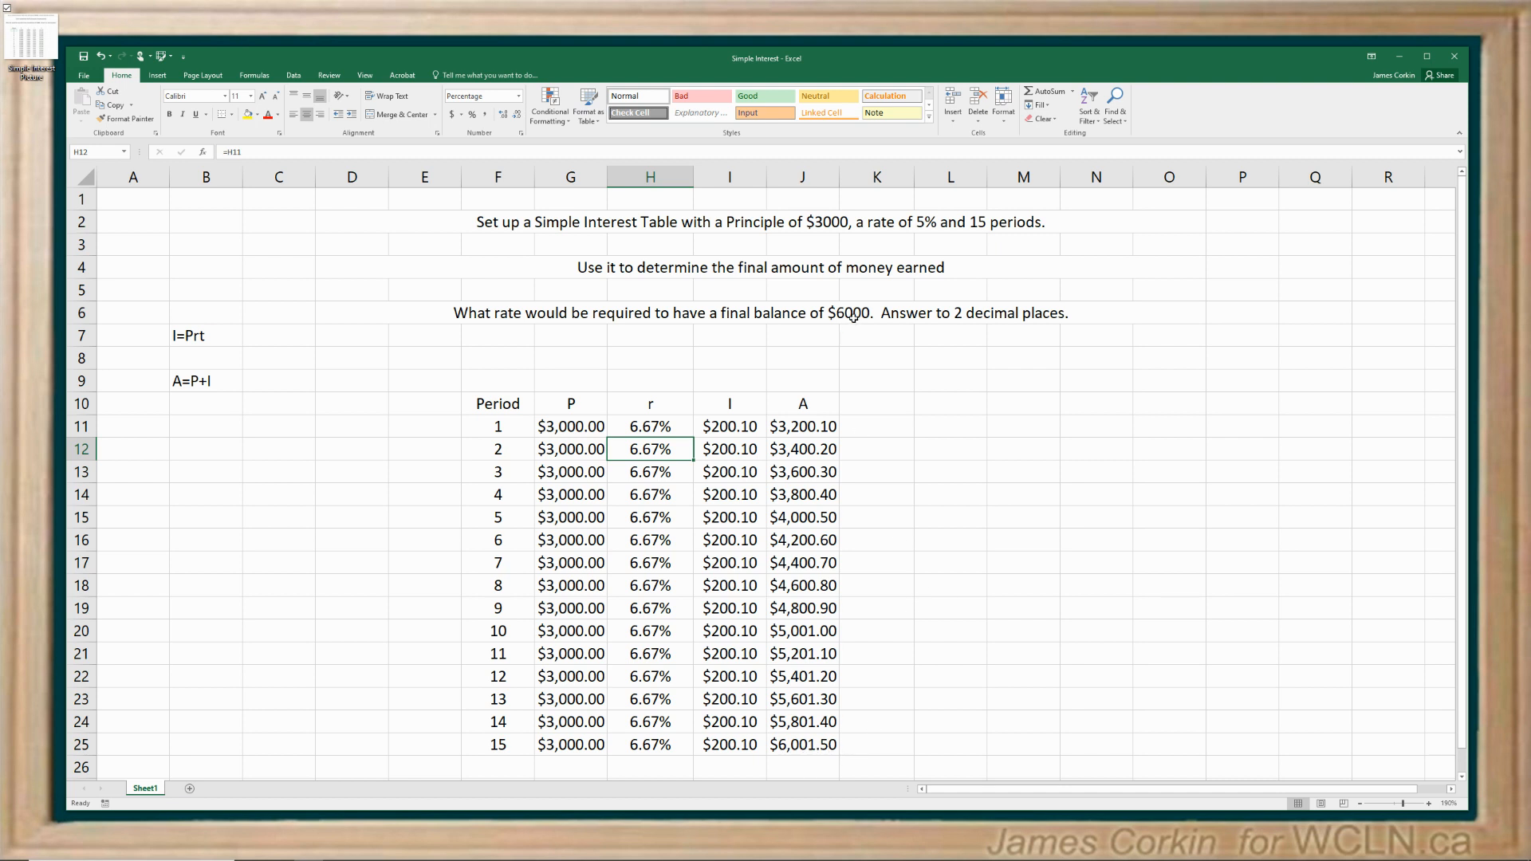
pyautogui.click(651, 427)
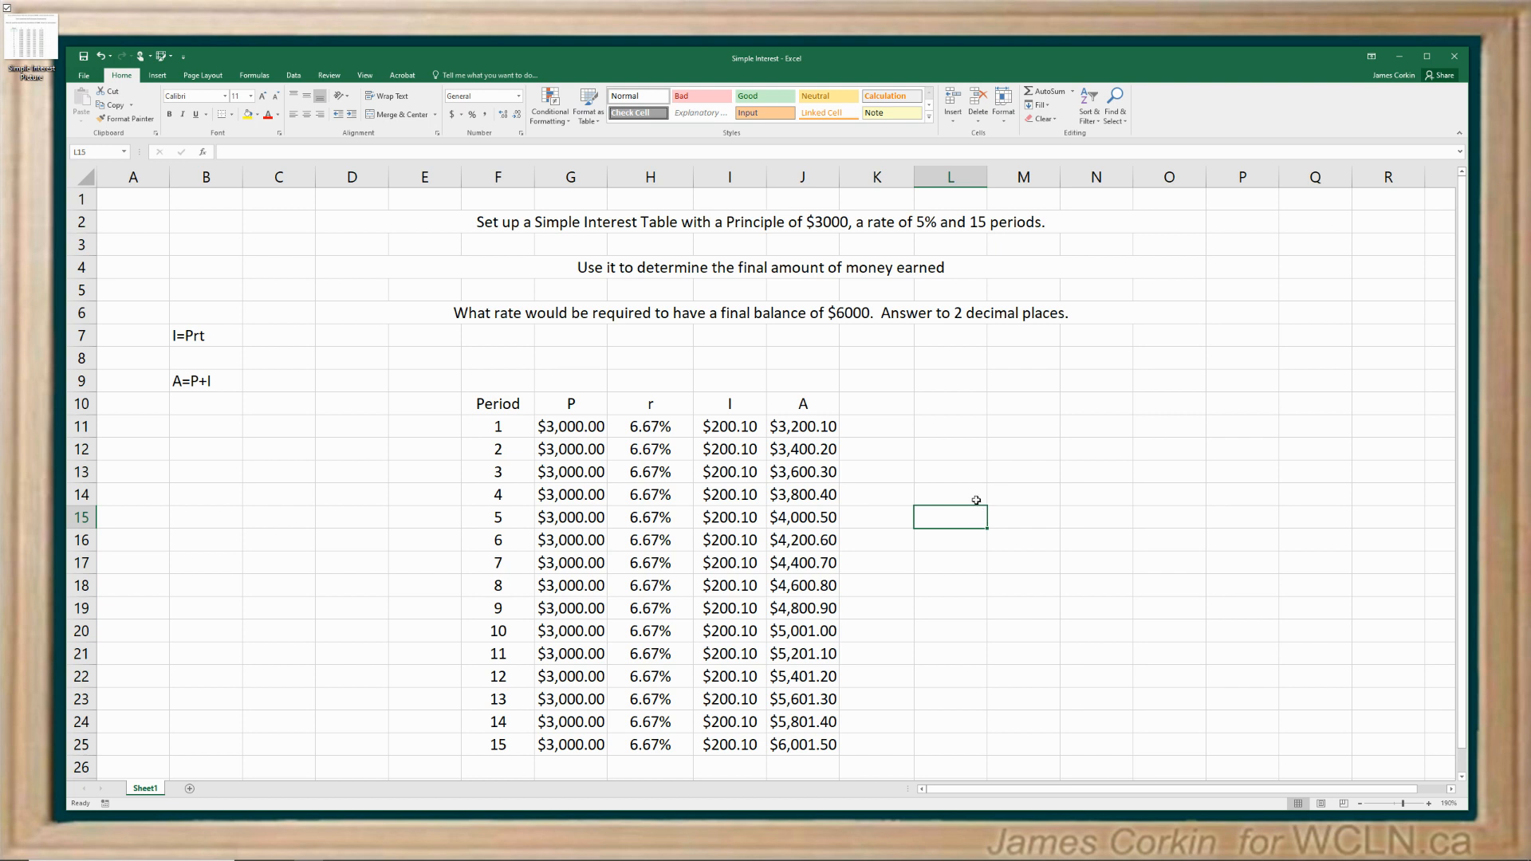
pyautogui.moveTo(874, 520)
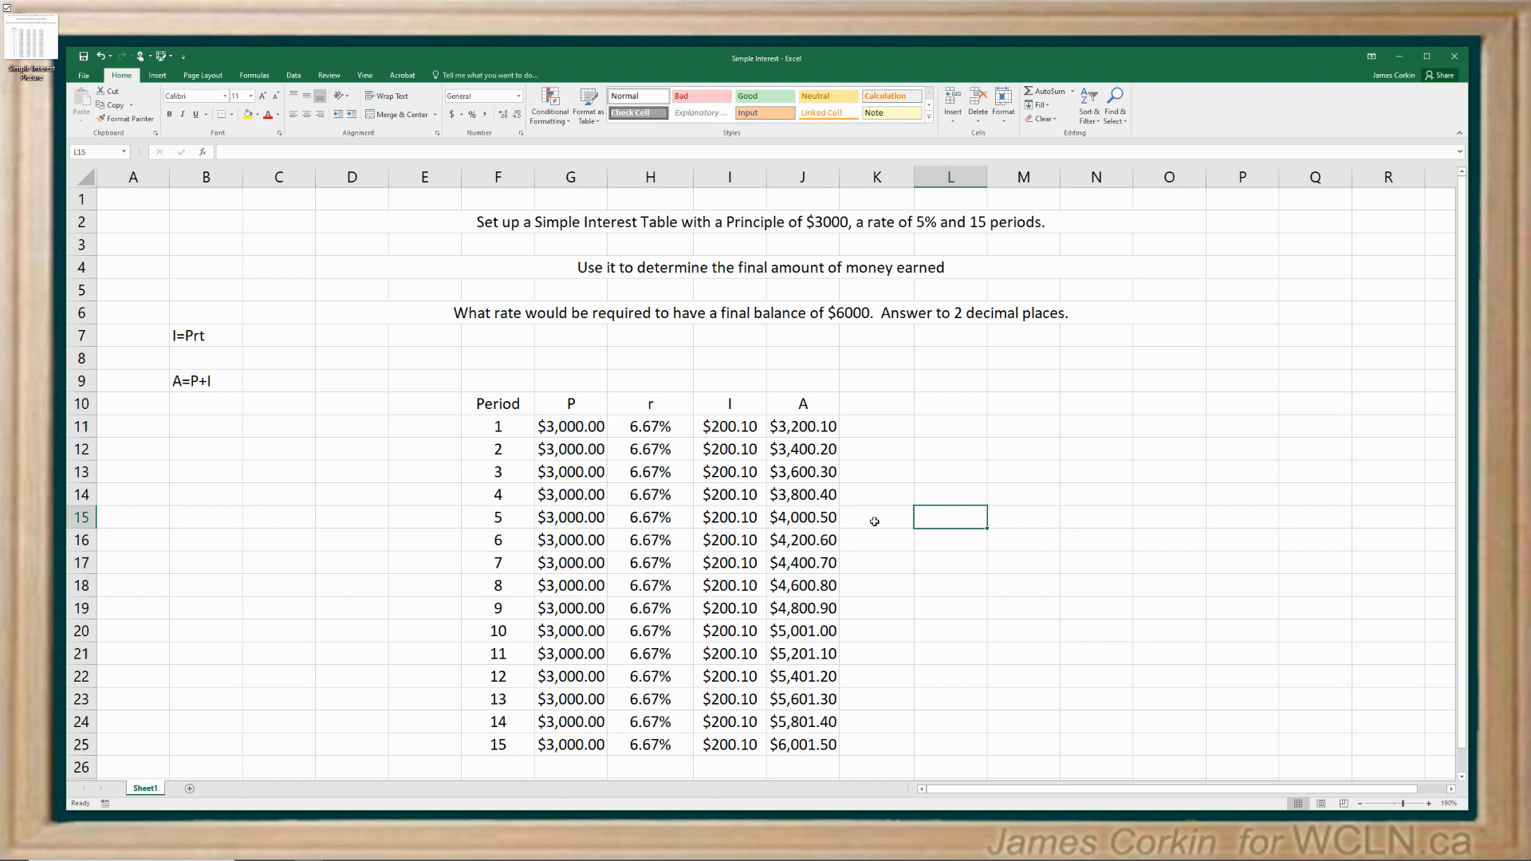
pyautogui.moveTo(899, 449)
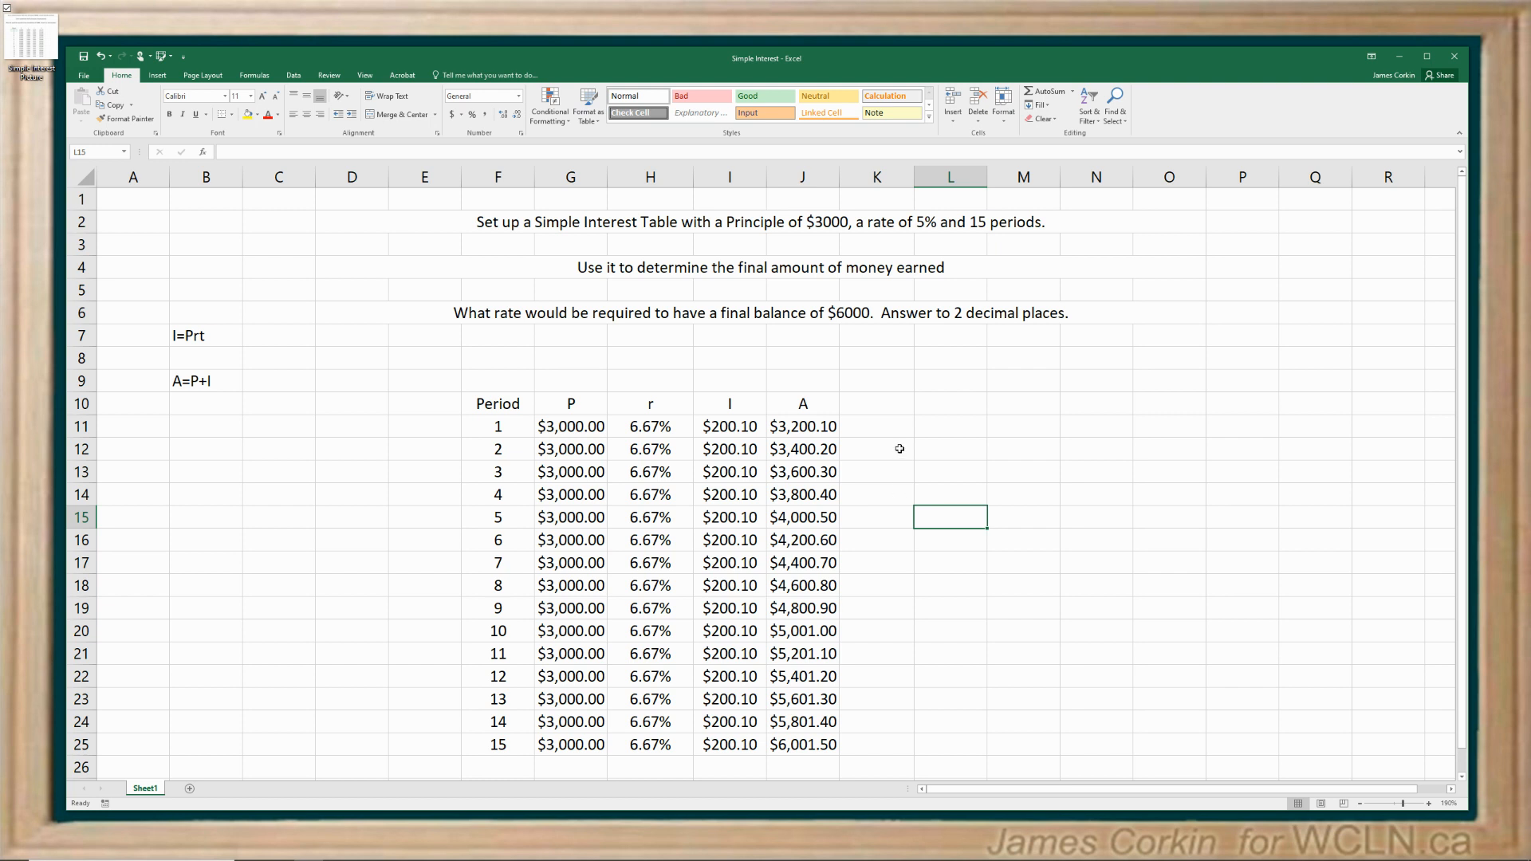
pyautogui.moveTo(900, 519)
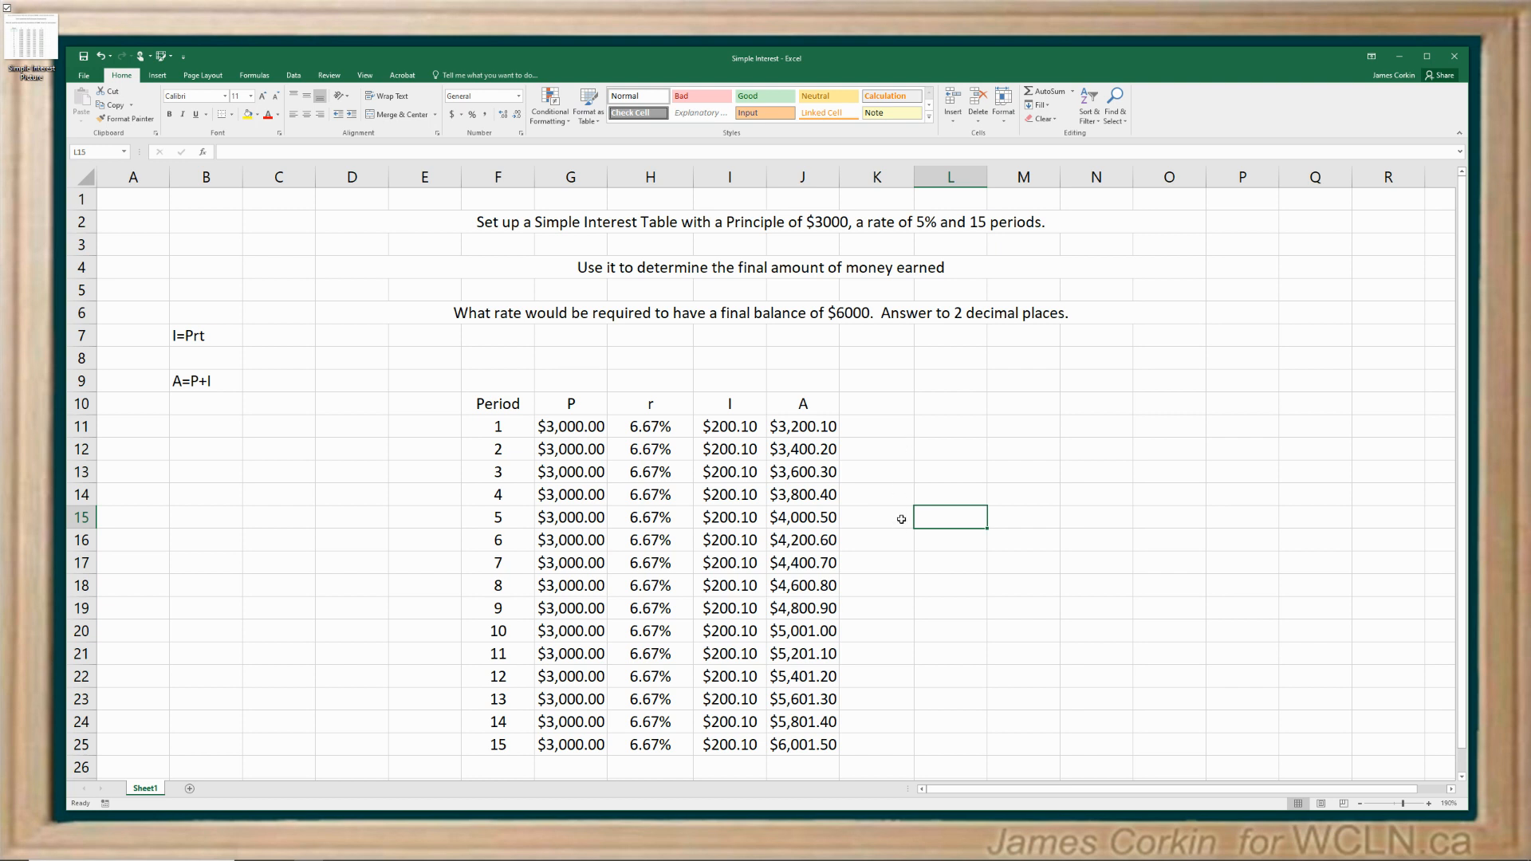
pyautogui.moveTo(901, 509)
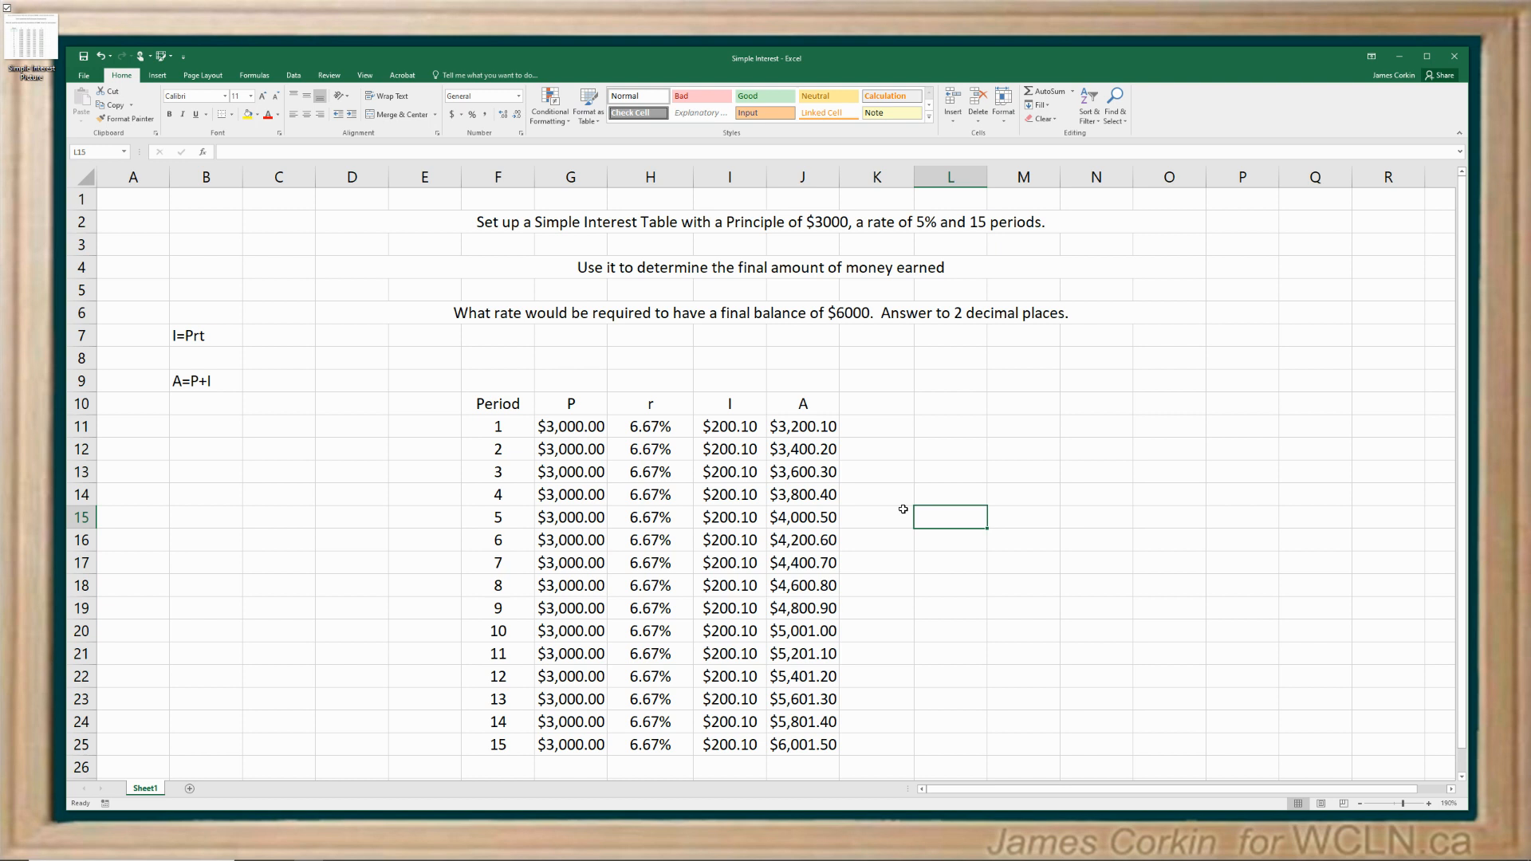